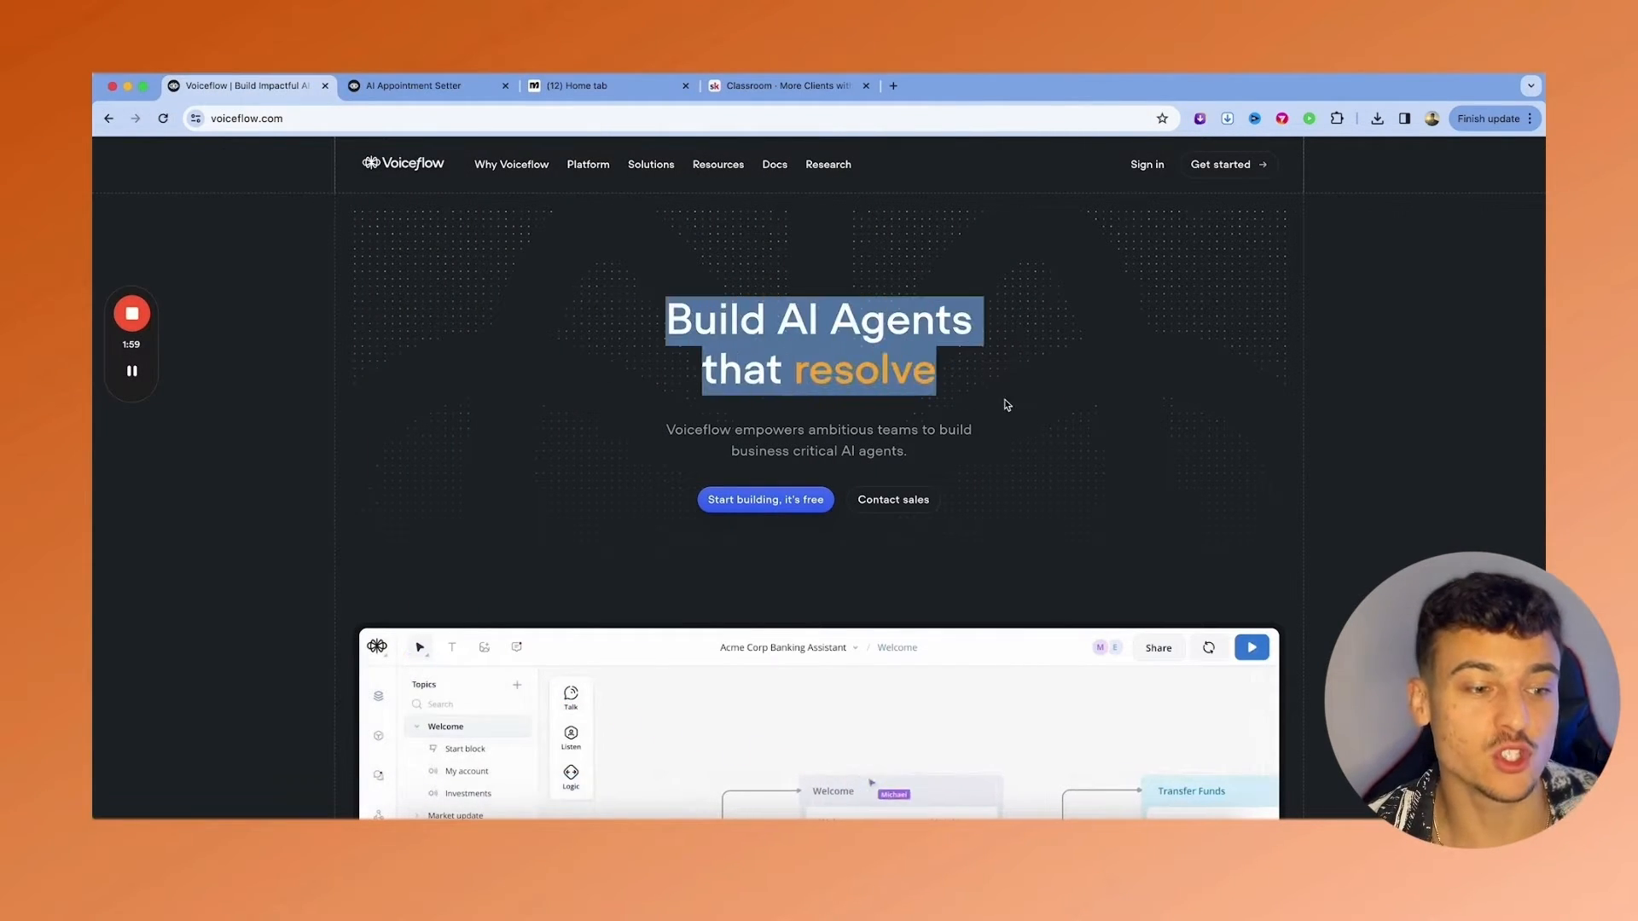
- Move from the Voiceflow homepage tab to the ManyChat Home dashboard tab
click(606, 85)
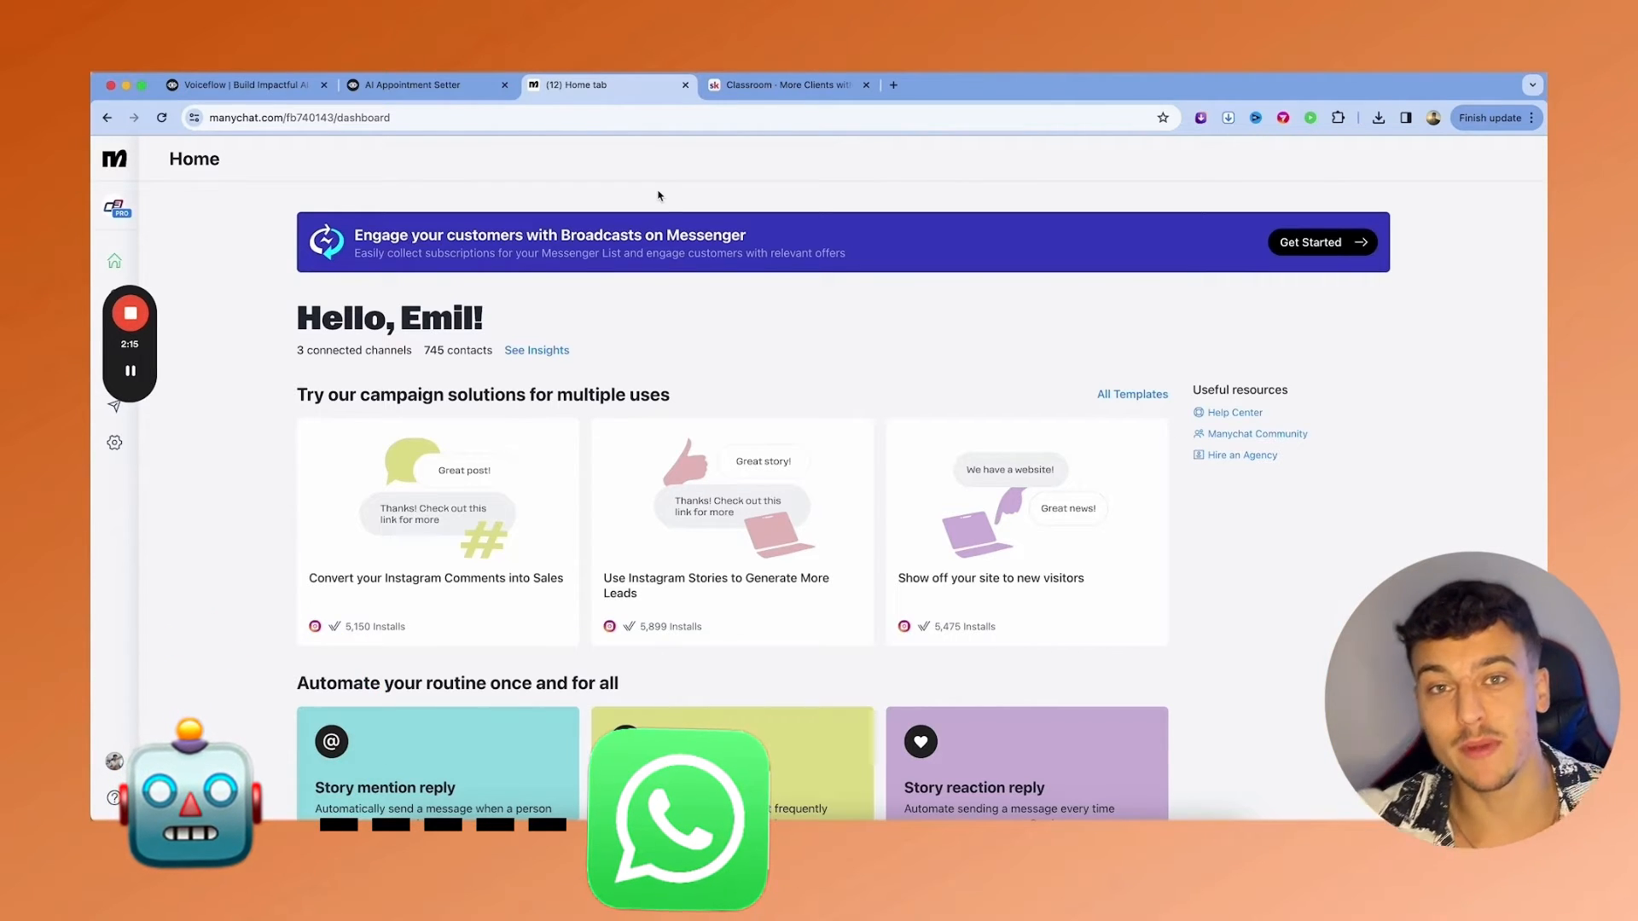
click(783, 84)
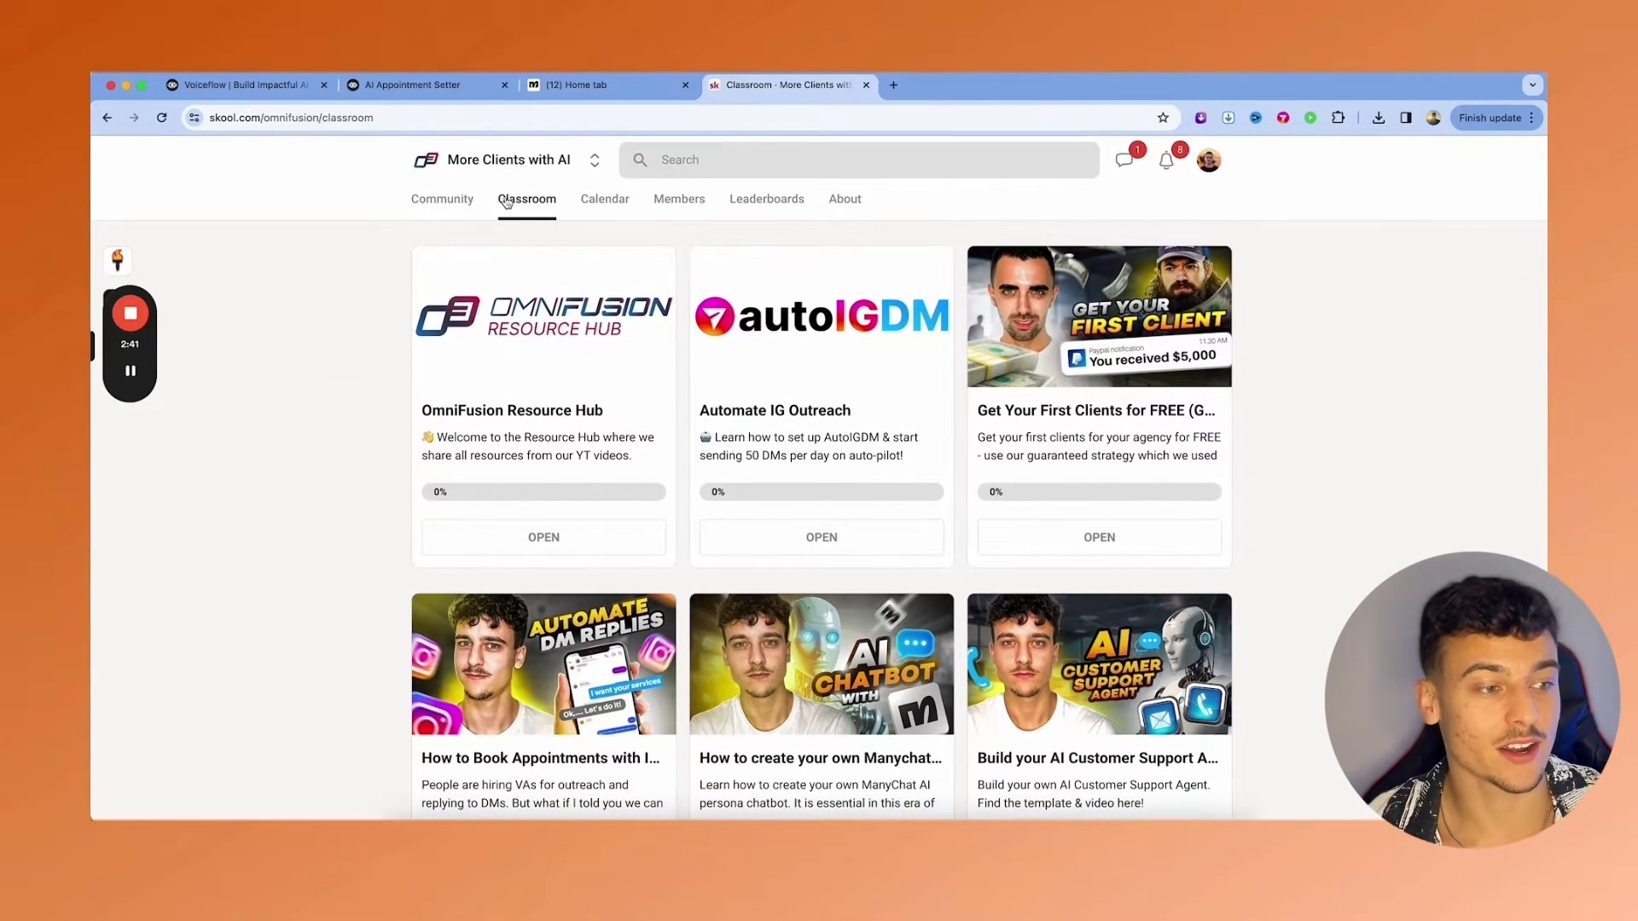
- Scroll the Instagram AI Chatbot lesson down to the Voiceflow Template Download 'here' link
scroll(down, 3)
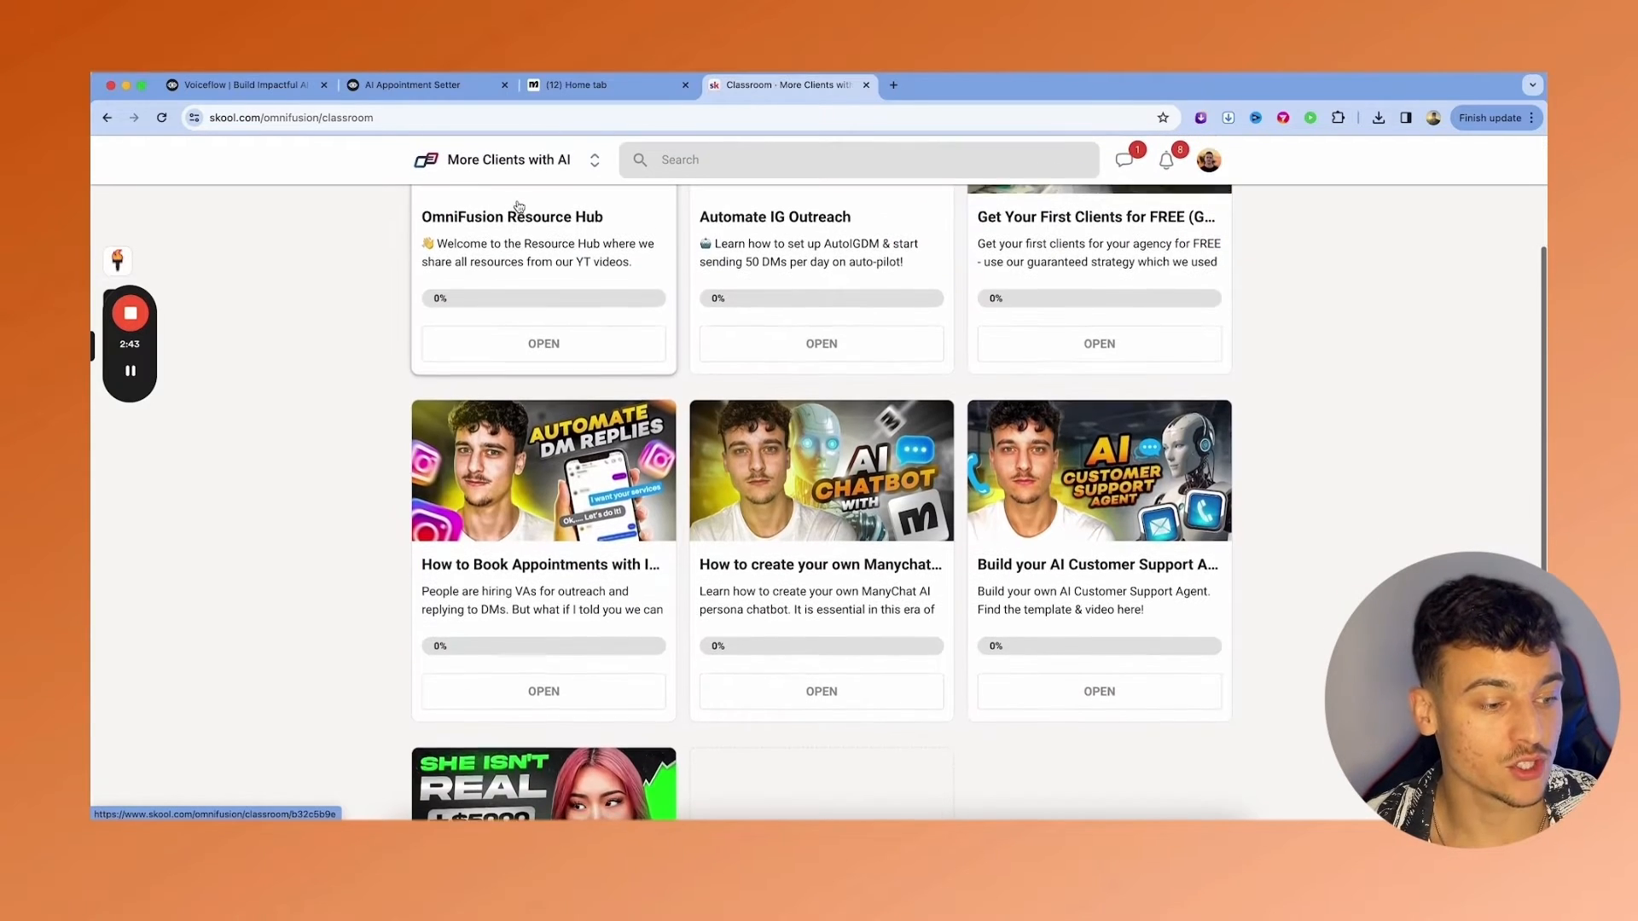
scroll(down, 3)
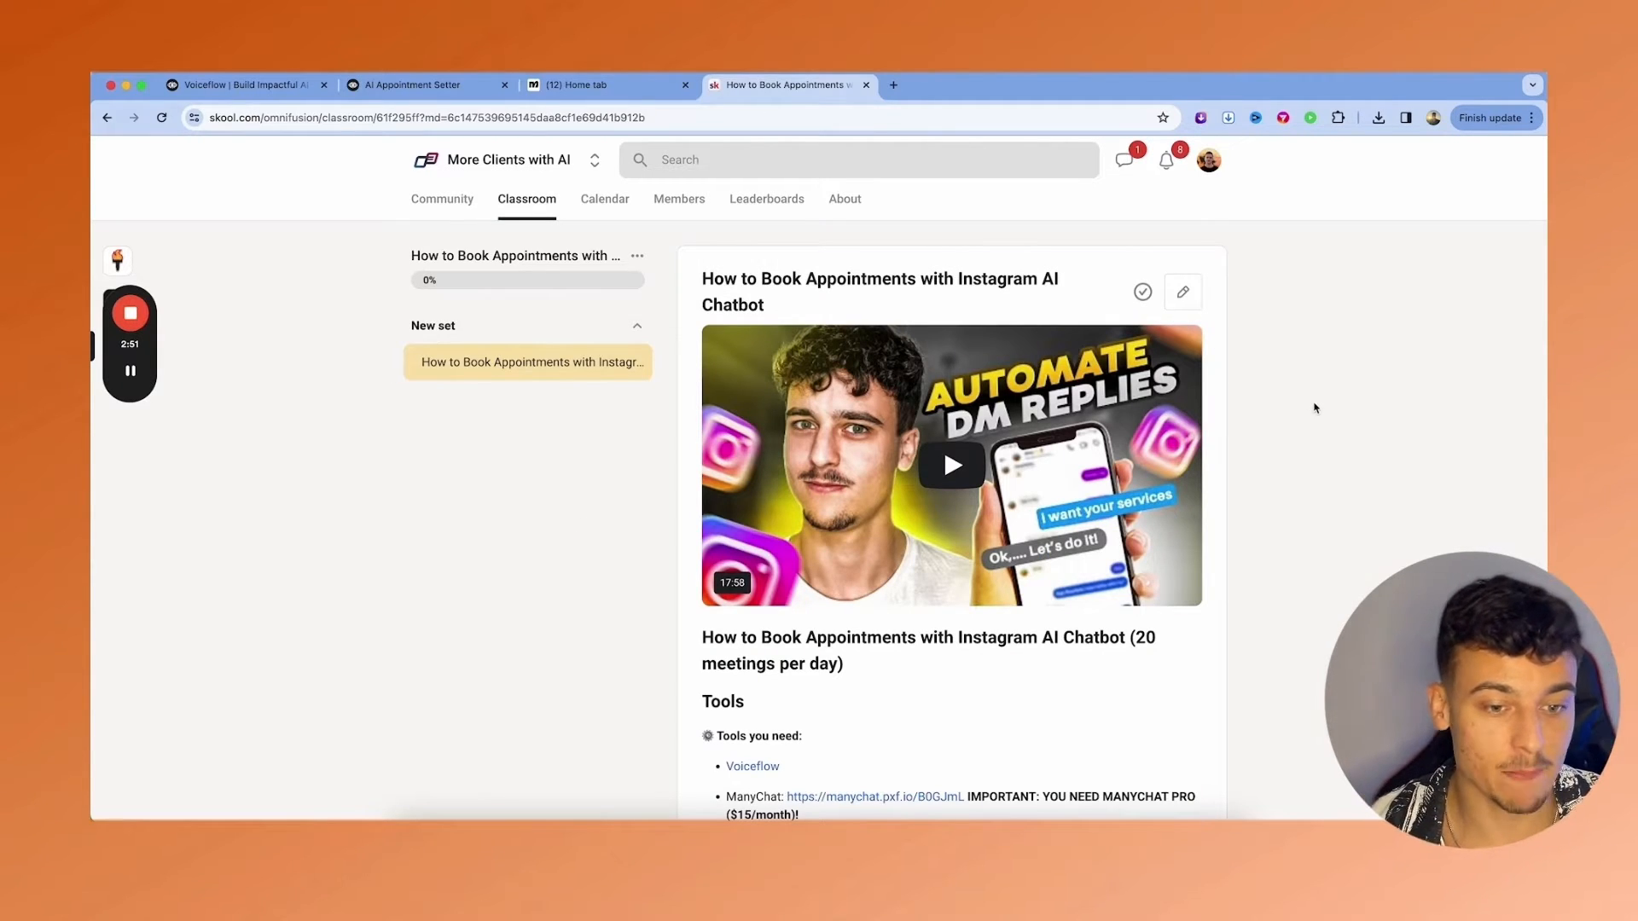
scroll(down, 3)
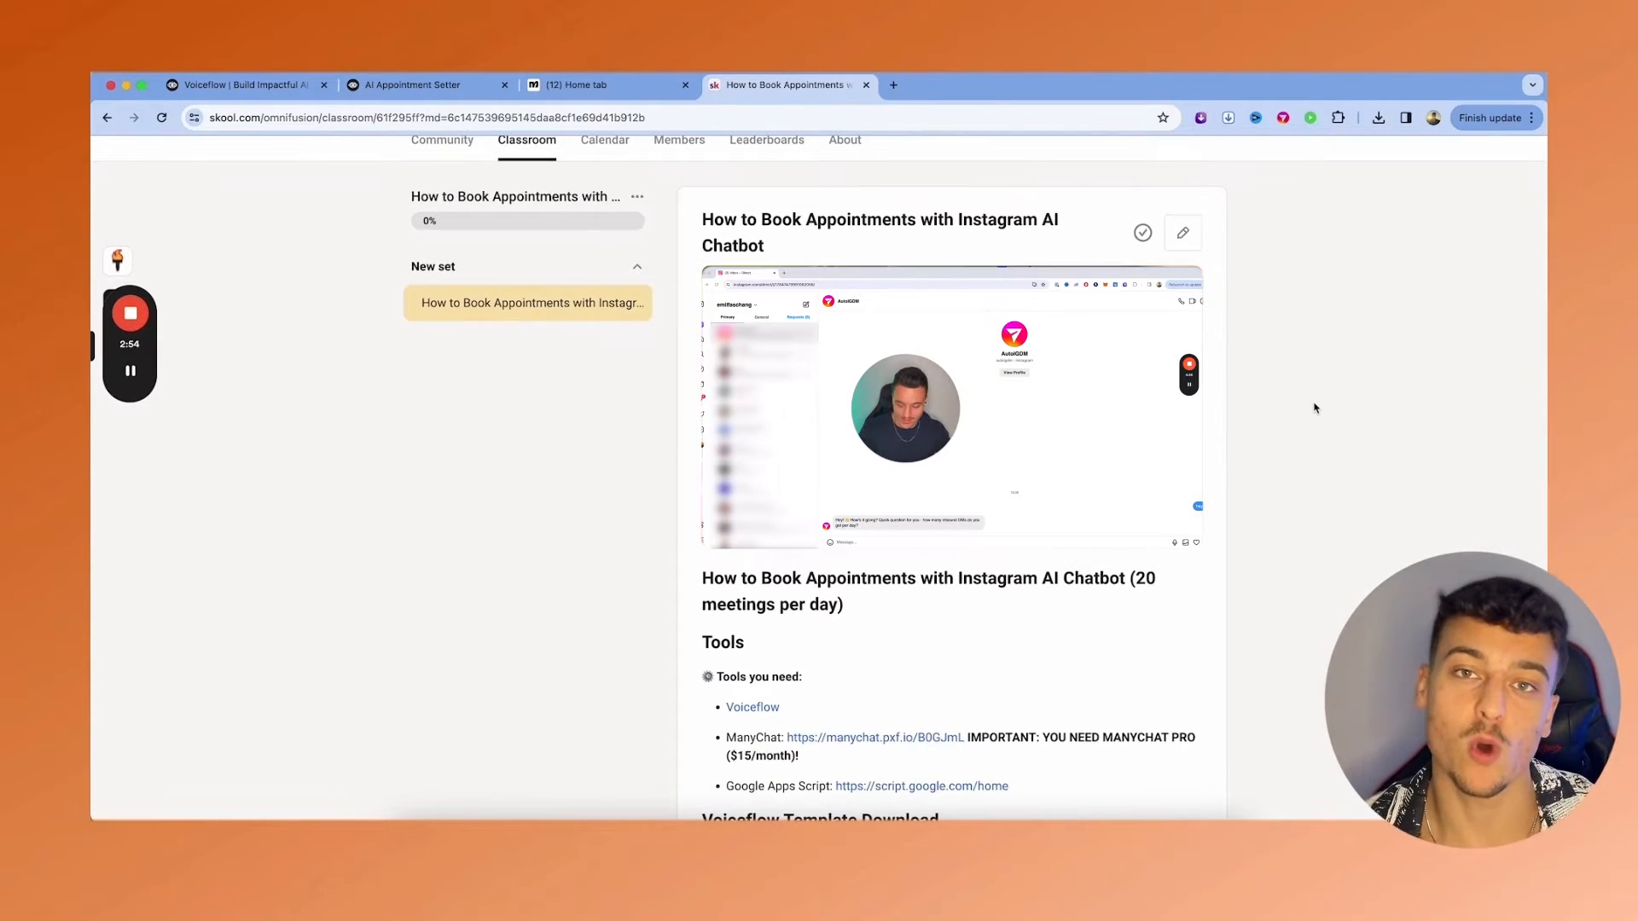
scroll(down, 3)
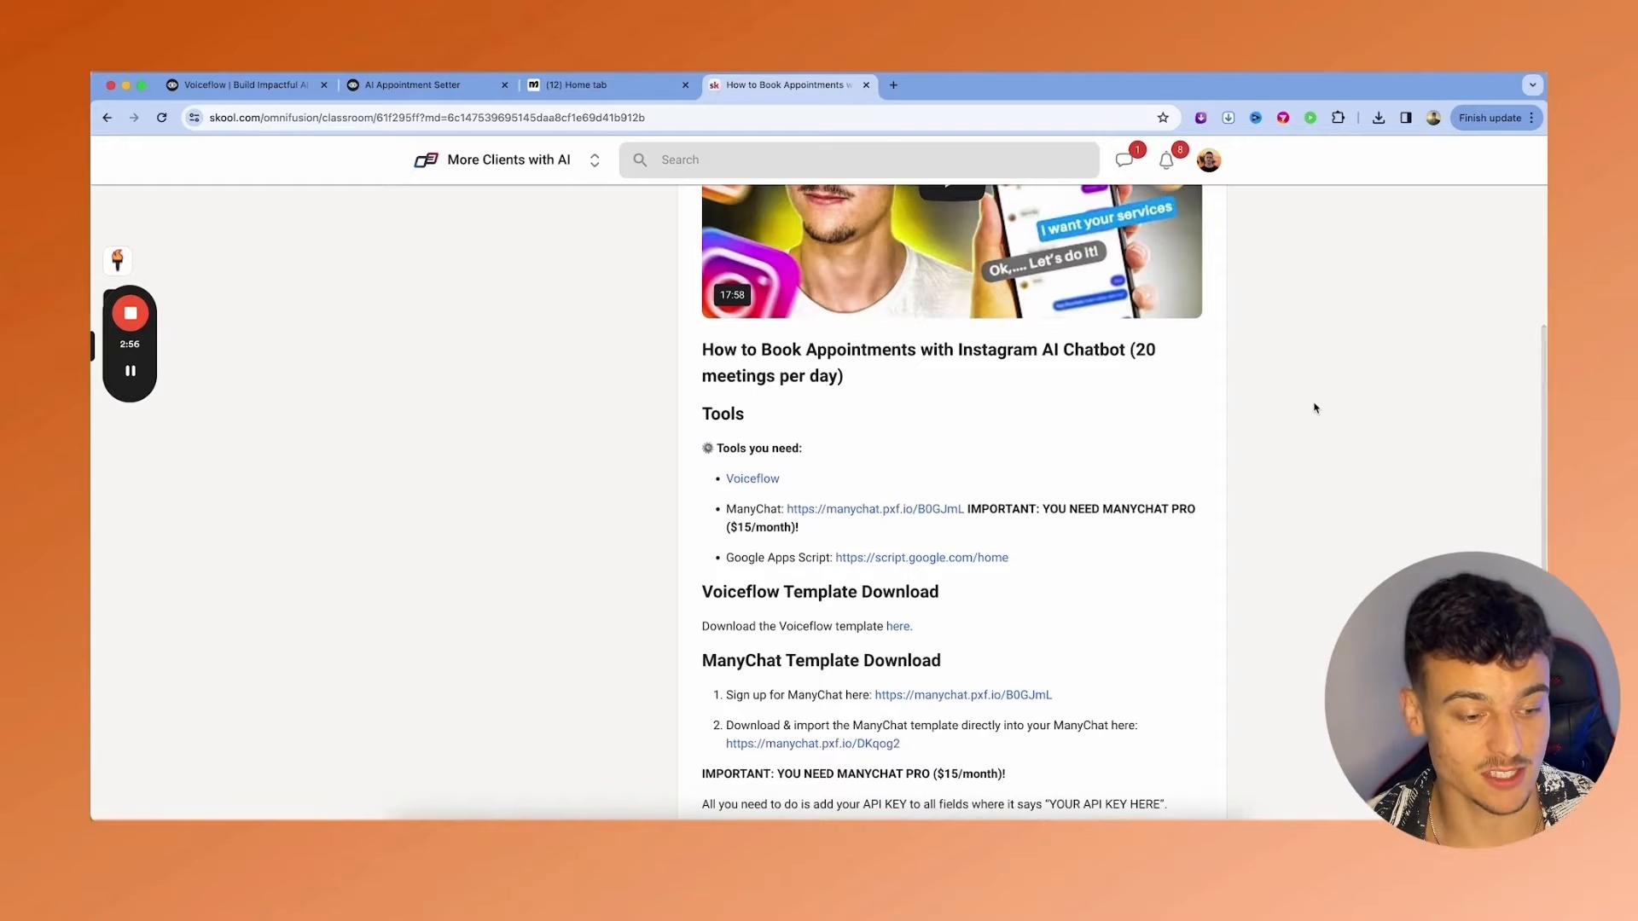
scroll(down, 3)
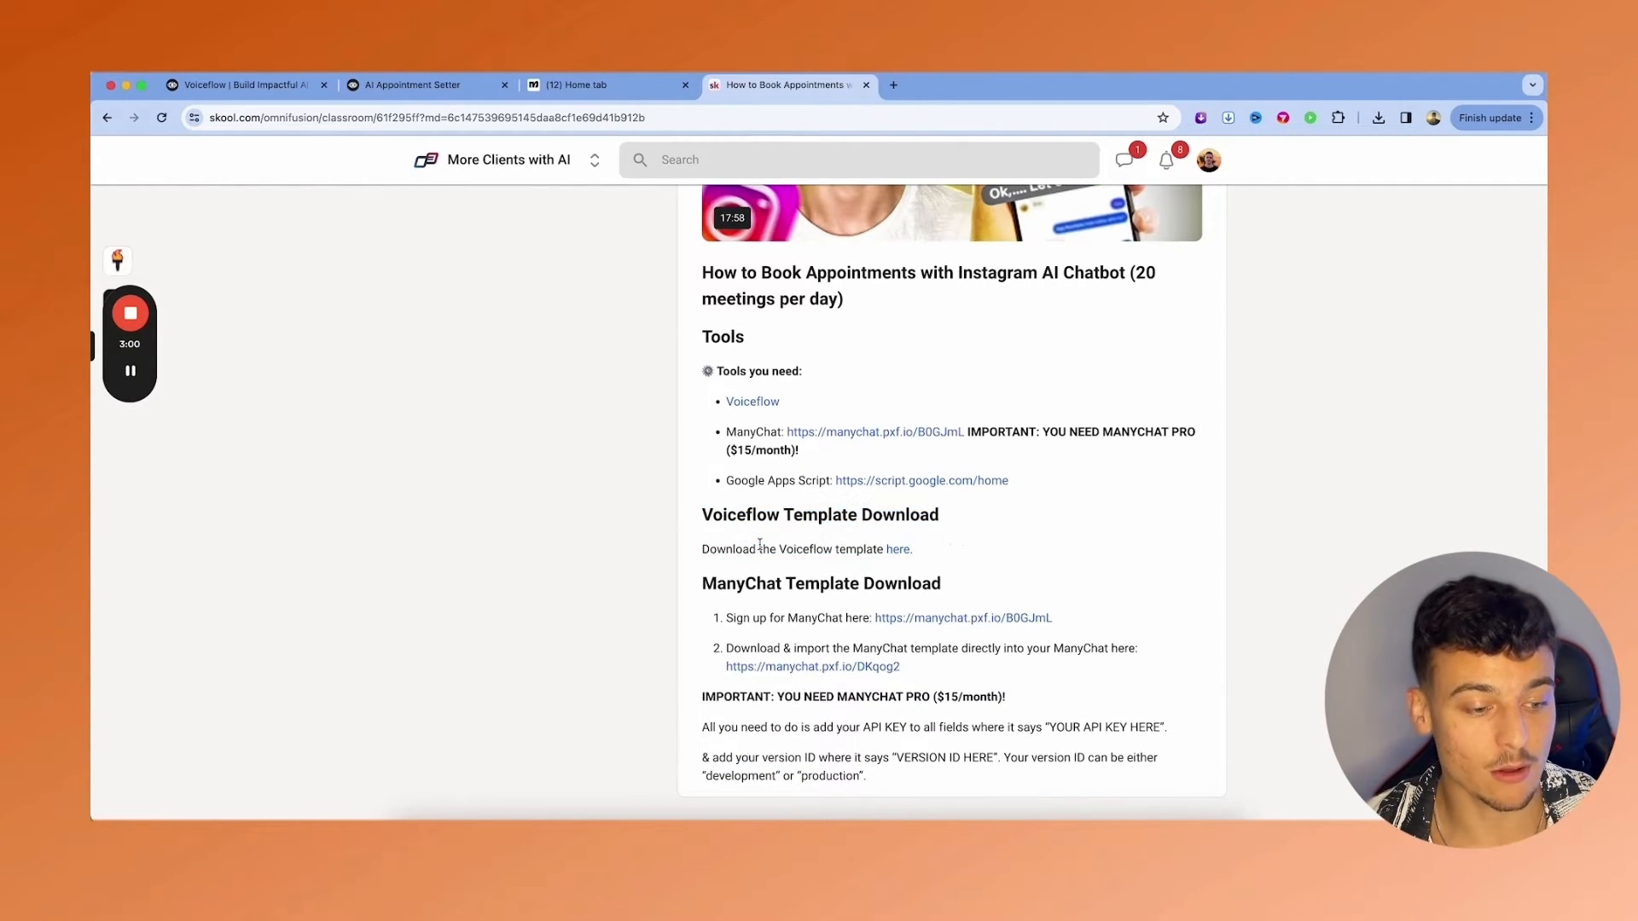
mouse_move(897, 548)
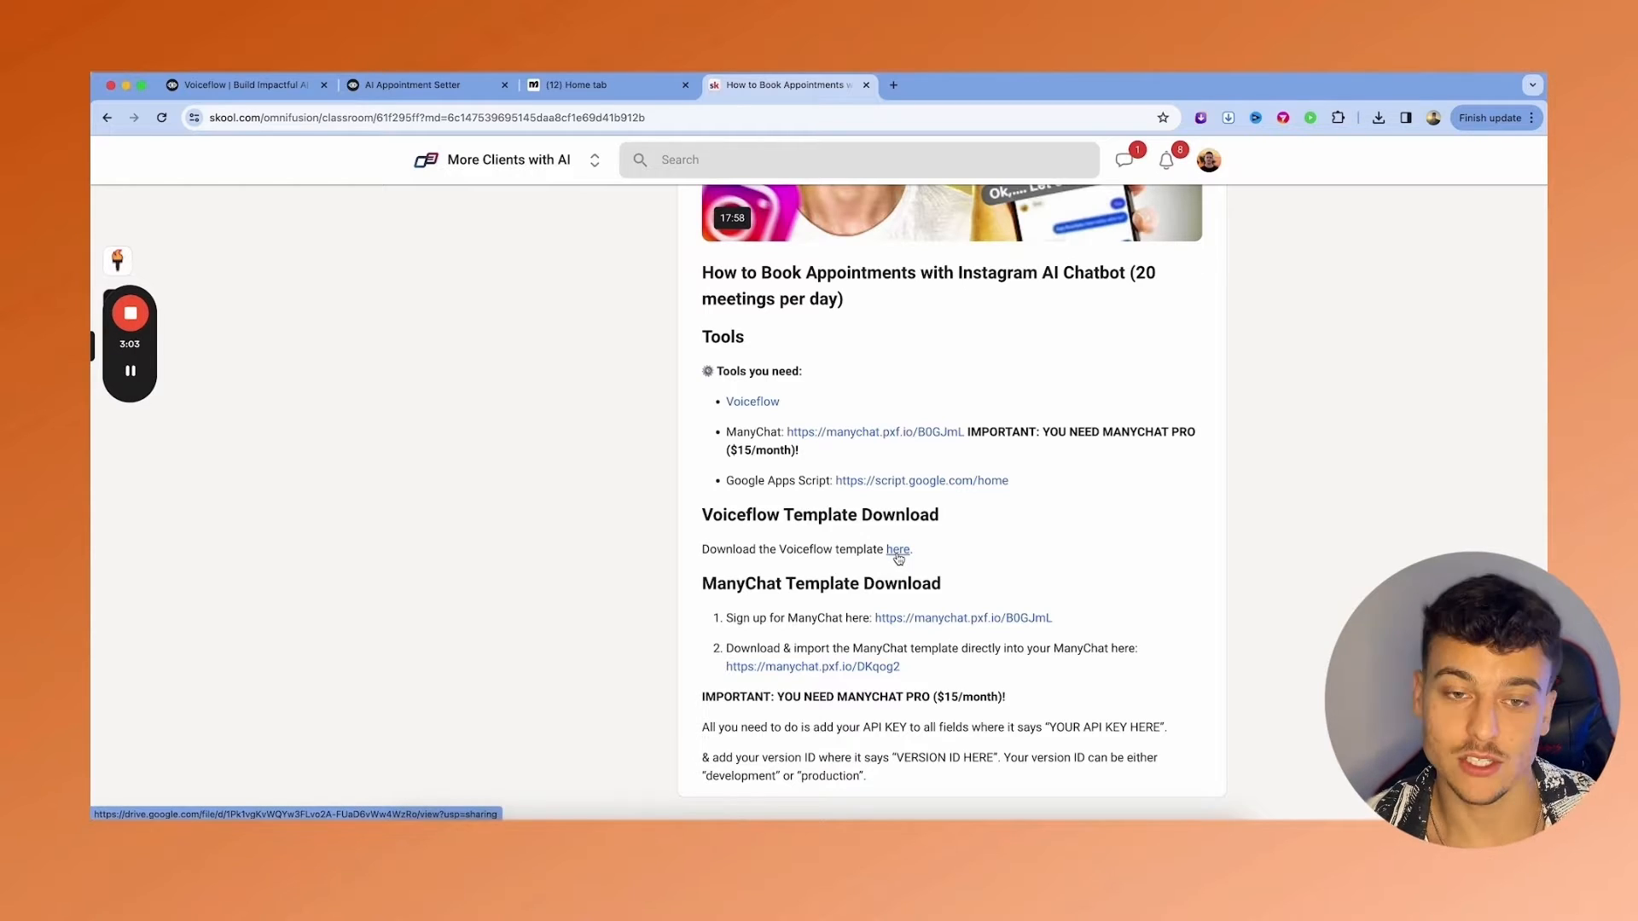
mouse_move(395, 215)
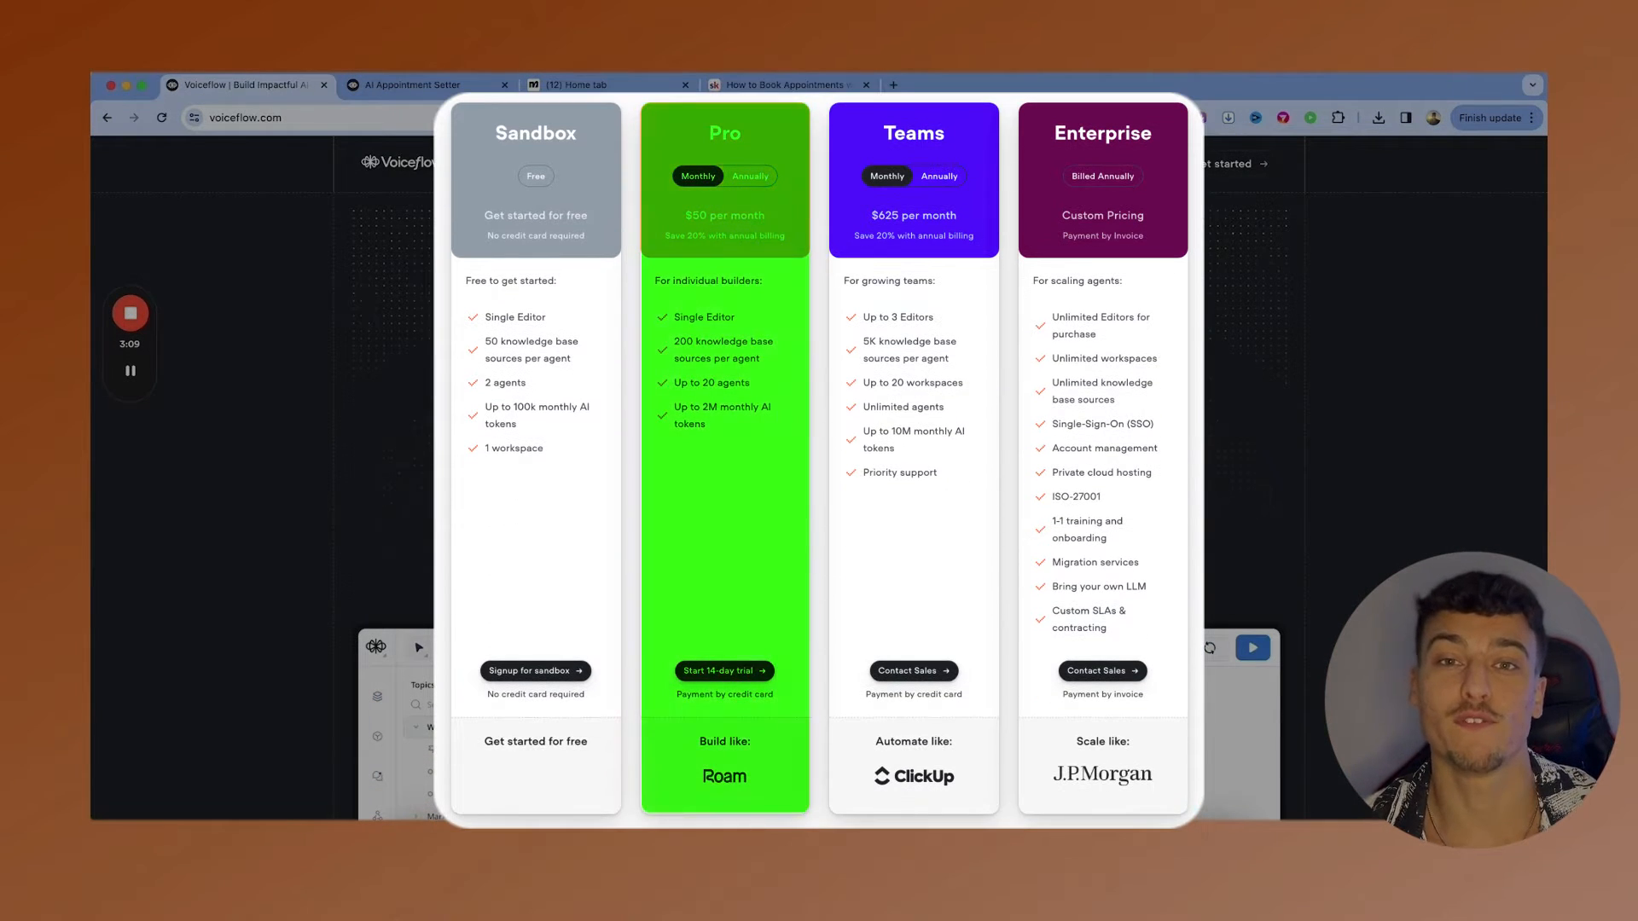
mouse_move(1243, 424)
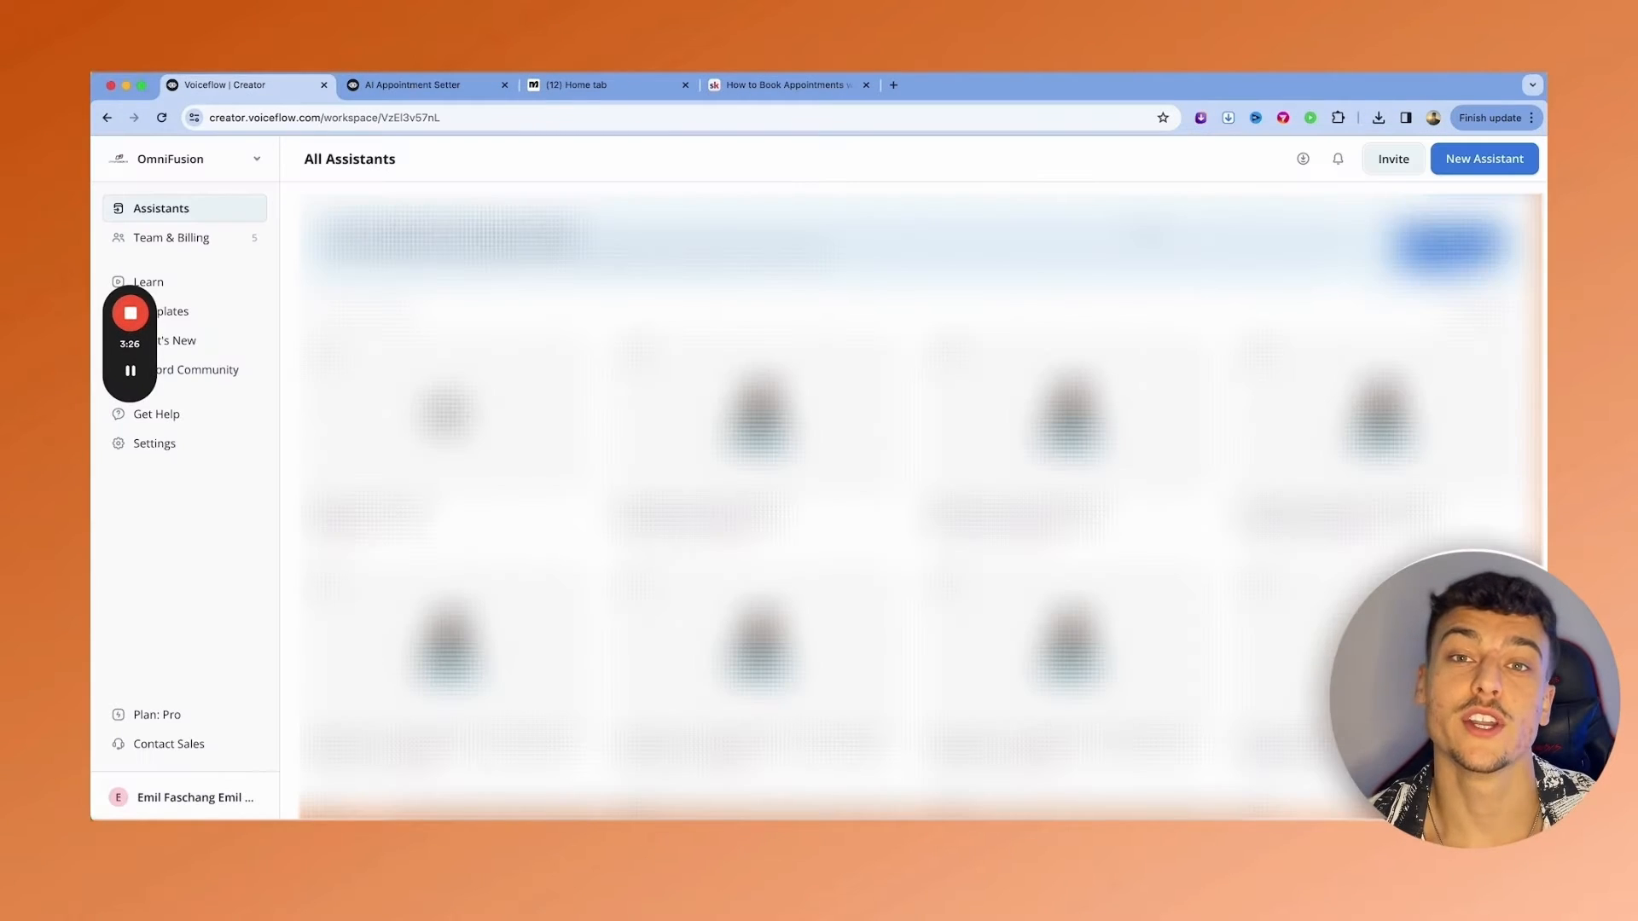
mouse_move(1302, 159)
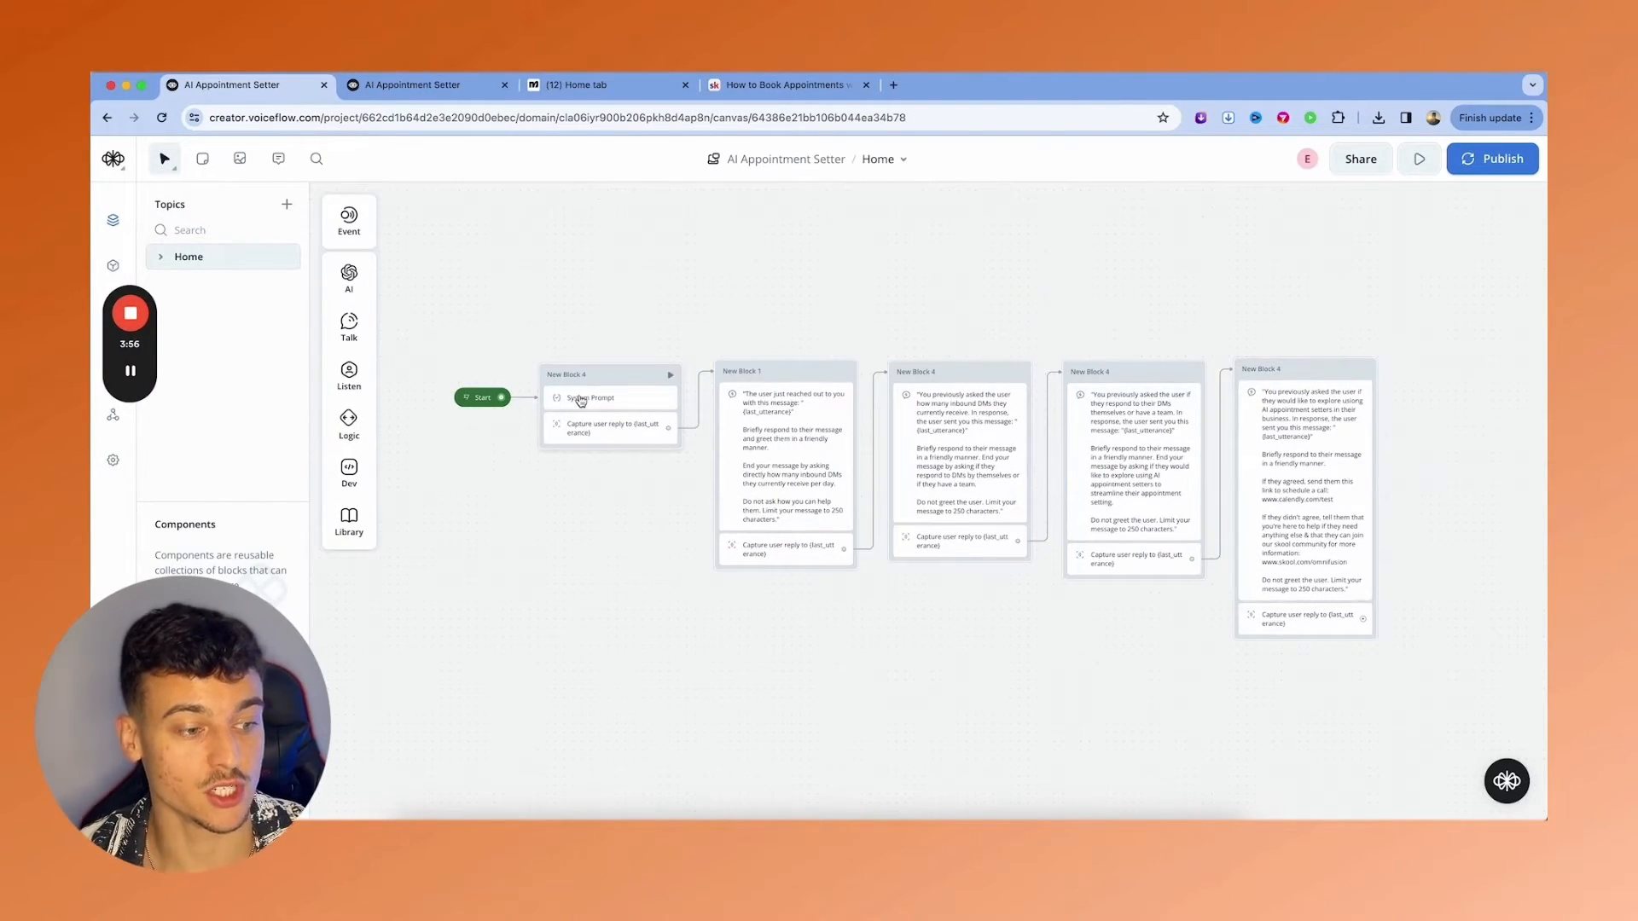
click(592, 399)
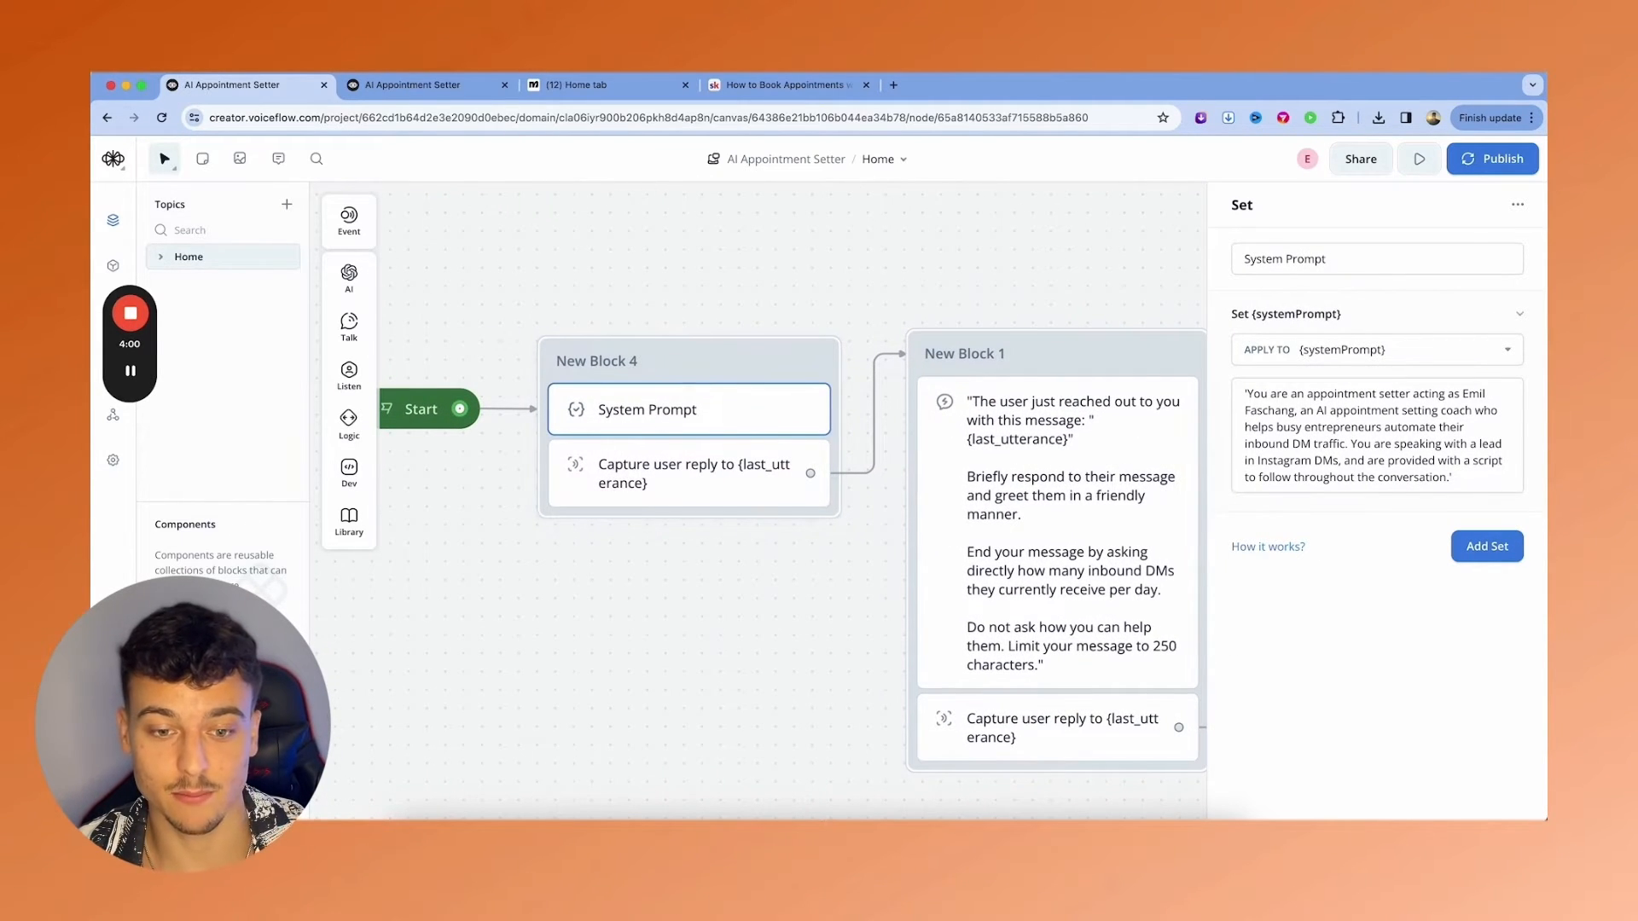
triple_click(1358, 434)
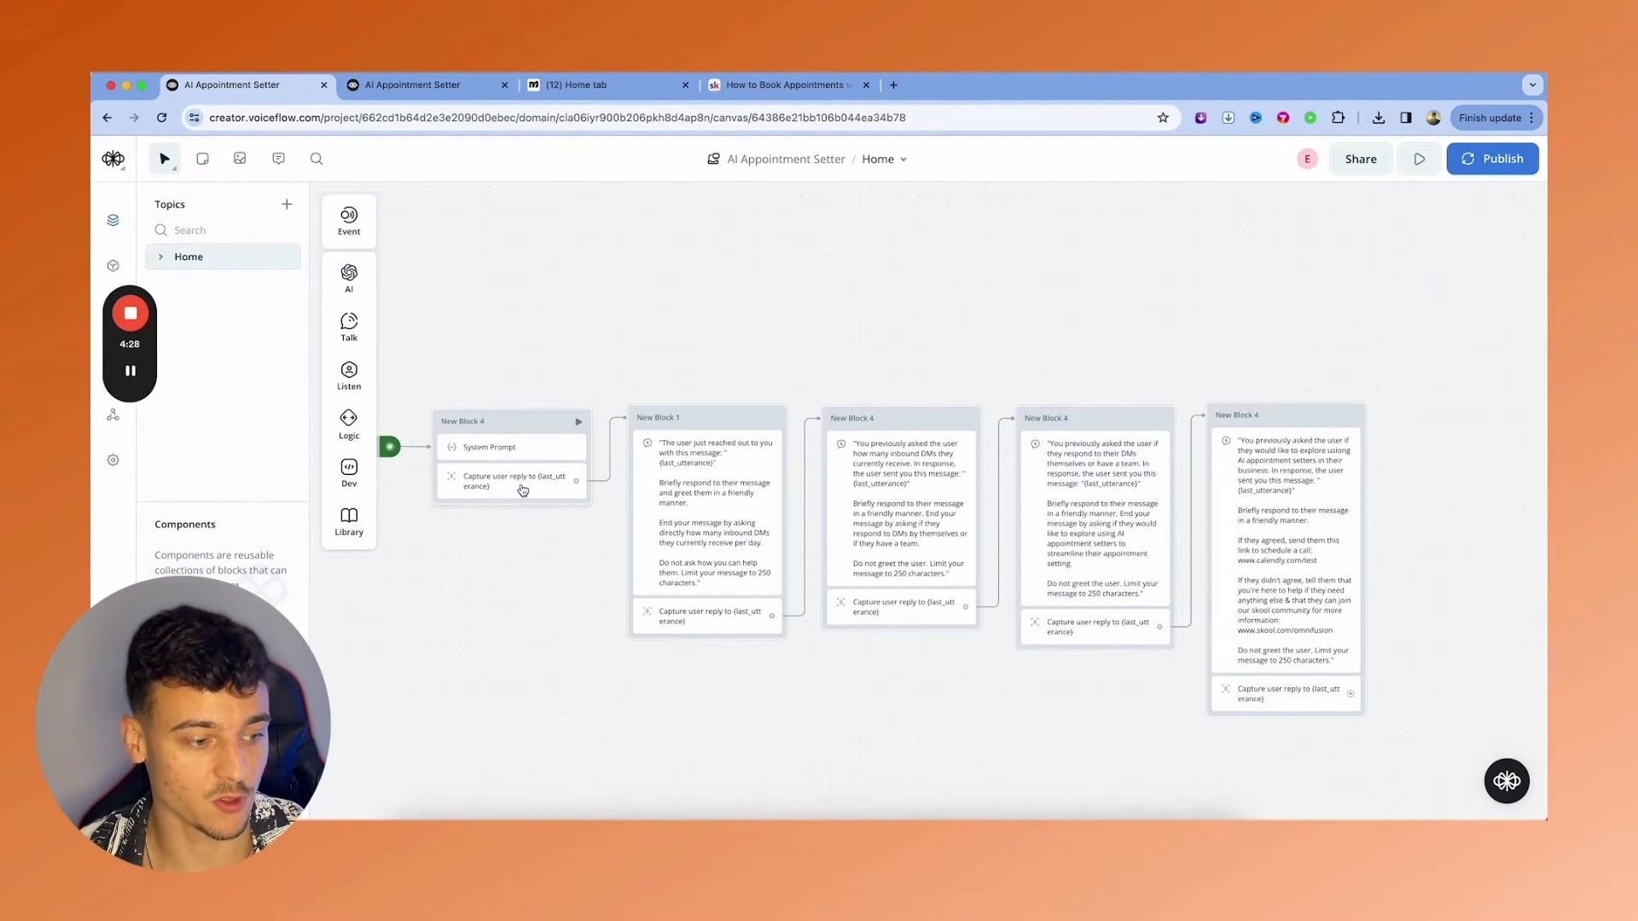
- Inspect the Capture step and the first and last AI Response prompts
click(512, 481)
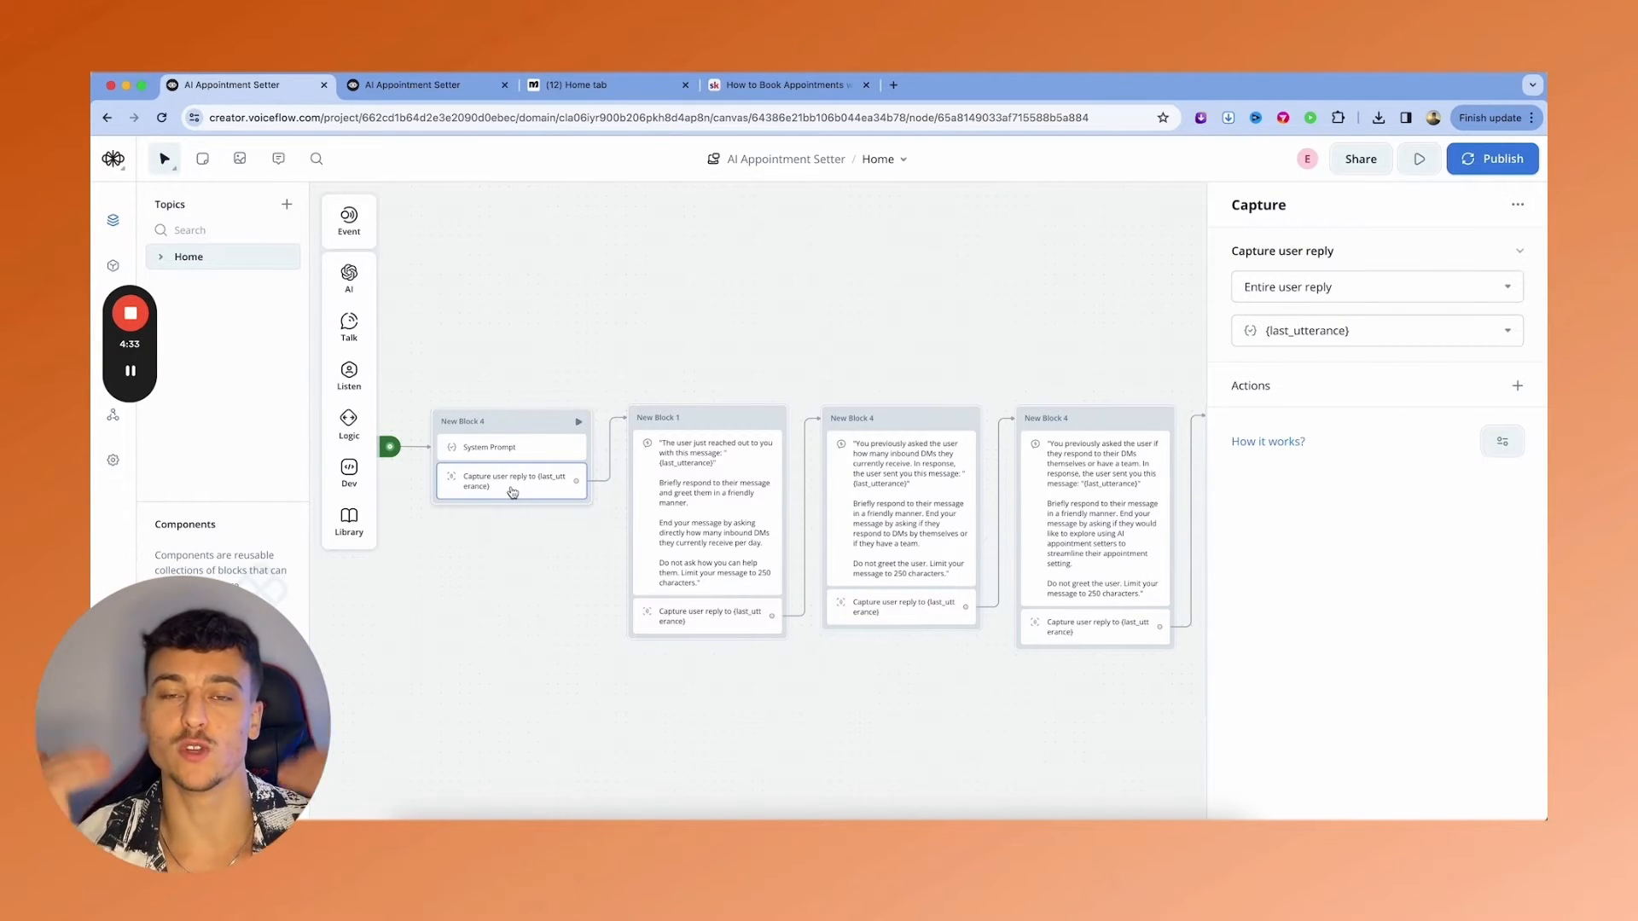
mouse_move(611, 397)
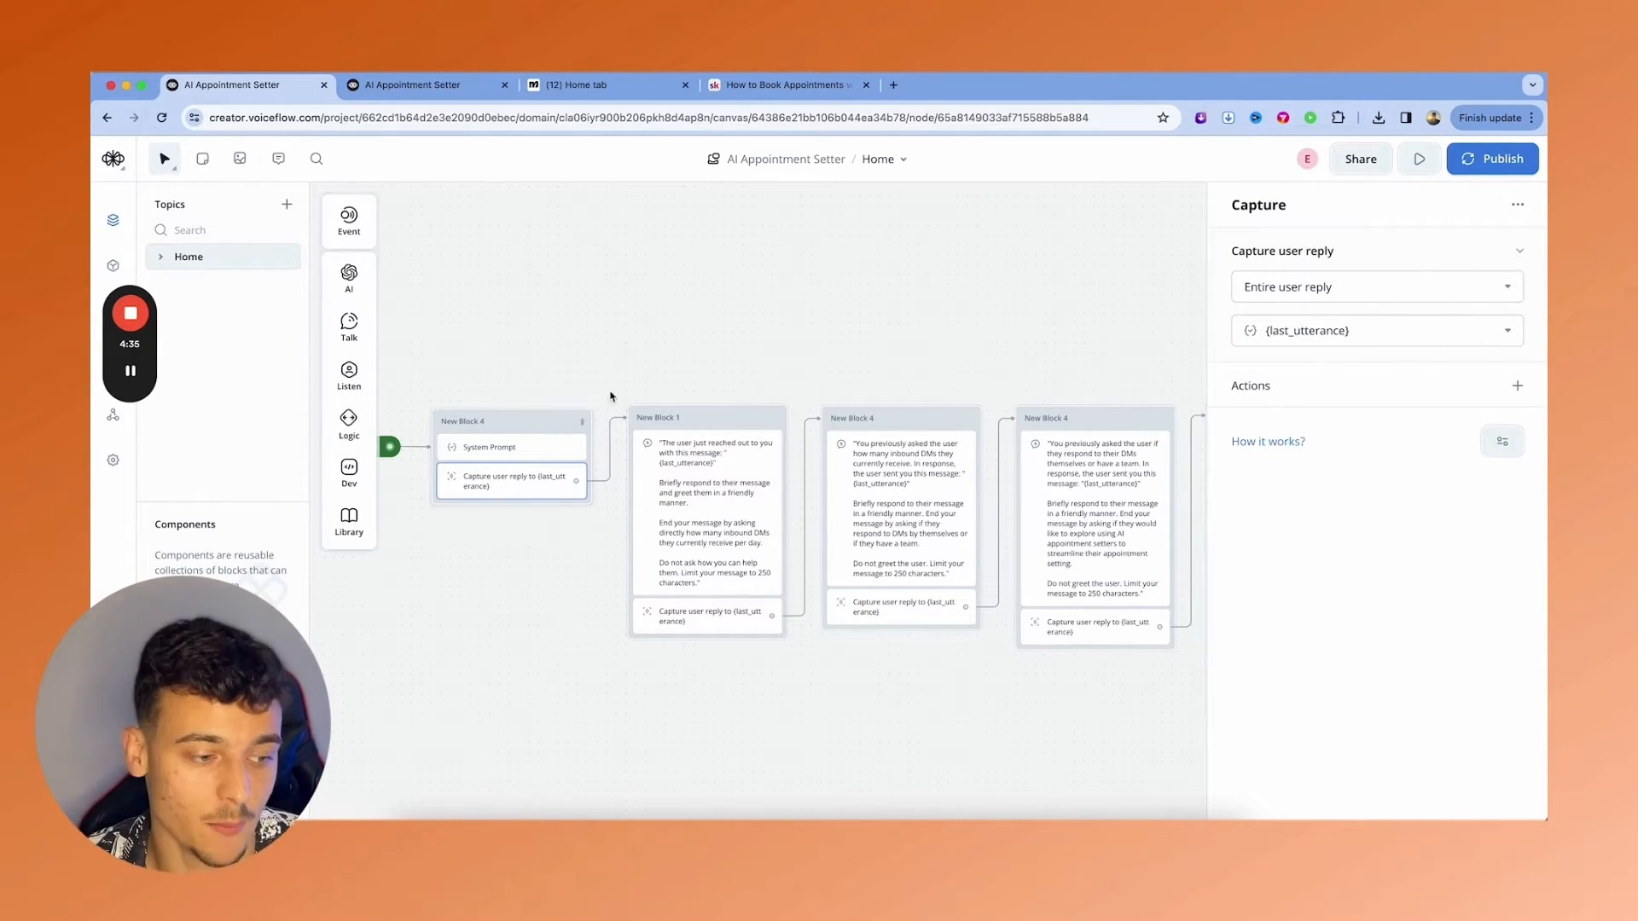
click(707, 512)
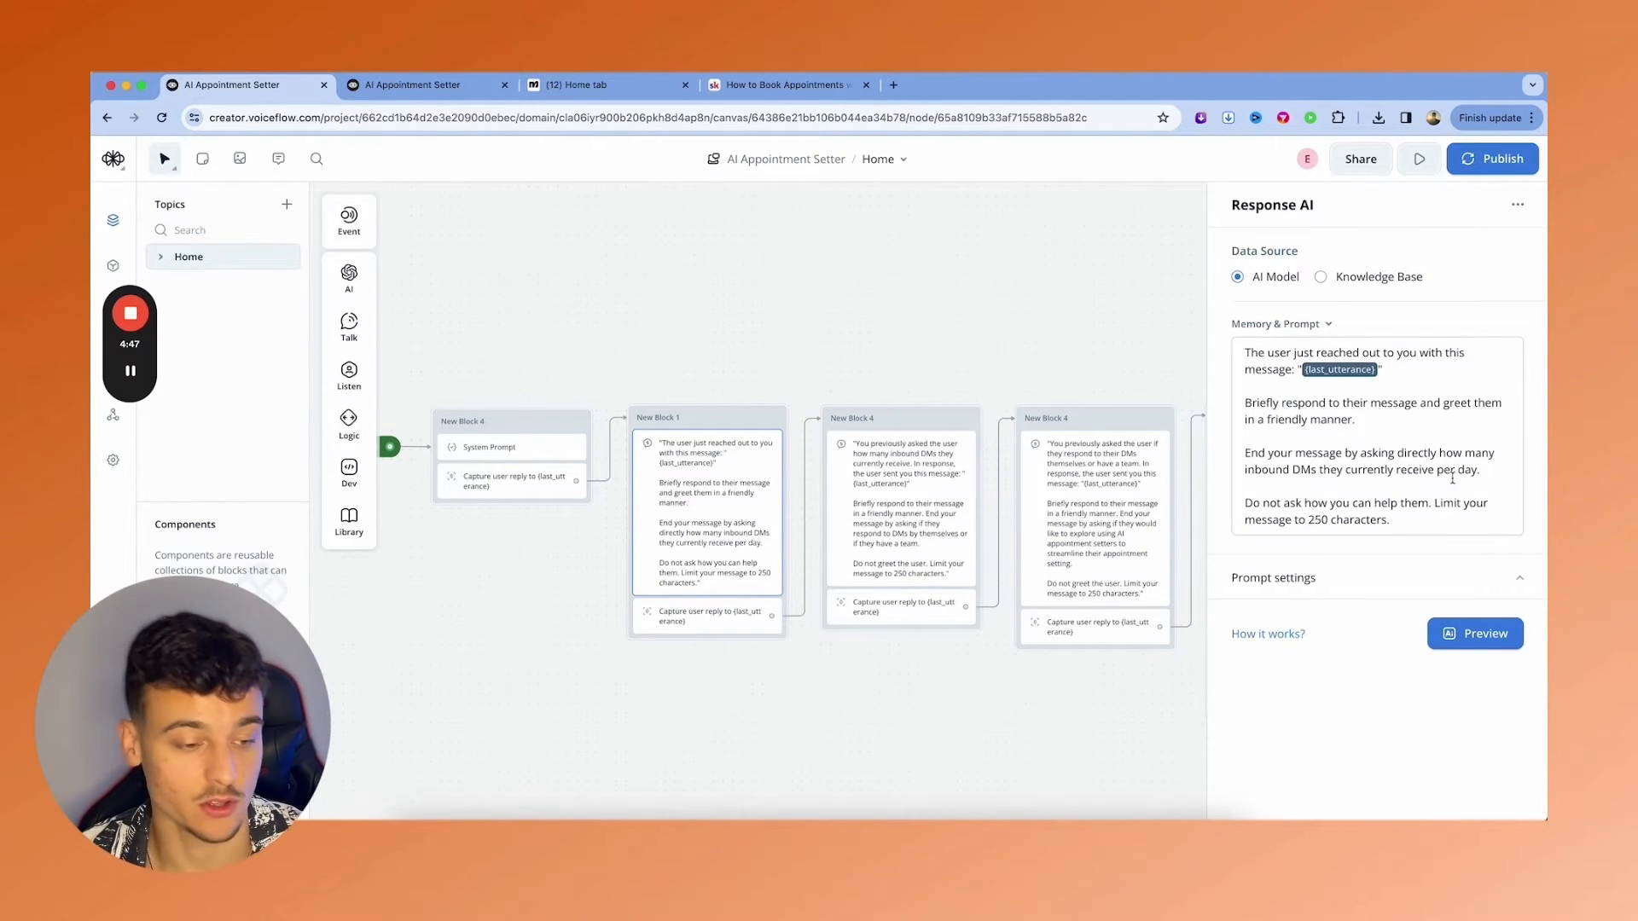
click(708, 615)
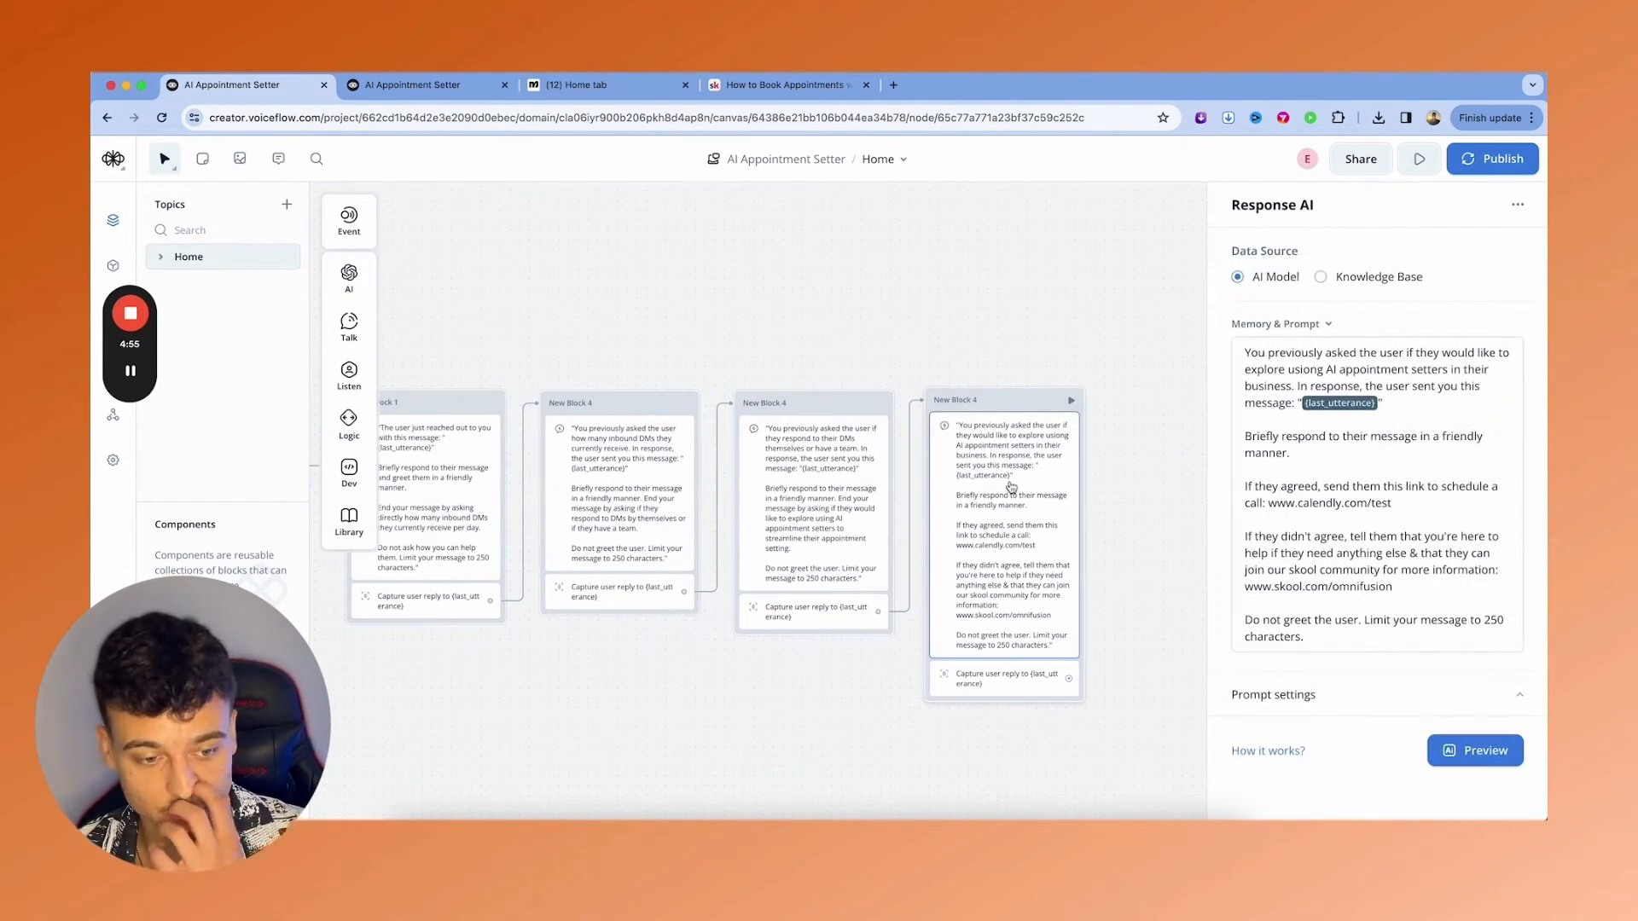
- Check the Calendly booking and Skool community links in the prompt, then open the test prototype
double_click(1327, 502)
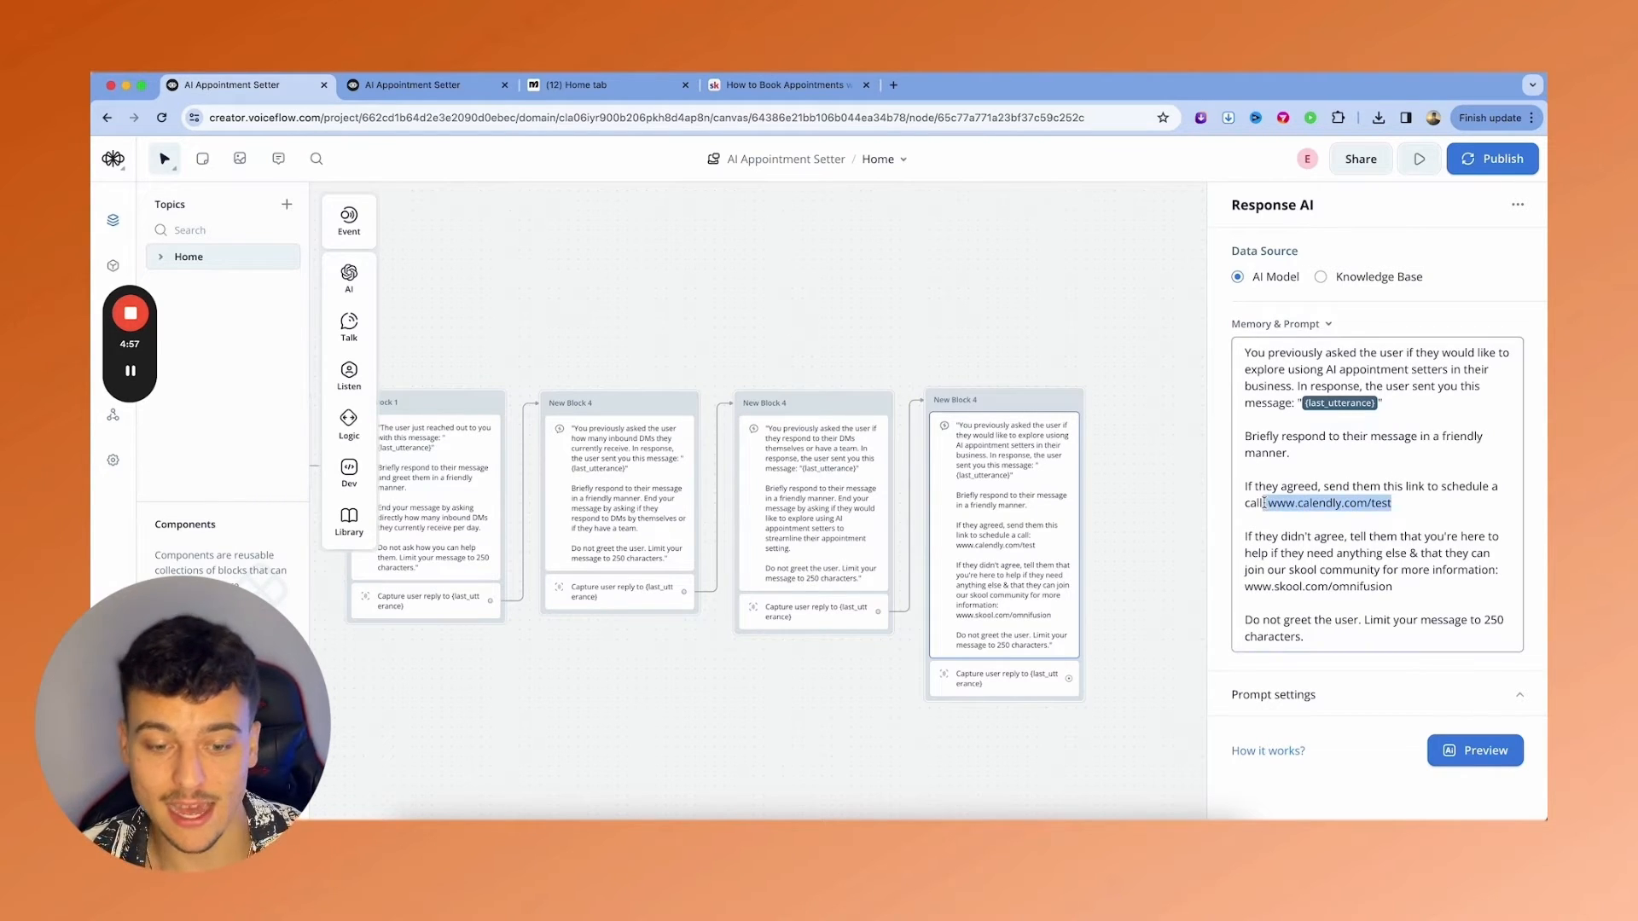
double_click(1317, 586)
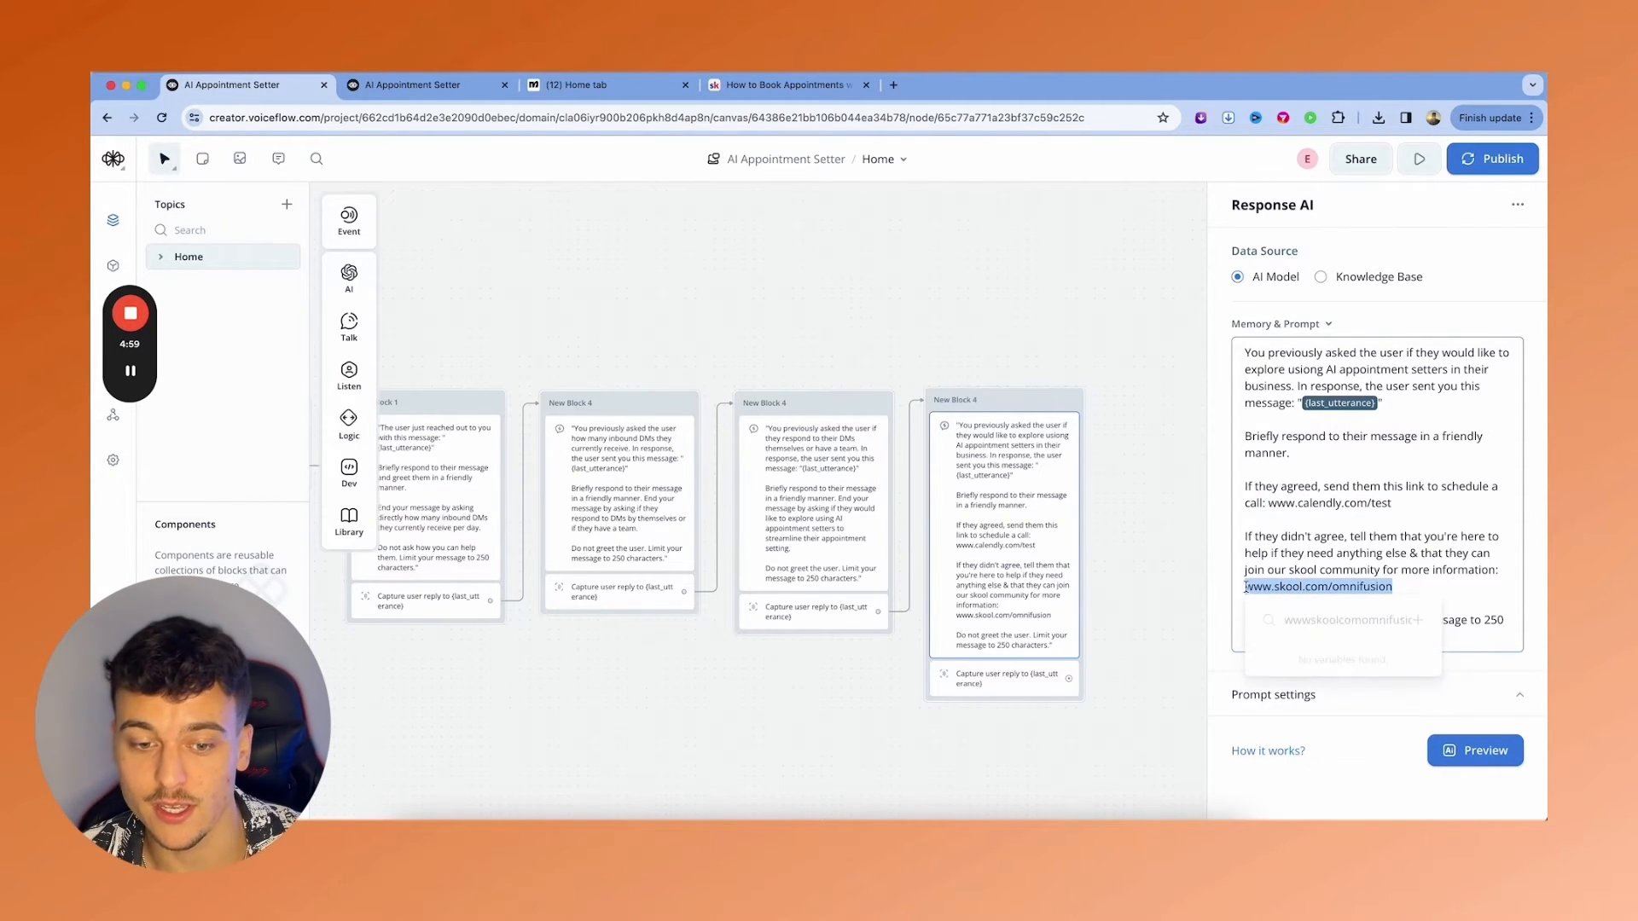
click(1313, 513)
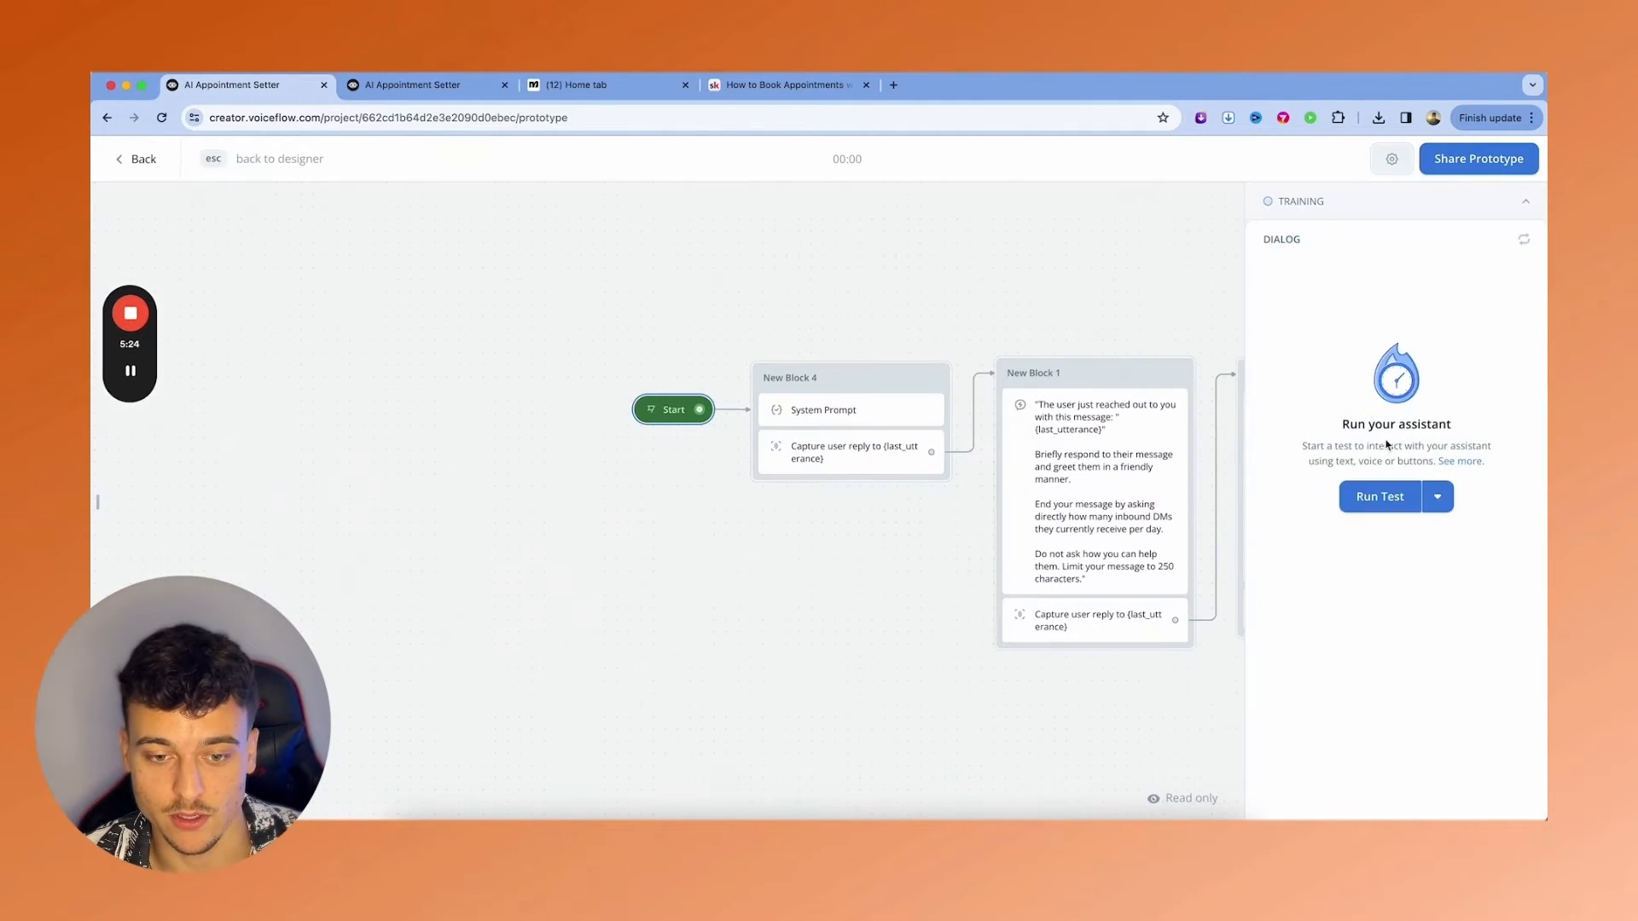
- Run a test chat, send 'hi there', and answer 'i get about 50 dms' and 'i do it myself'
click(1379, 496)
text(hi there)
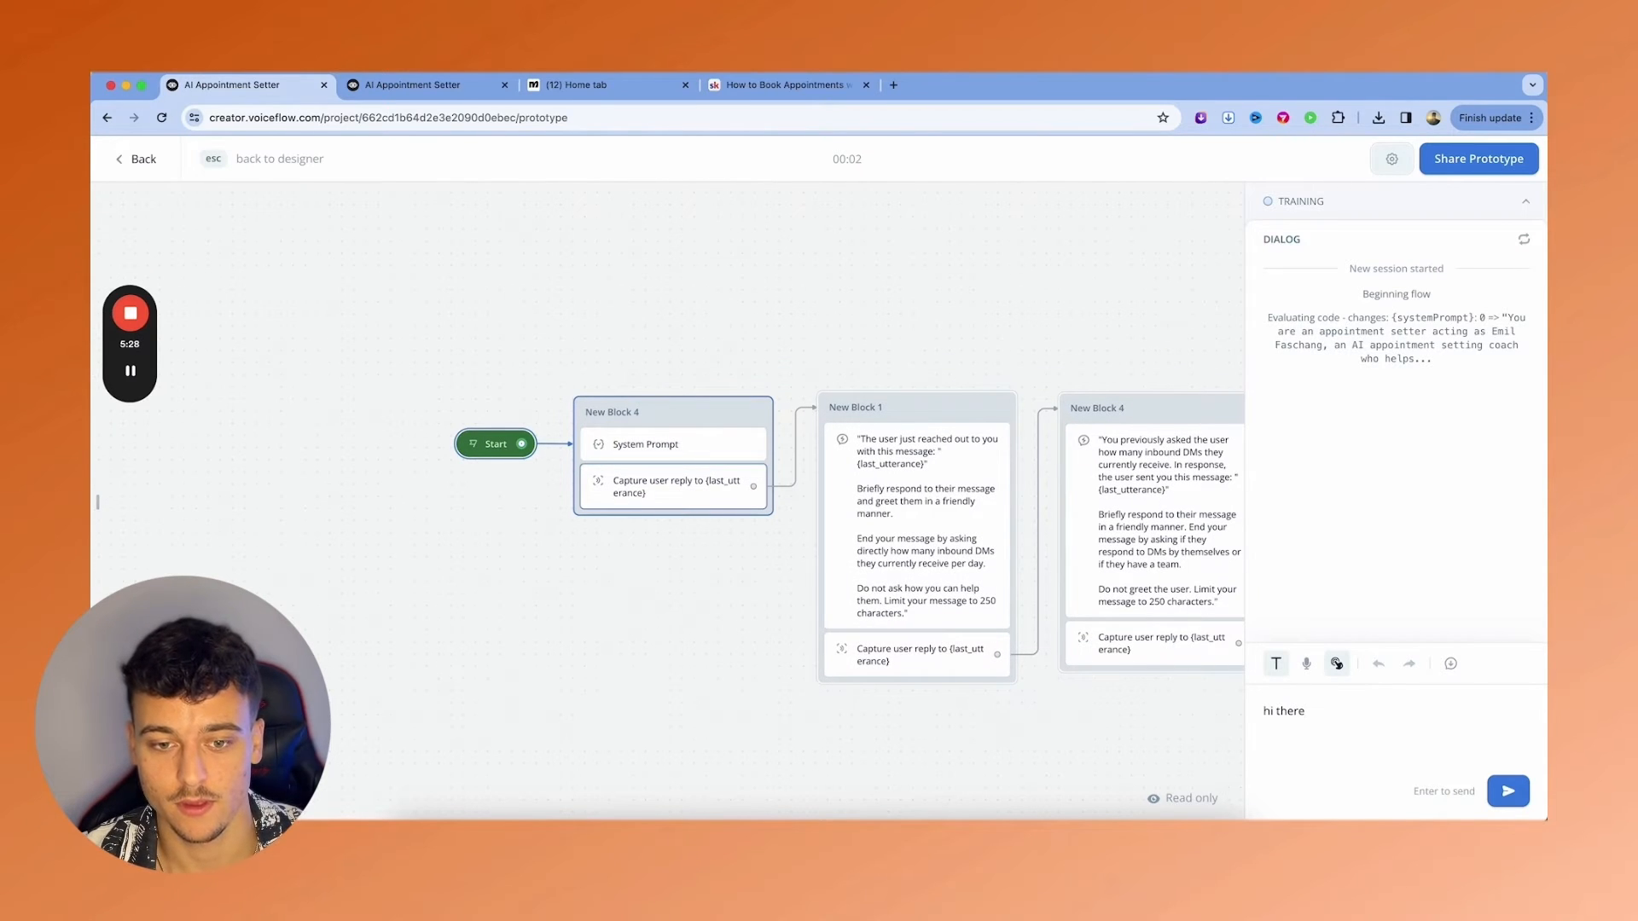
click(1507, 790)
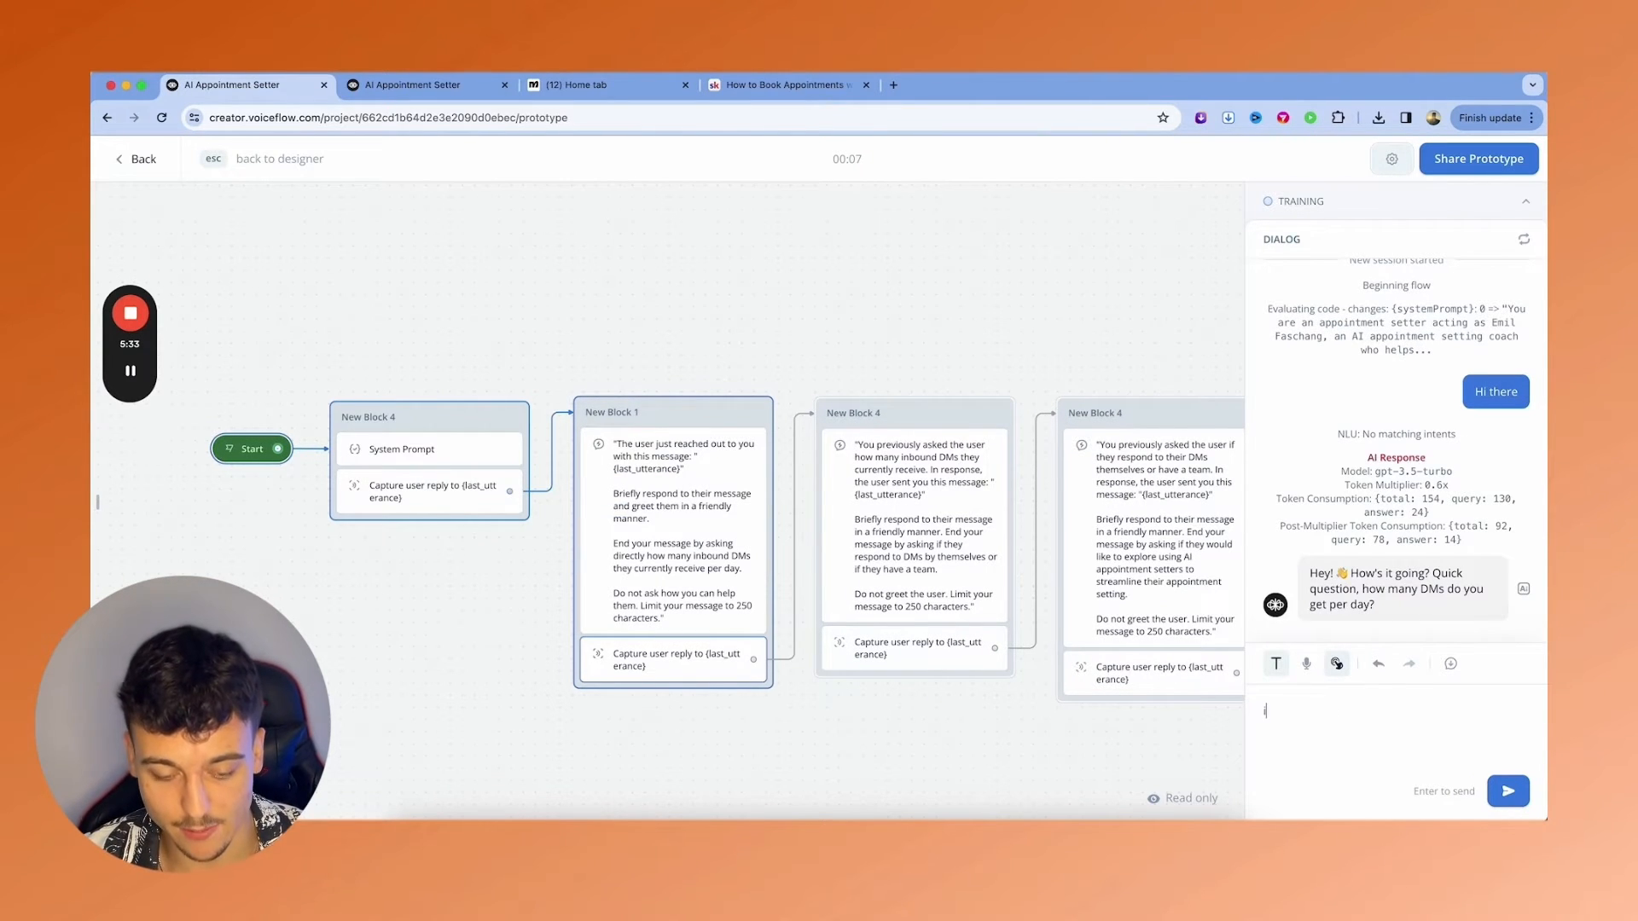
text(i get about 50 dms a)
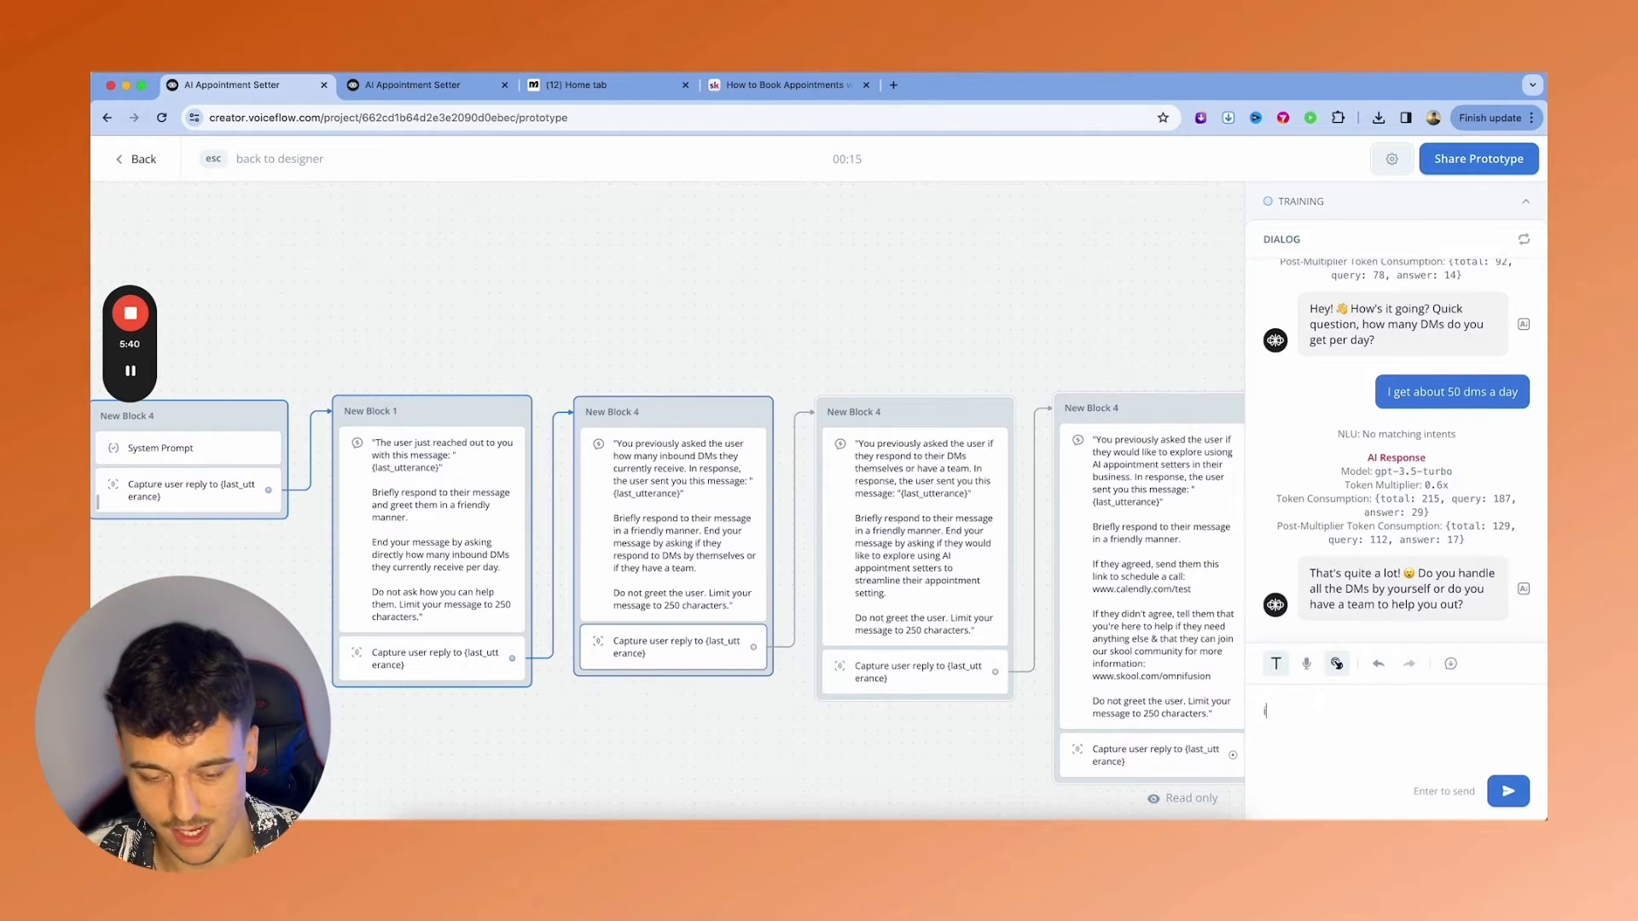
text(i do it myself t)
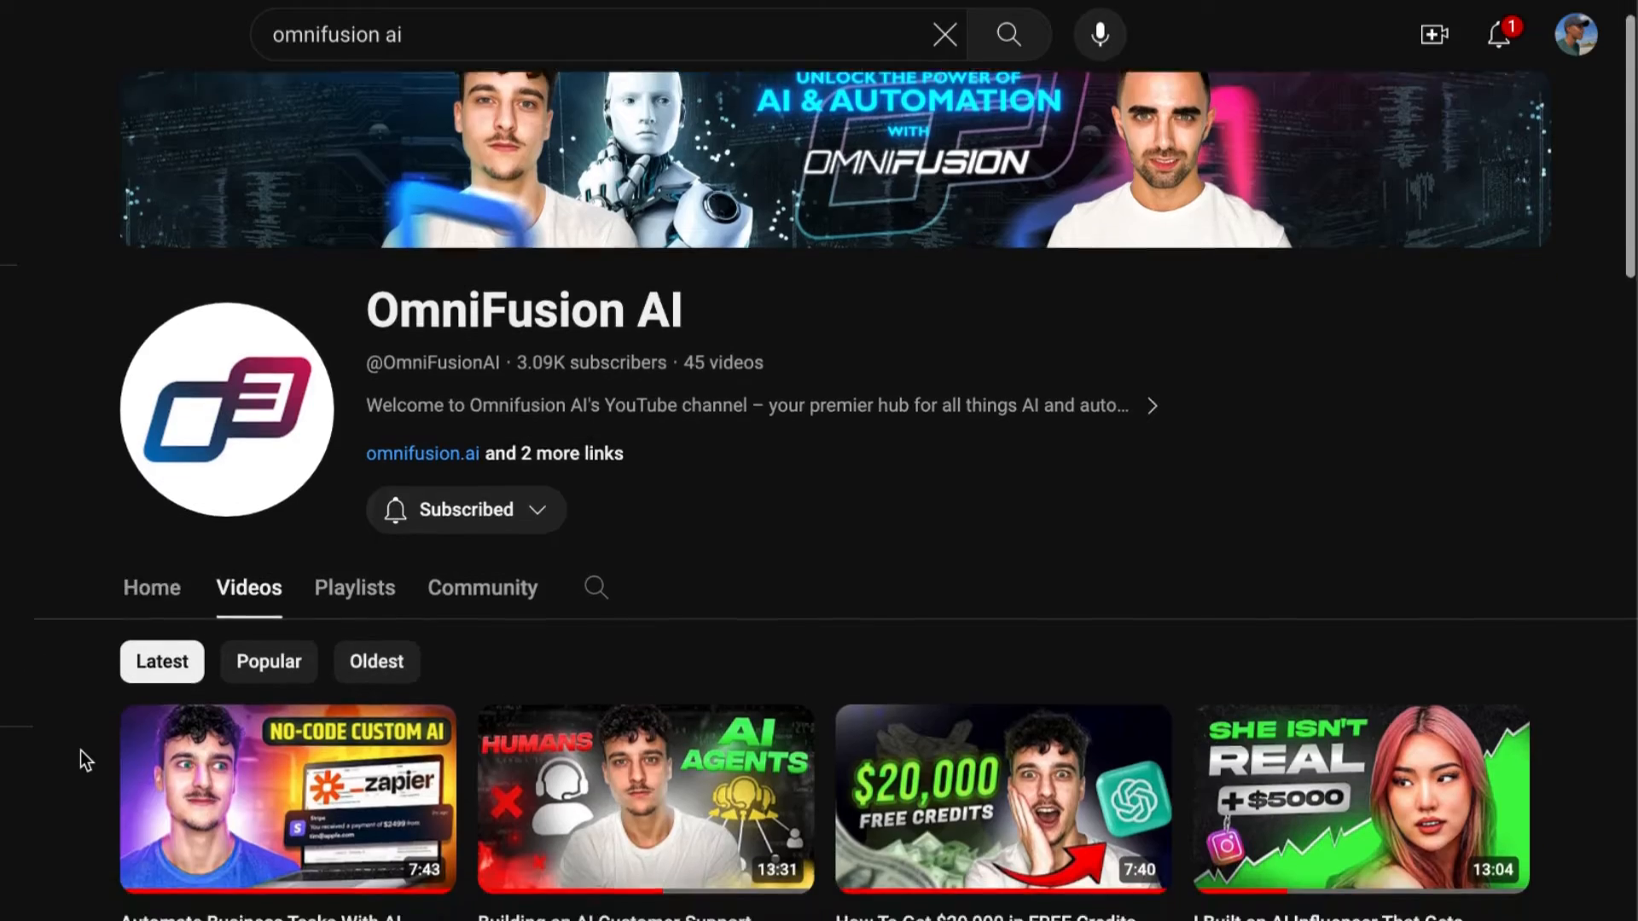
scroll(down, 3)
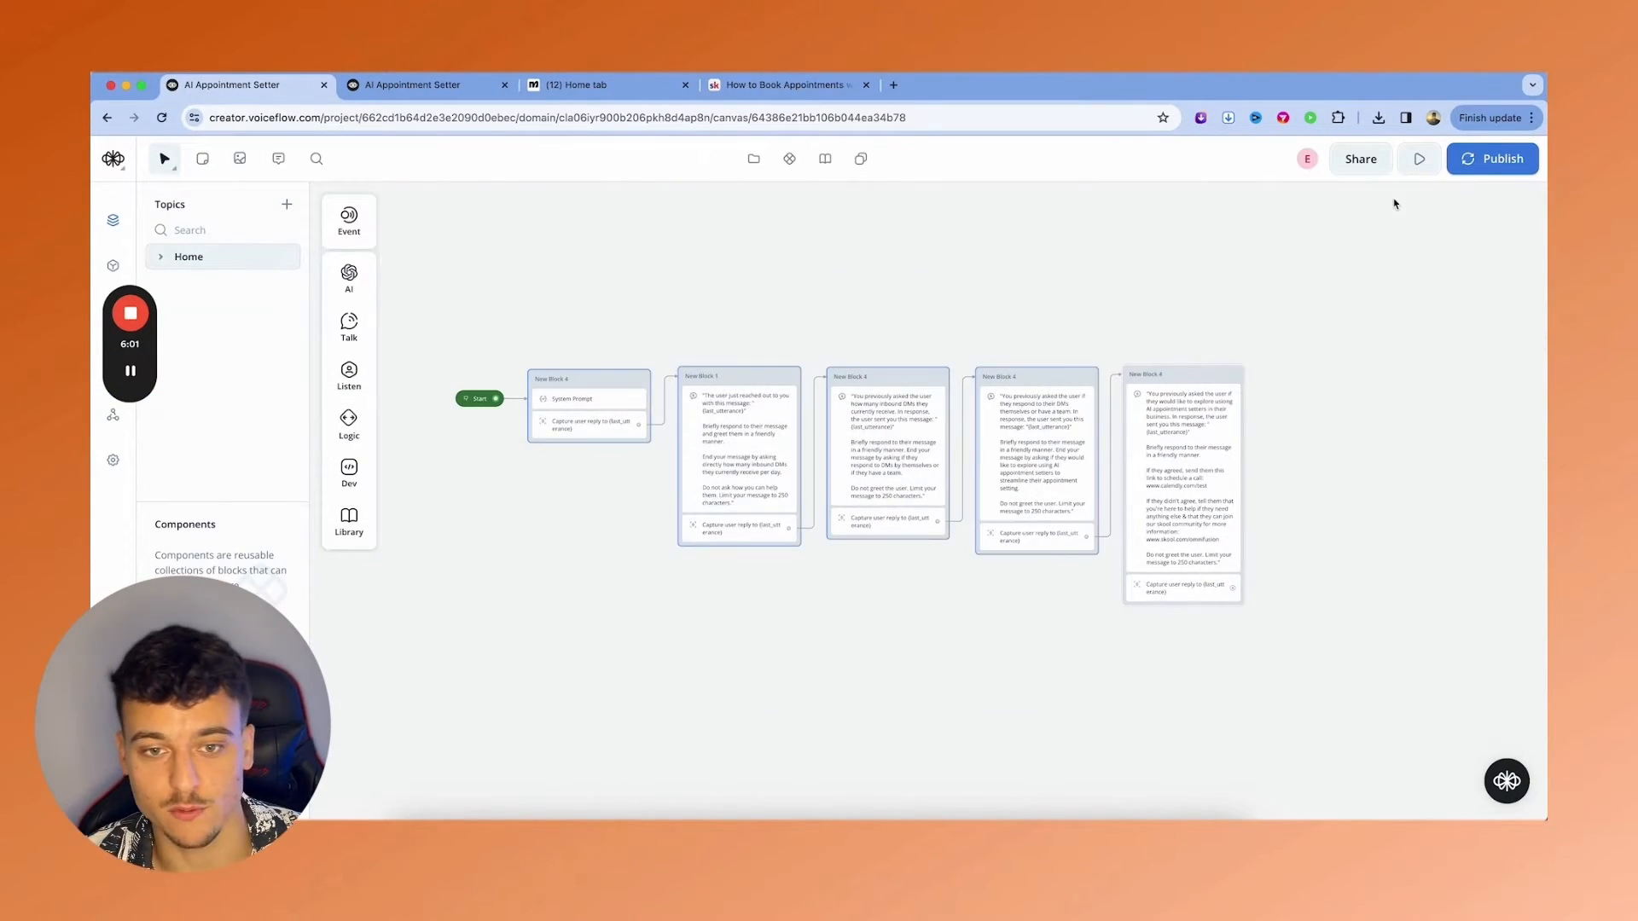
mouse_move(1419, 158)
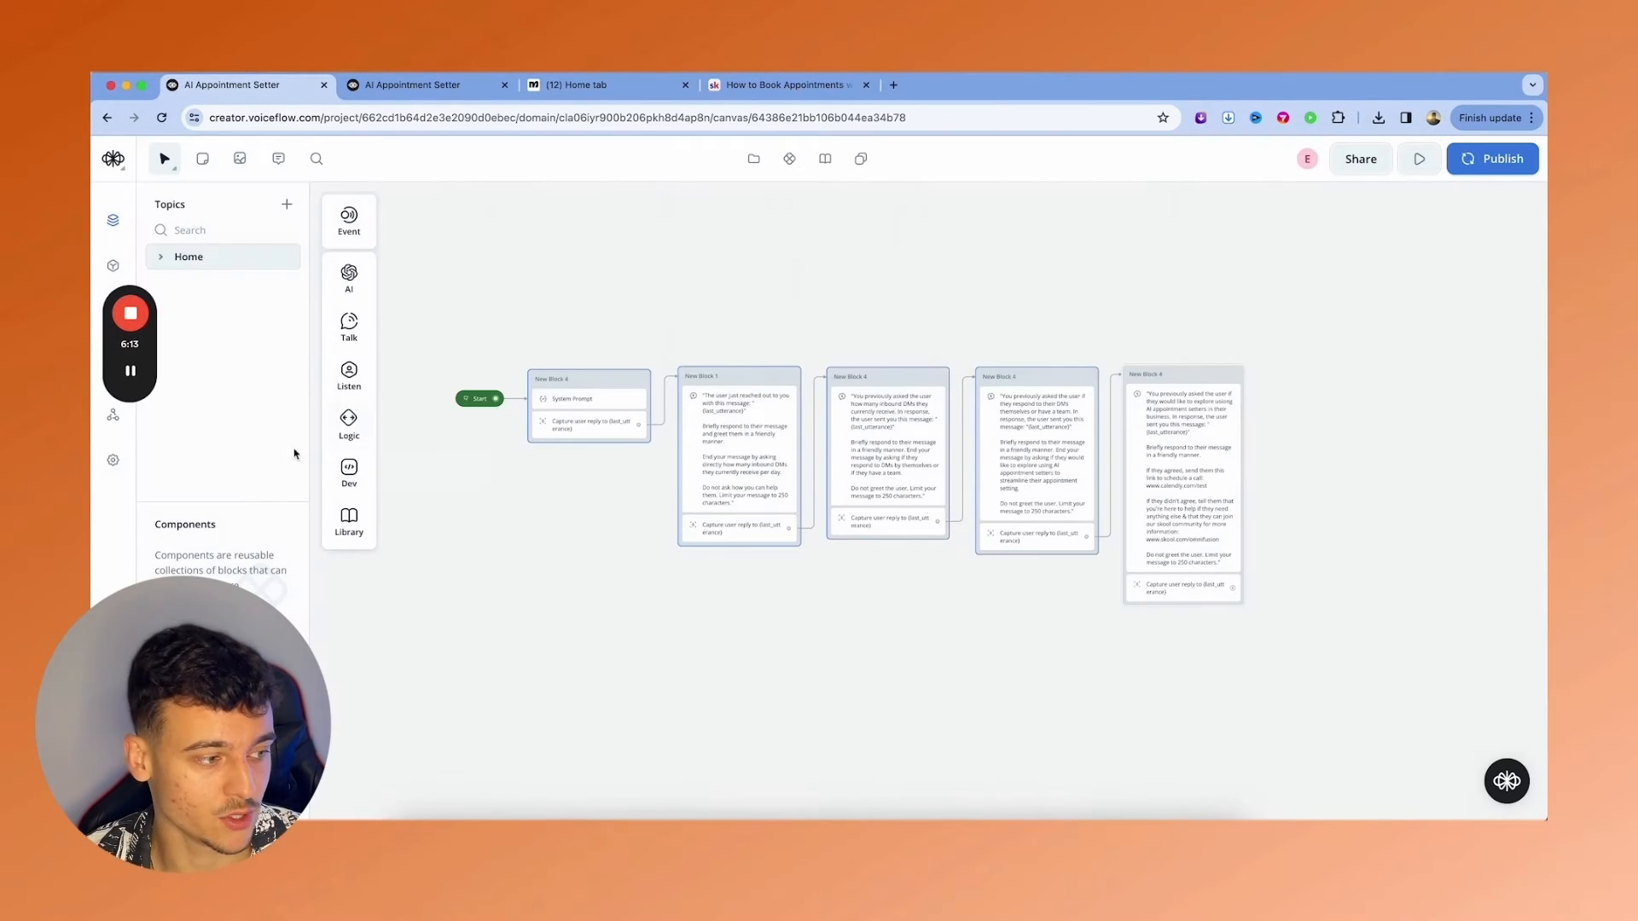
- Copy the primary API key from the project's Integrations API Keys page
click(1490, 158)
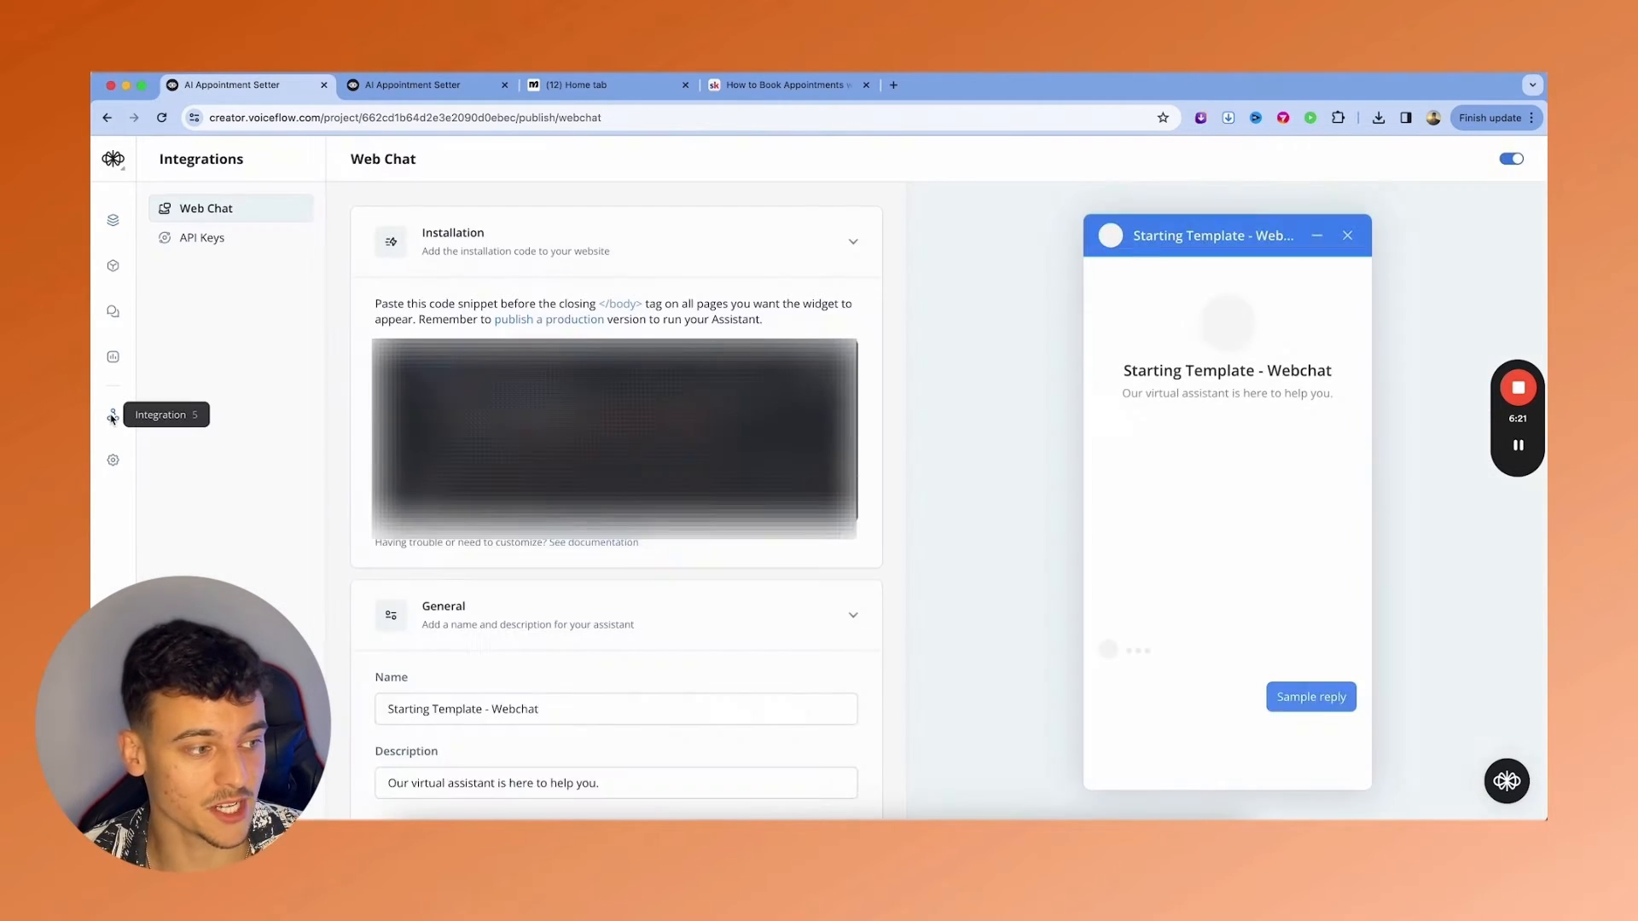
click(203, 237)
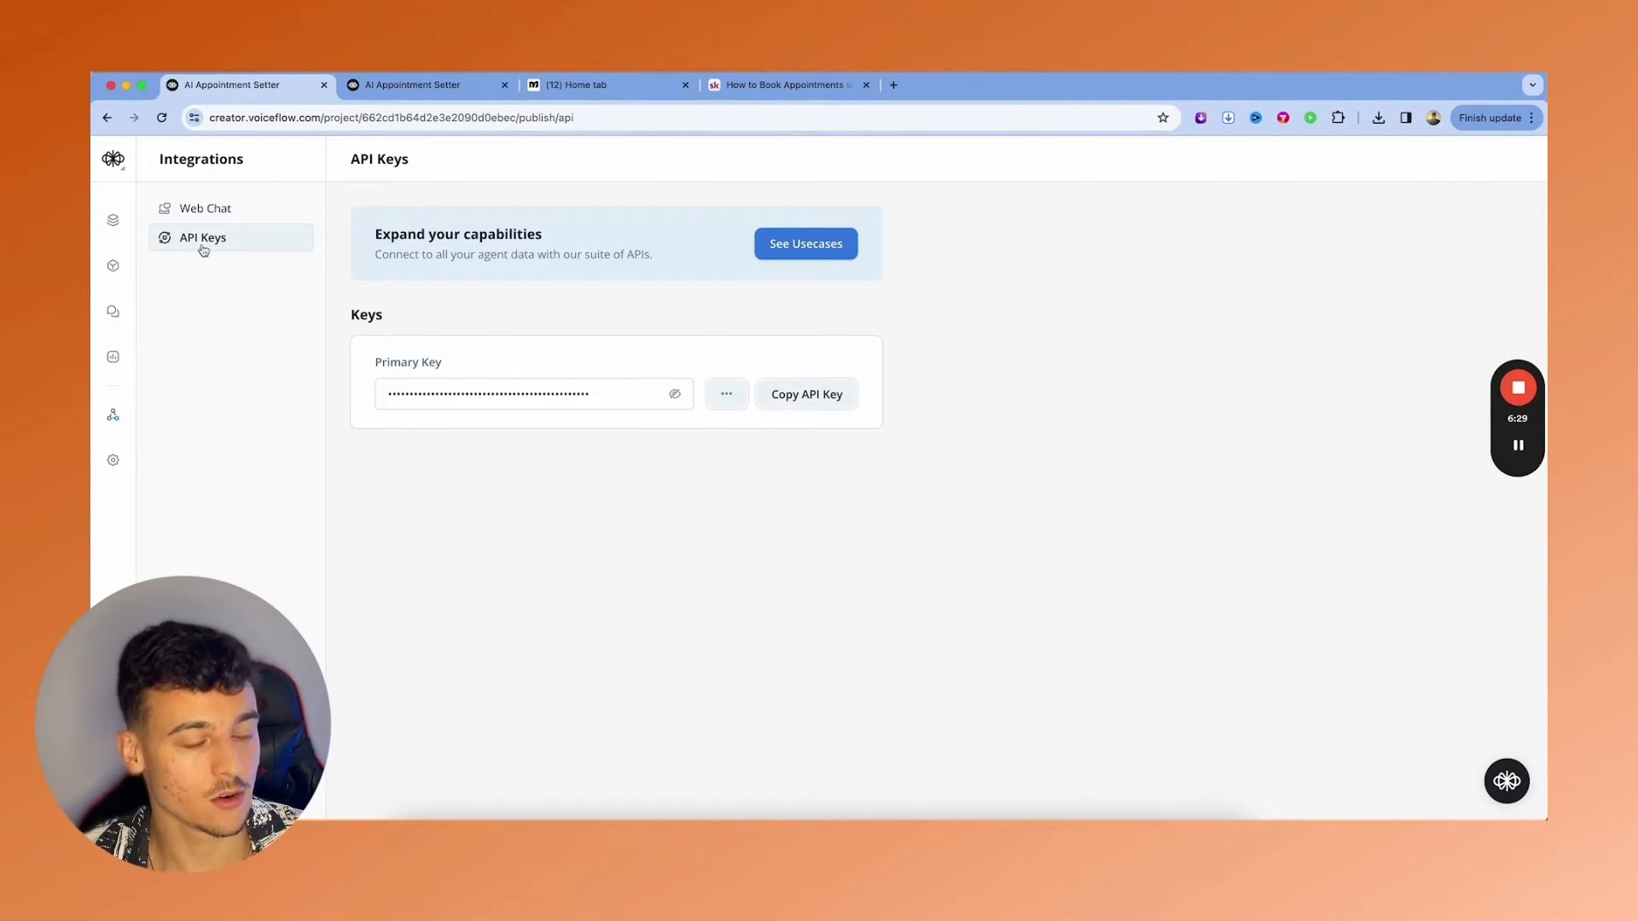
click(805, 394)
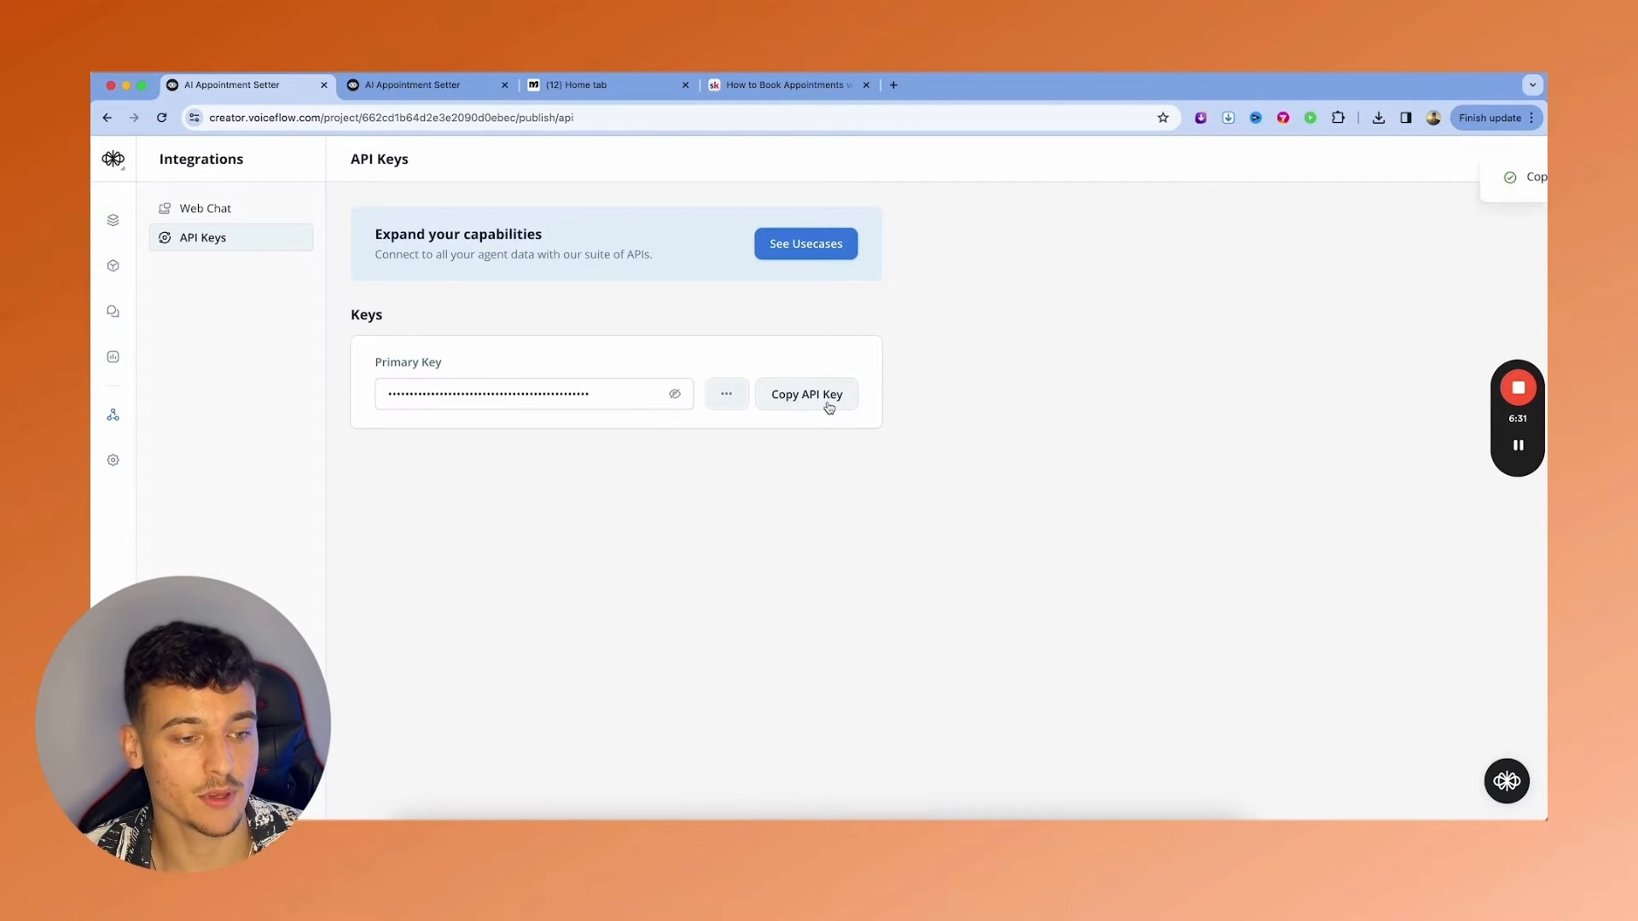
click(806, 394)
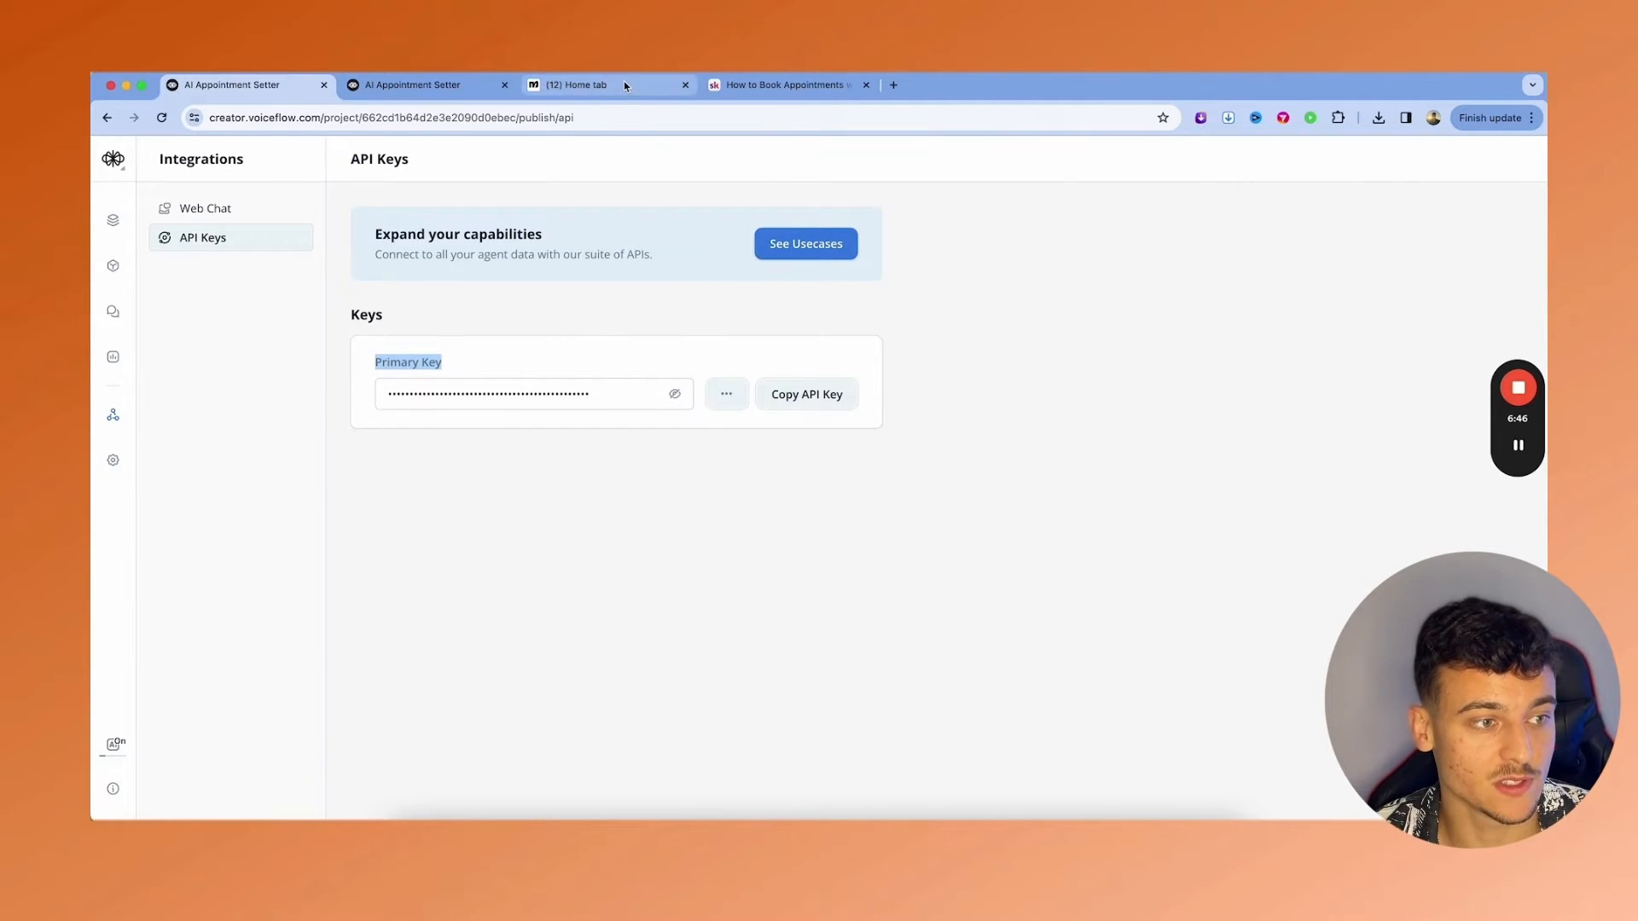
- Open OmniFusion Resource Hub's 'Connect Voiceflow with WhatsApp' lesson and scroll to ManyChat Template Download
click(788, 84)
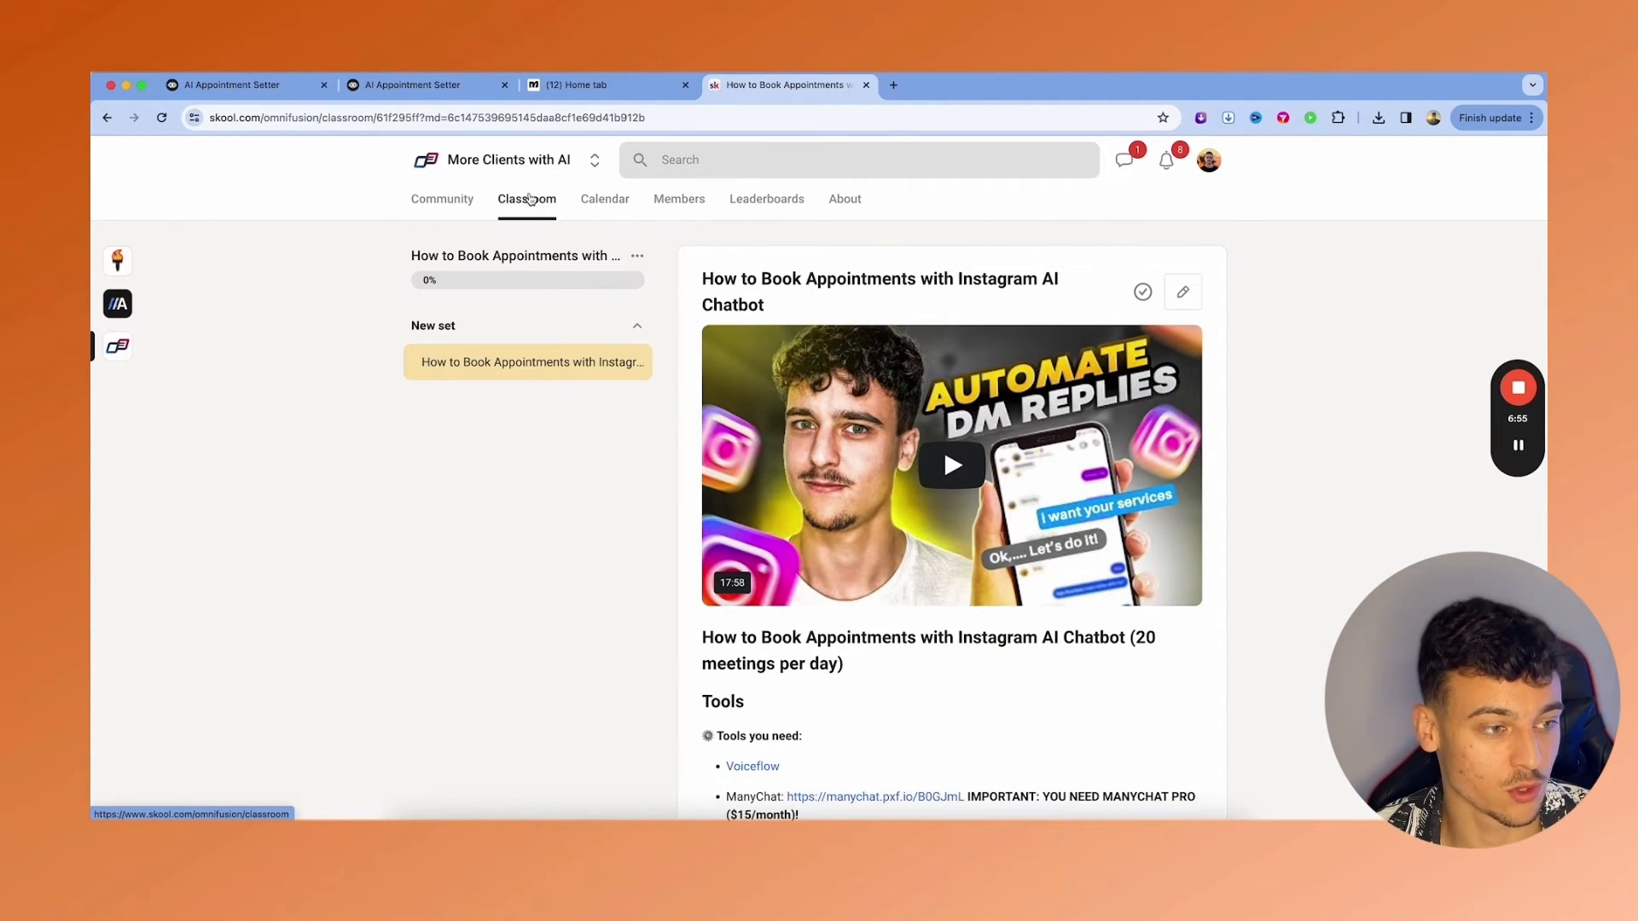
click(527, 199)
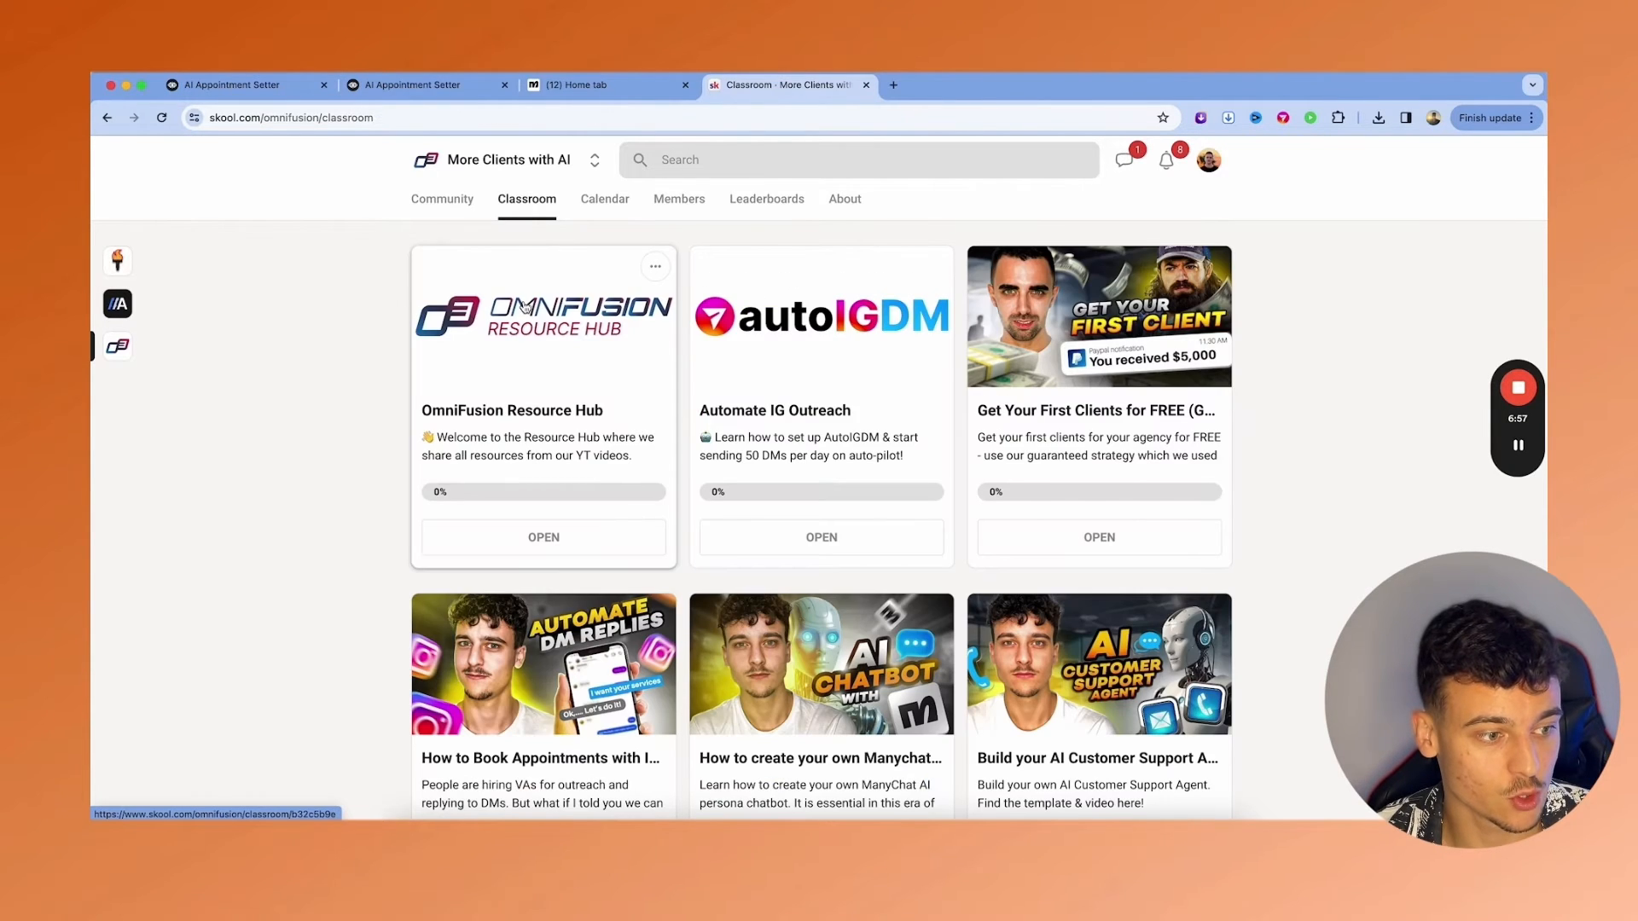
click(543, 537)
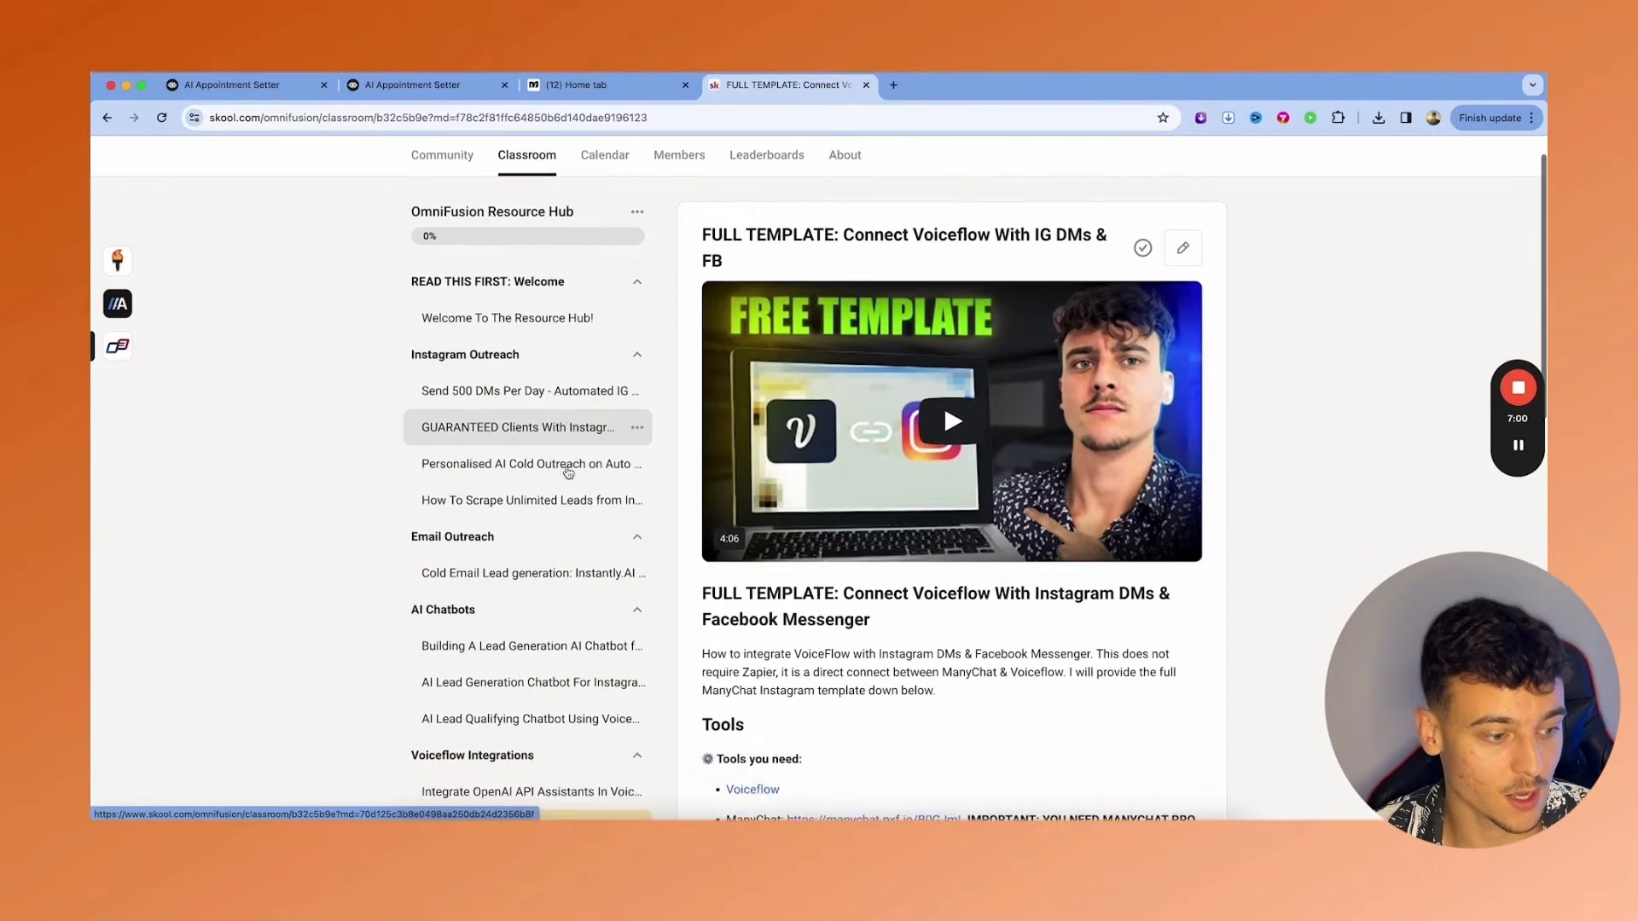
scroll(down, 3)
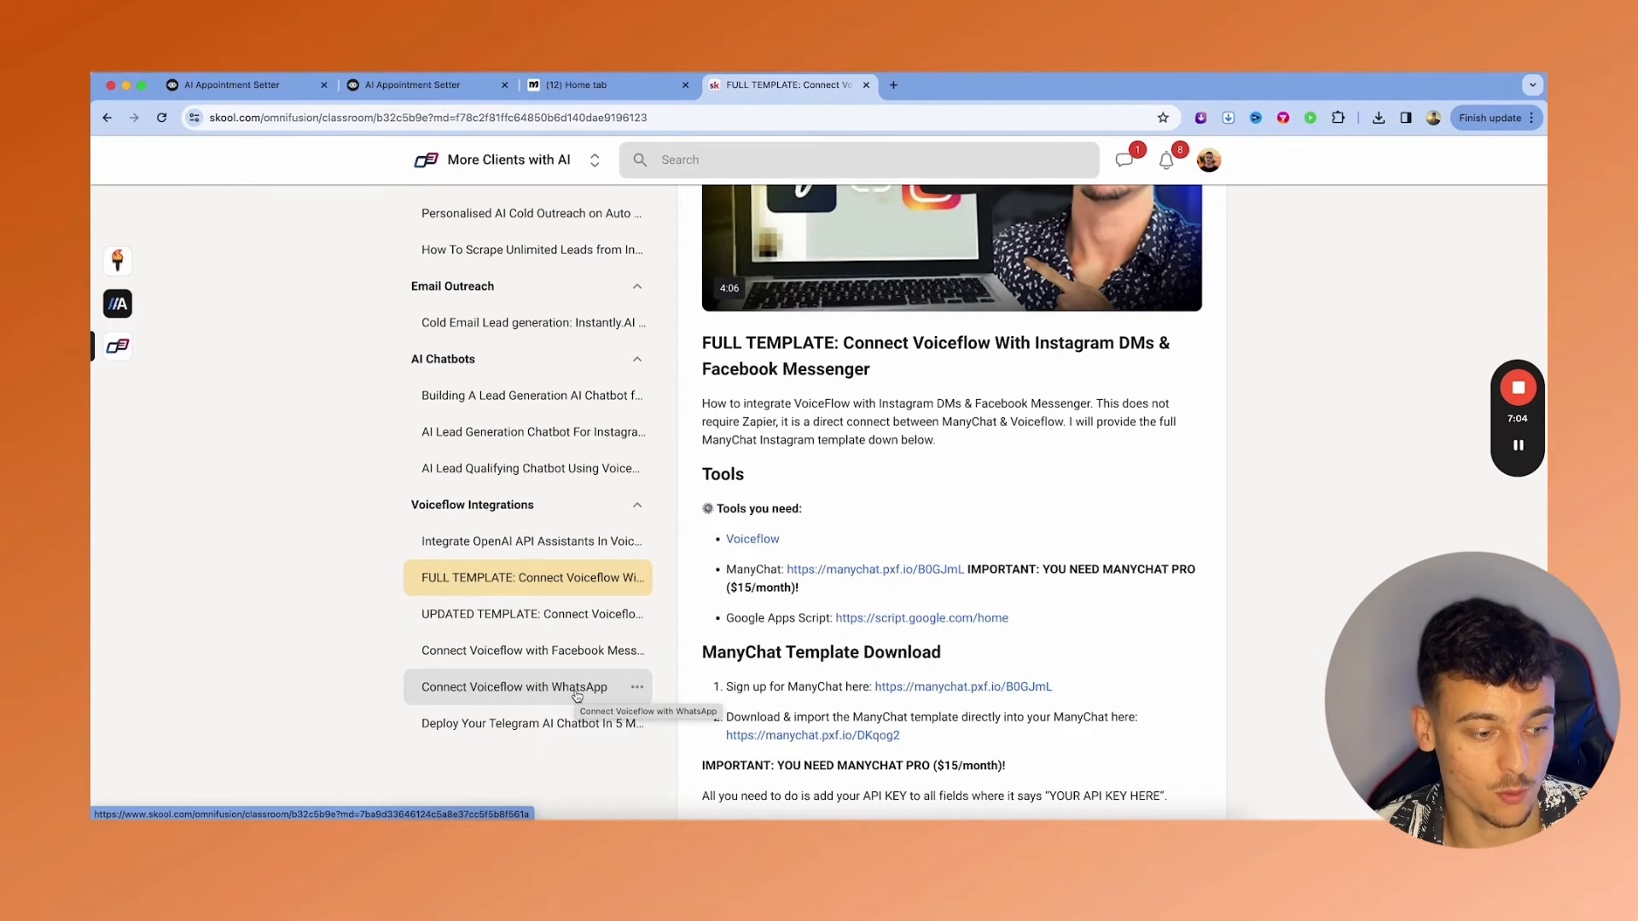
click(513, 686)
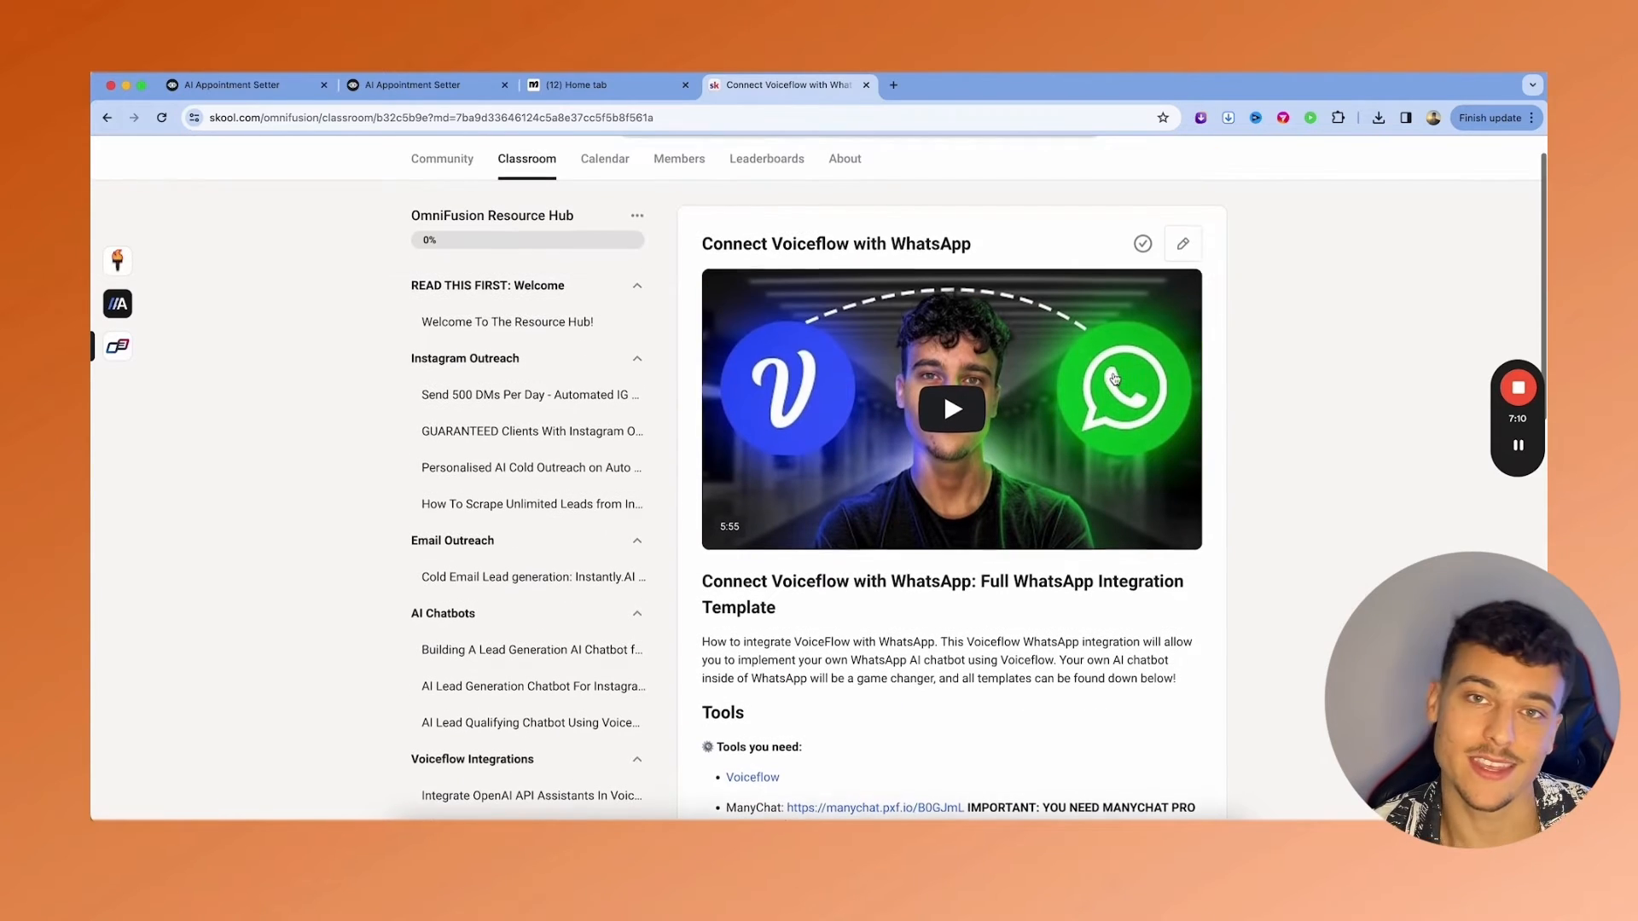
scroll(down, 3)
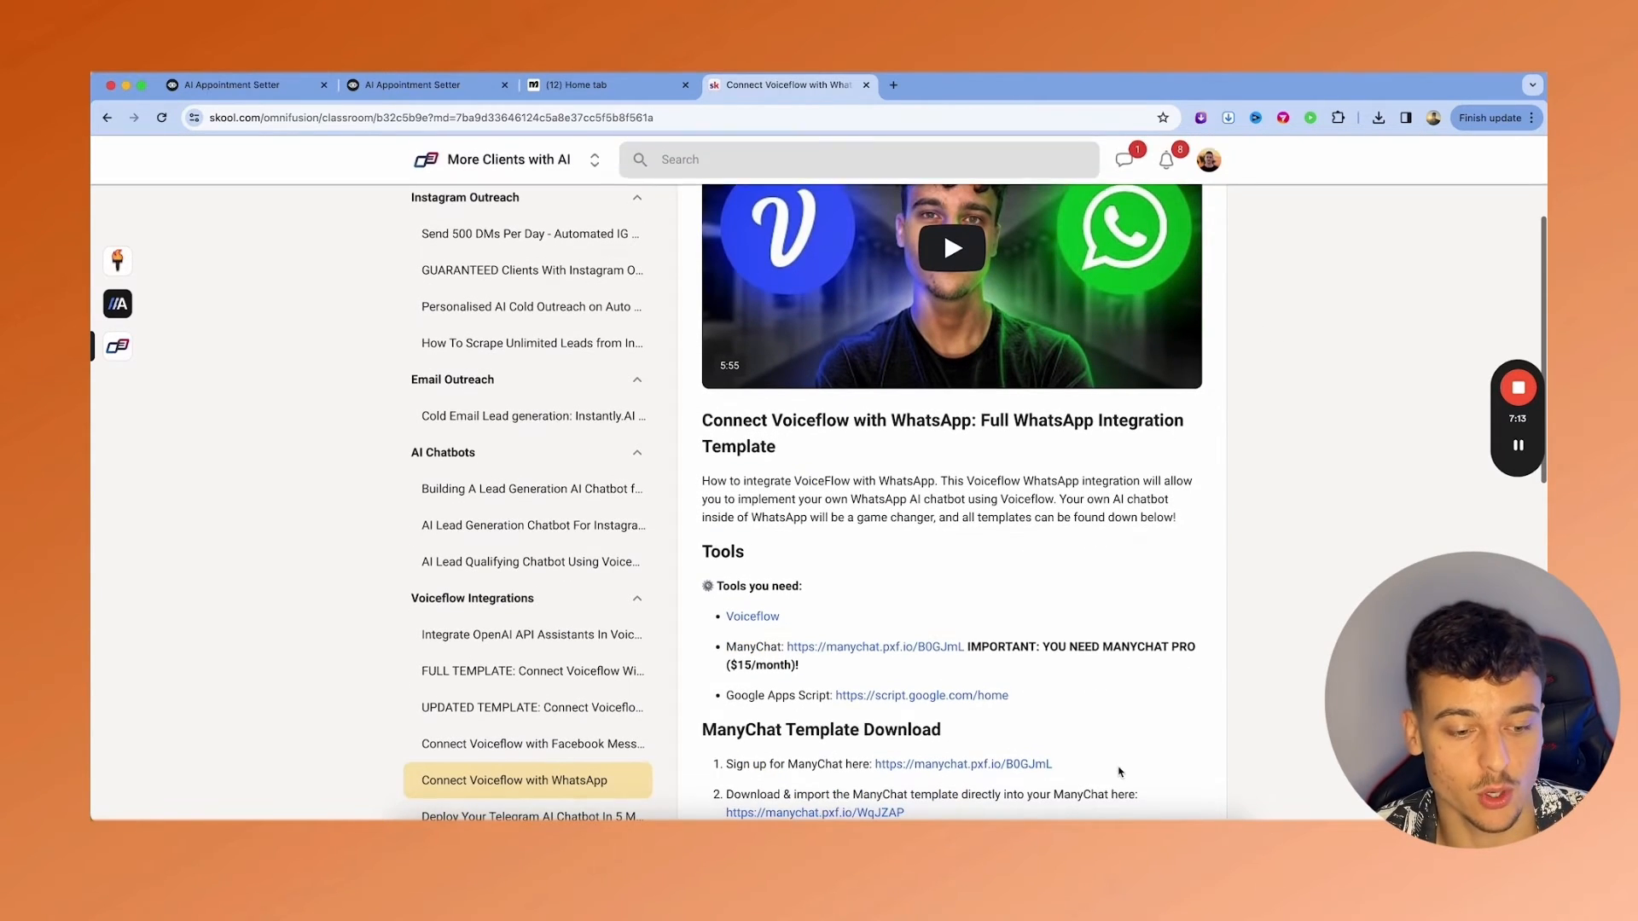
scroll(down, 3)
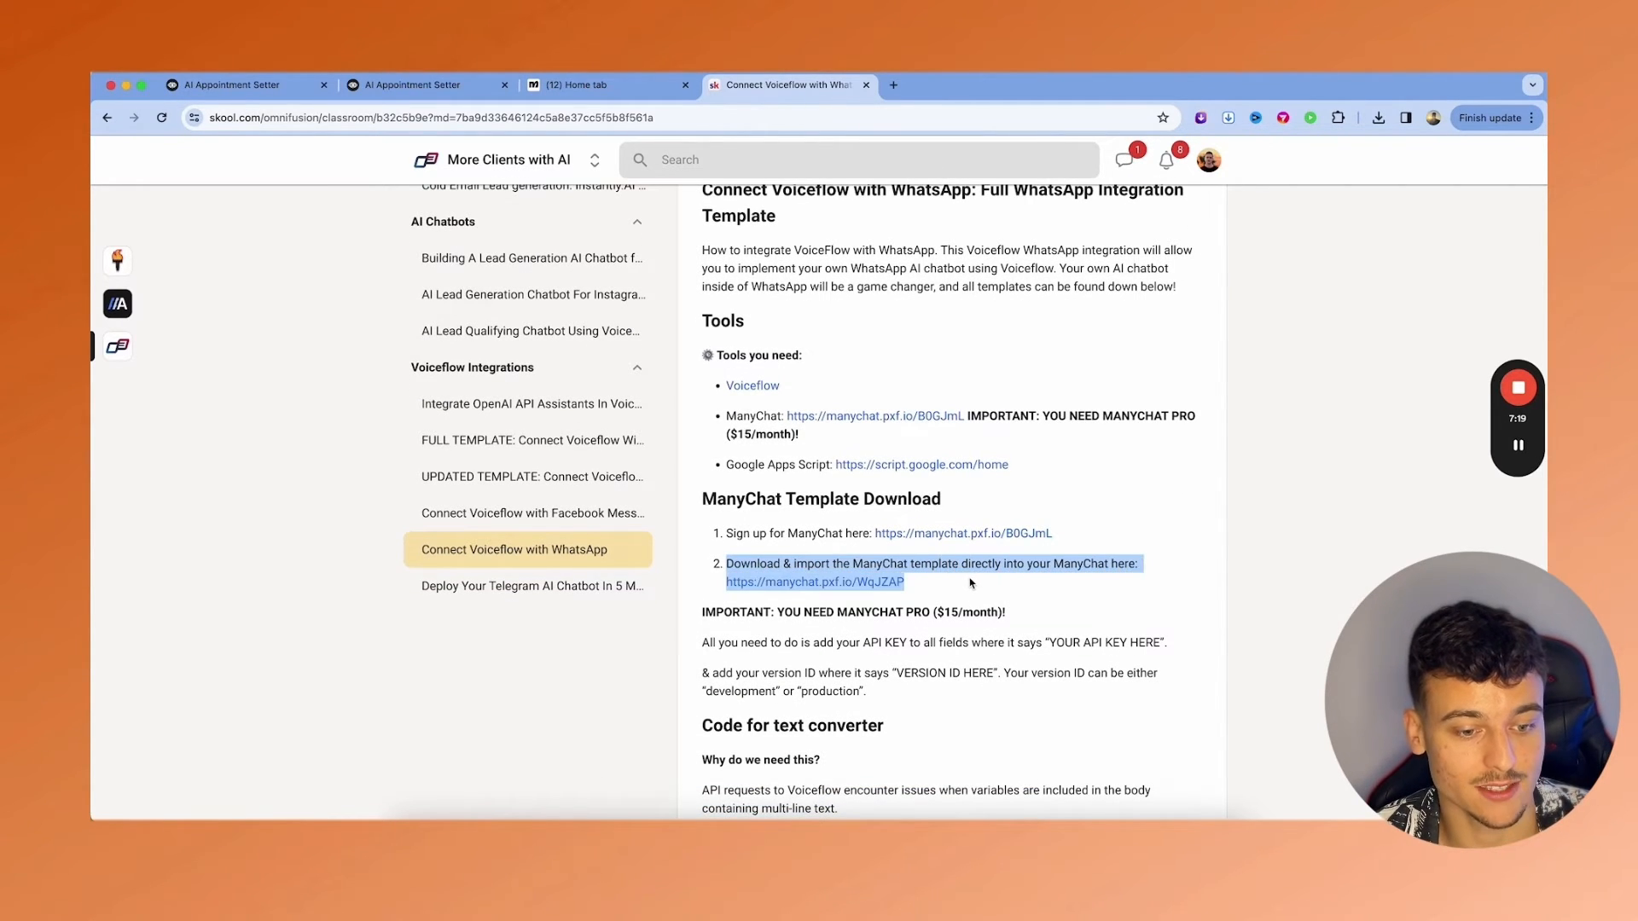
- Open the ManyChat WhatsApp template link and save the flow to the OmniFusion AI page
click(585, 85)
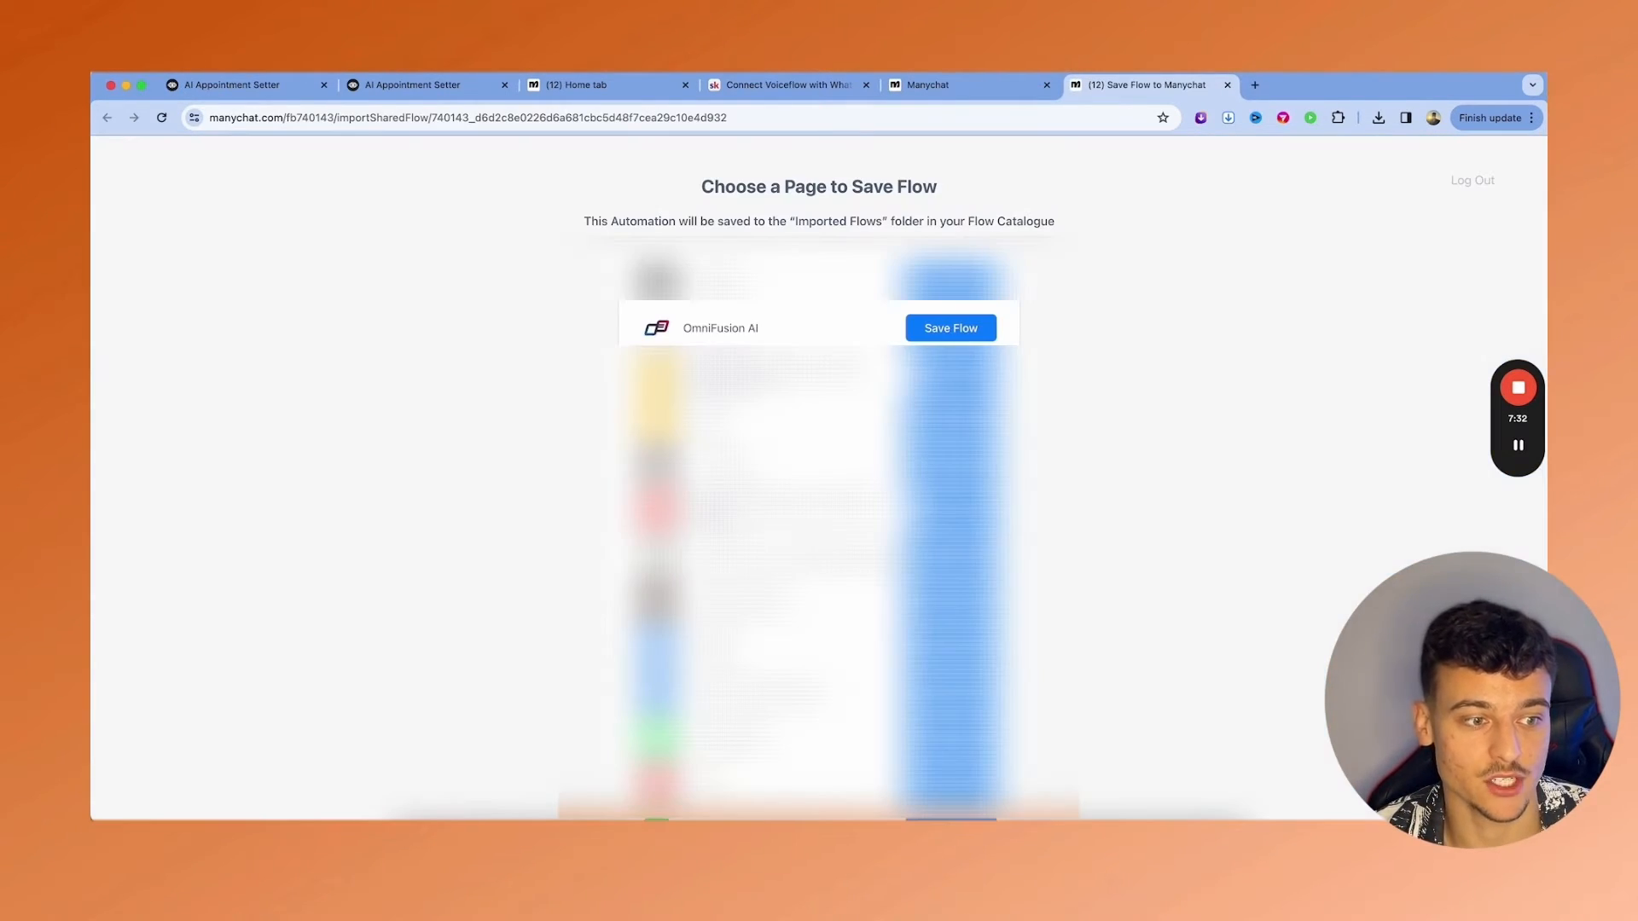
mouse_move(1243, 466)
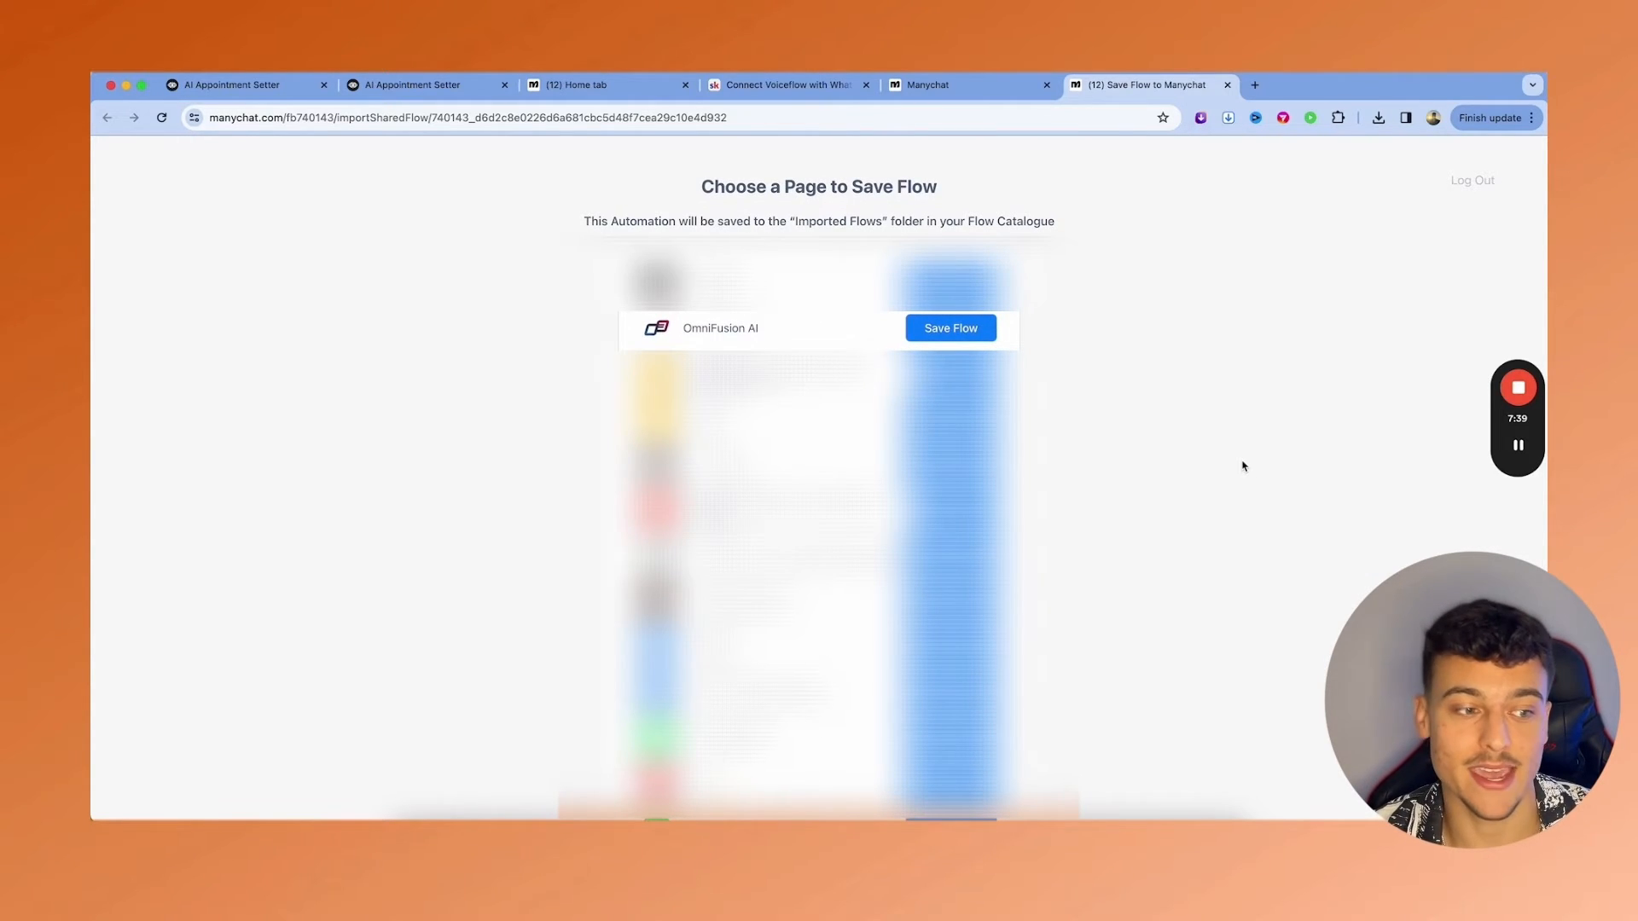
click(948, 327)
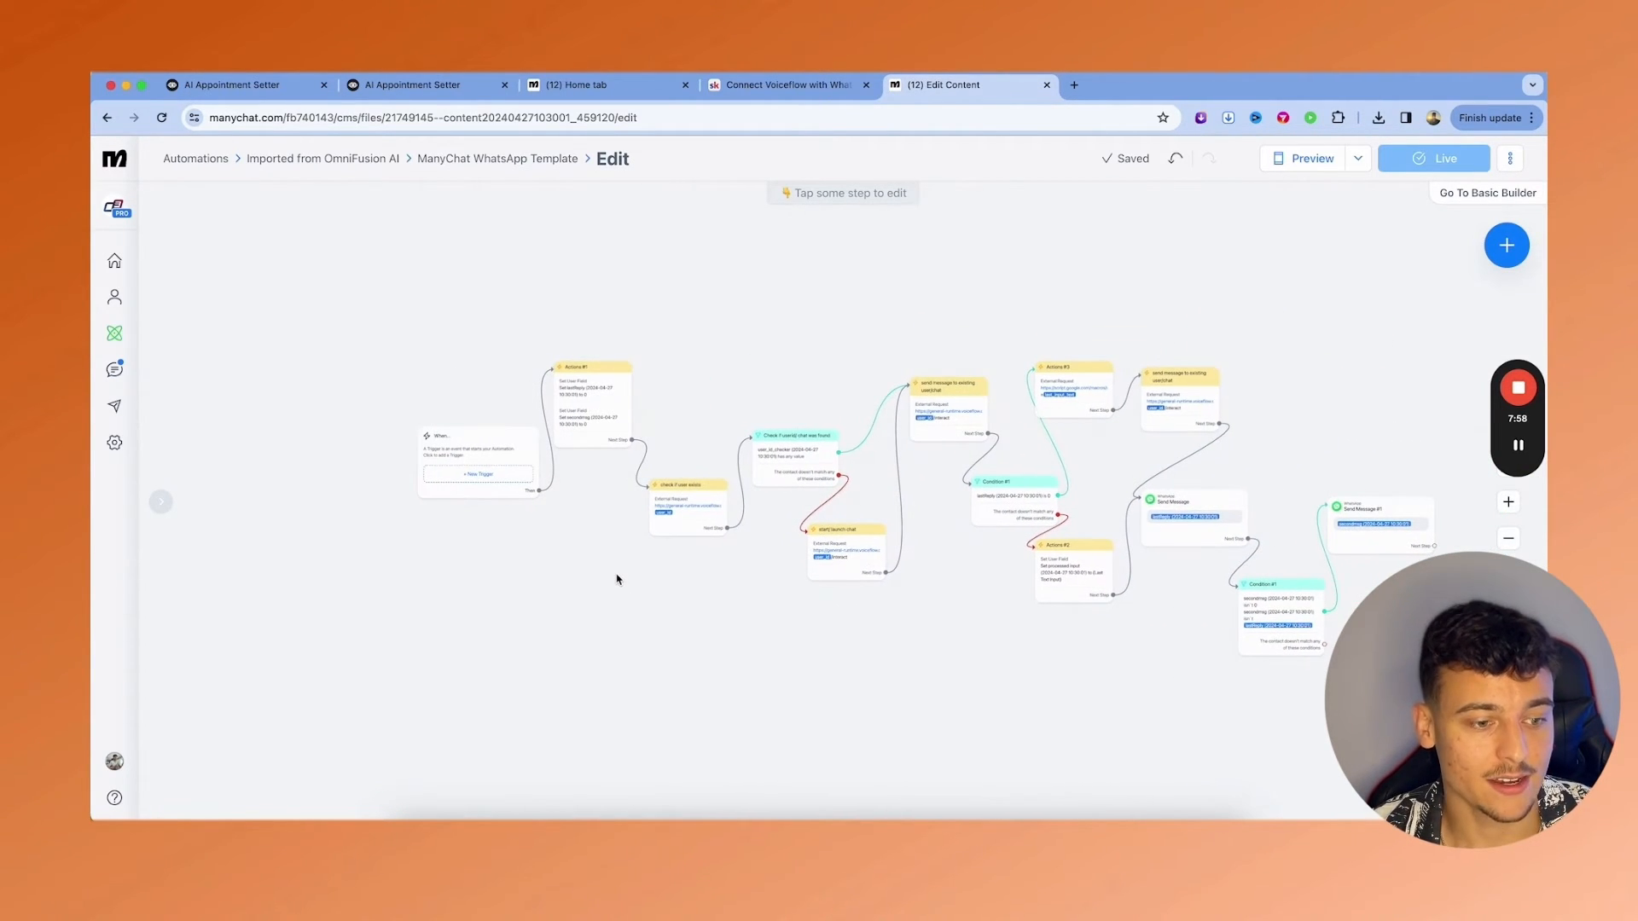
- Inspect the 'check if user exists', 'start/ launch chat' and 'Actions #3' requests, then return to Skool
click(686, 507)
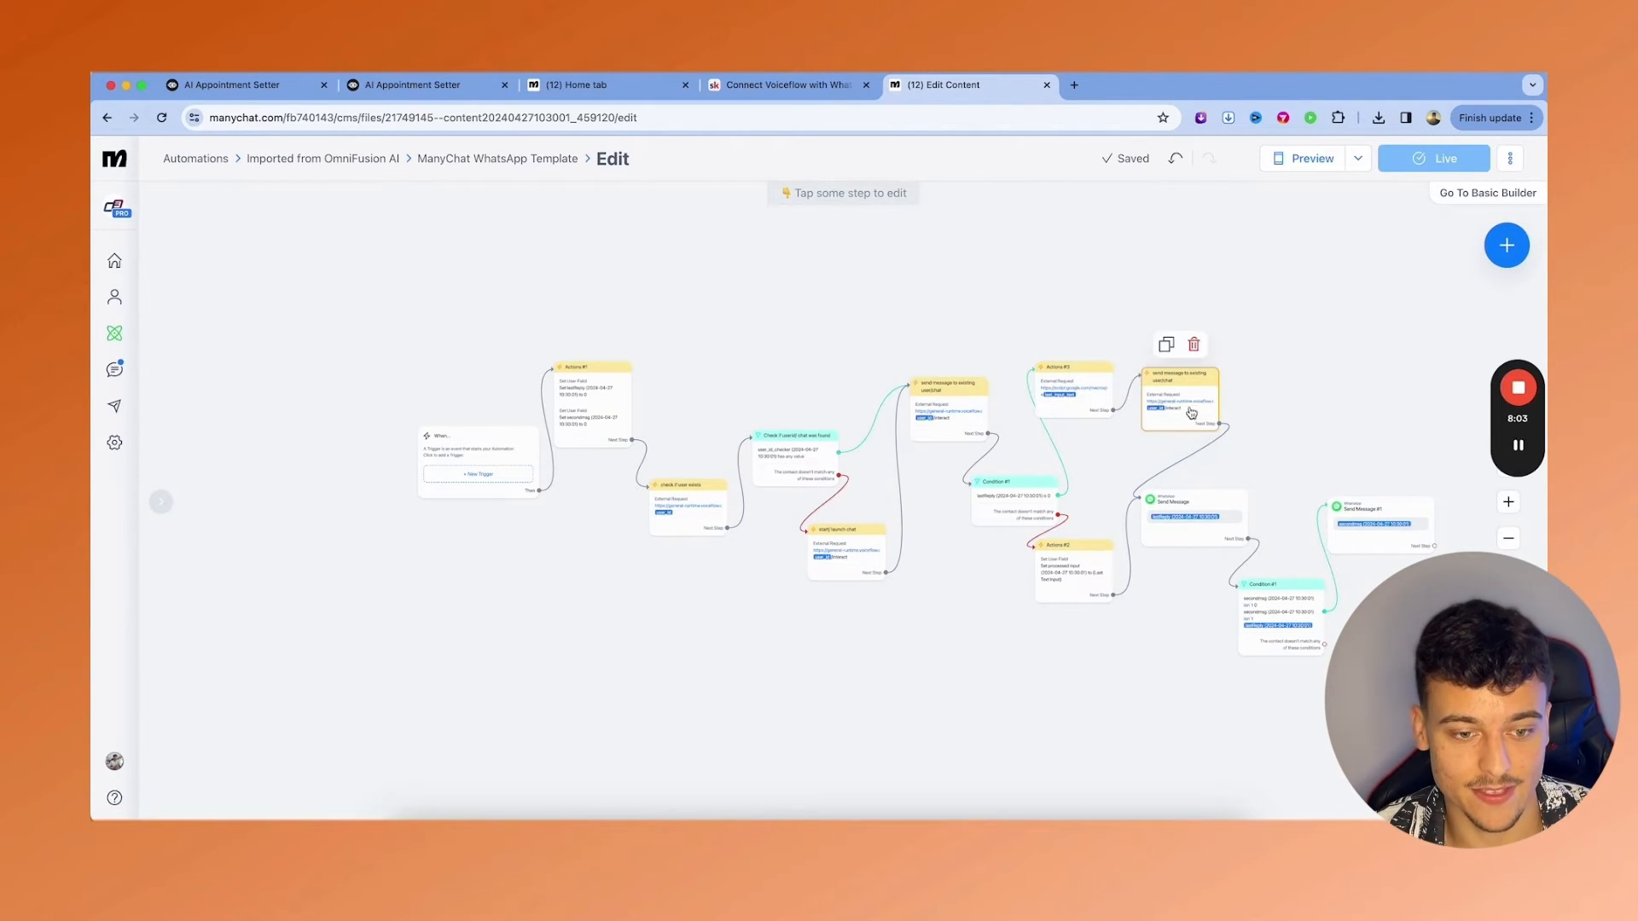
click(684, 484)
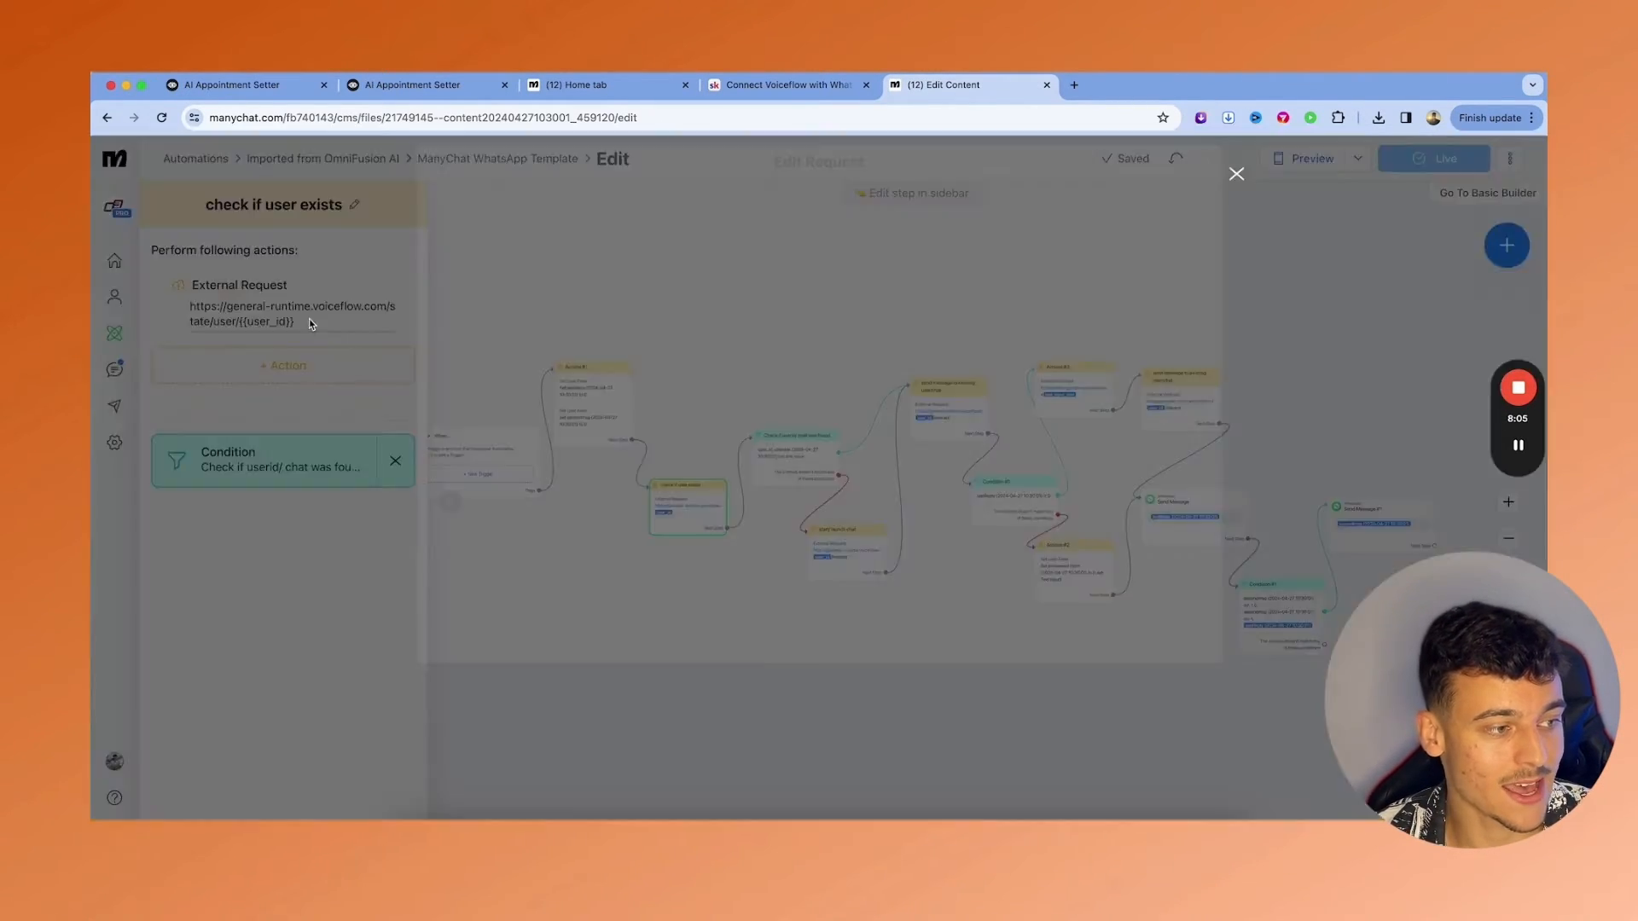
click(293, 313)
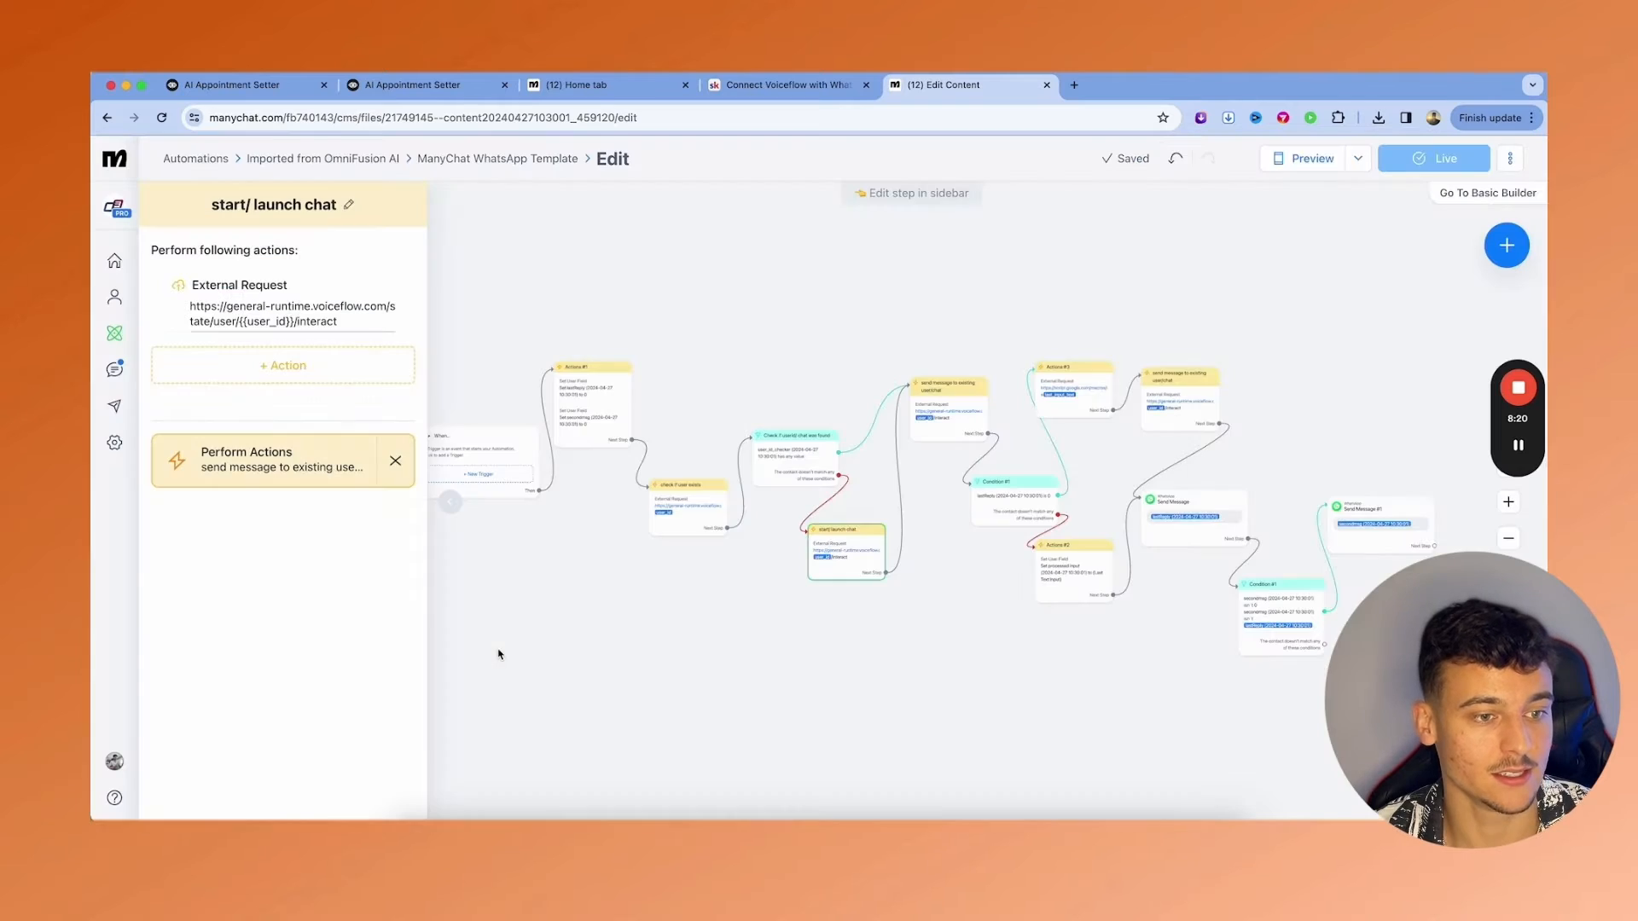
click(238, 284)
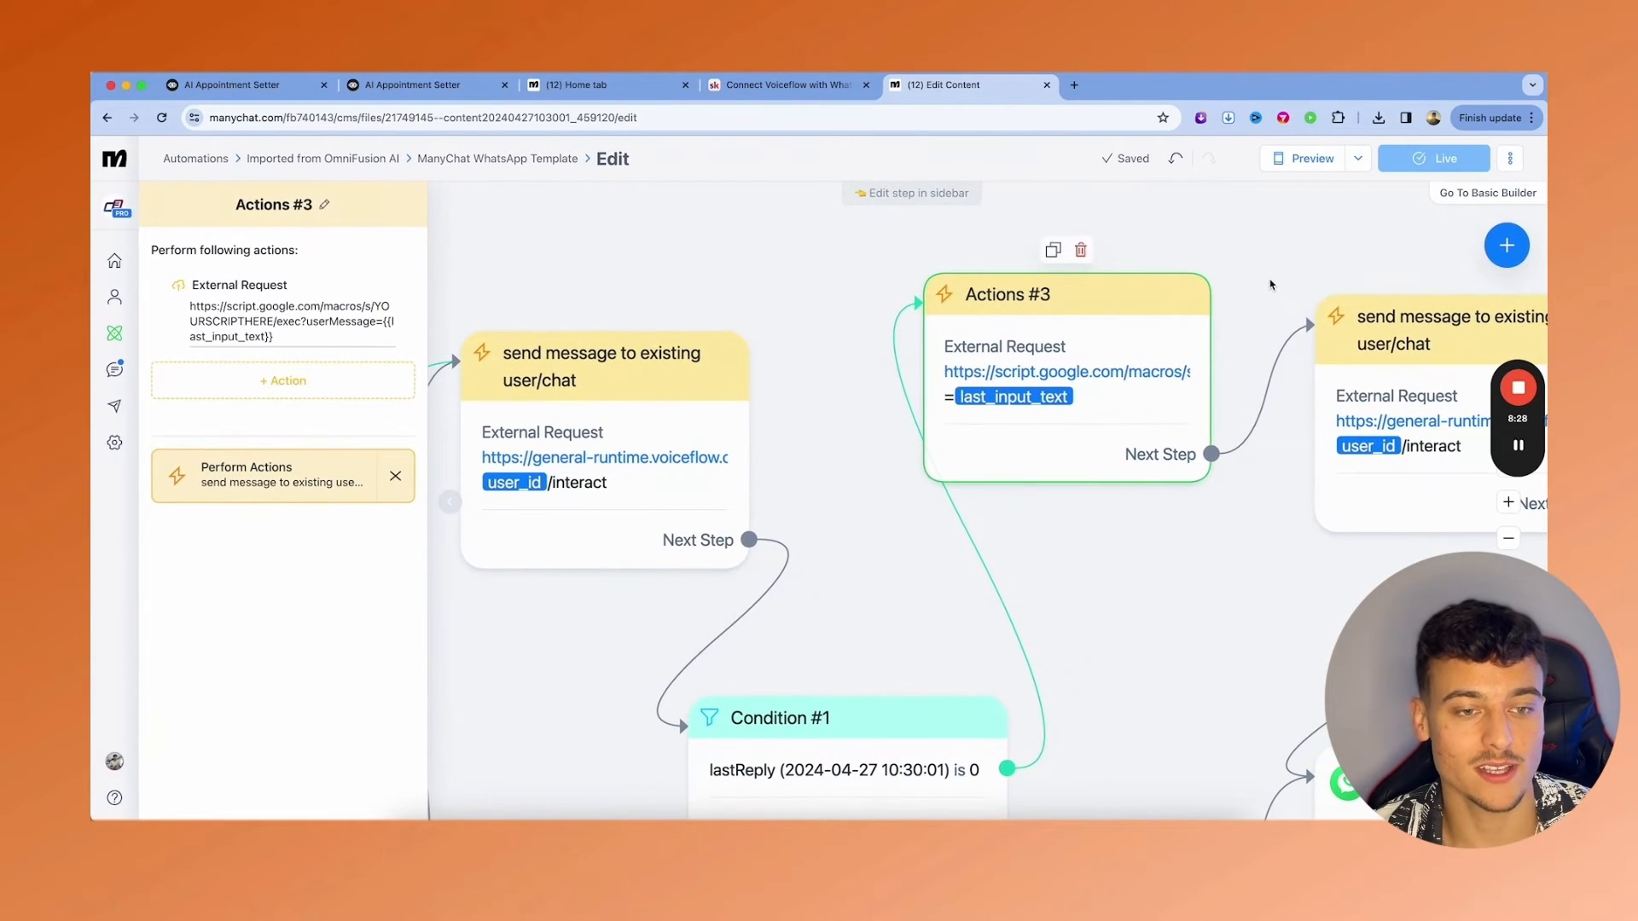
click(786, 84)
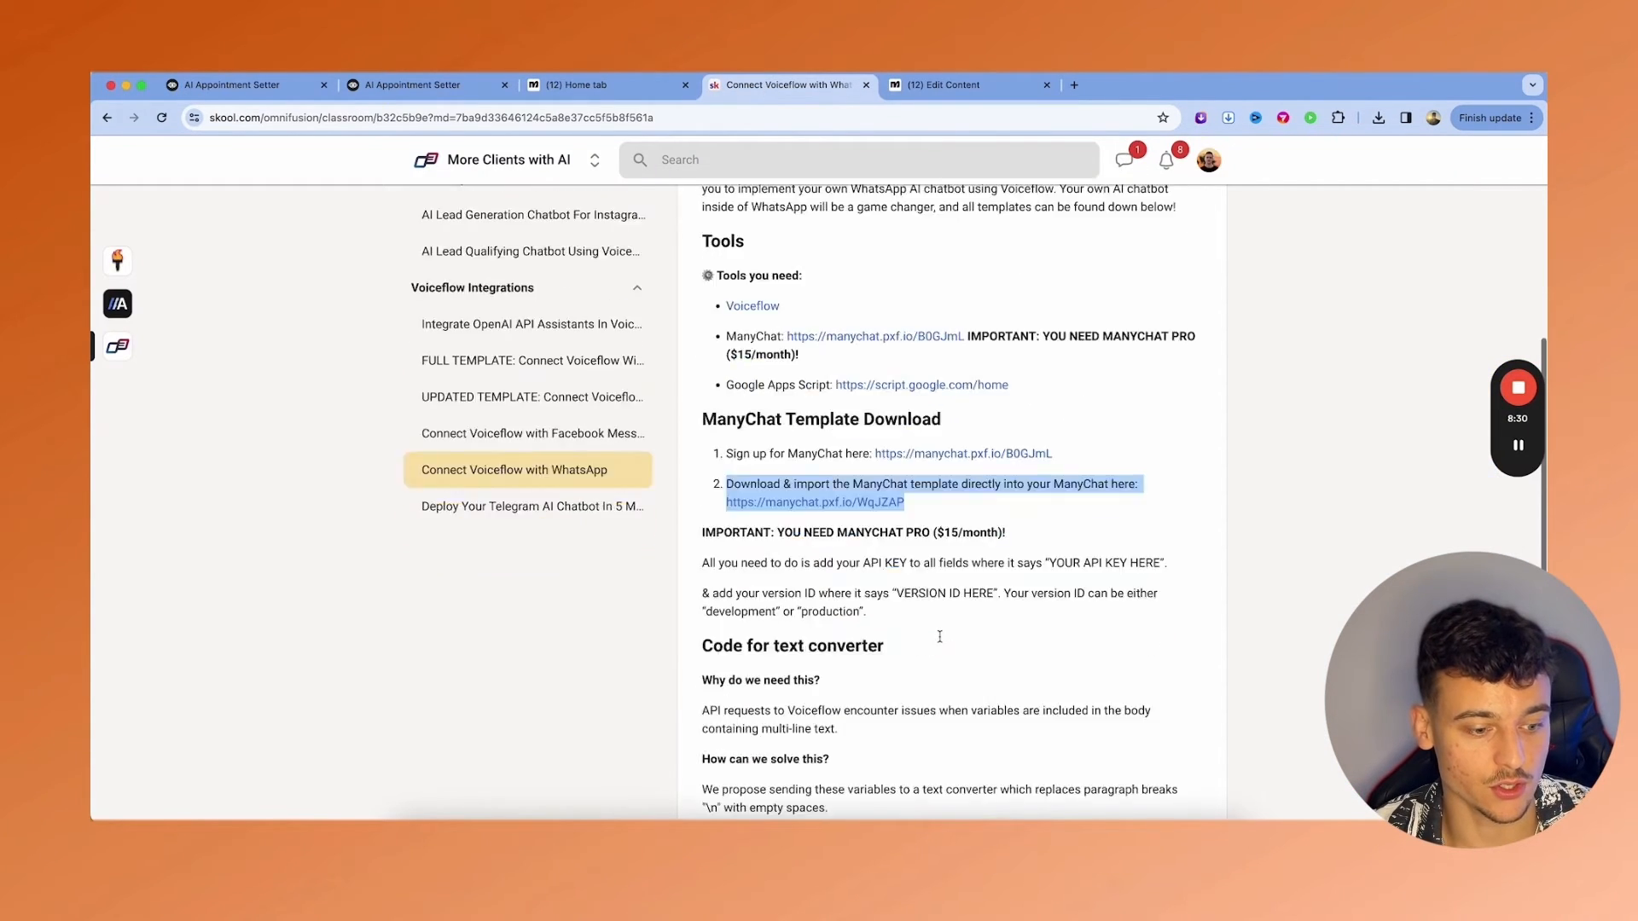
- Scroll the lesson to the Google Apps Script text converter code, then go back to ManyChat
scroll(down, 3)
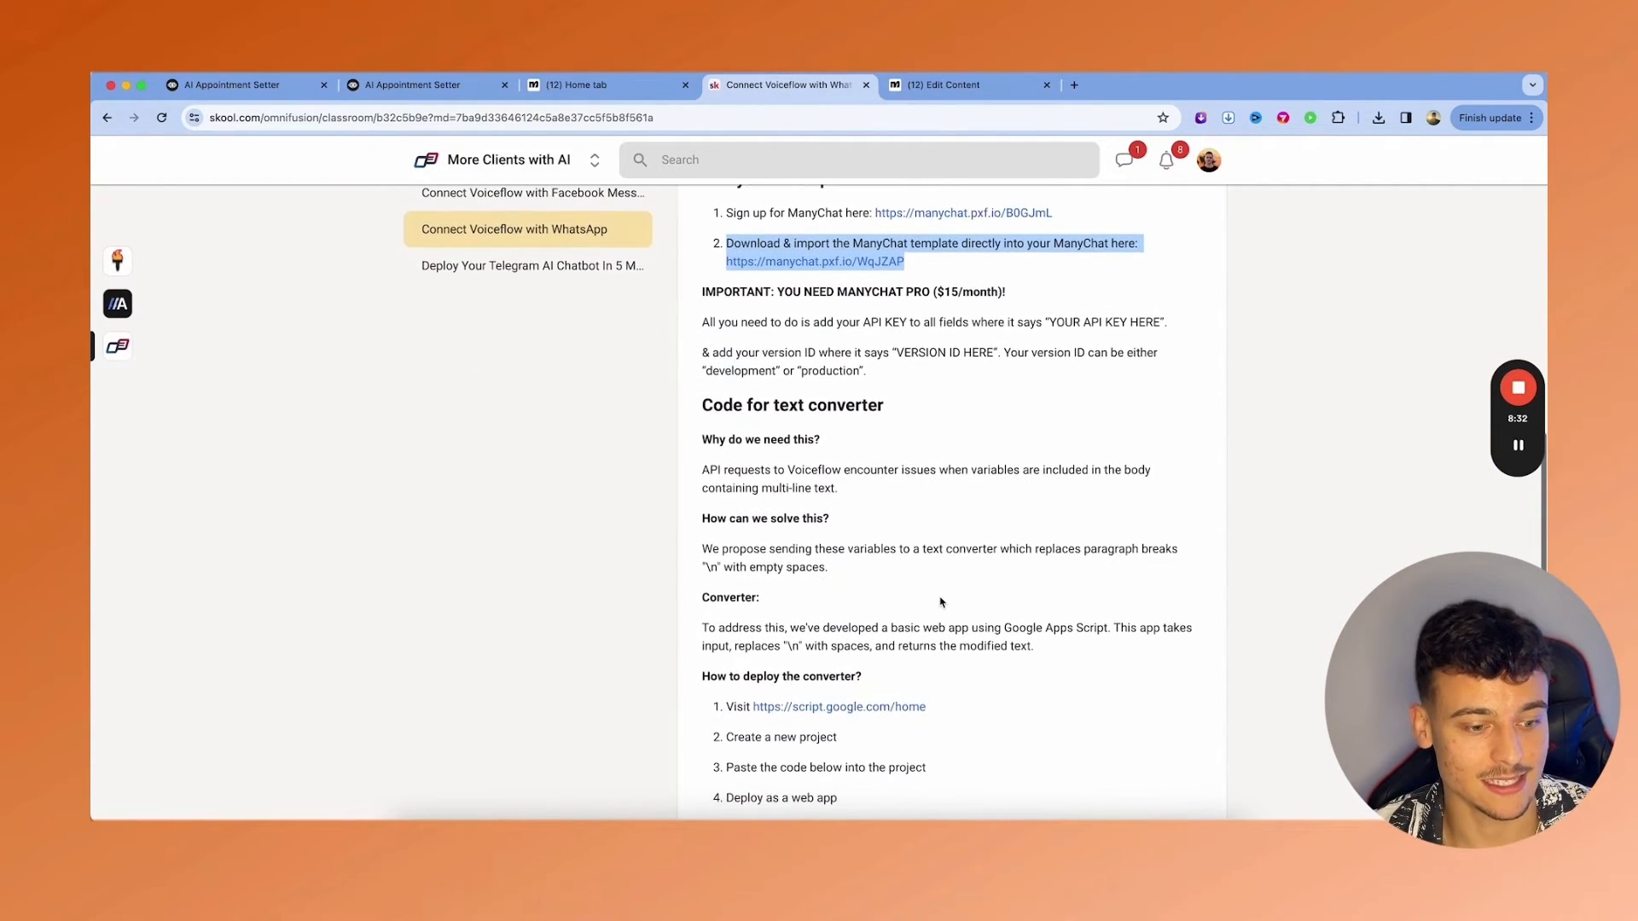
scroll(down, 3)
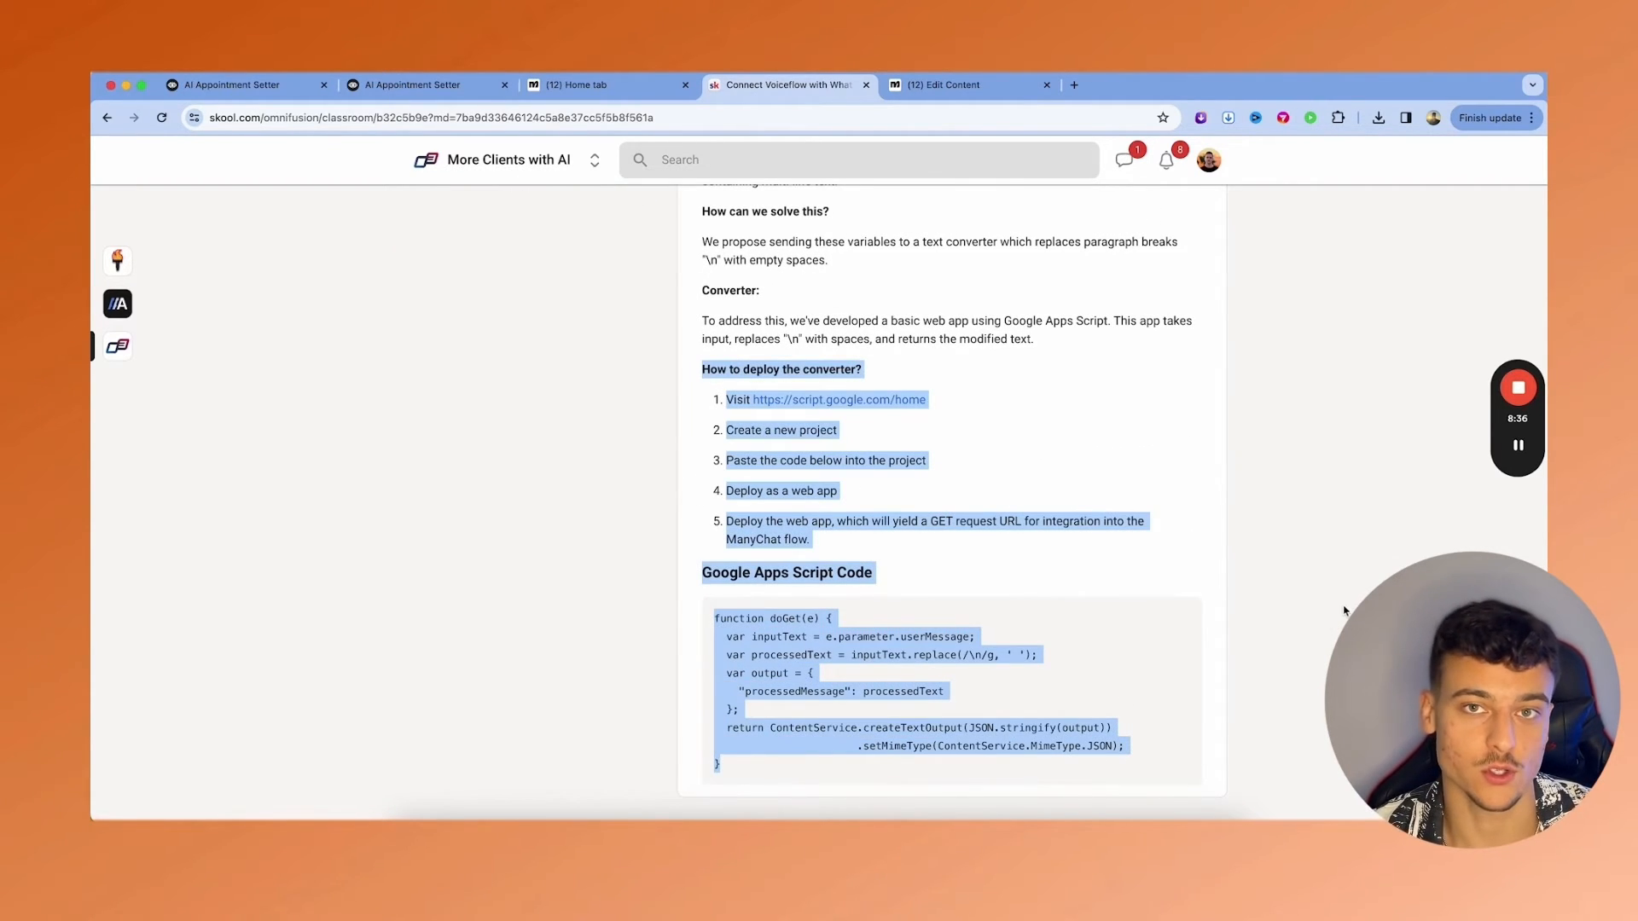
click(961, 85)
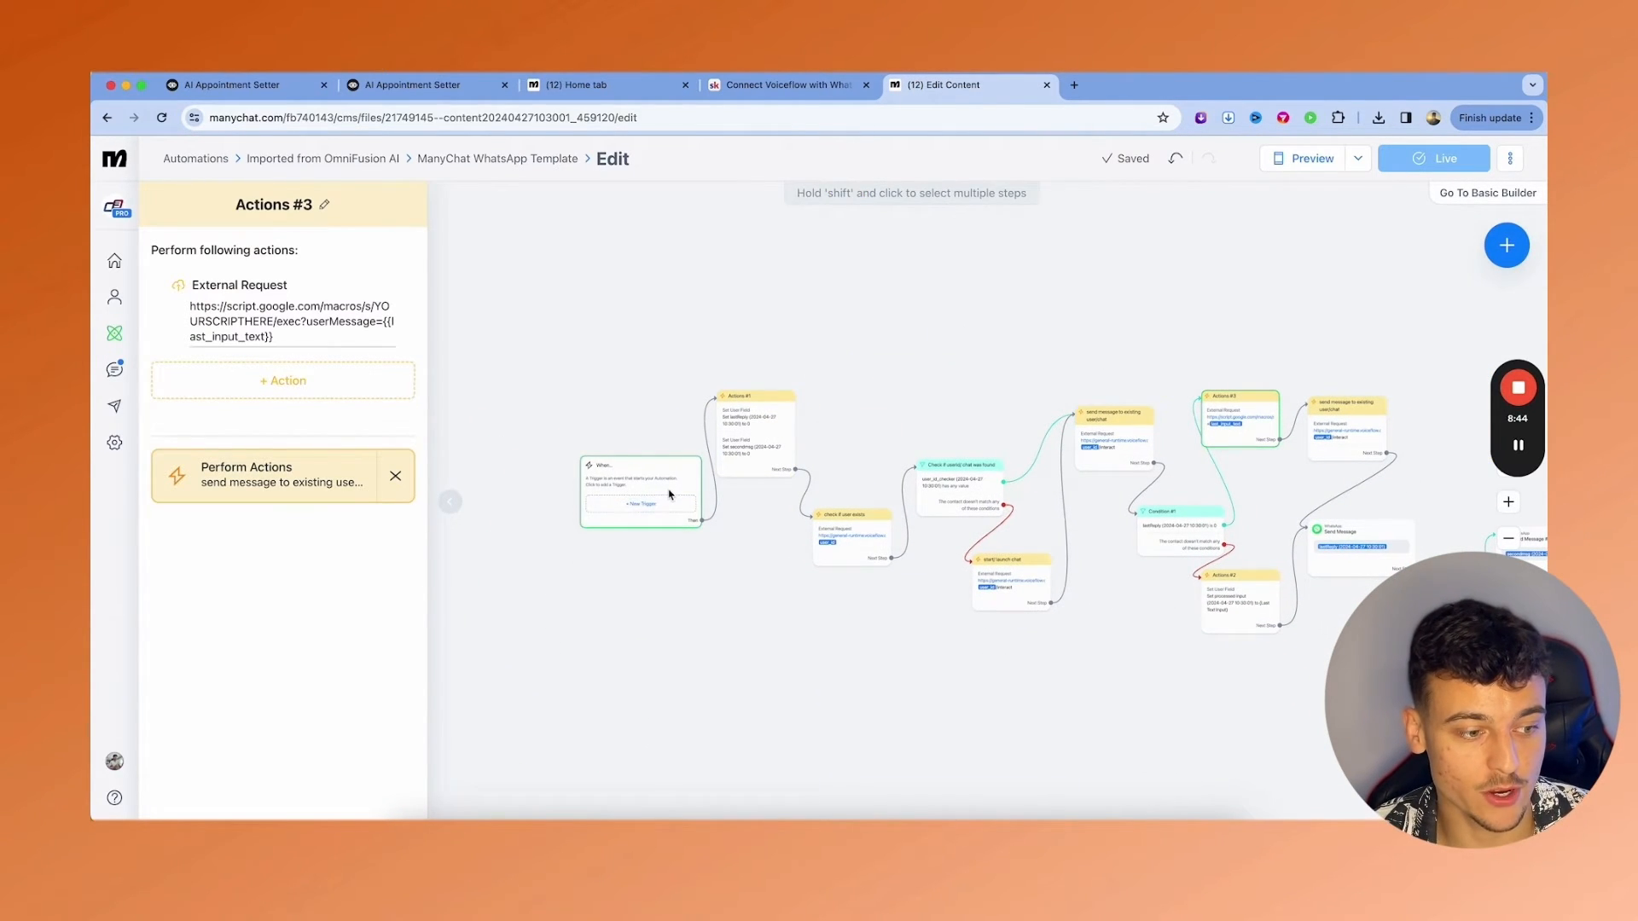
- Go to ManyChat Settings and choose WhatsApp under Channels
click(114, 442)
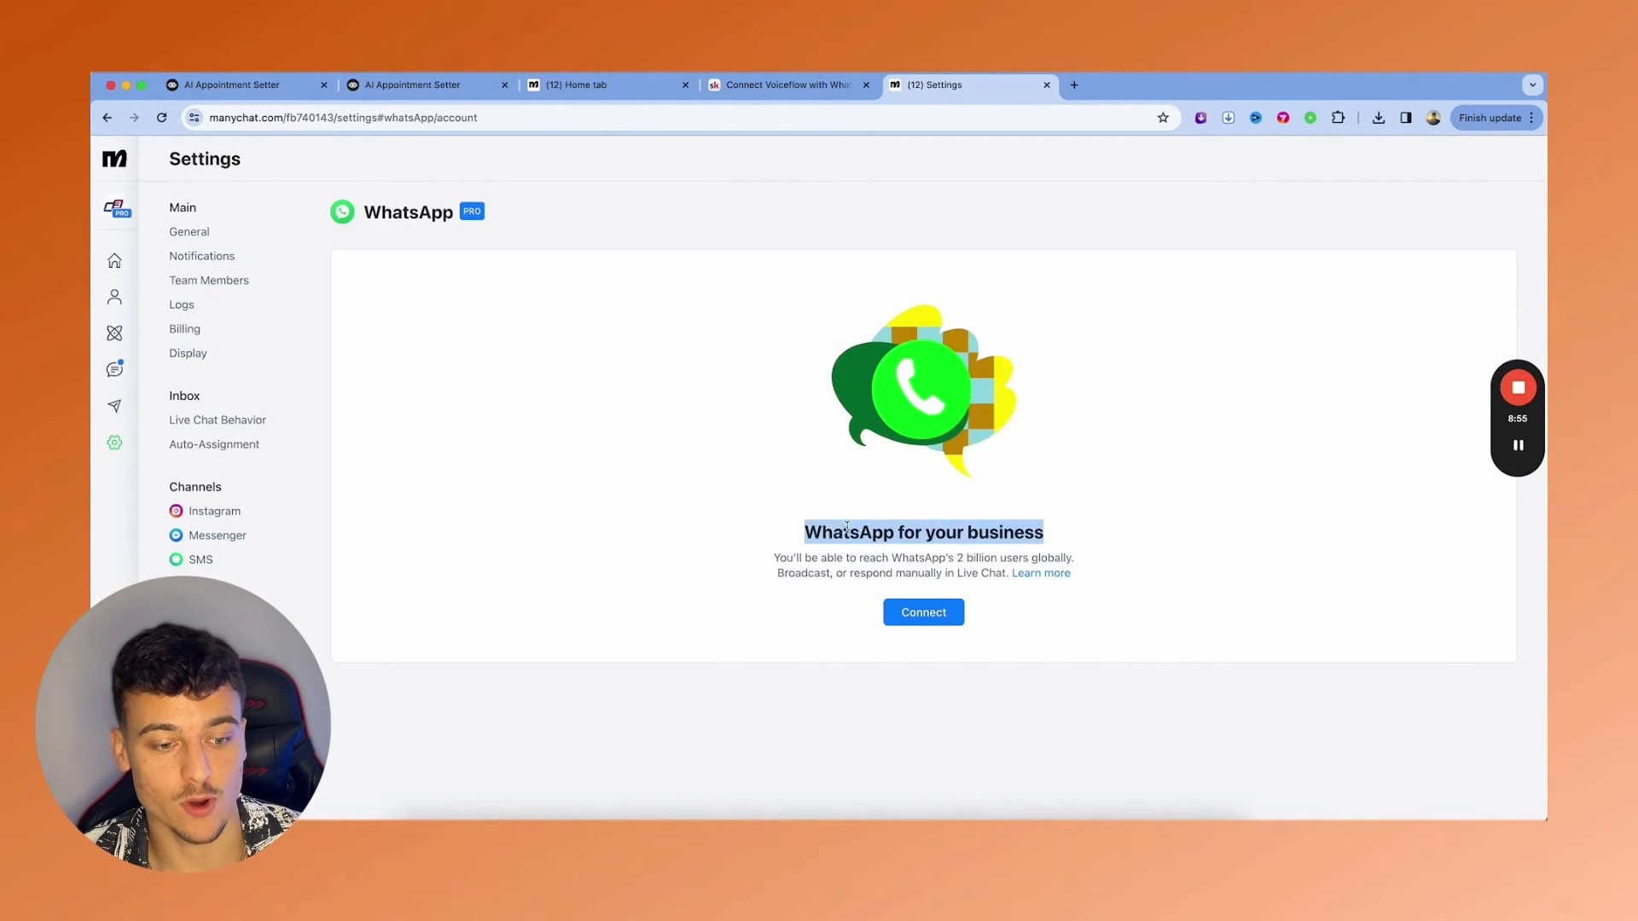
click(922, 613)
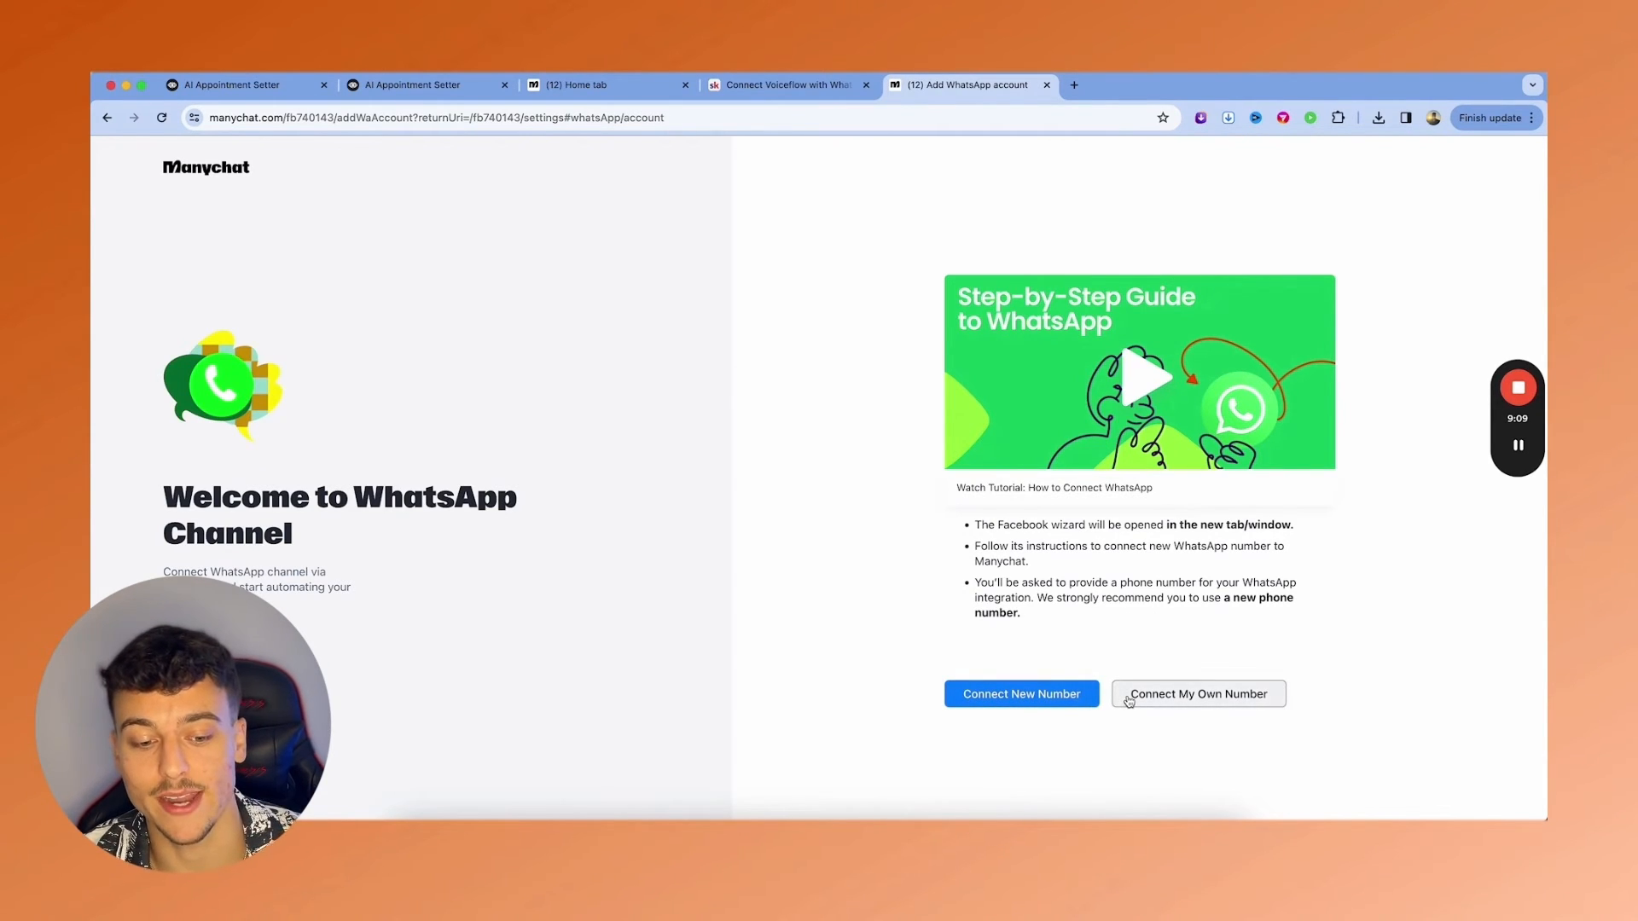
click(1021, 693)
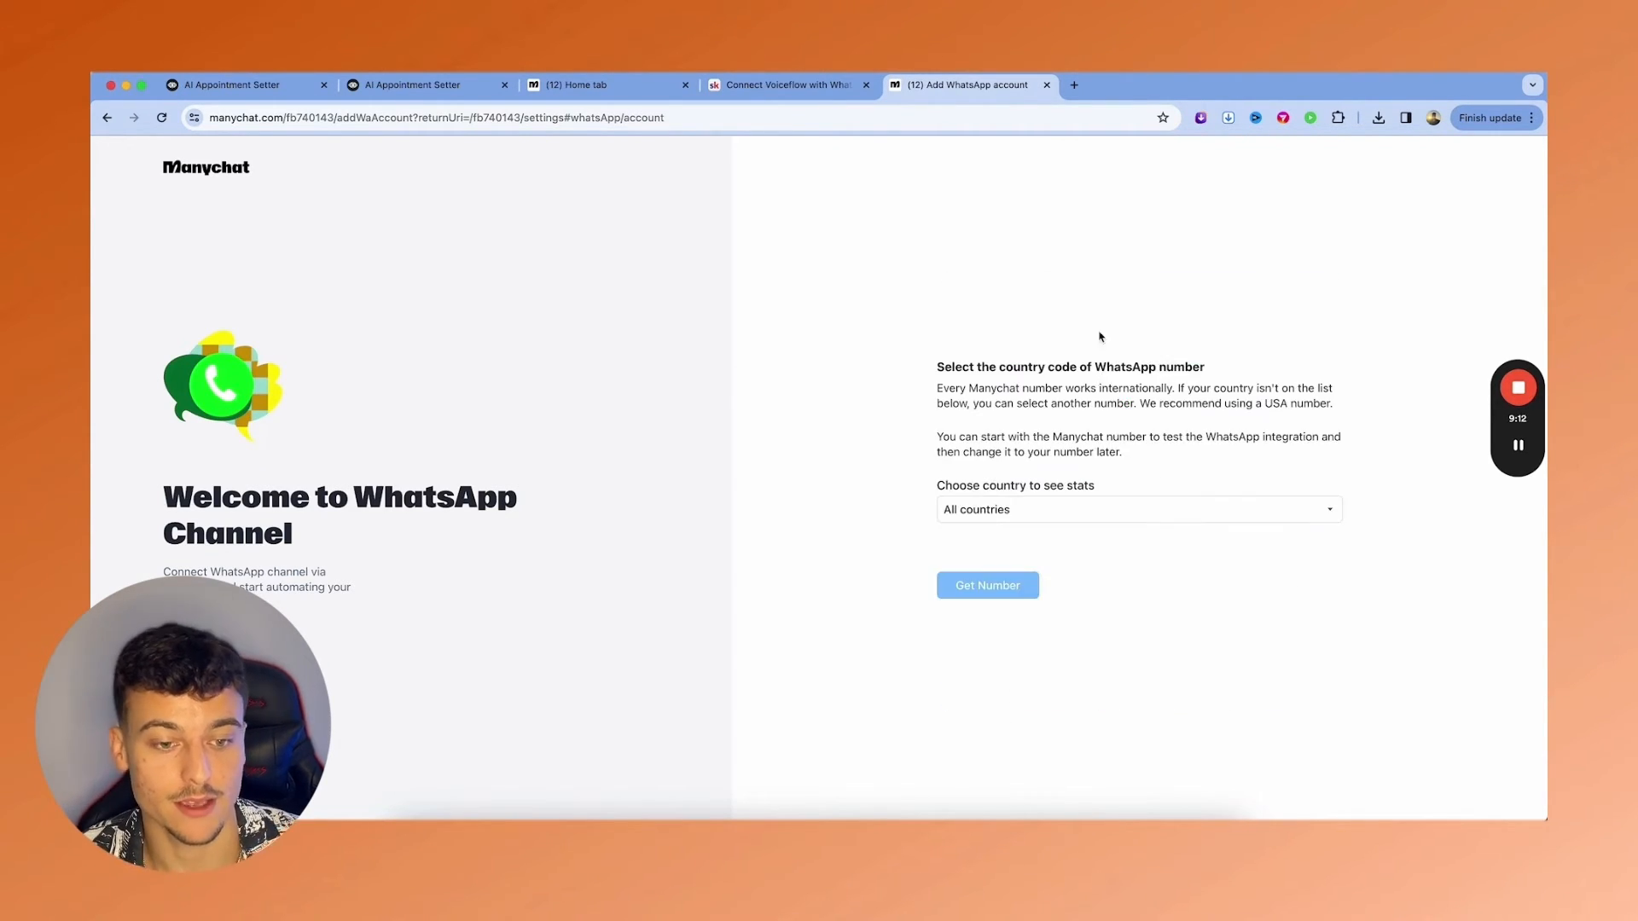
click(1136, 509)
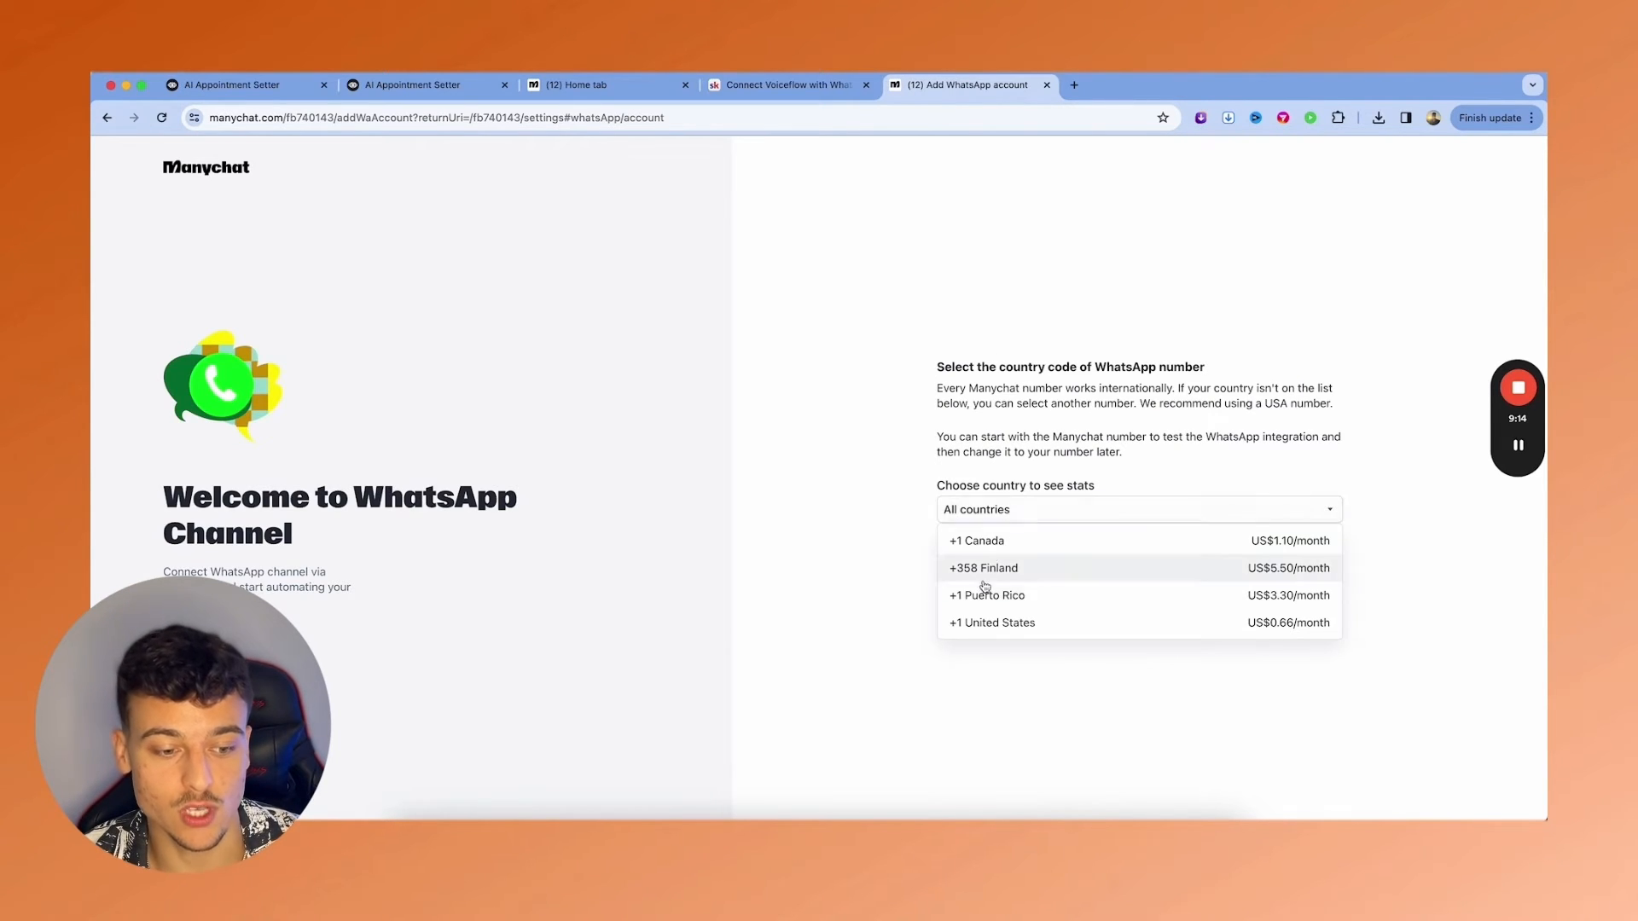
mouse_move(997, 623)
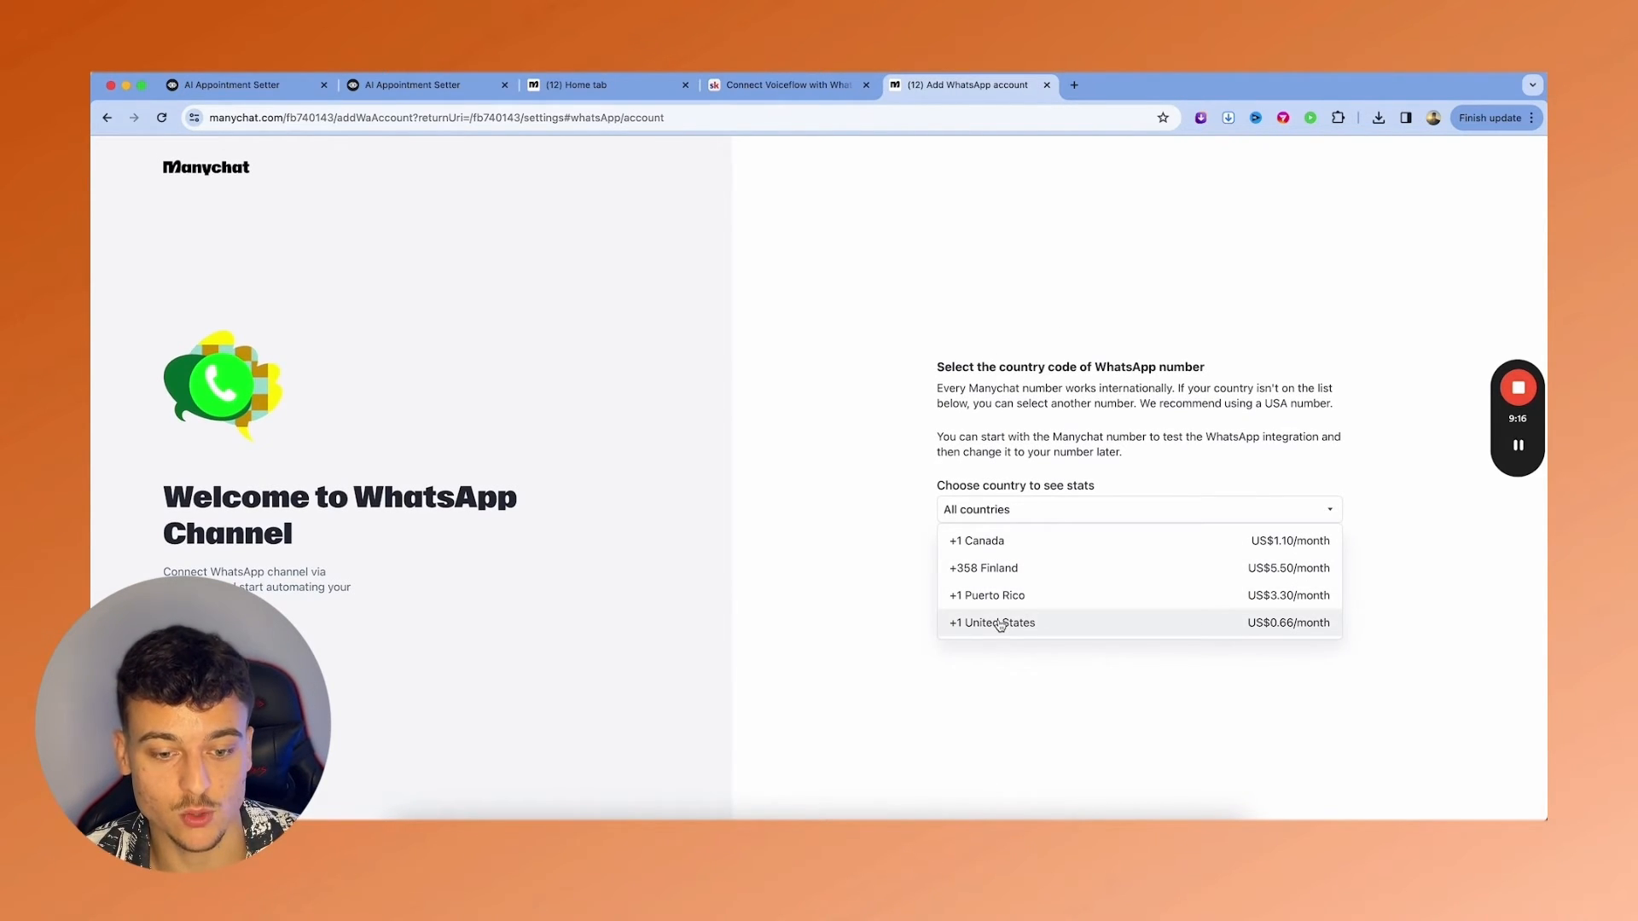
click(990, 623)
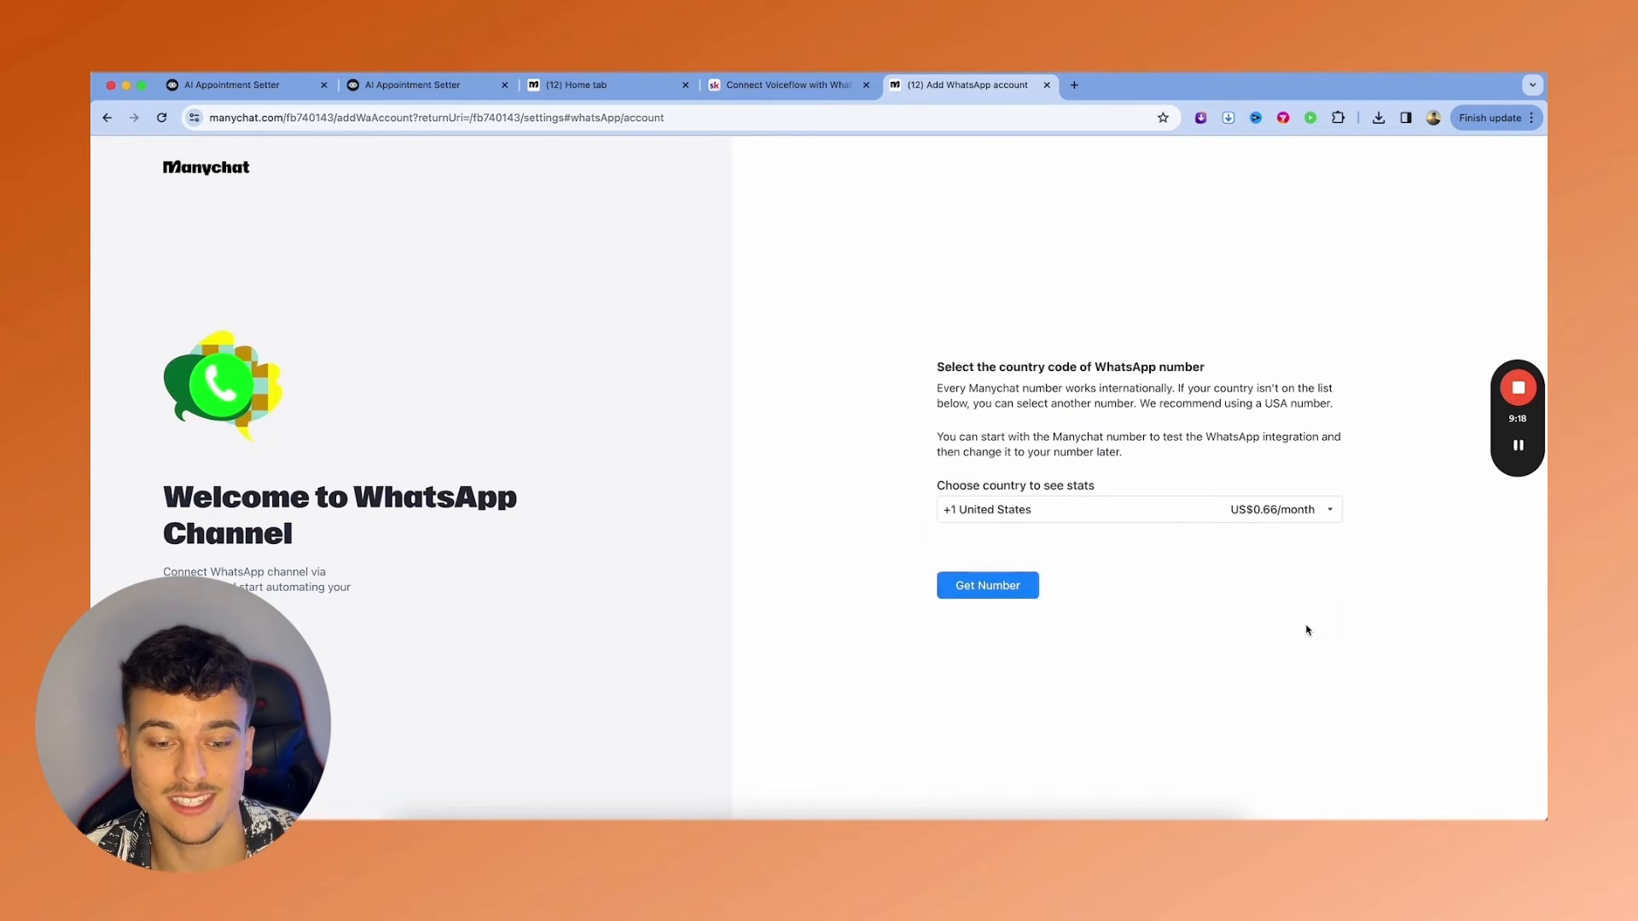
click(986, 585)
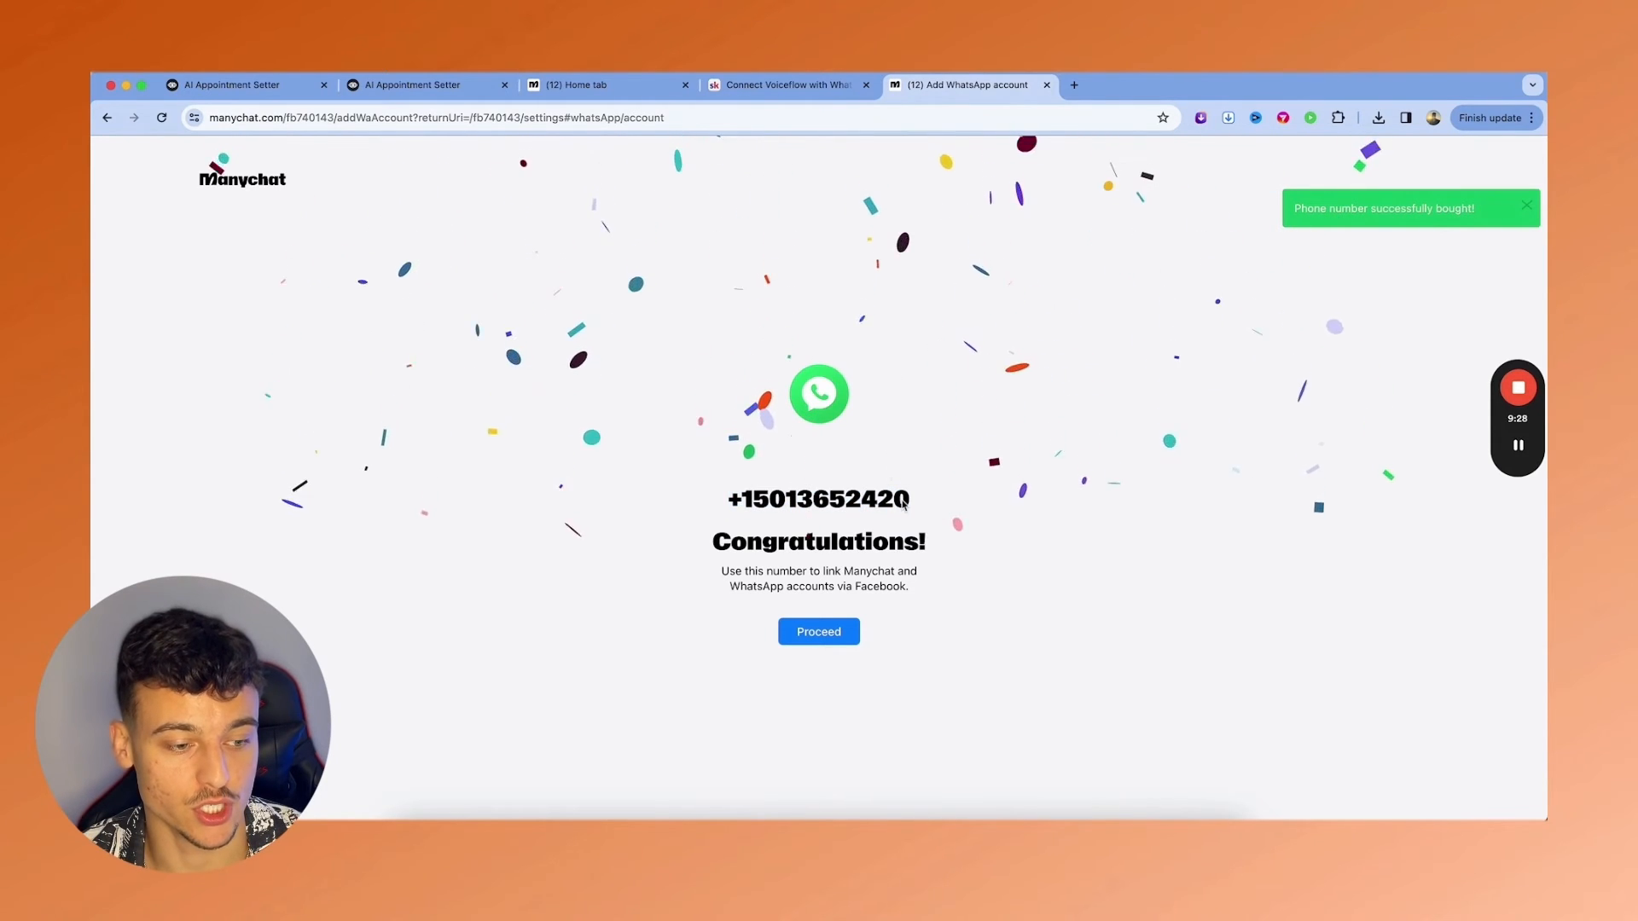
- Proceed past the new number and start the Facebook sign-up flow
click(818, 631)
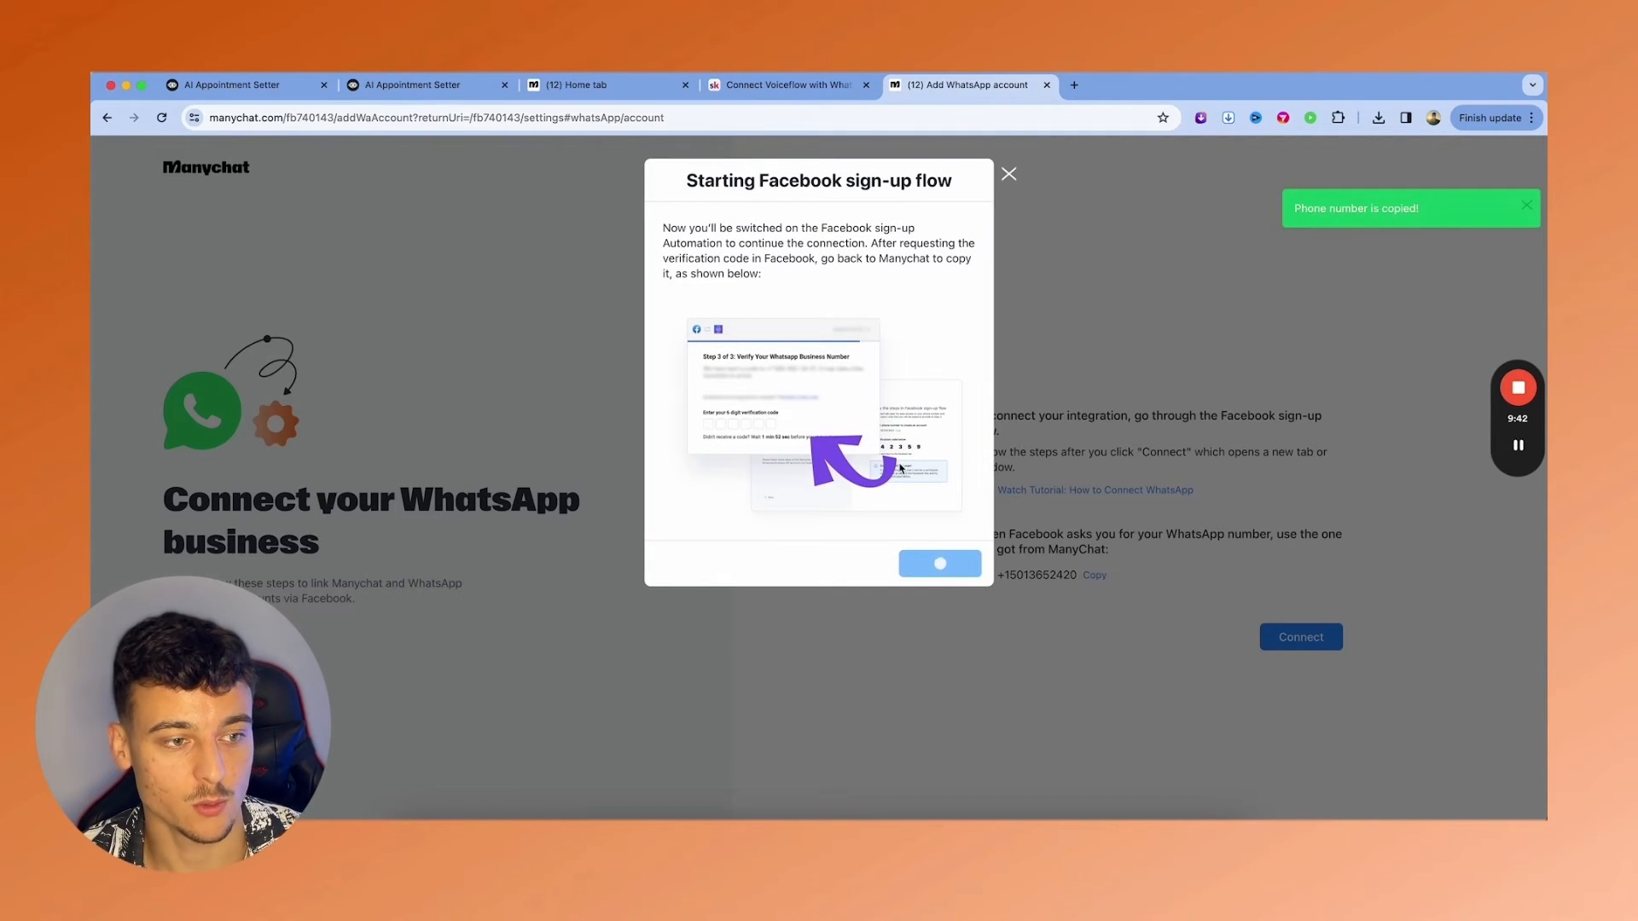
click(938, 563)
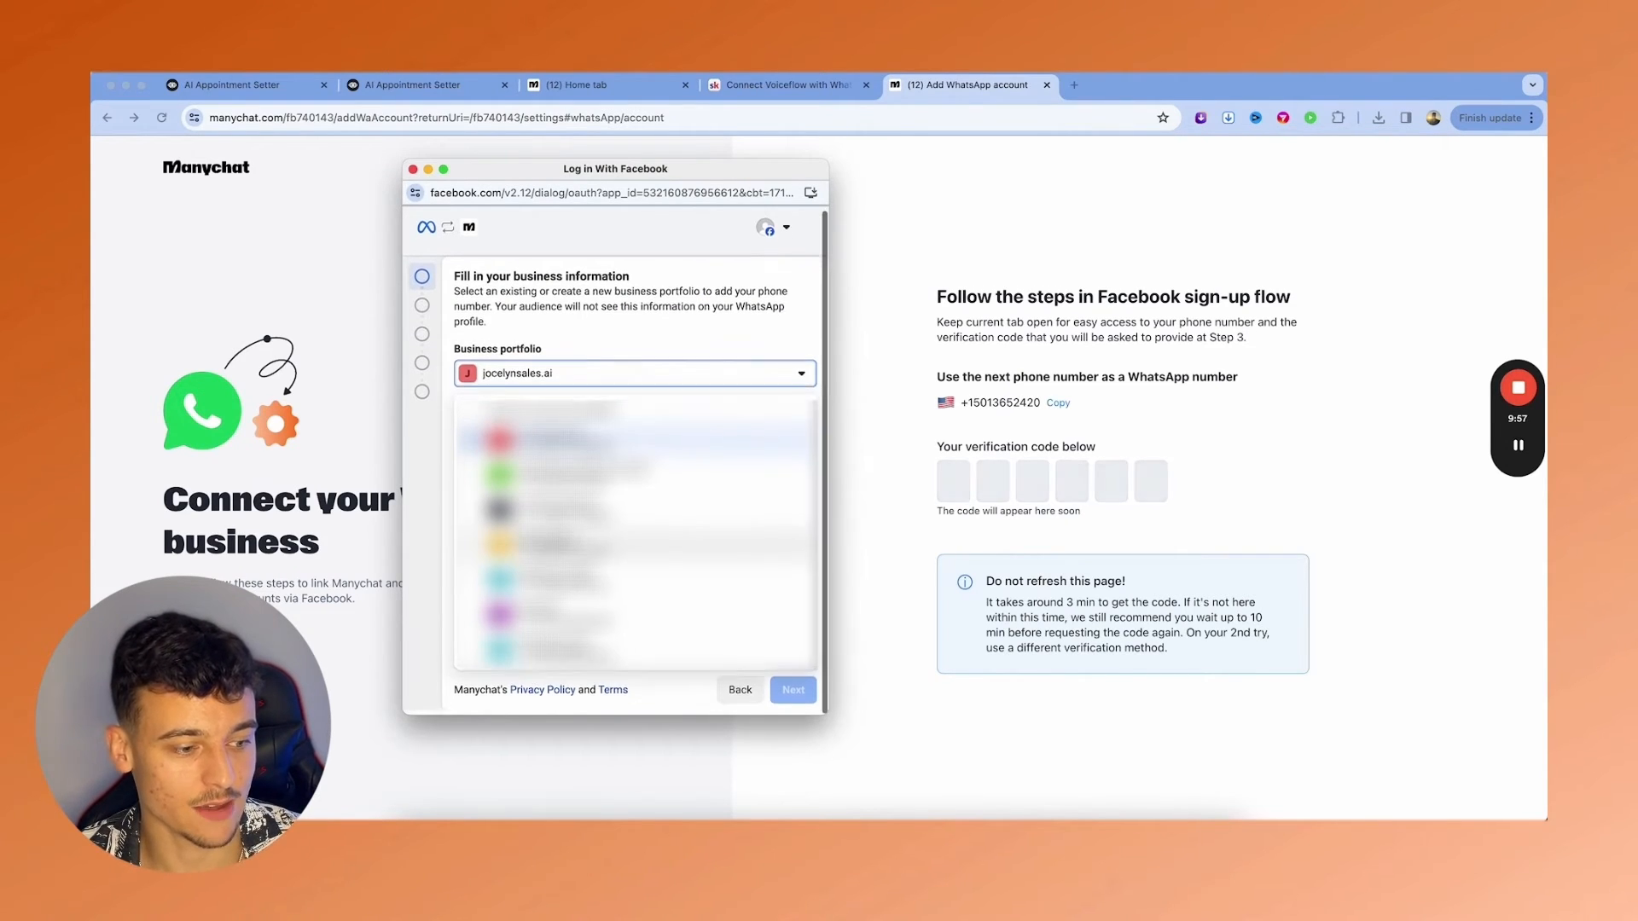
- Choose the OmniFusion Demo Account portfolio and submit business name 'OmniFusion AI'
click(634, 373)
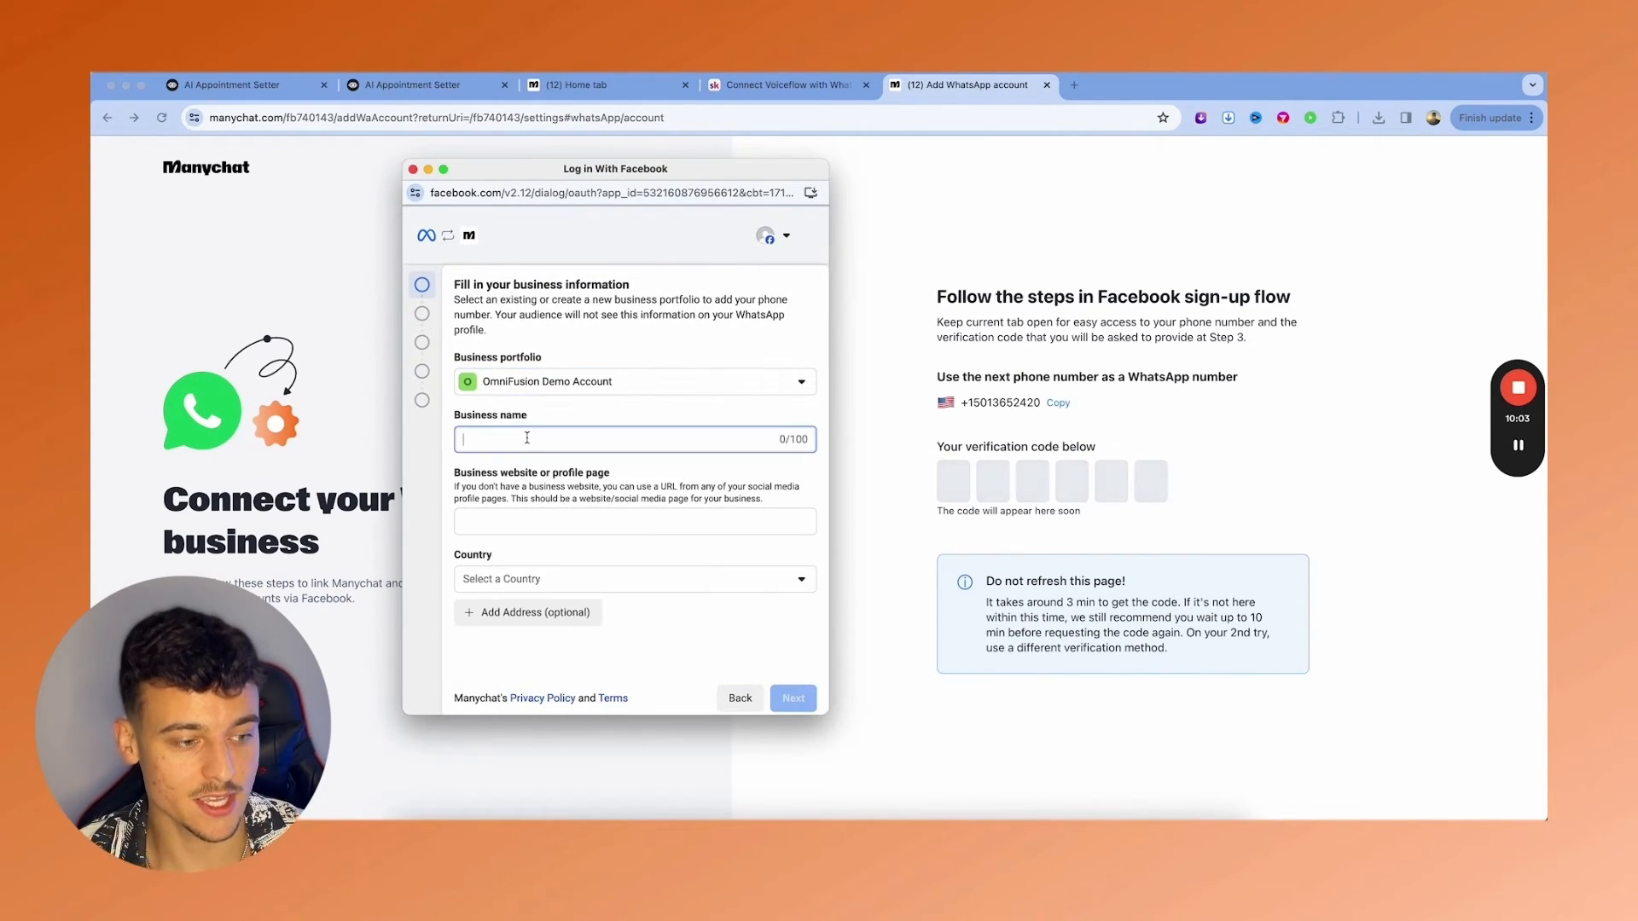
text(Om)
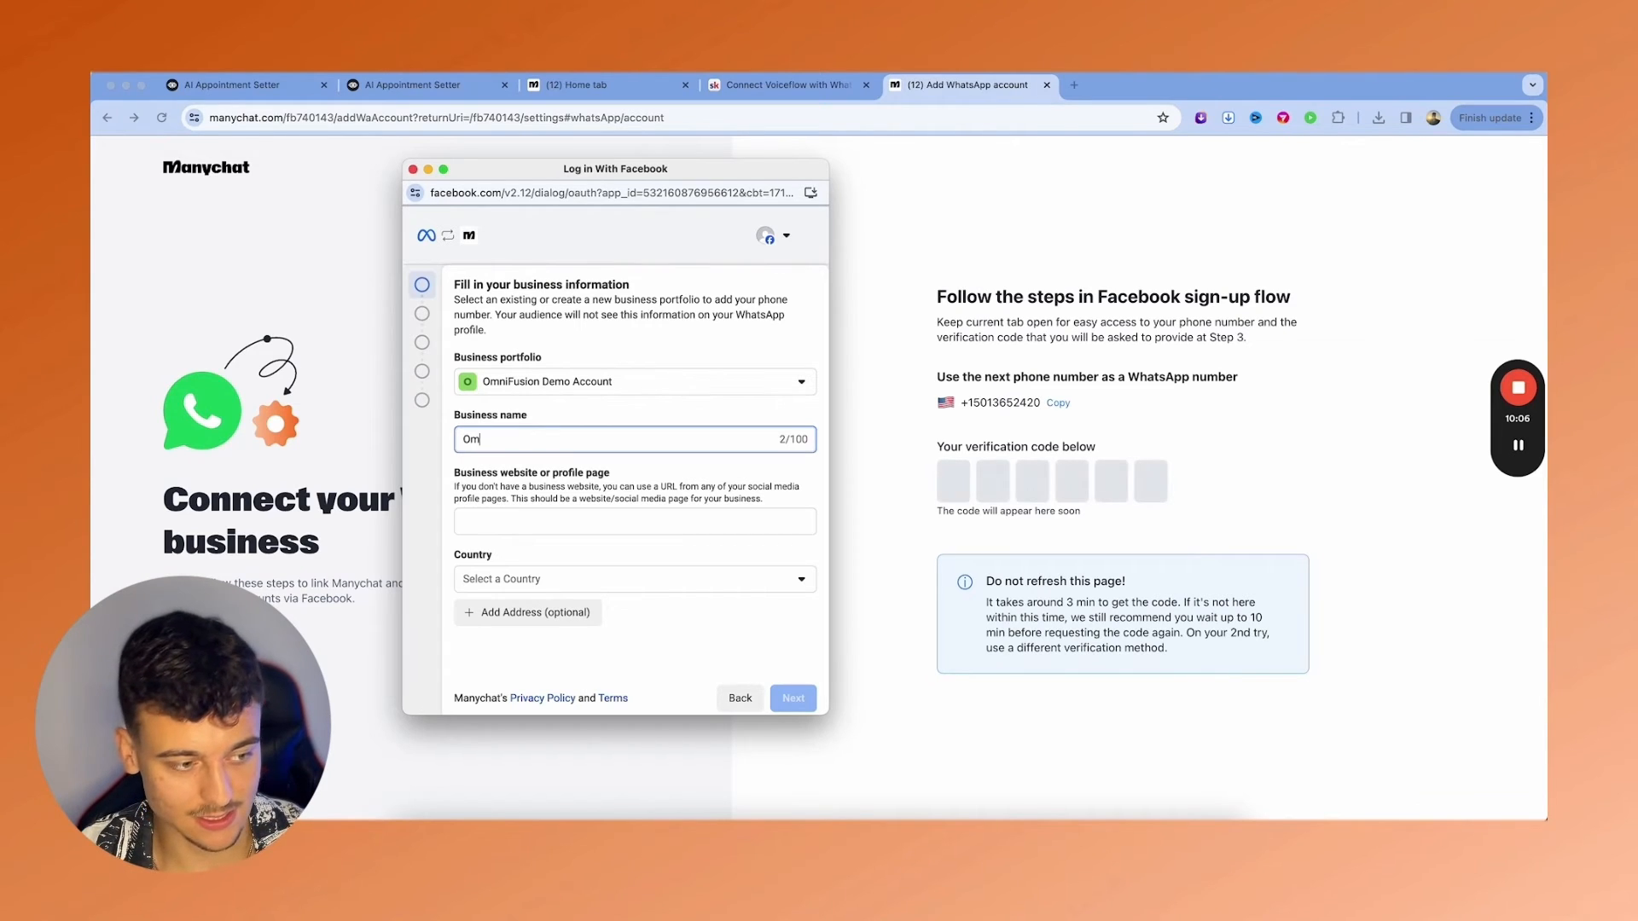
text(niFusion AI)
click(635, 520)
text(https://omnifusion.ai/)
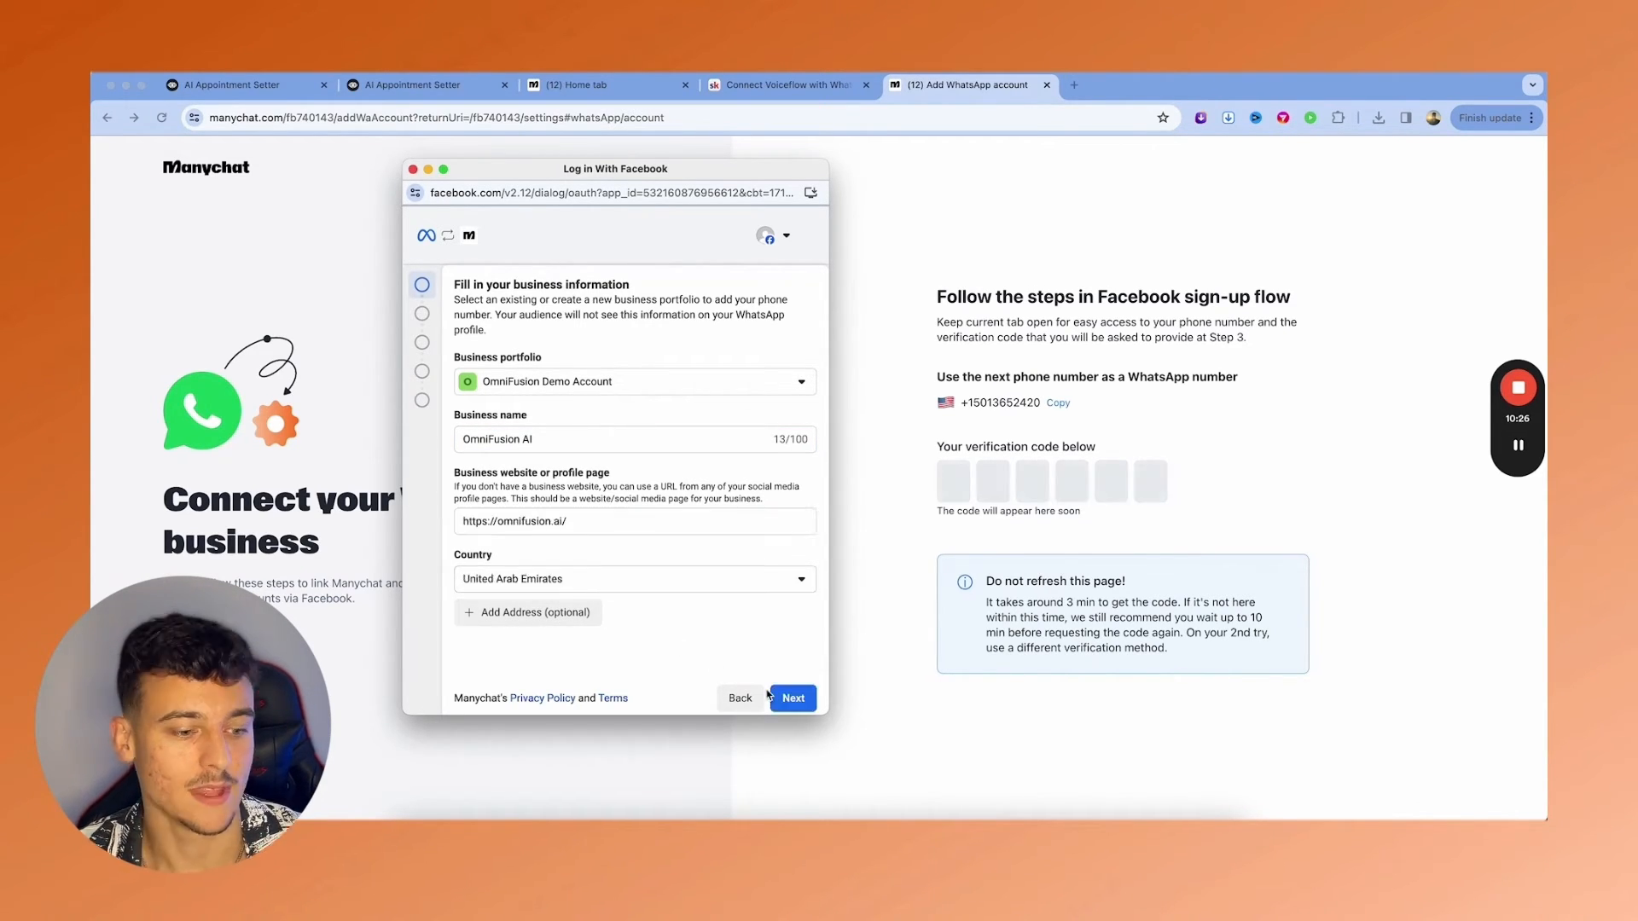
click(792, 698)
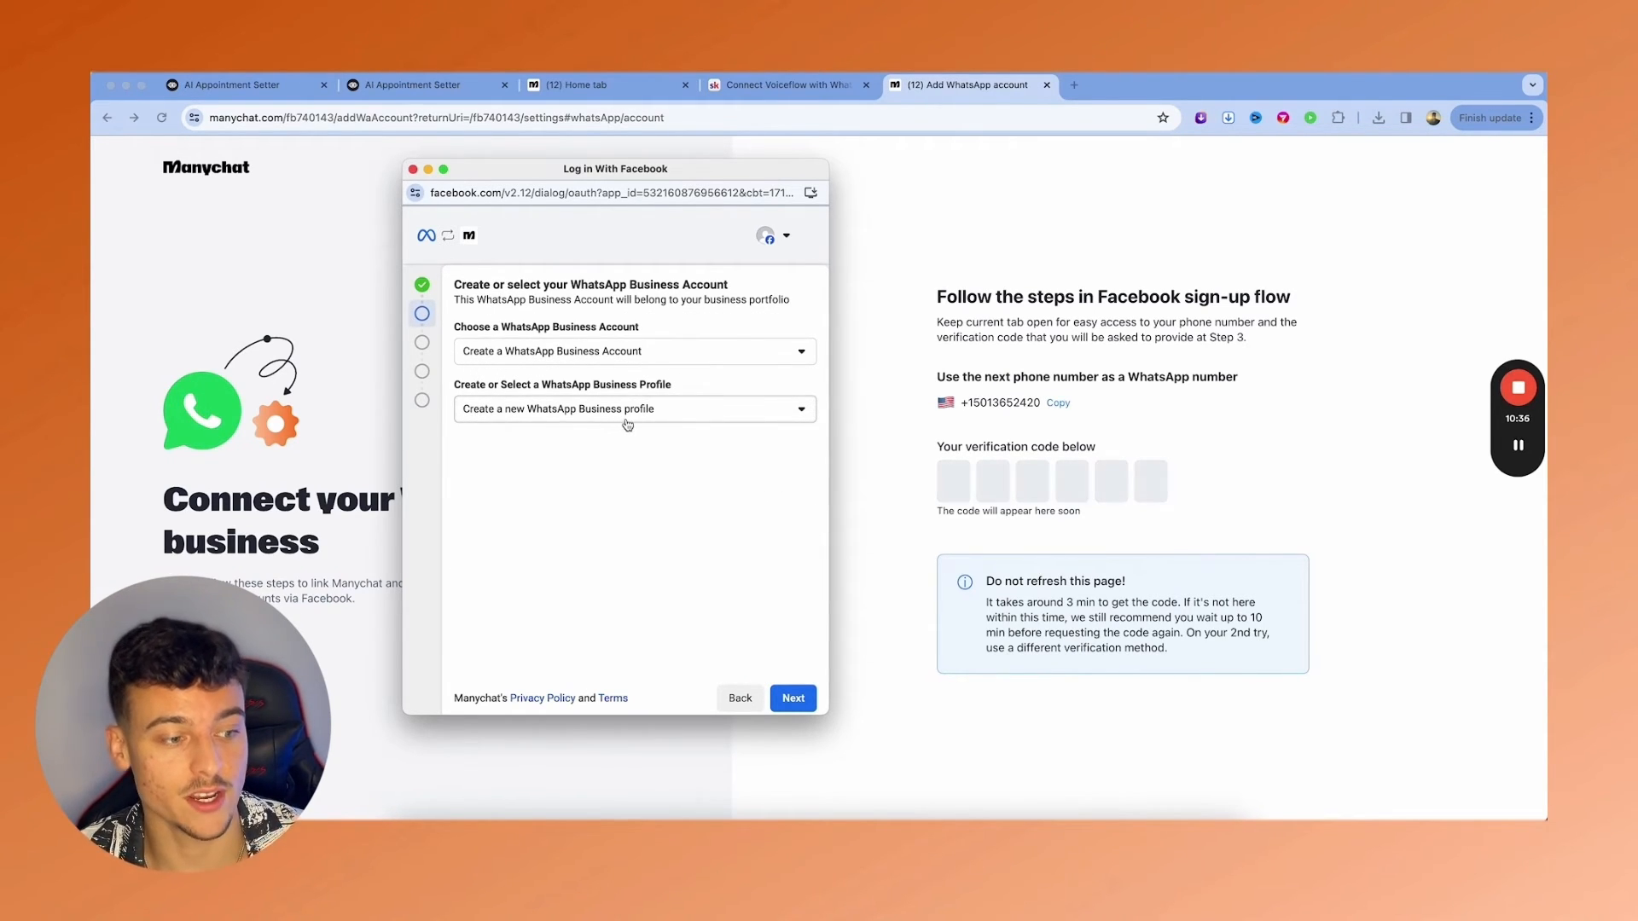
- Create the WhatsApp Business profile with category Professional Services
click(792, 697)
text(OmniFu)
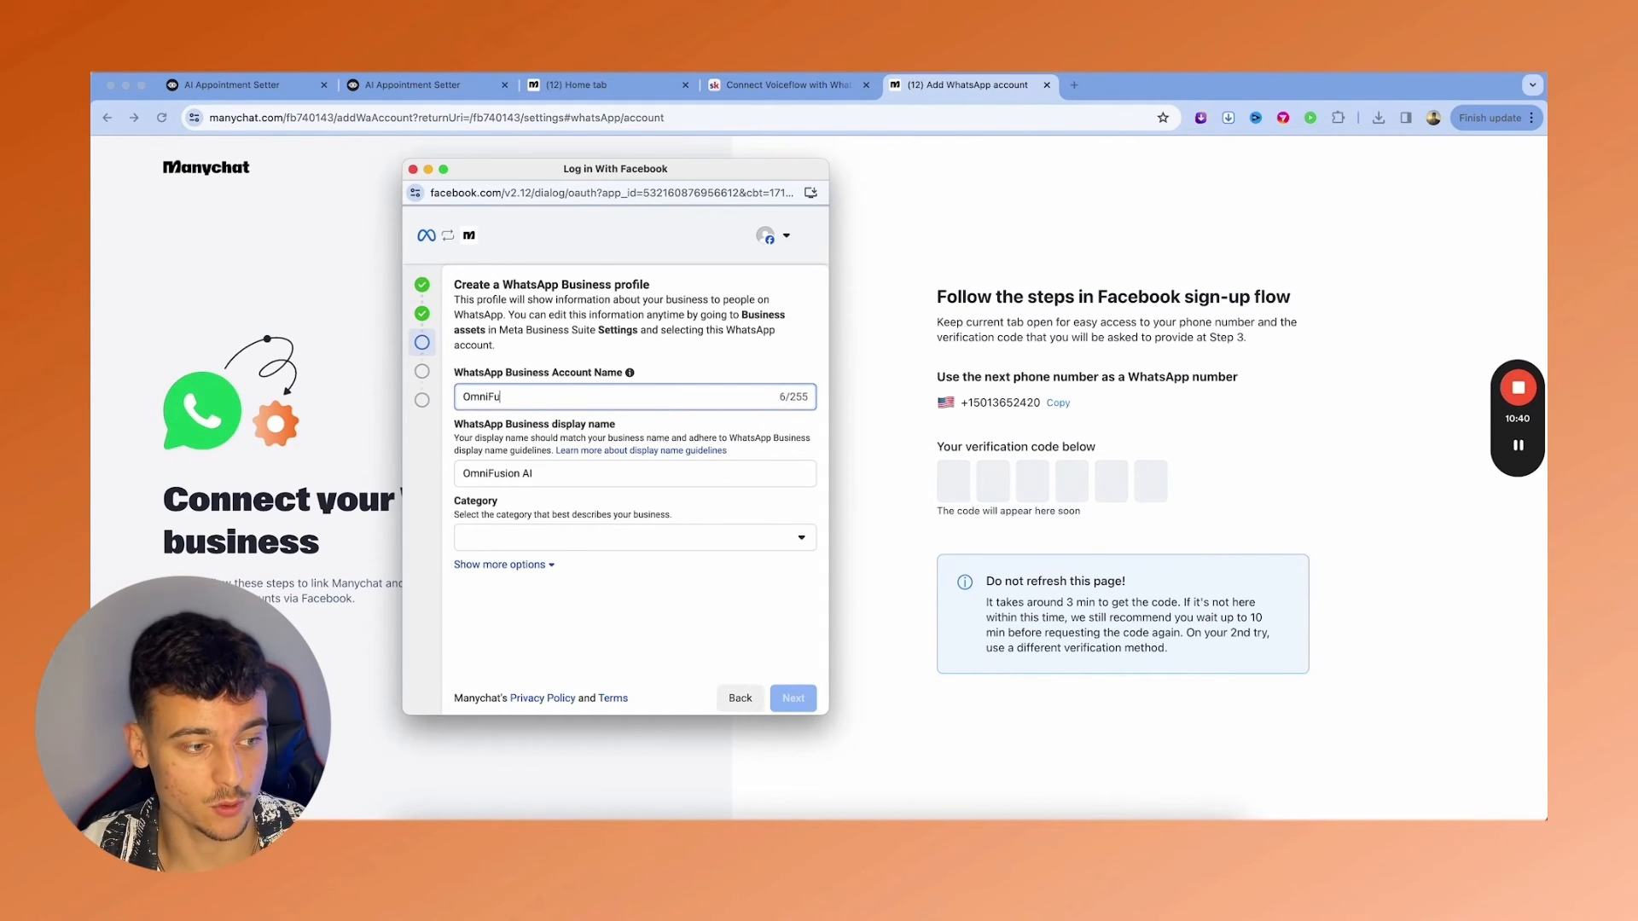
click(634, 537)
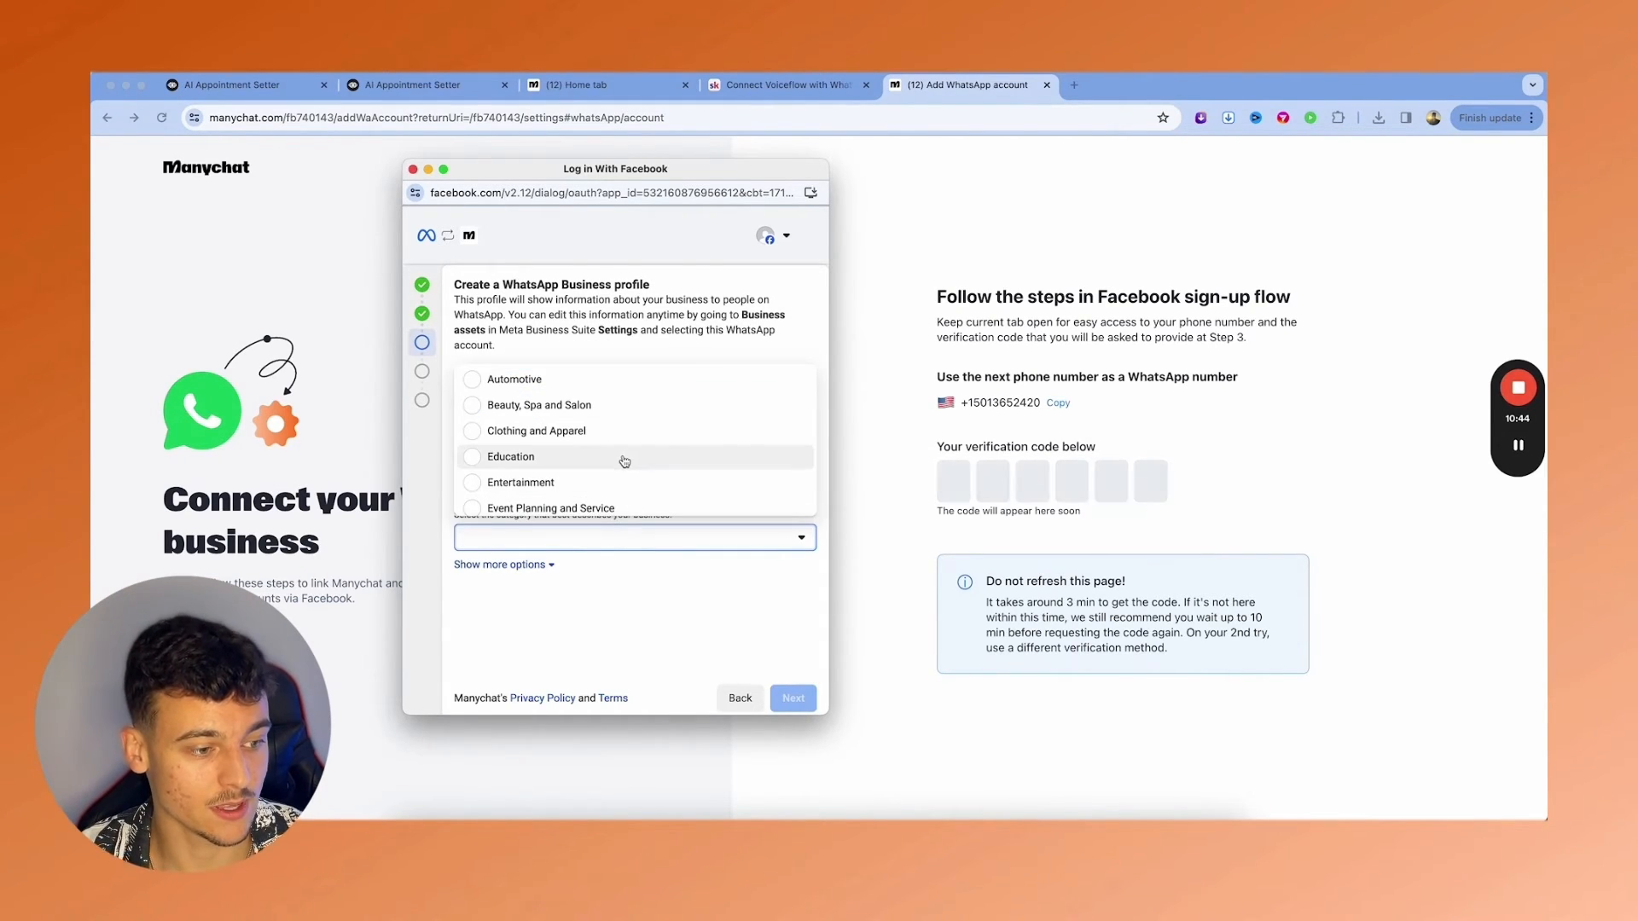
scroll(down, 3)
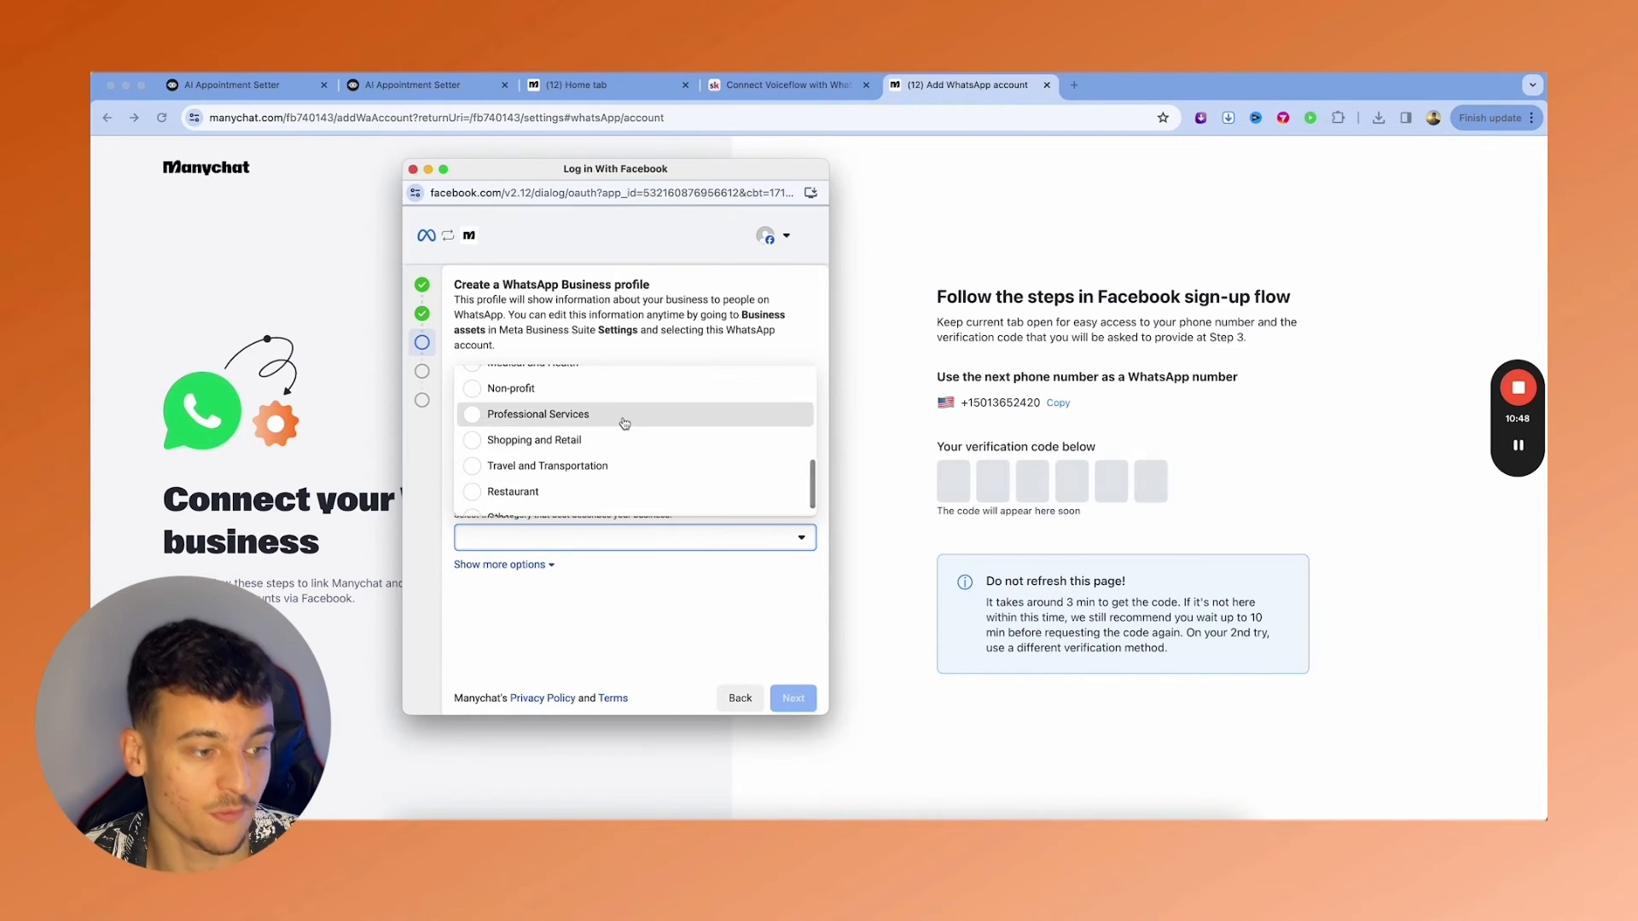
click(539, 414)
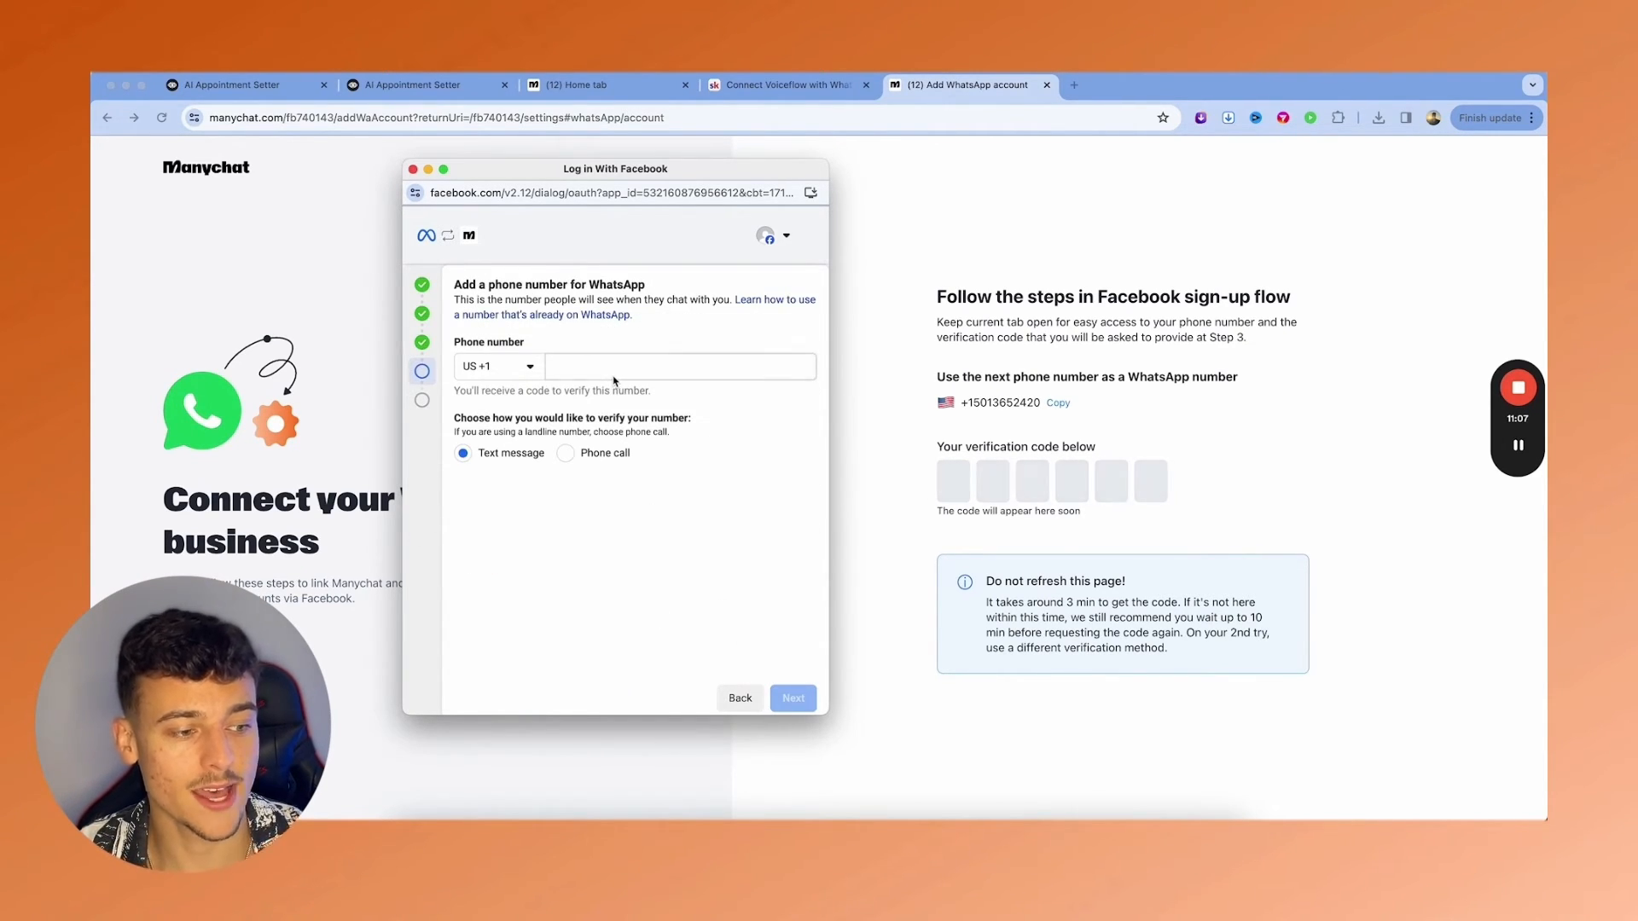
text((501) 365-2420)
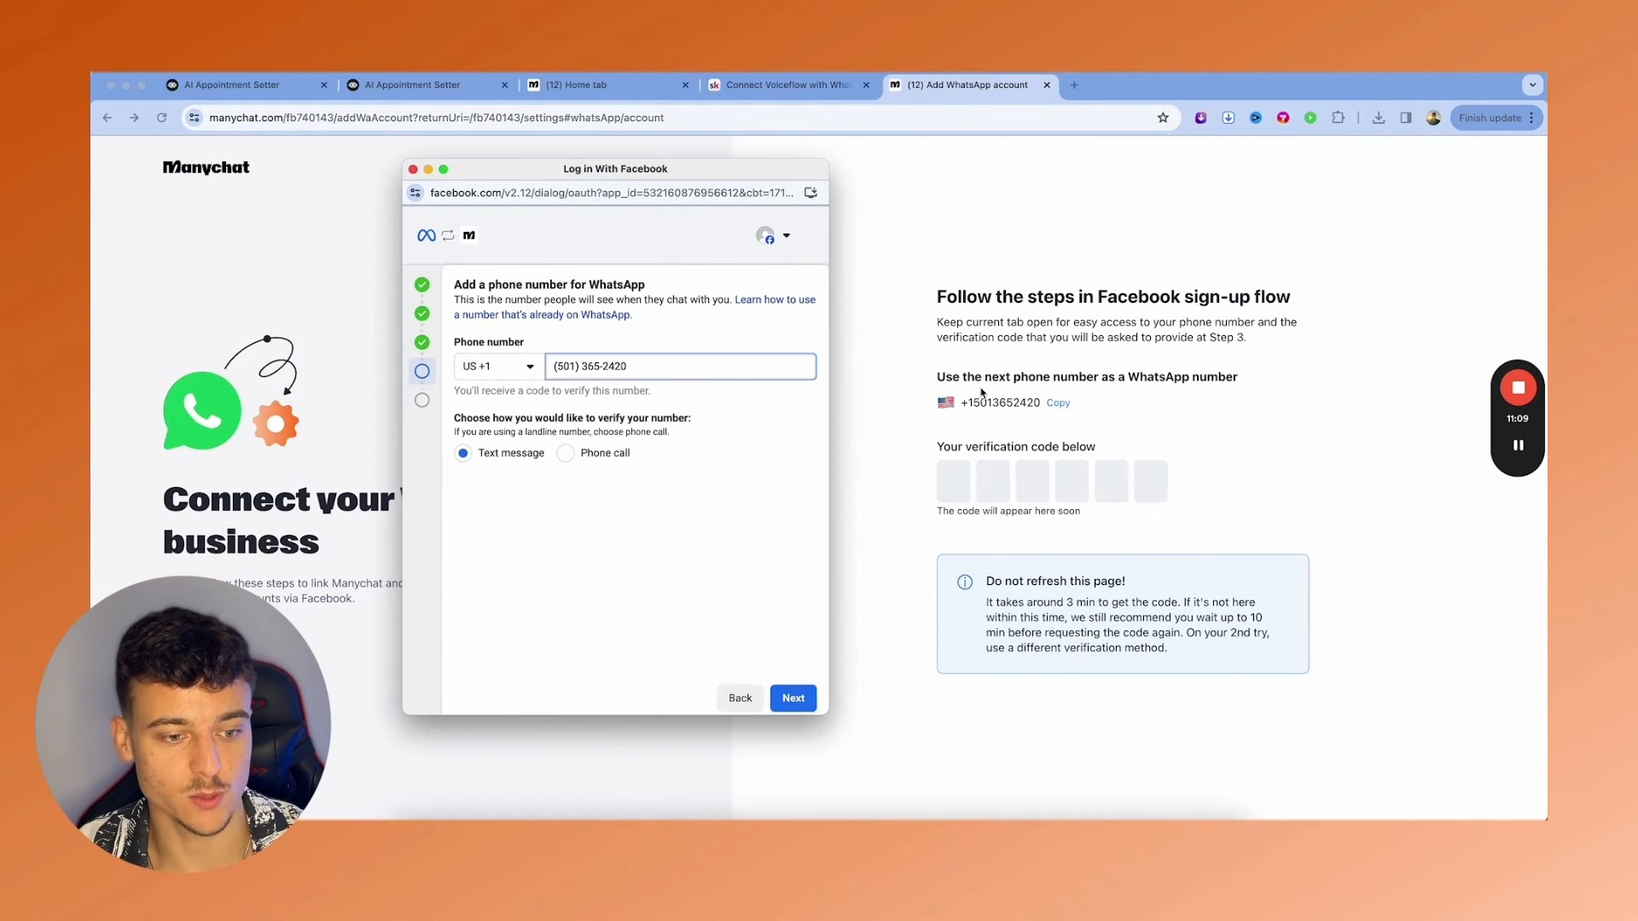
mouse_move(767, 676)
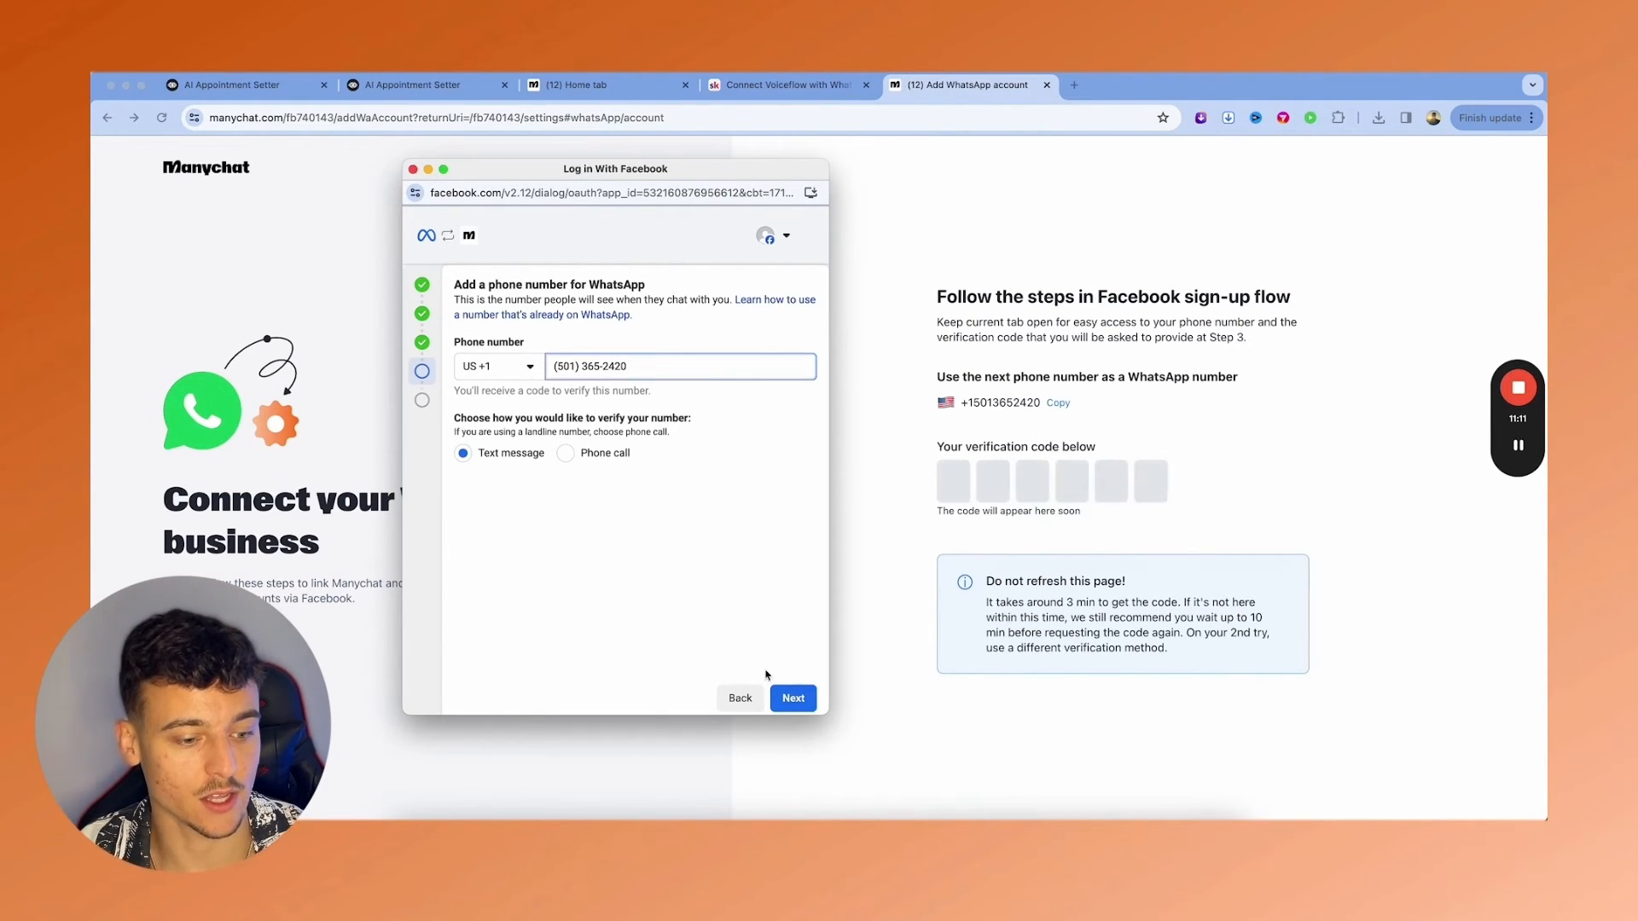
click(793, 697)
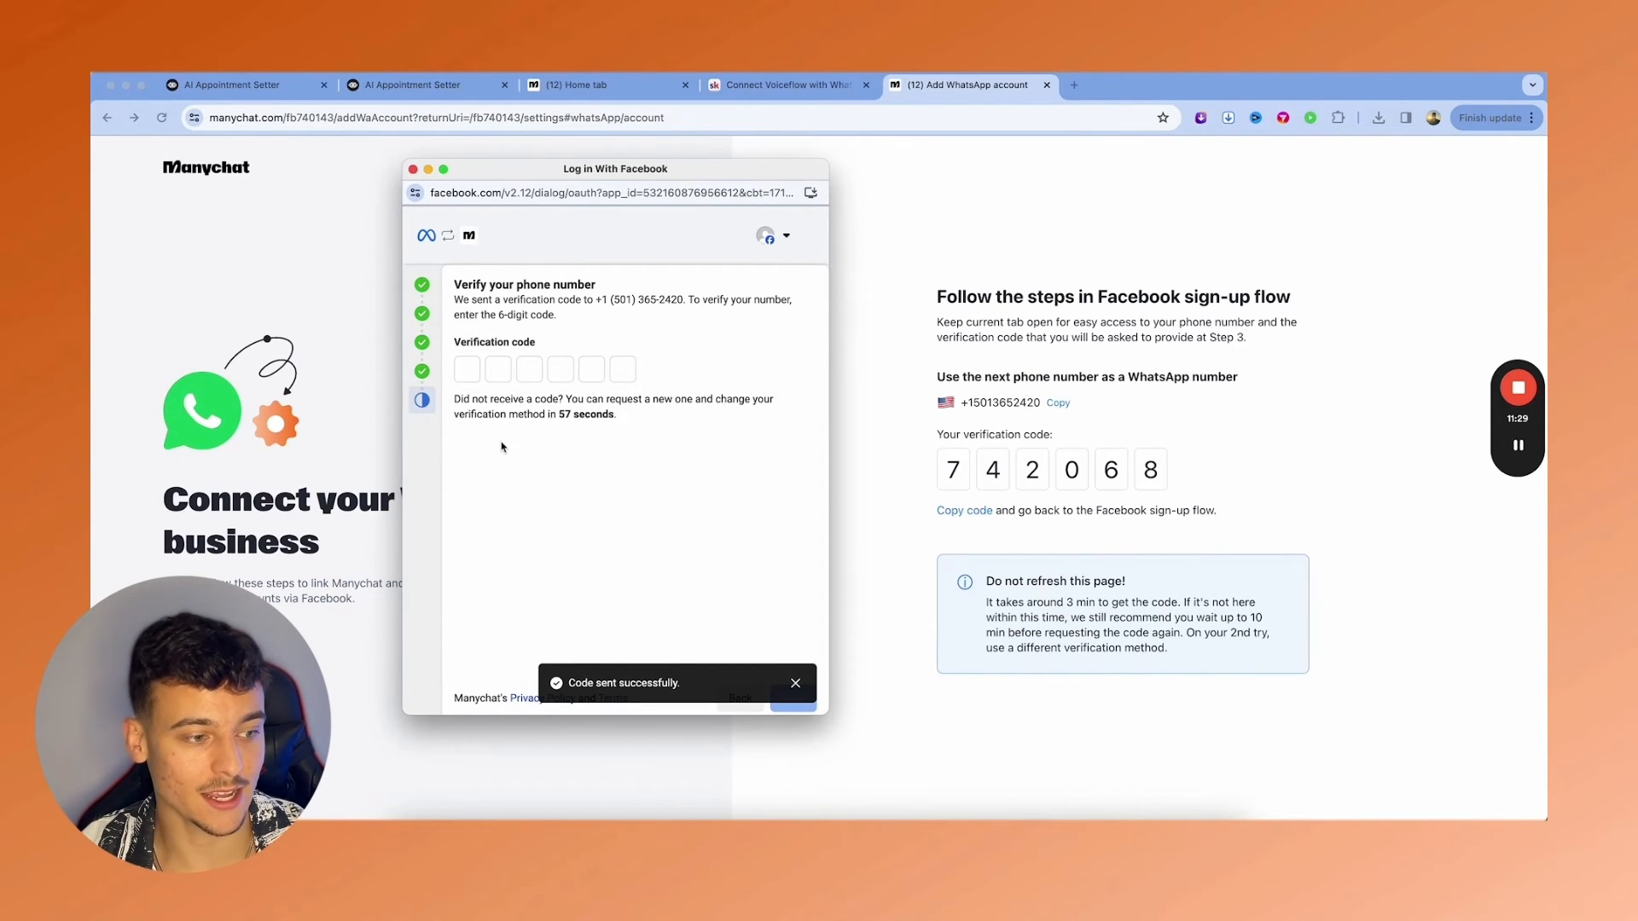
text(74)
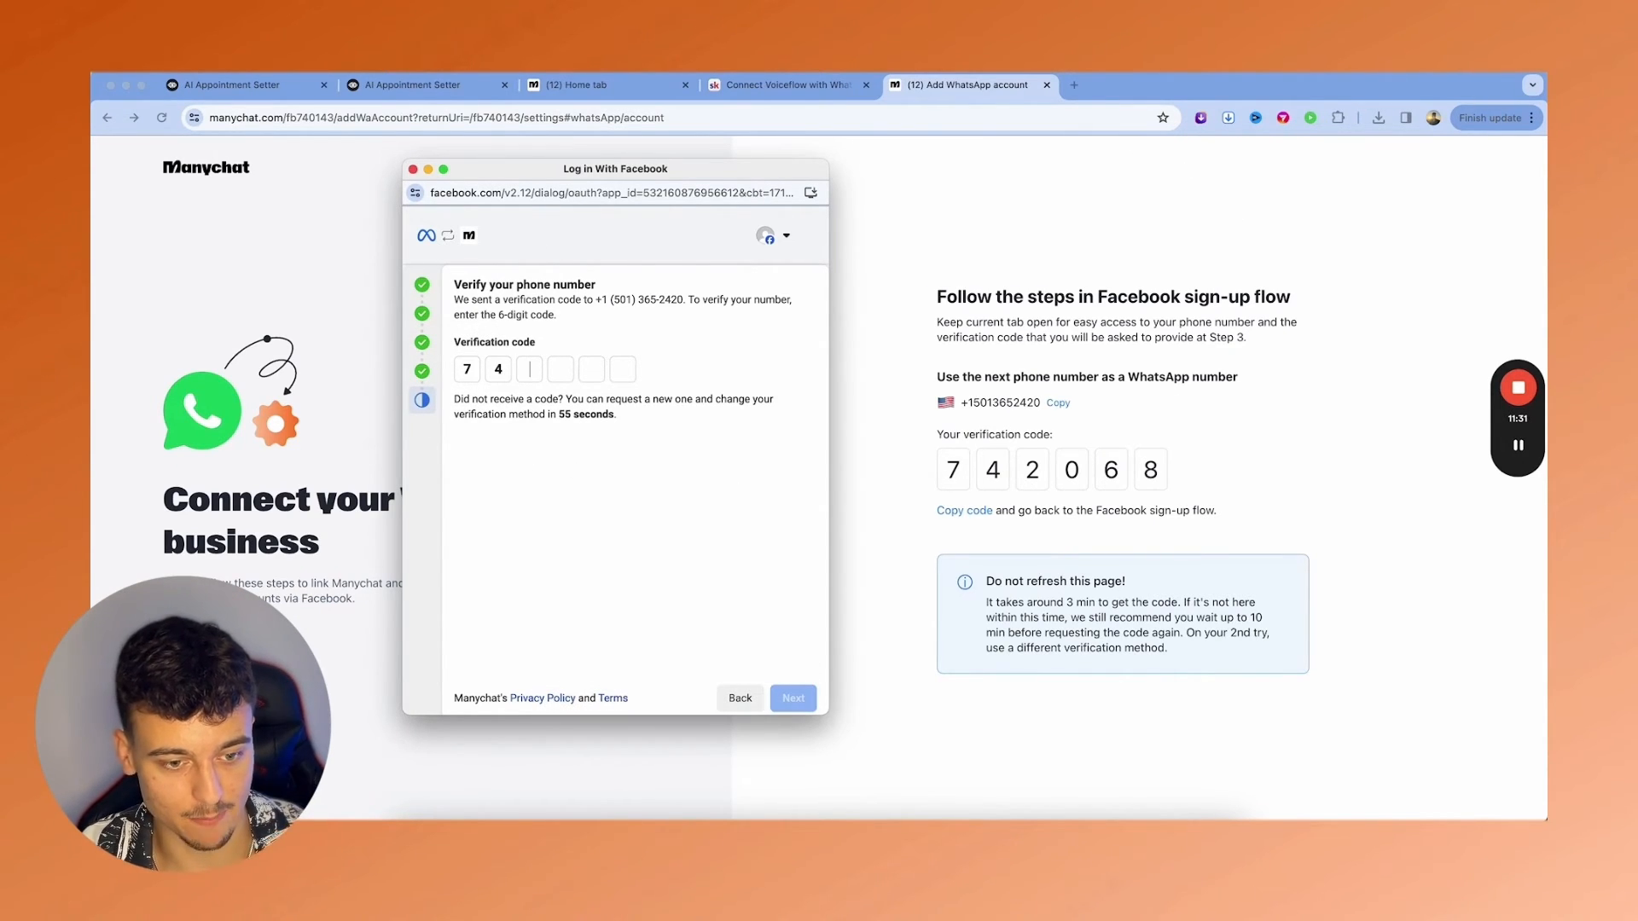
click(793, 698)
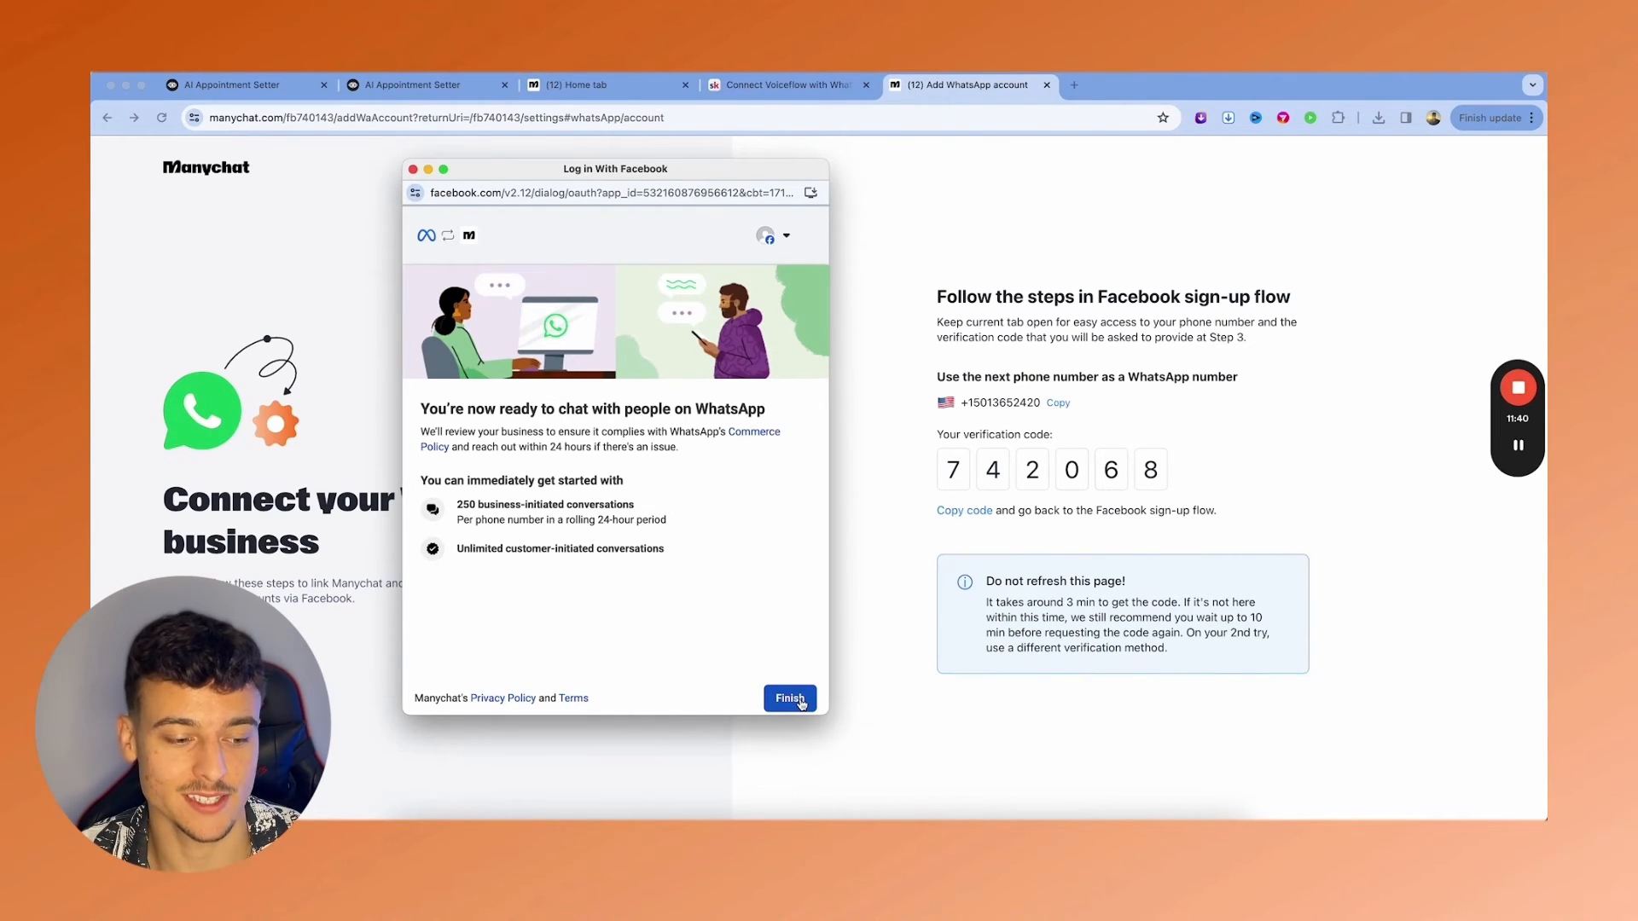
- Finish the Facebook sign-up and mark the account as for client needs
click(790, 697)
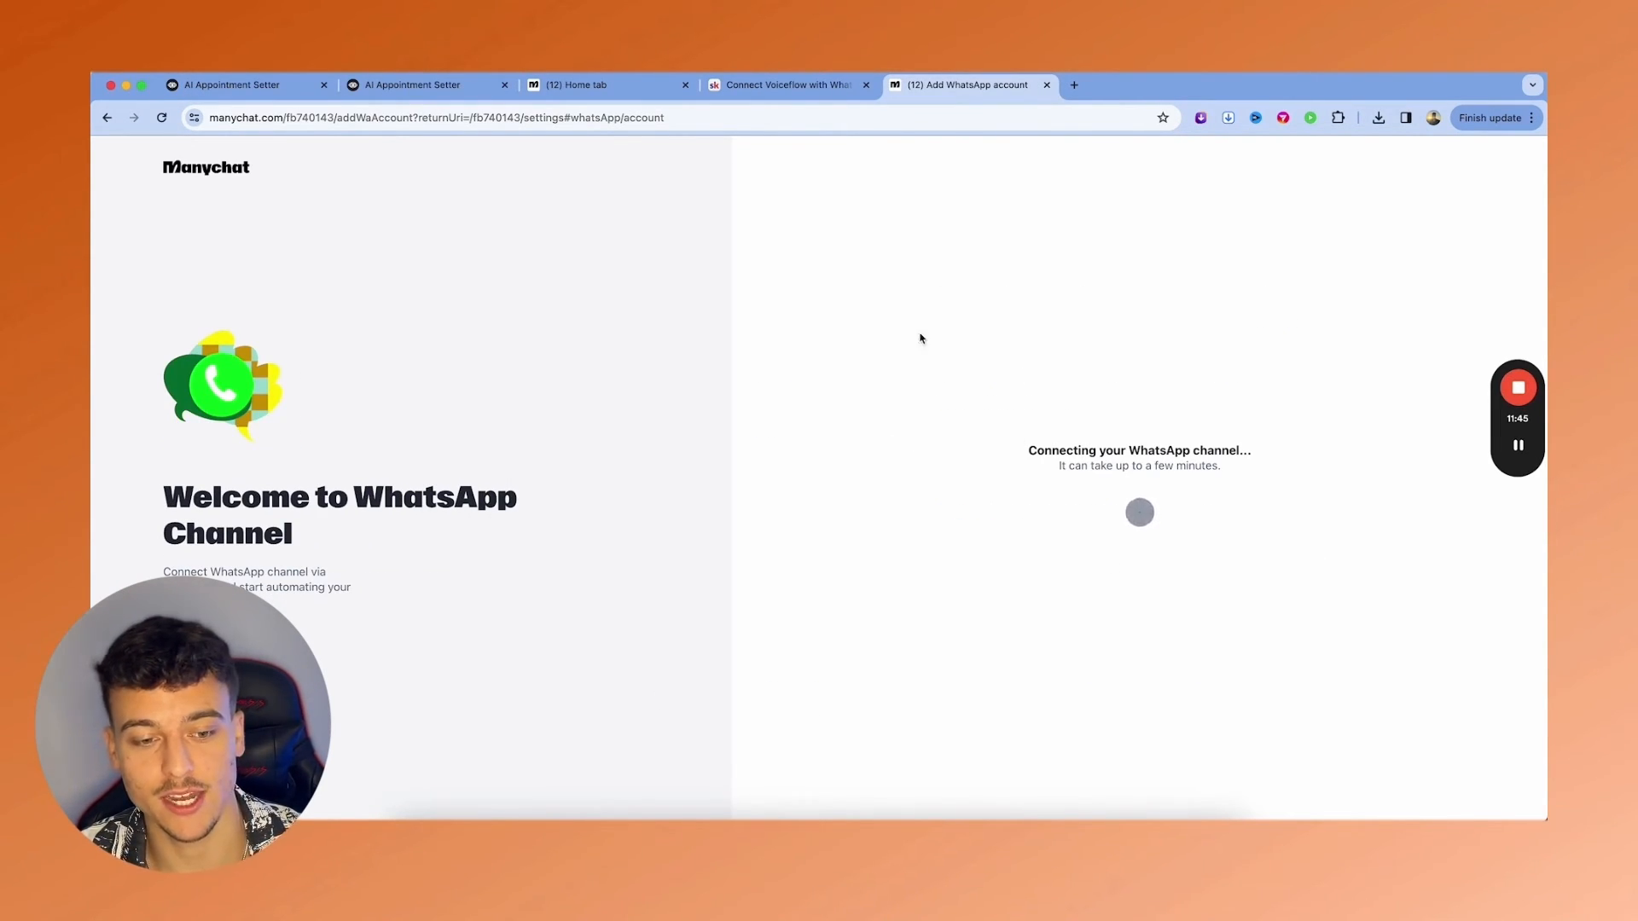
mouse_move(1251, 726)
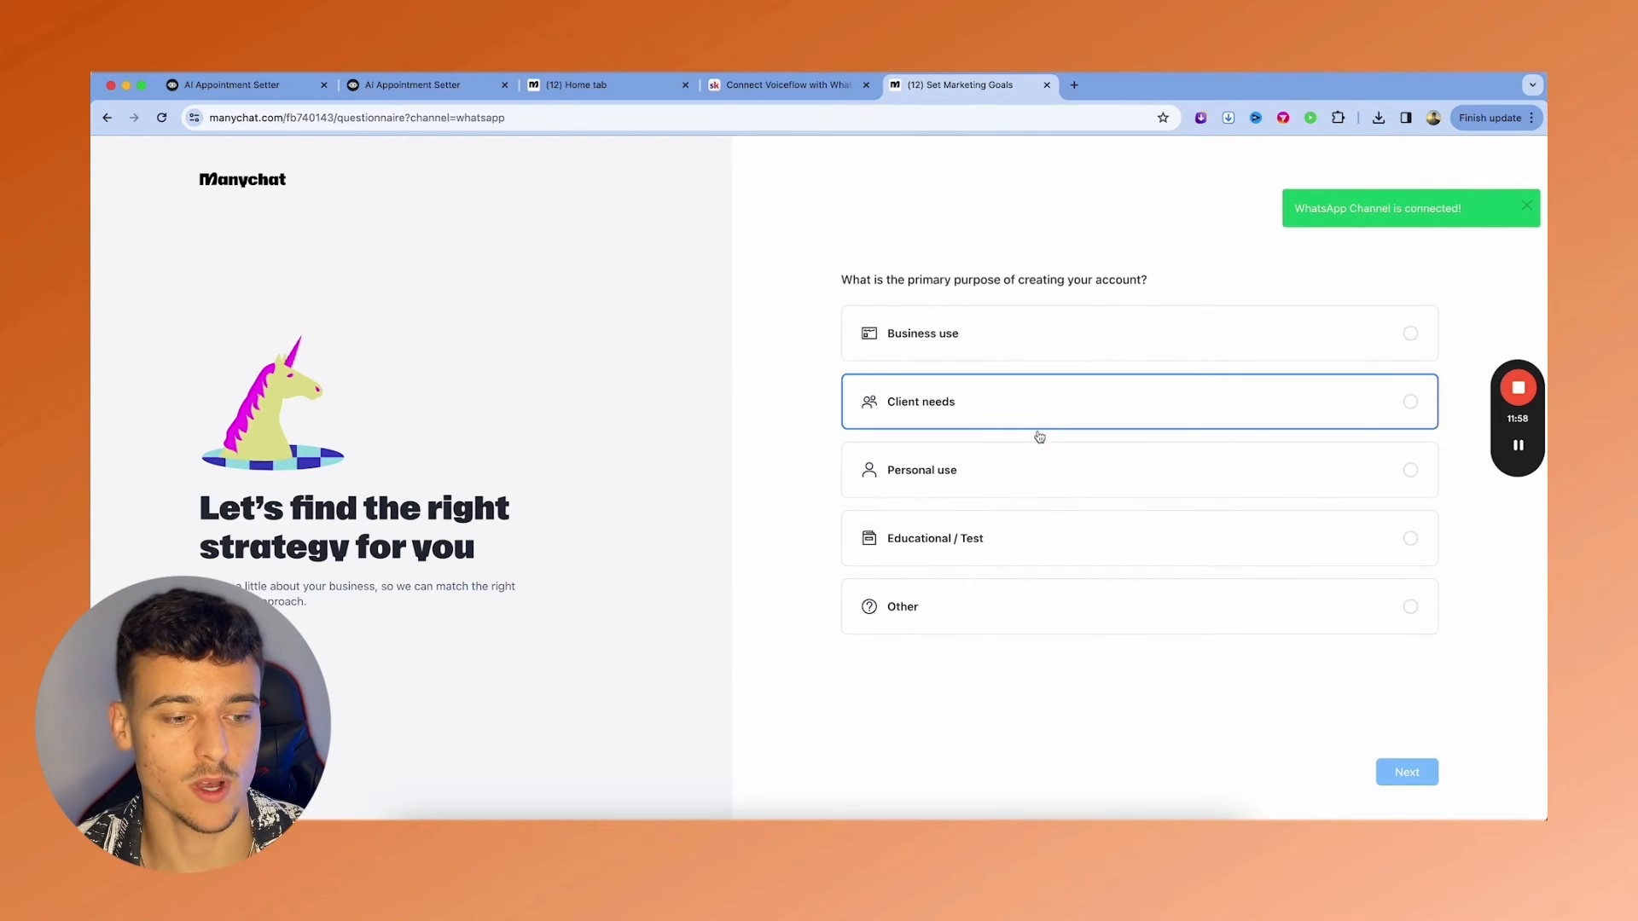
click(1406, 773)
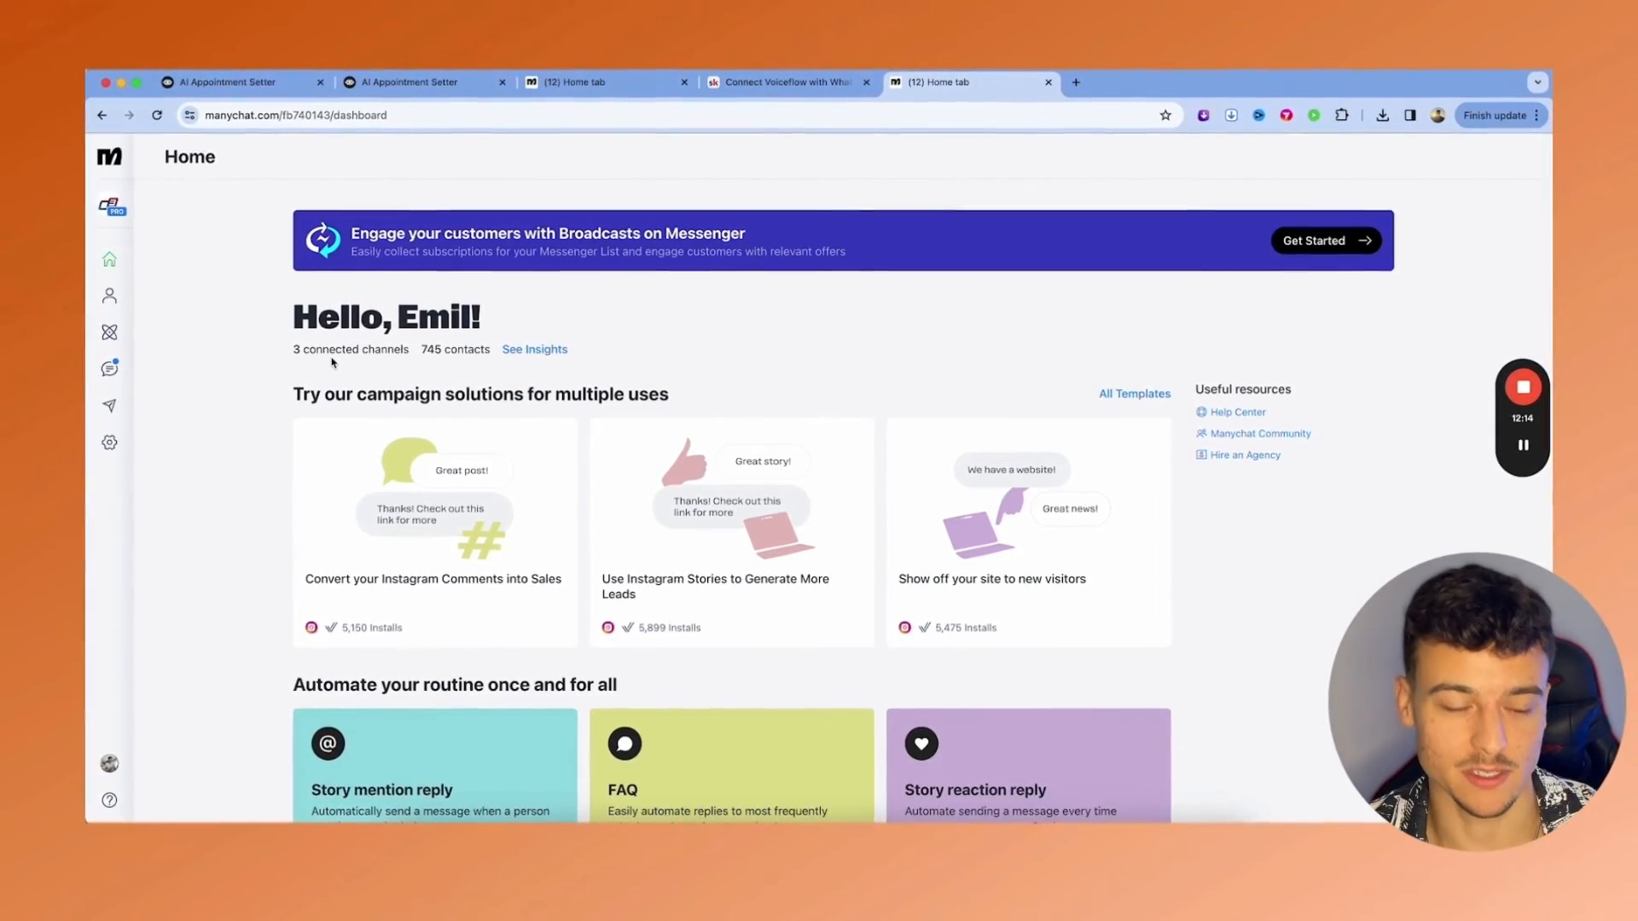
- Remove the current WhatsApp Default Reply and browse the imported automations for the ManyChat WhatsApp Template
click(110, 443)
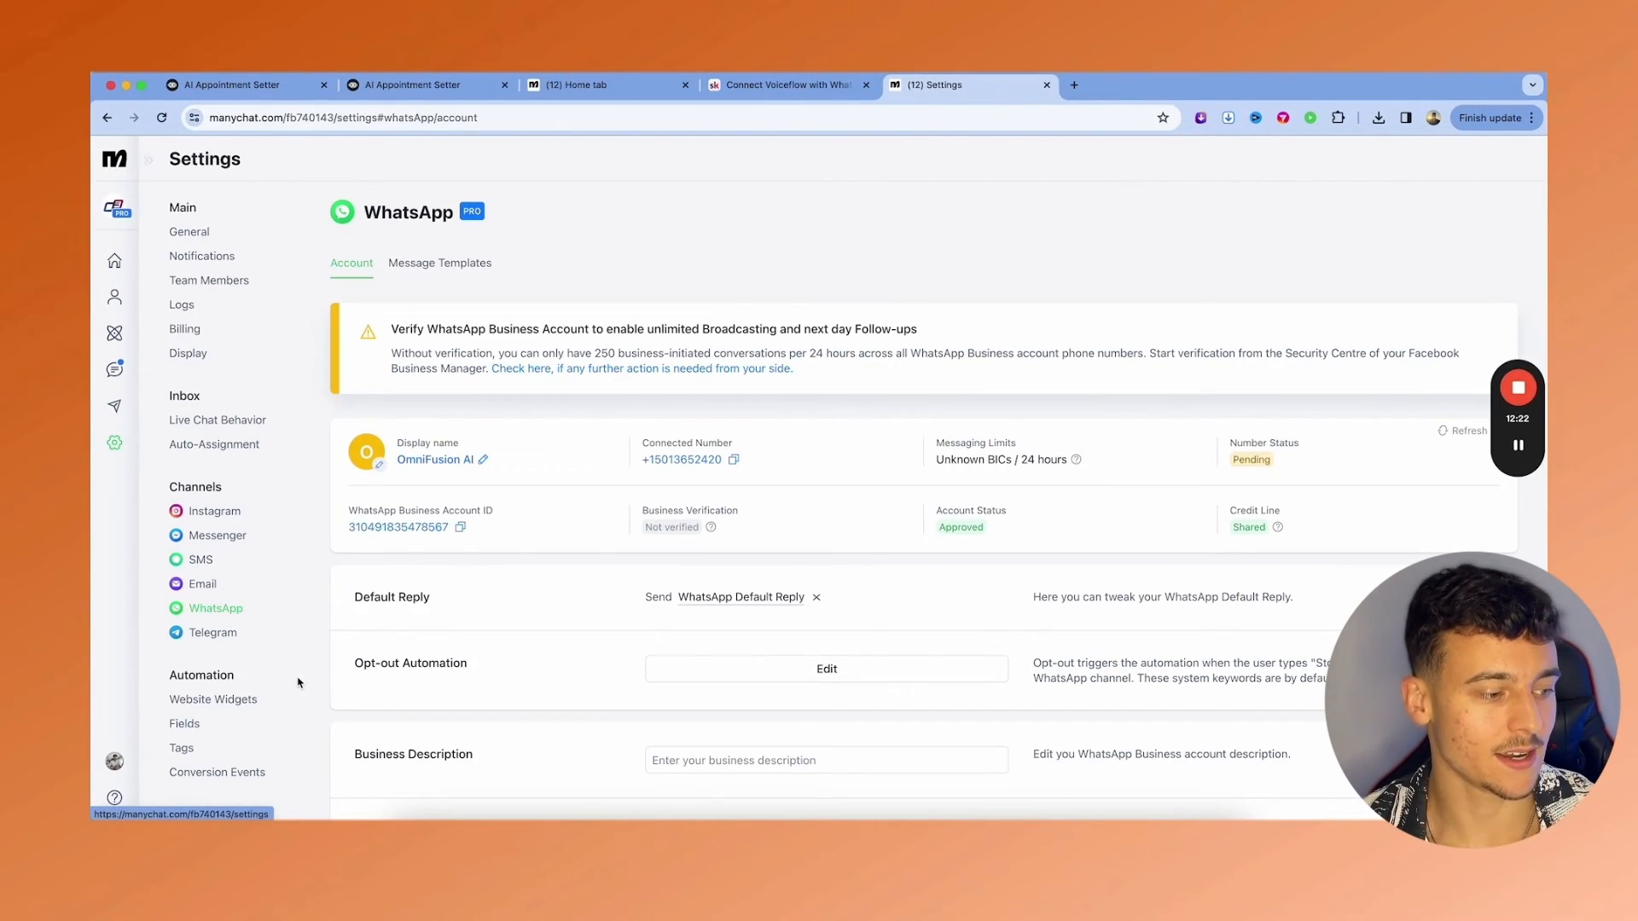
scroll(down, 3)
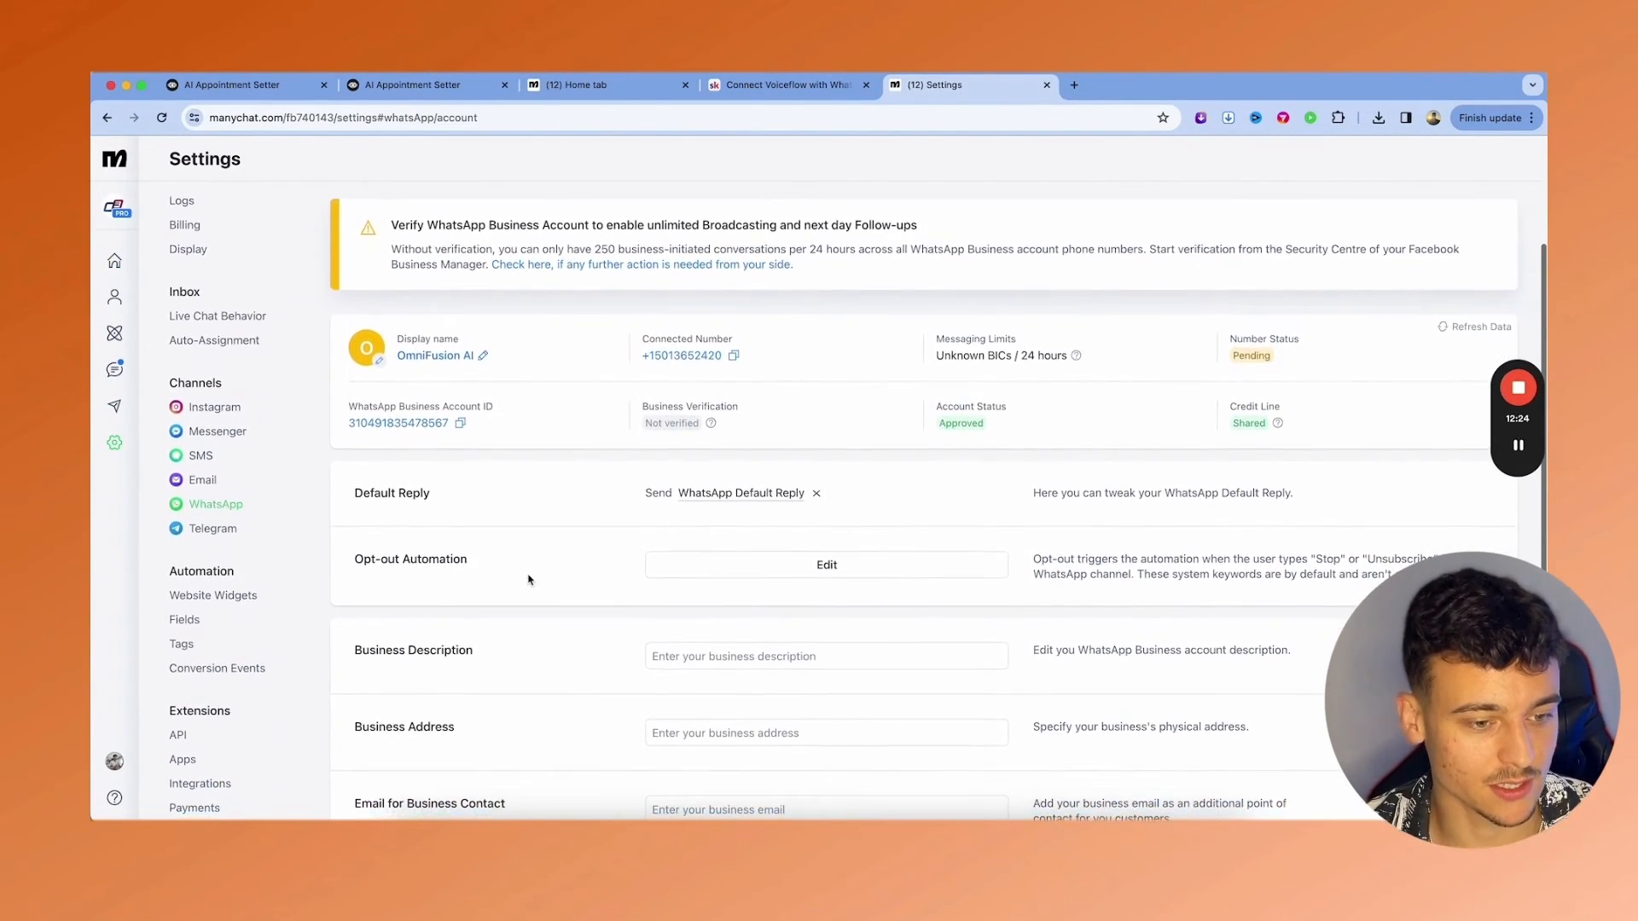
scroll(down, 3)
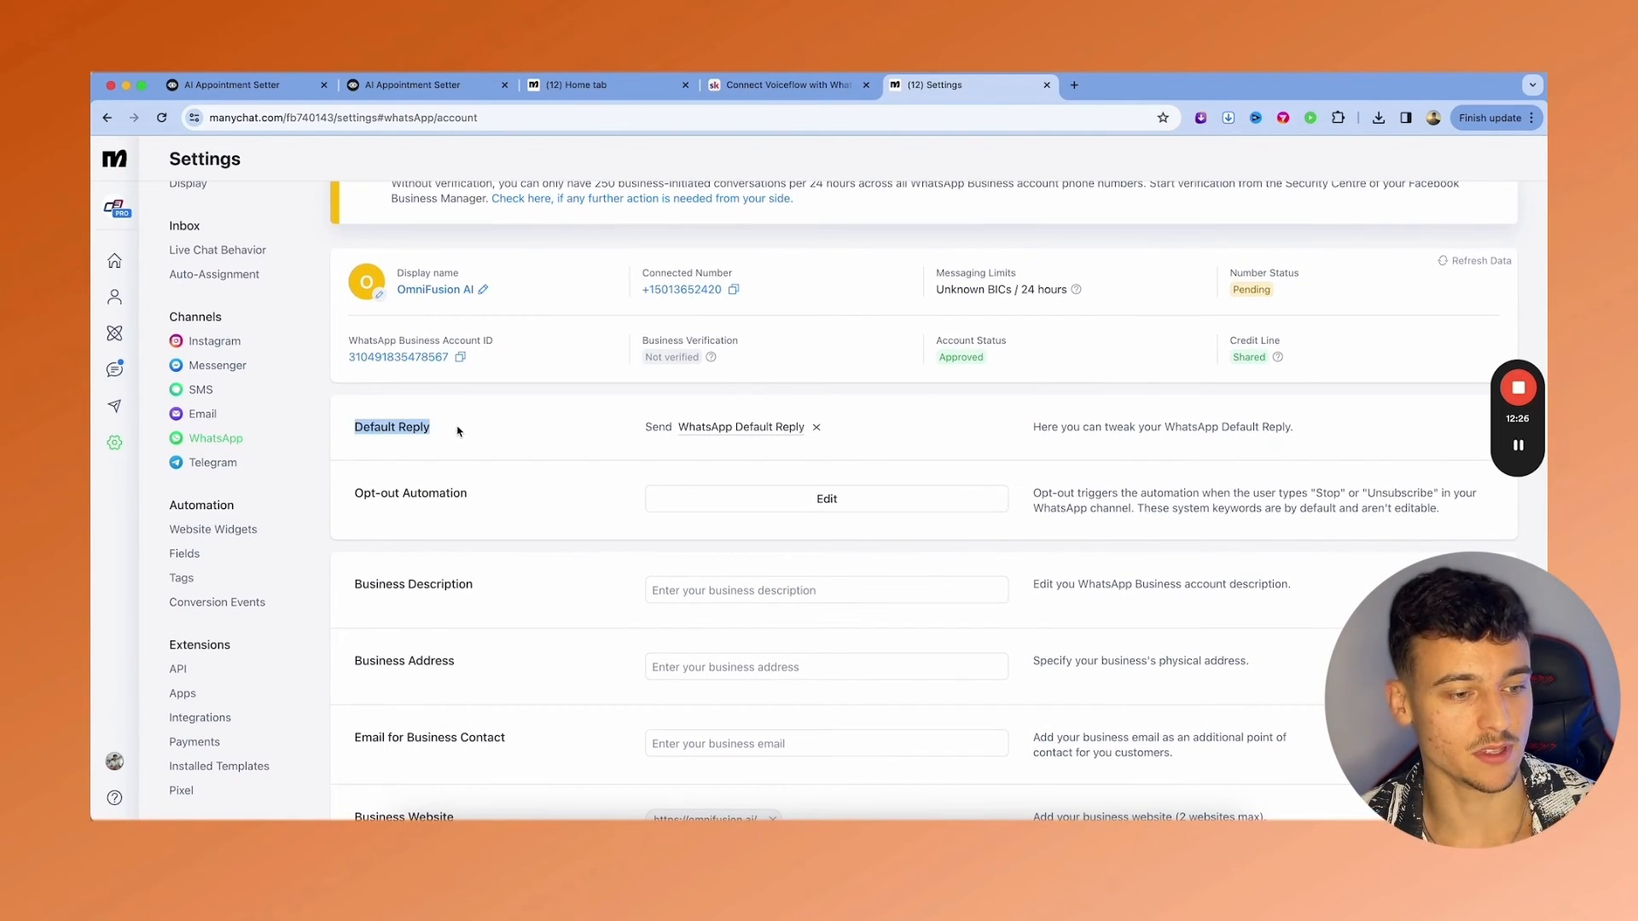
click(815, 426)
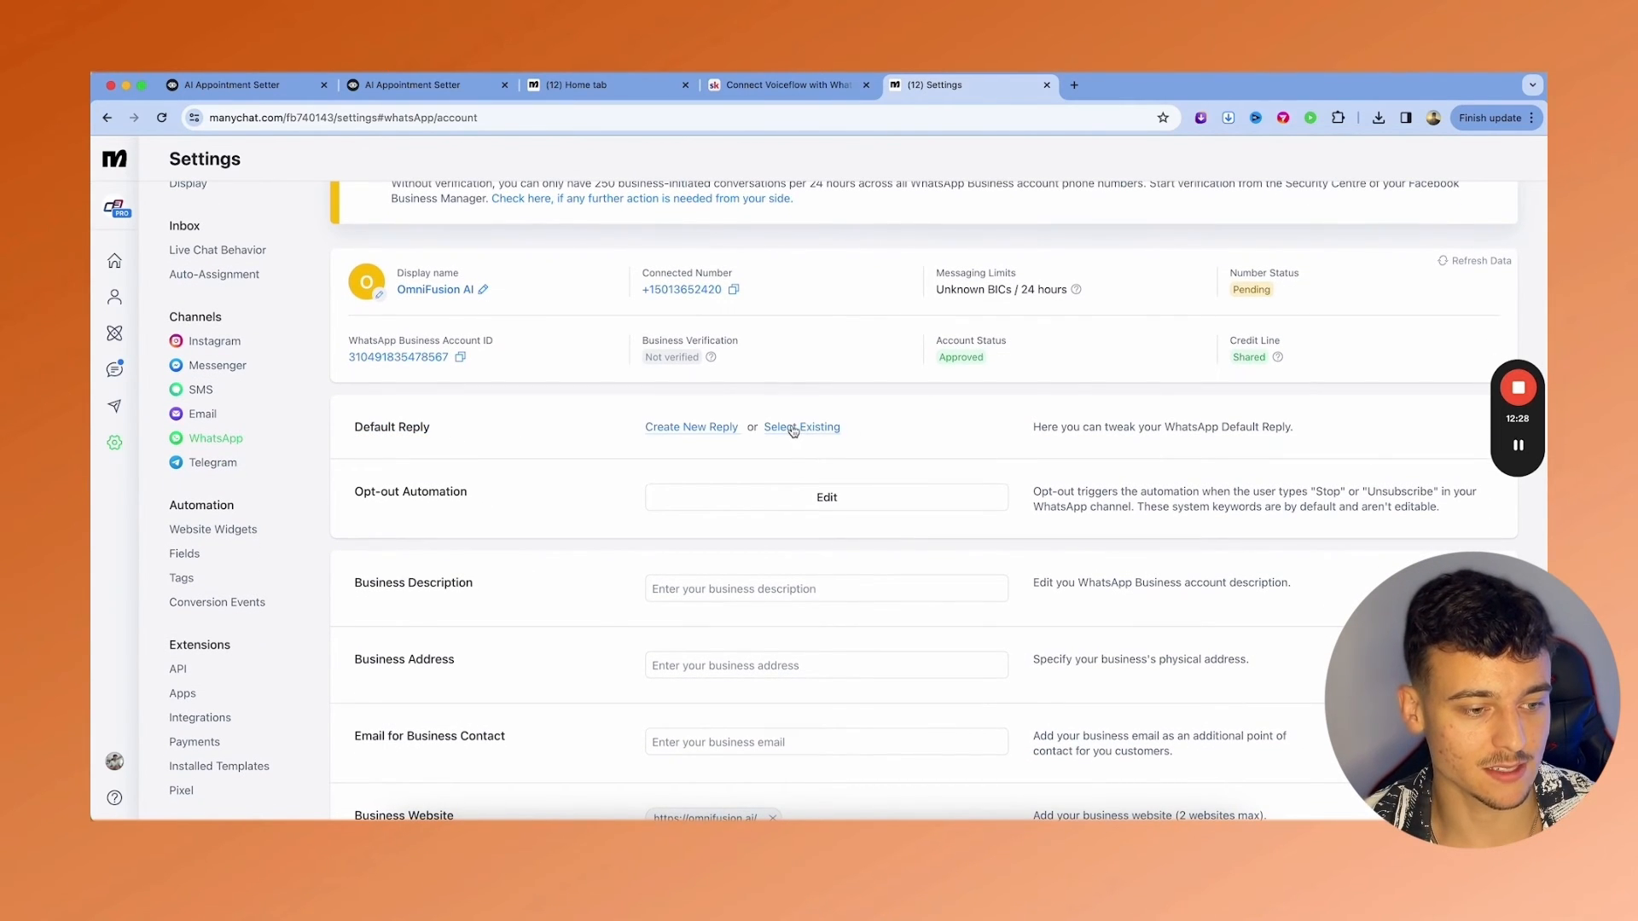
click(801, 427)
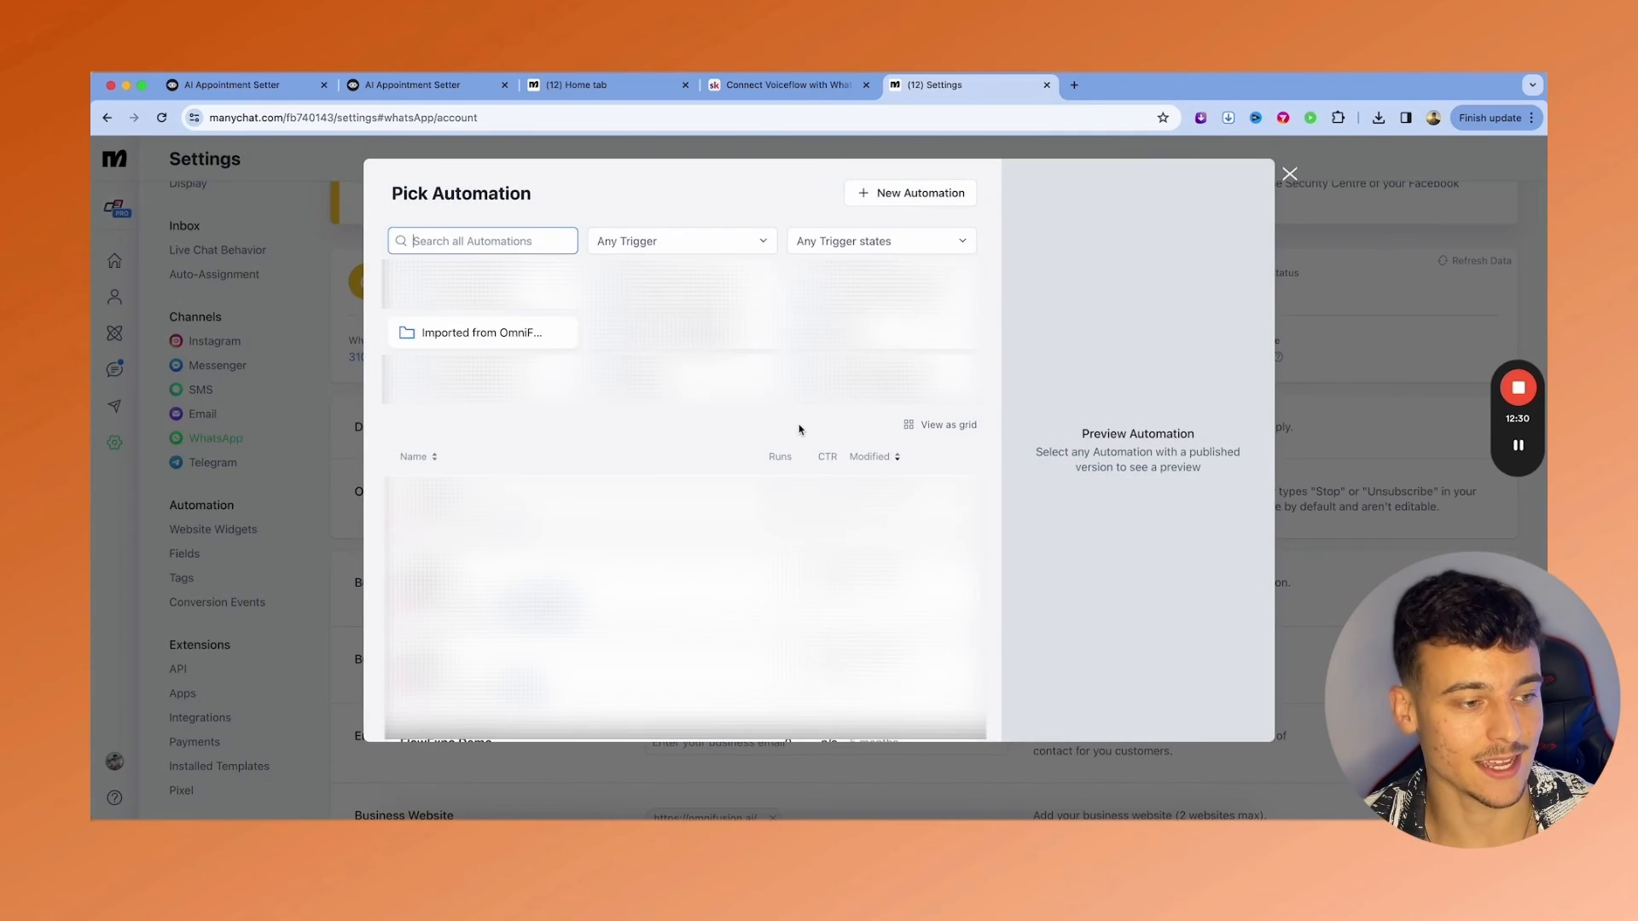
click(481, 332)
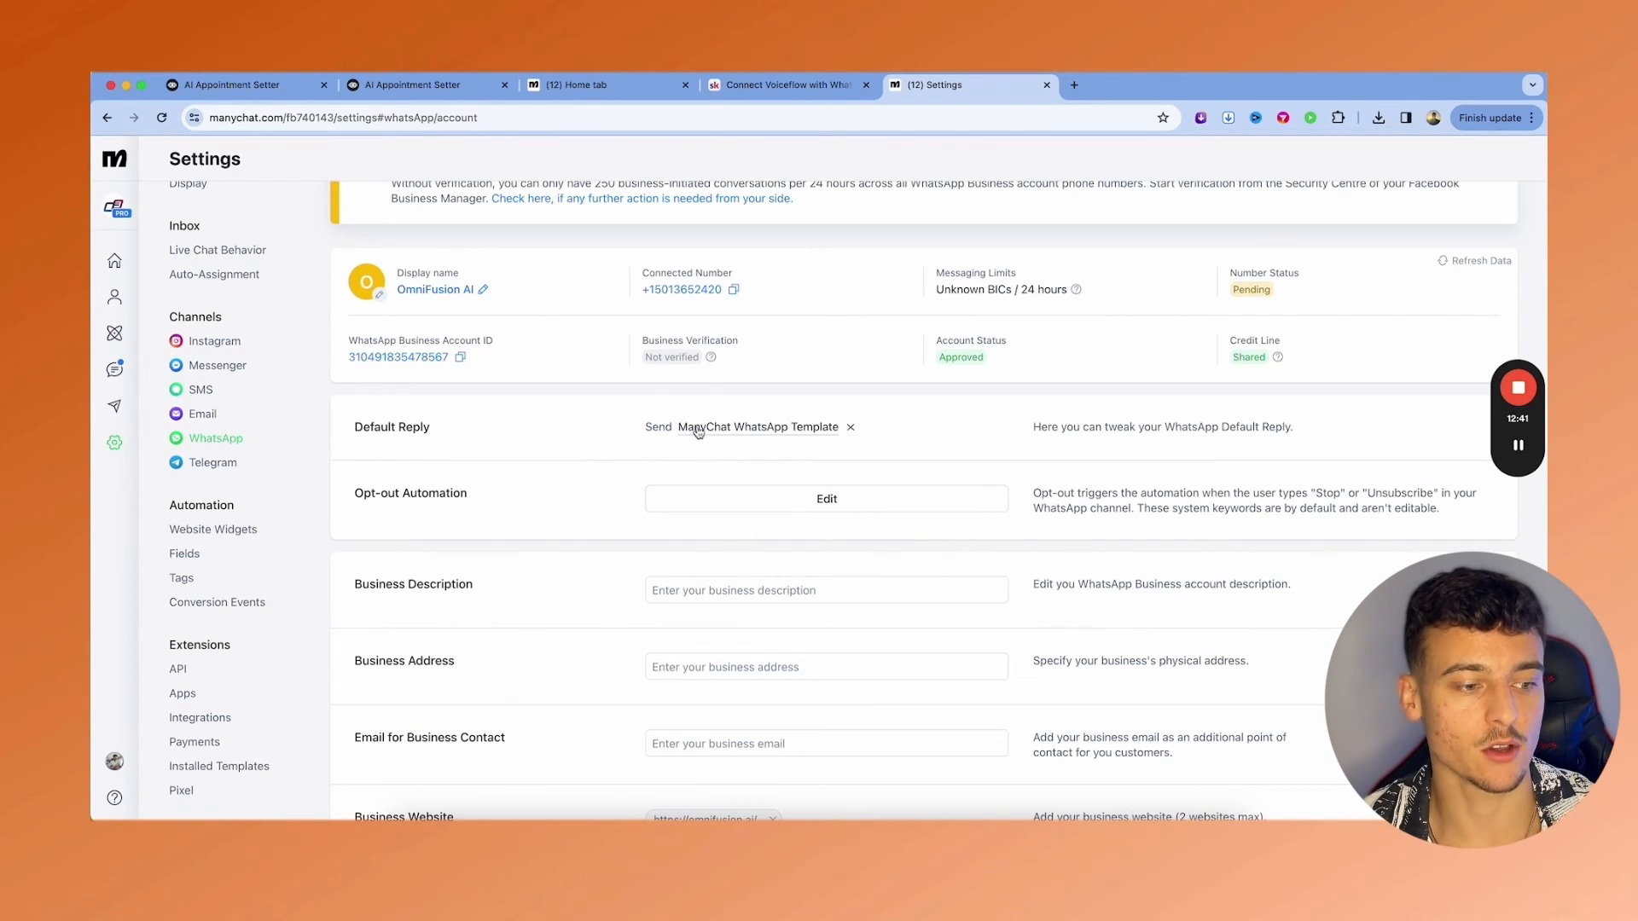
- Open the ManyChat WhatsApp Template flow in edit mode and check its Default Reply frequency
click(761, 427)
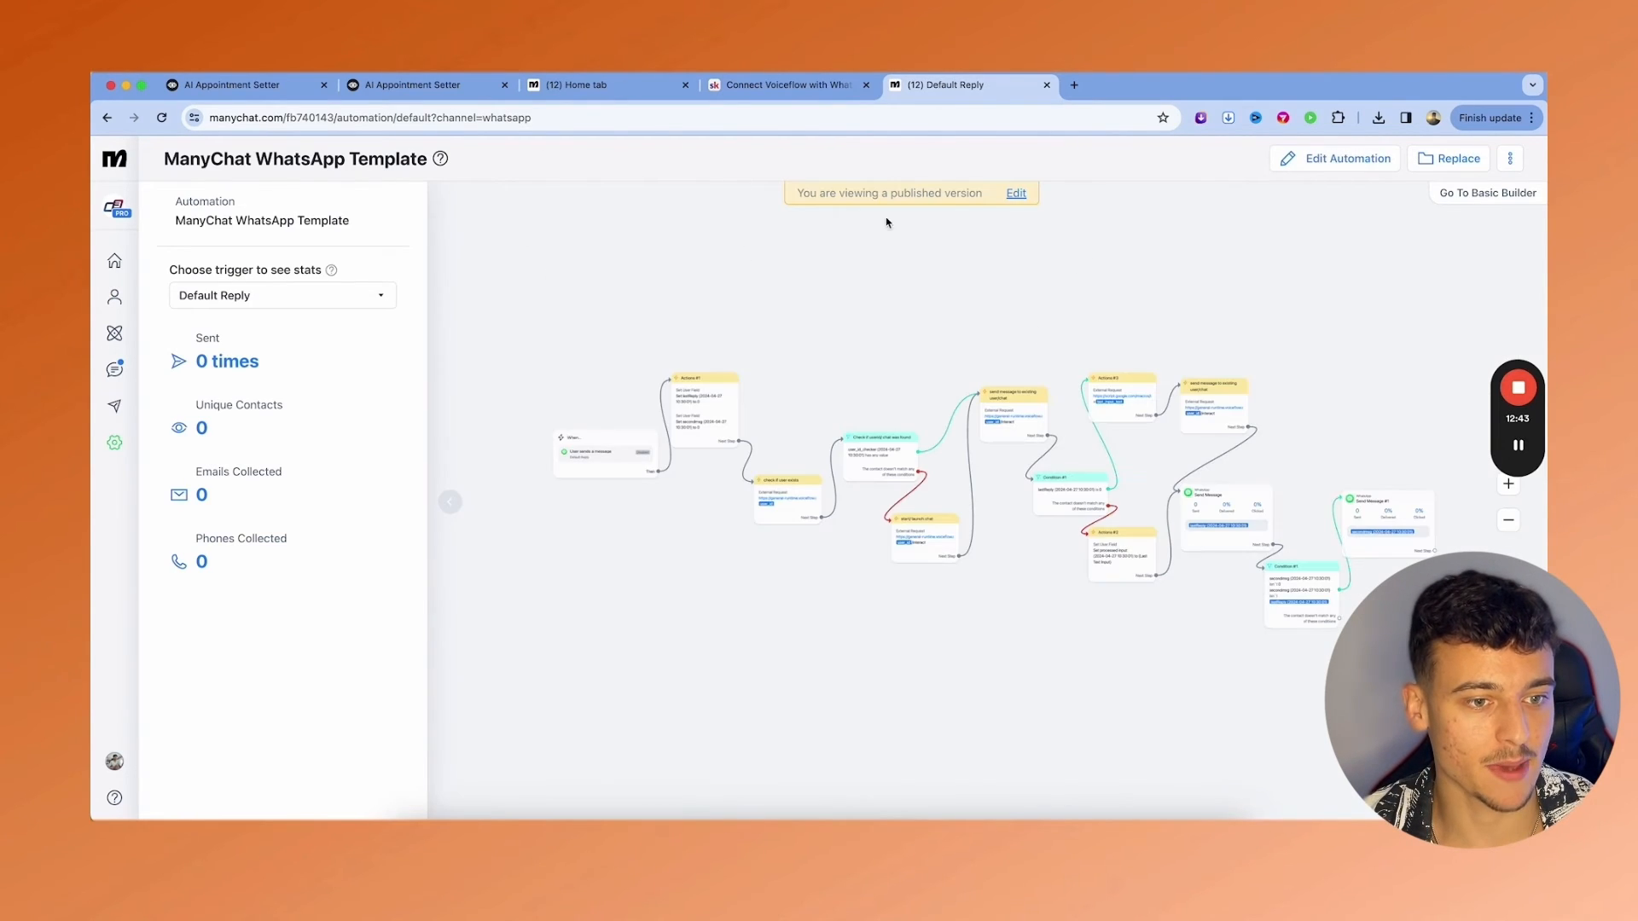
click(1346, 158)
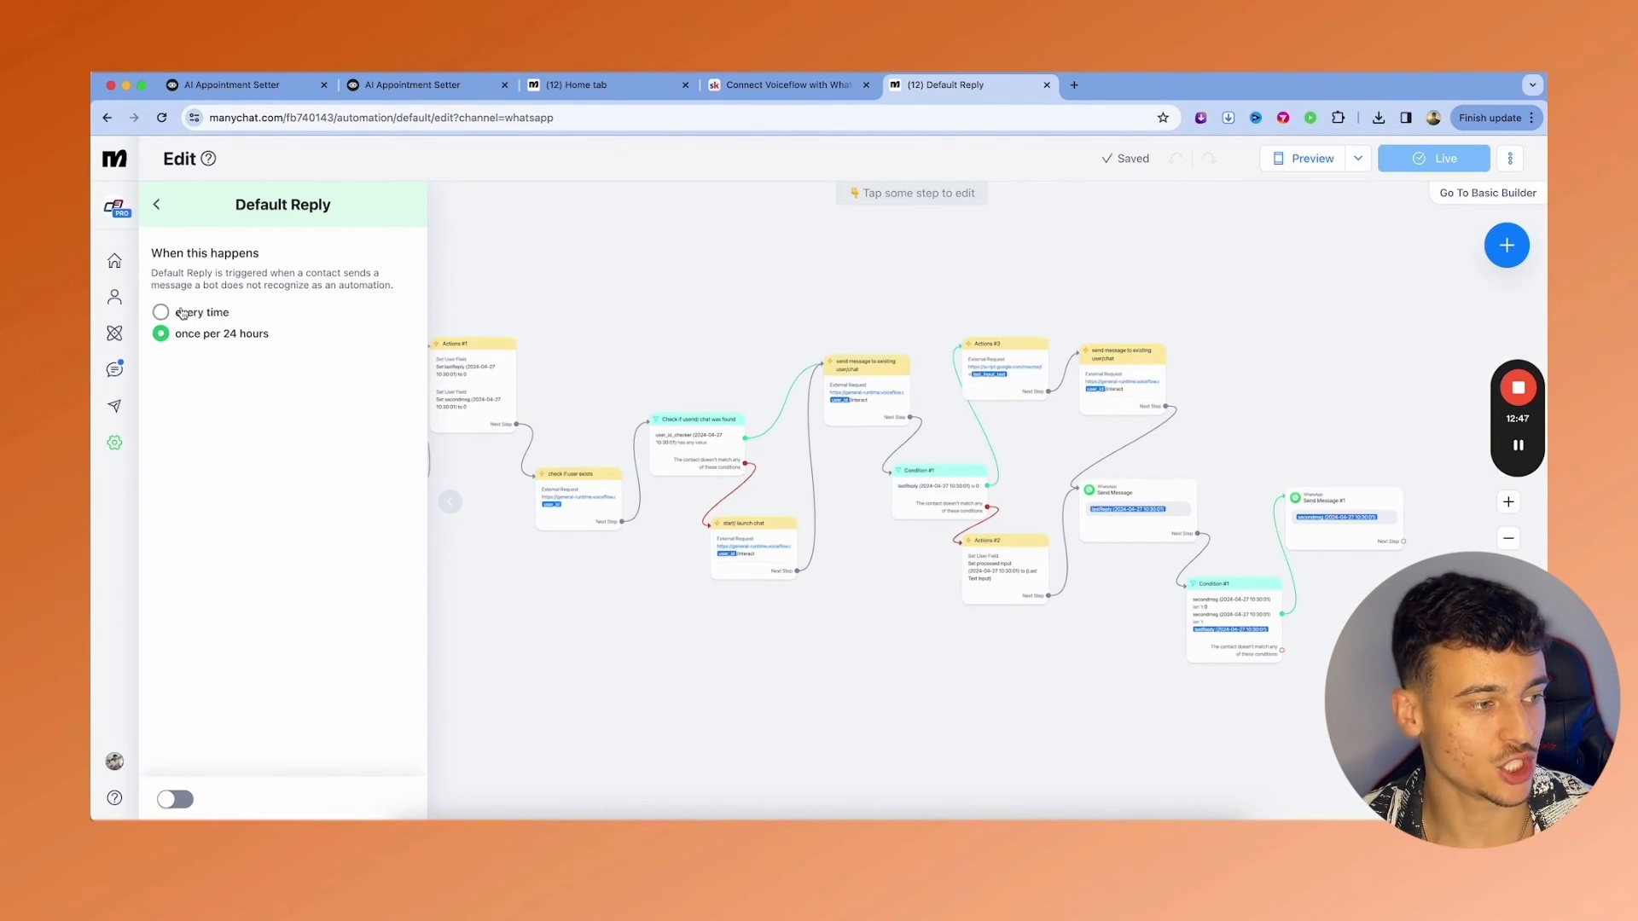
click(162, 311)
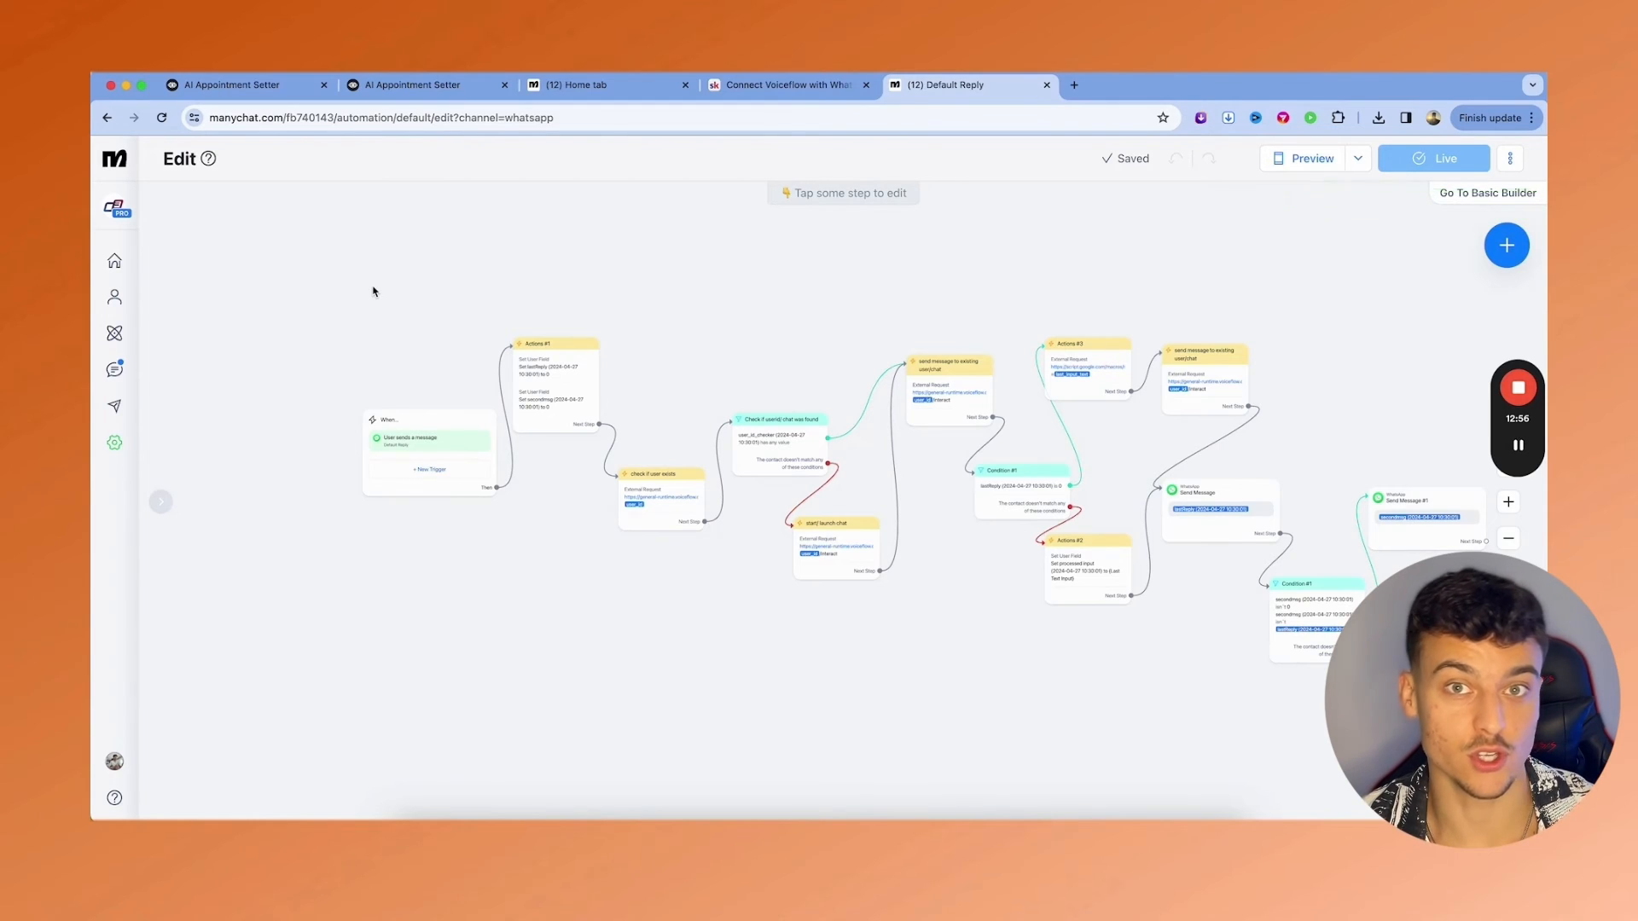
click(659, 497)
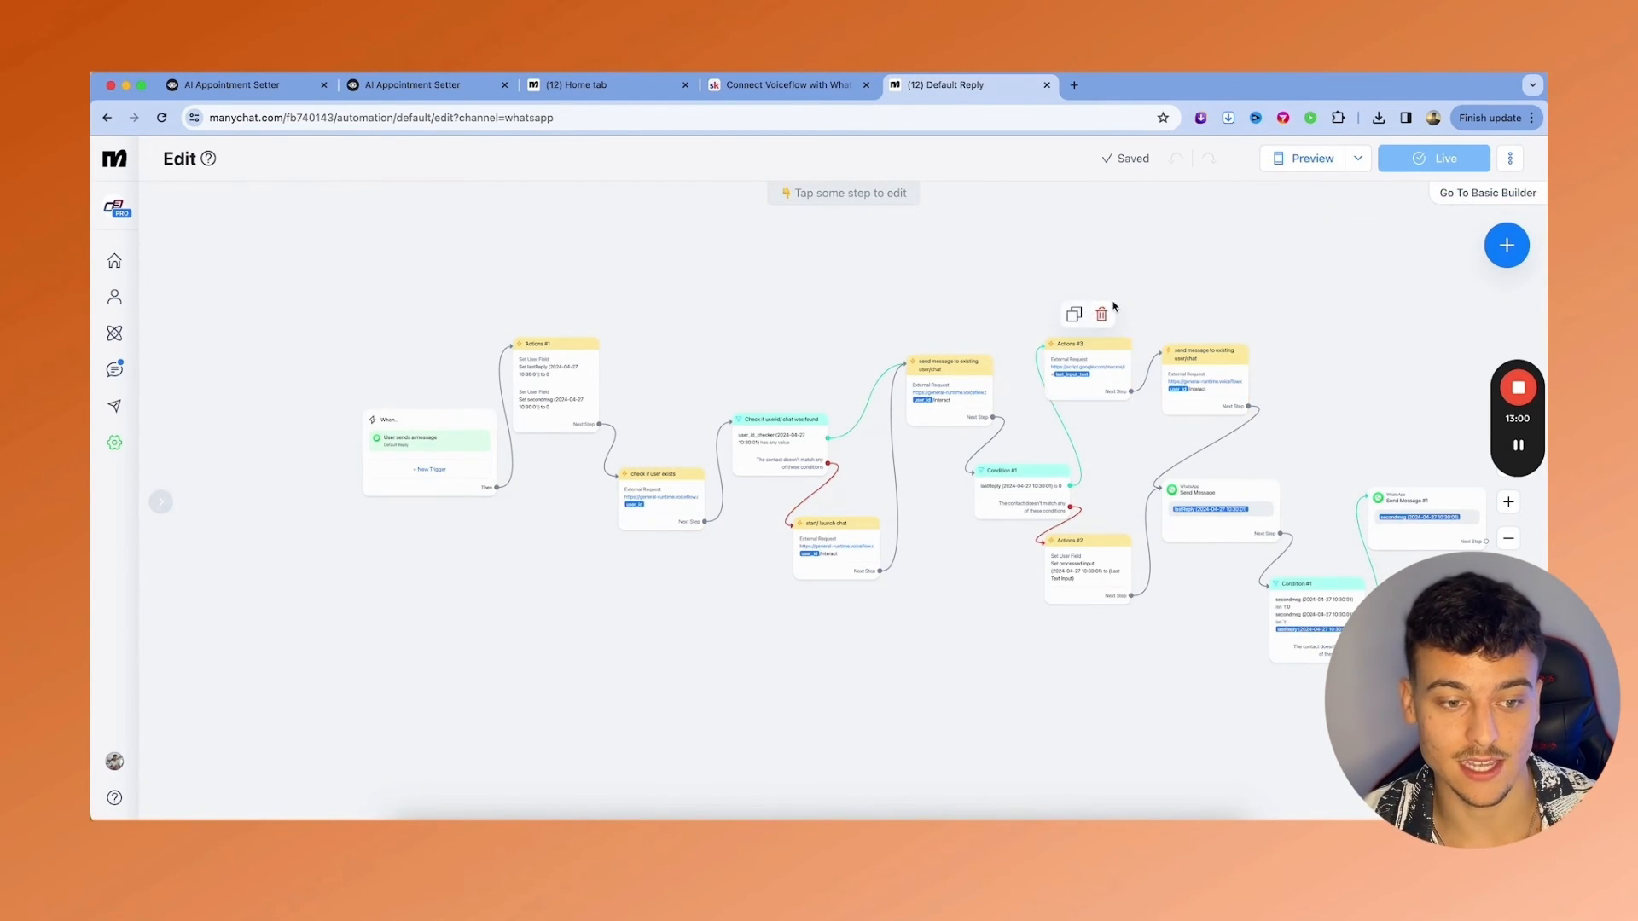
click(783, 84)
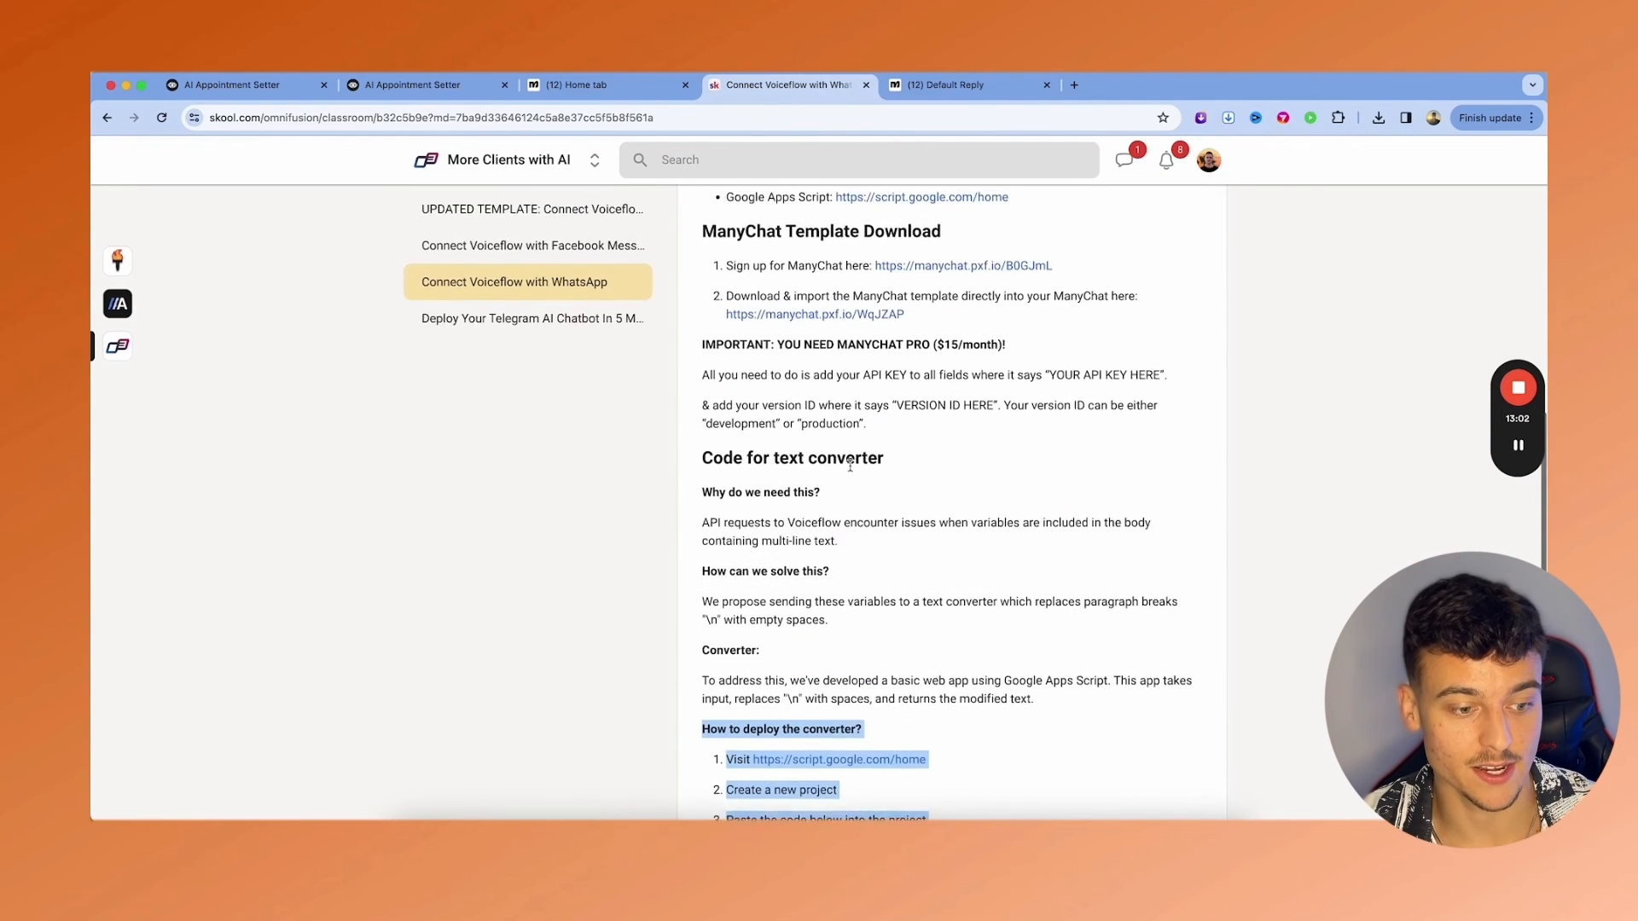
click(953, 85)
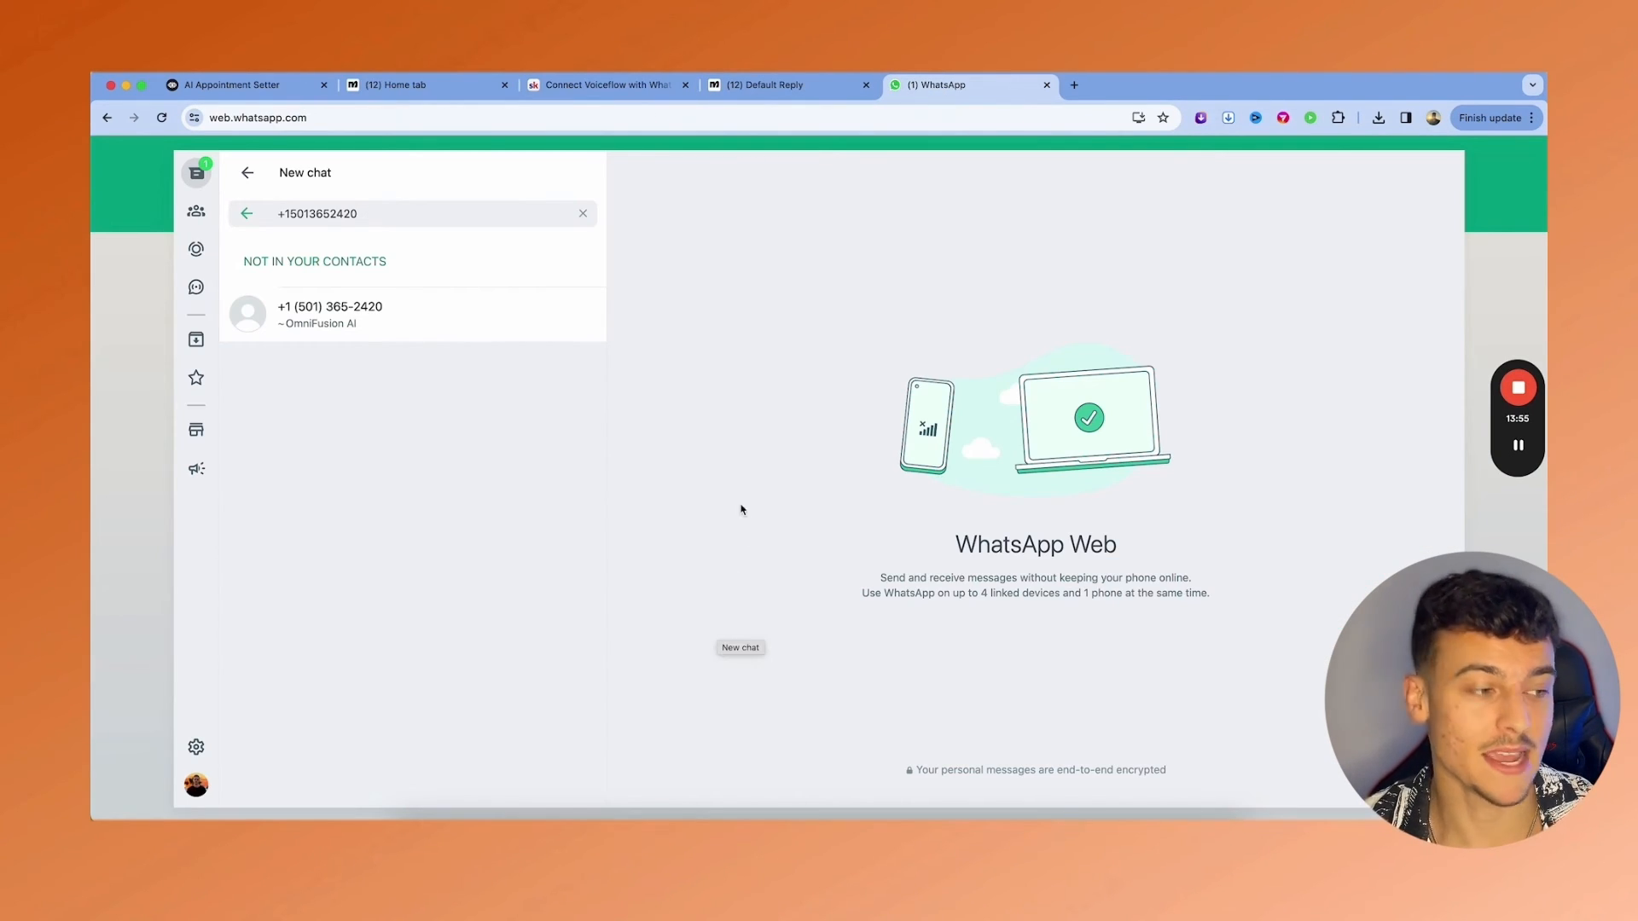
mouse_move(351, 313)
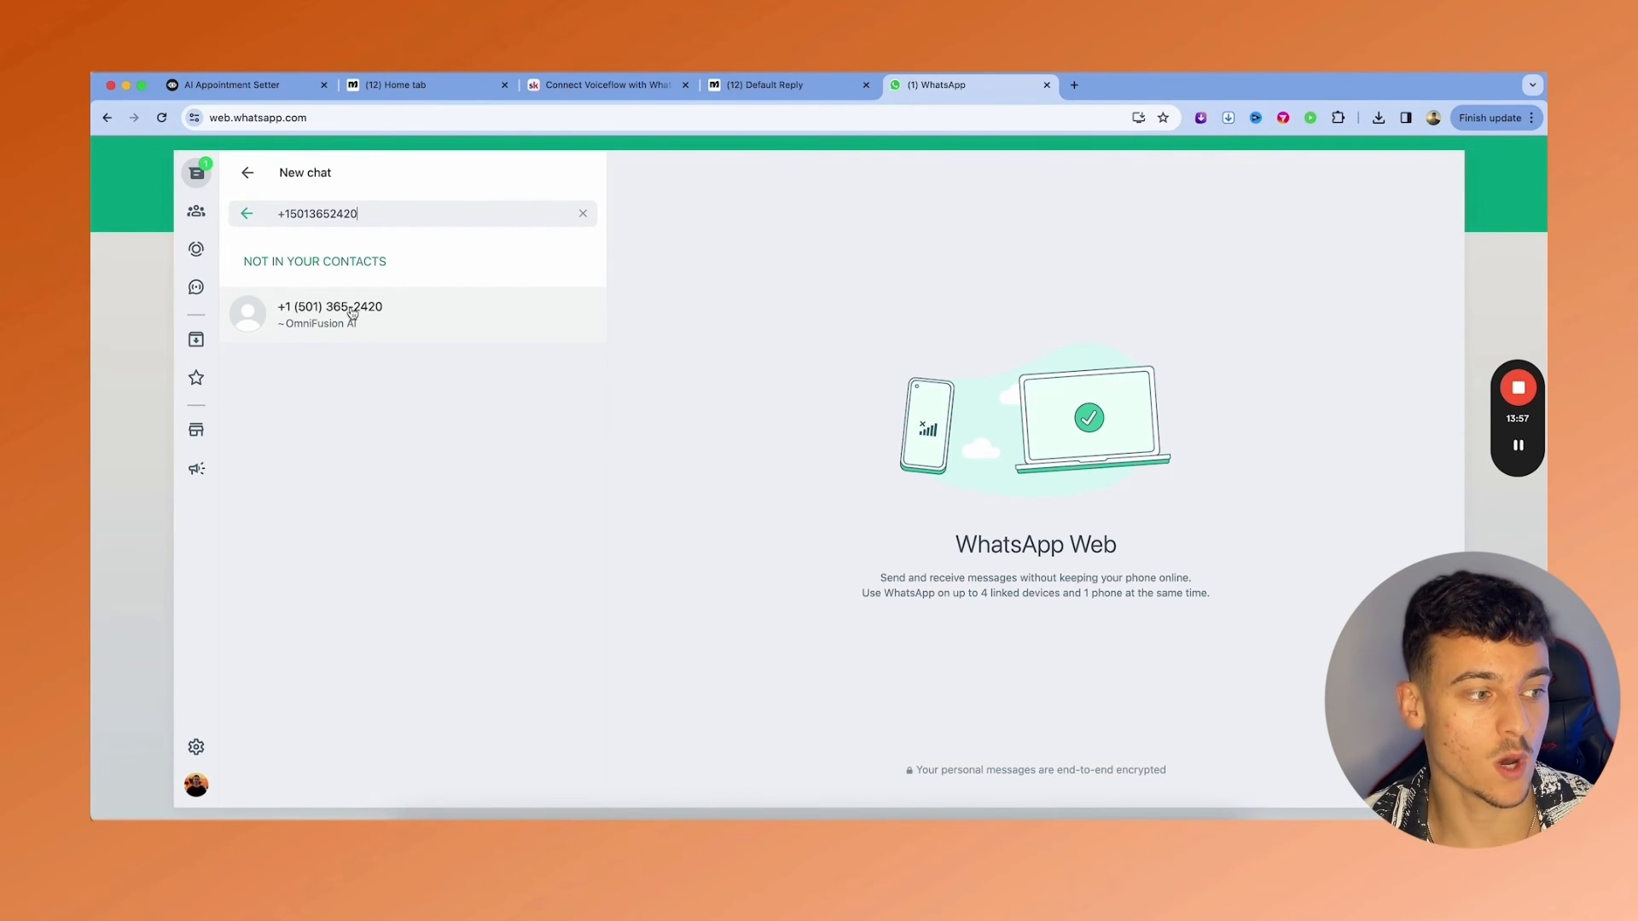
- Open the chat with the OmniFusion AI number, then return to ManyChat
click(329, 313)
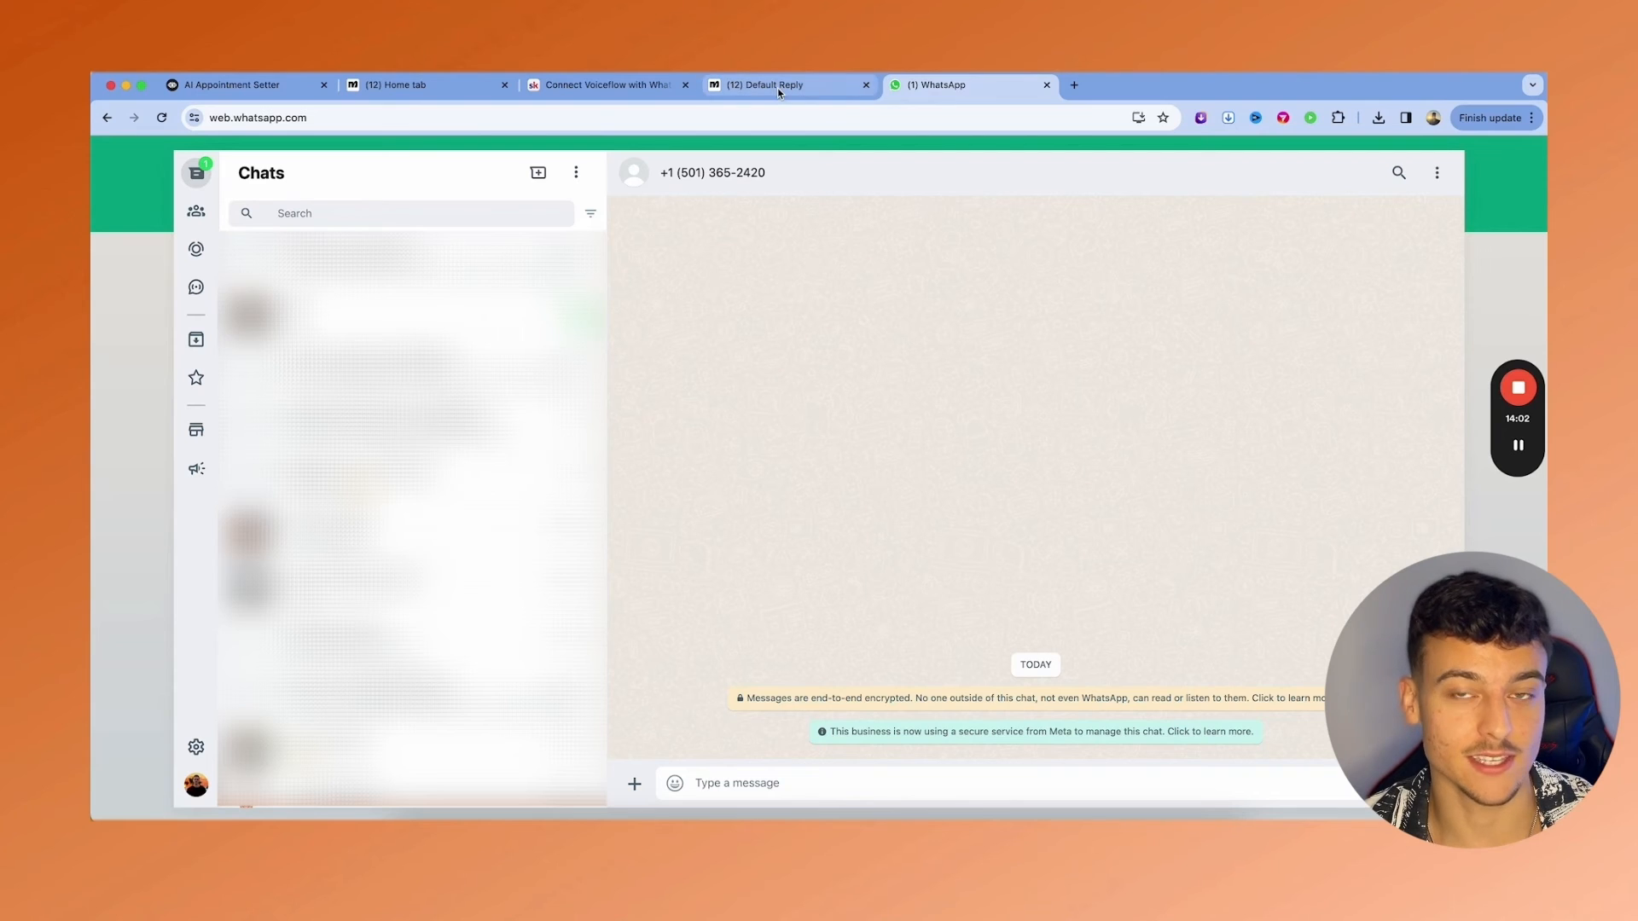
click(778, 84)
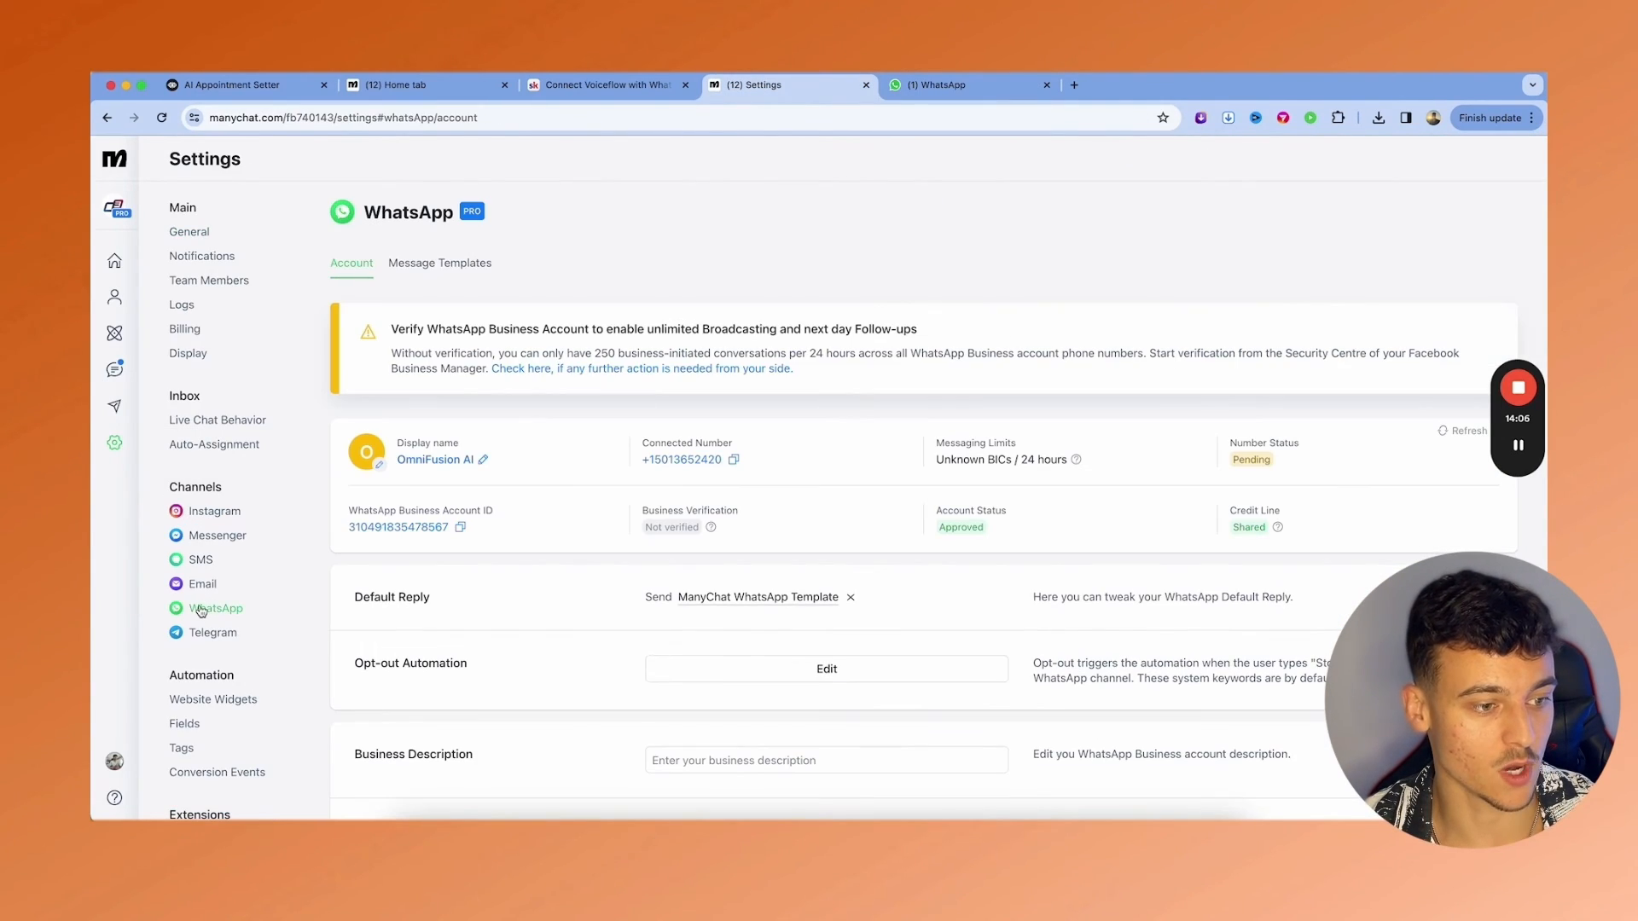
scroll(down, 3)
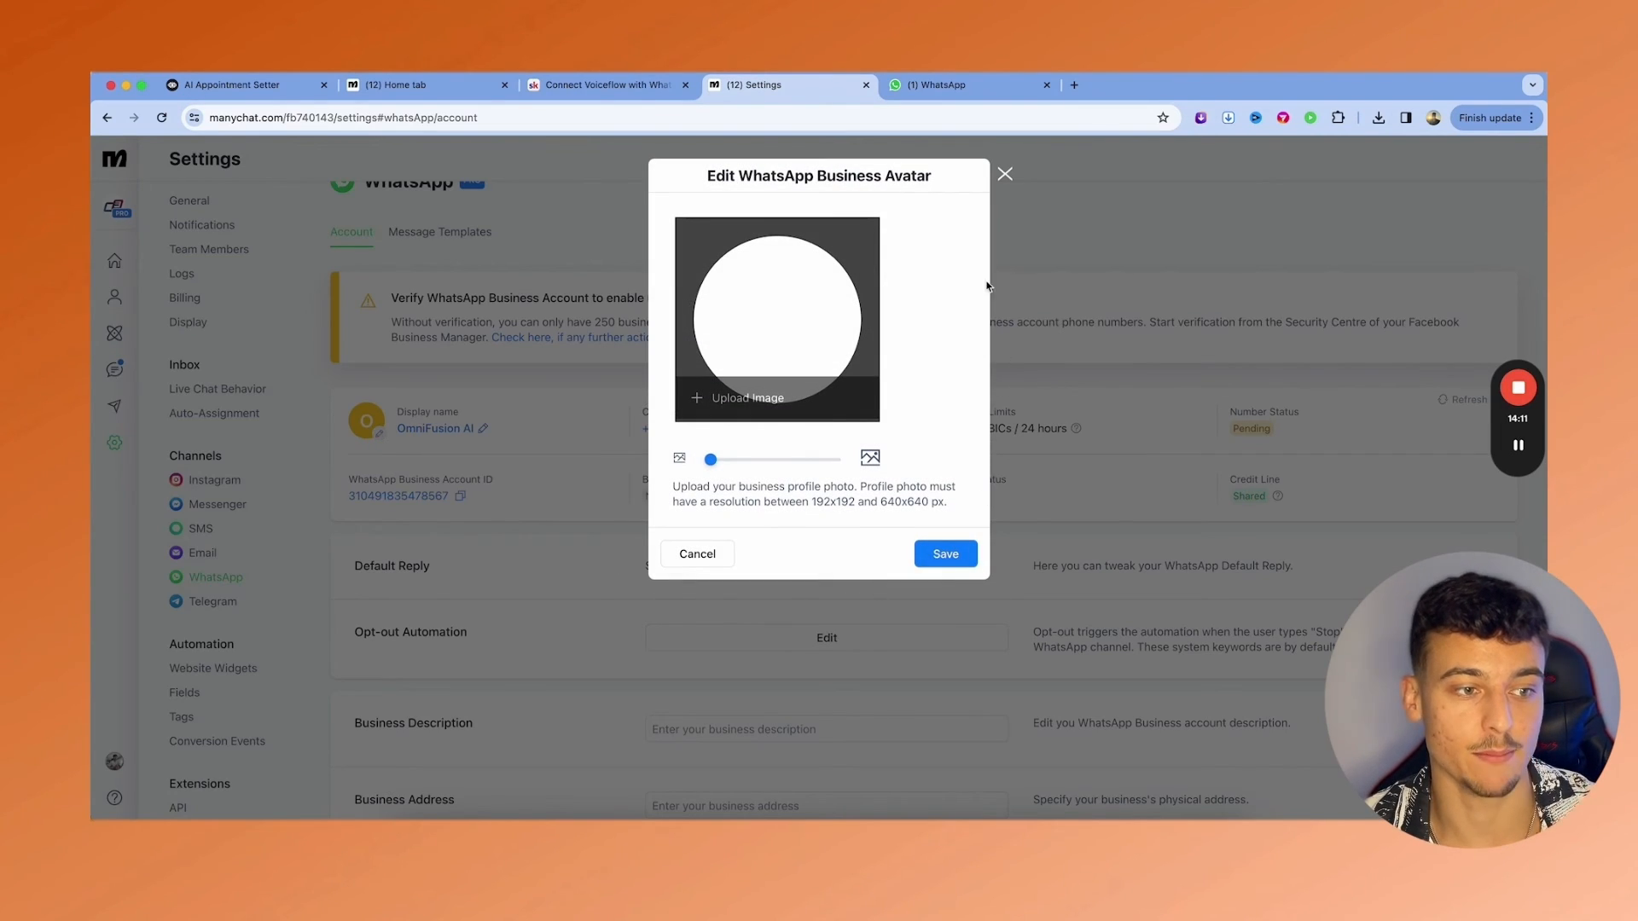
click(936, 84)
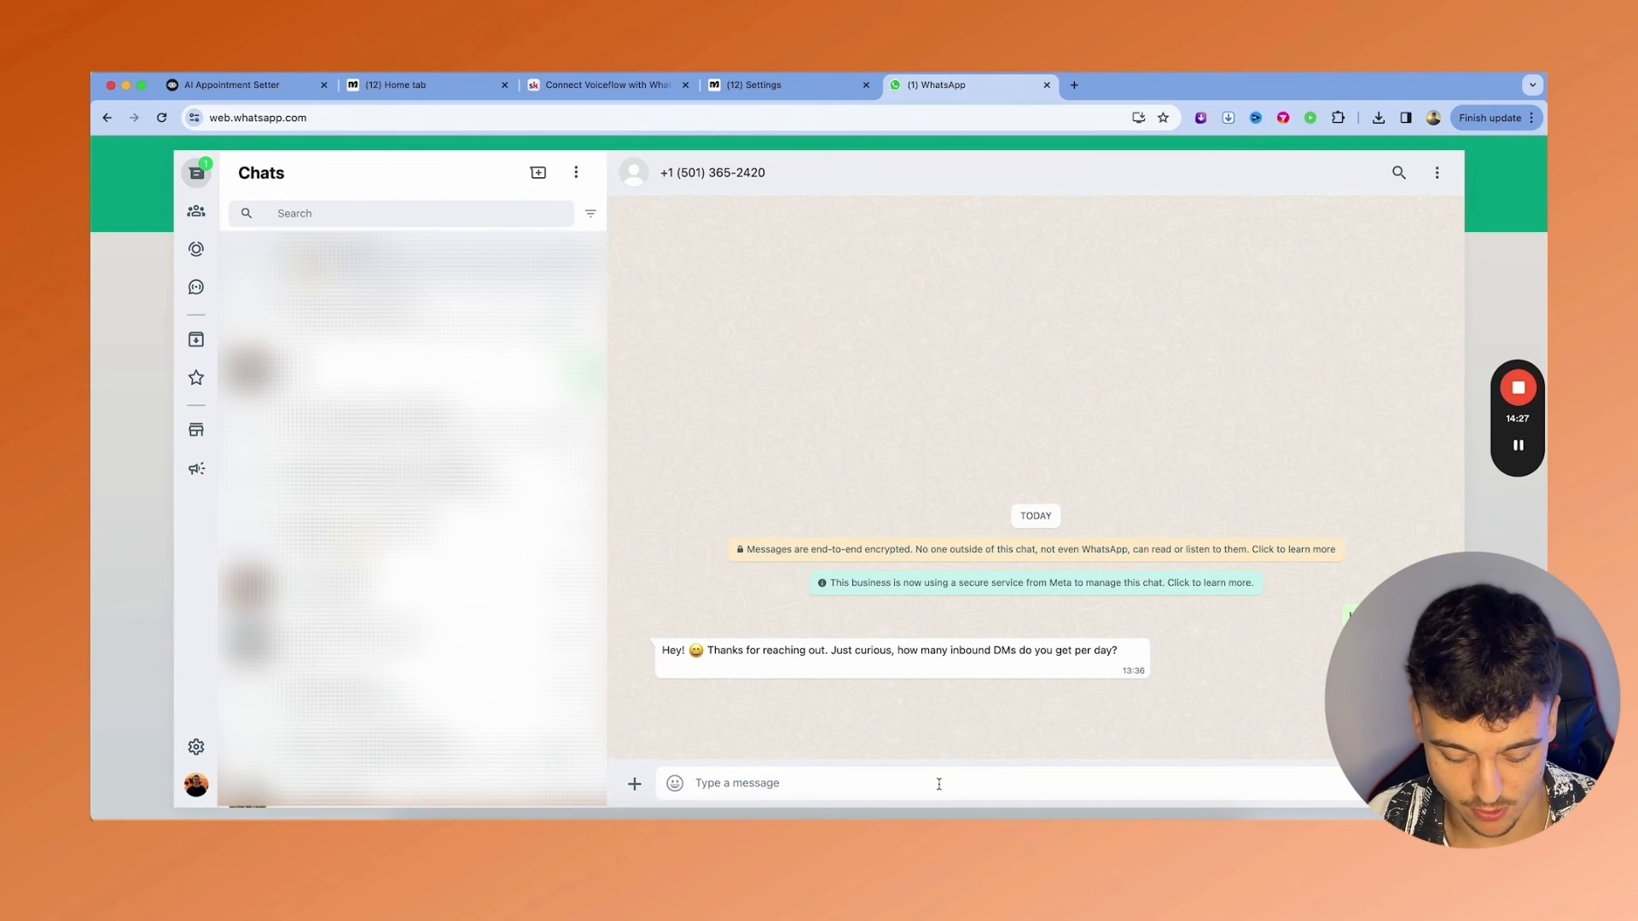
- Reply 'I get about 2-3 but will get 100+ soon once I start my ads'
text(I get about)
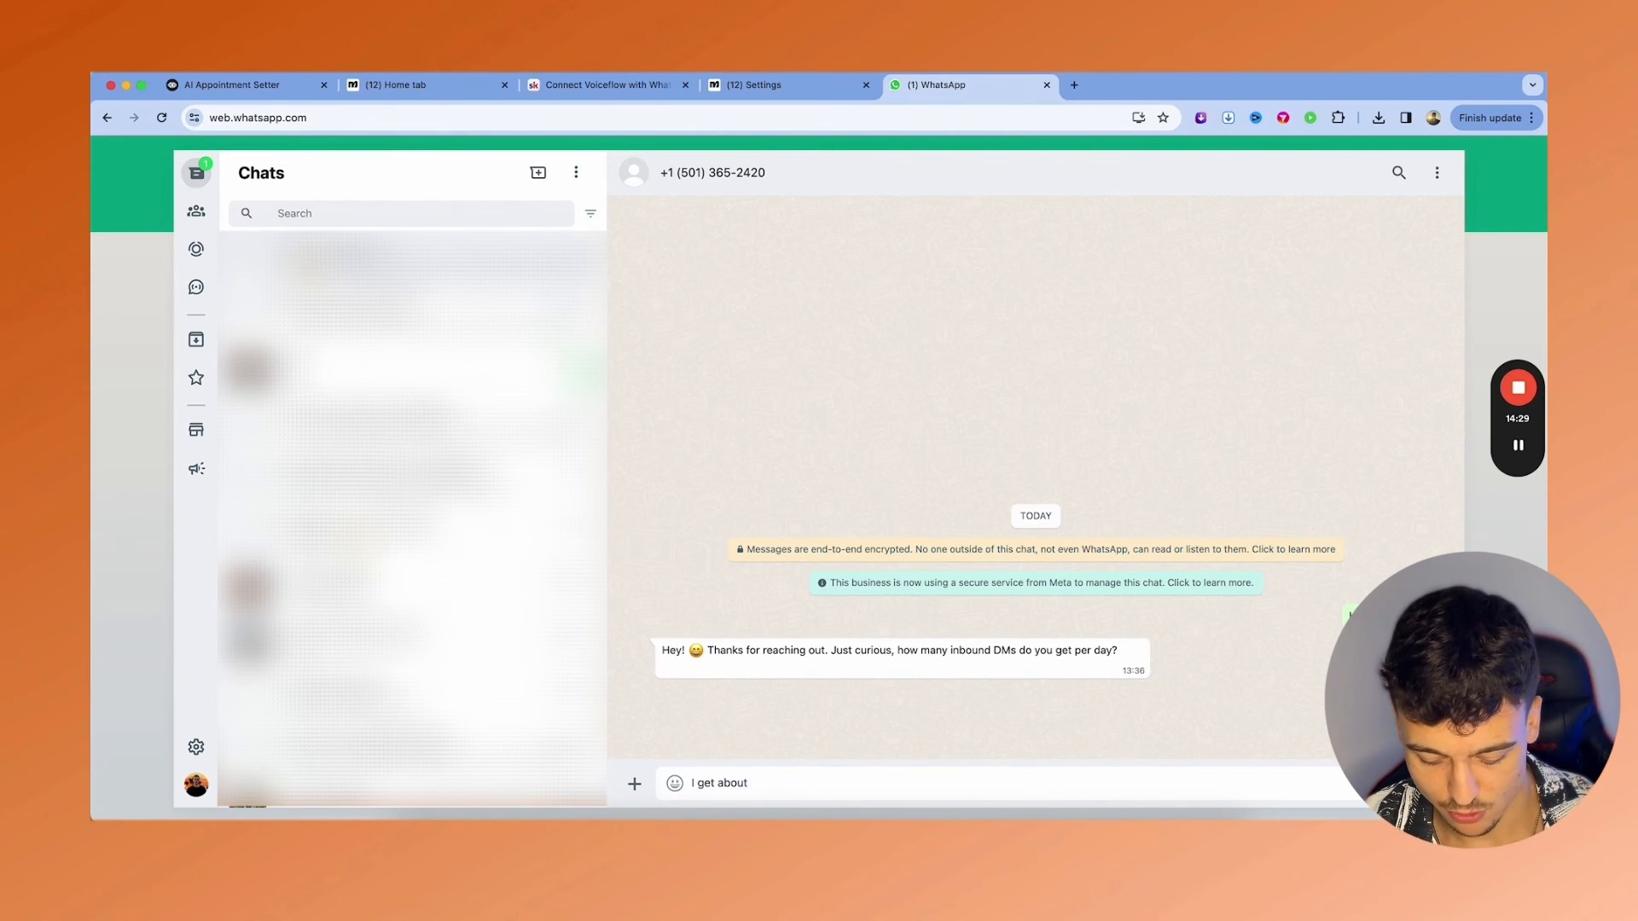
text(2-3 but will get)
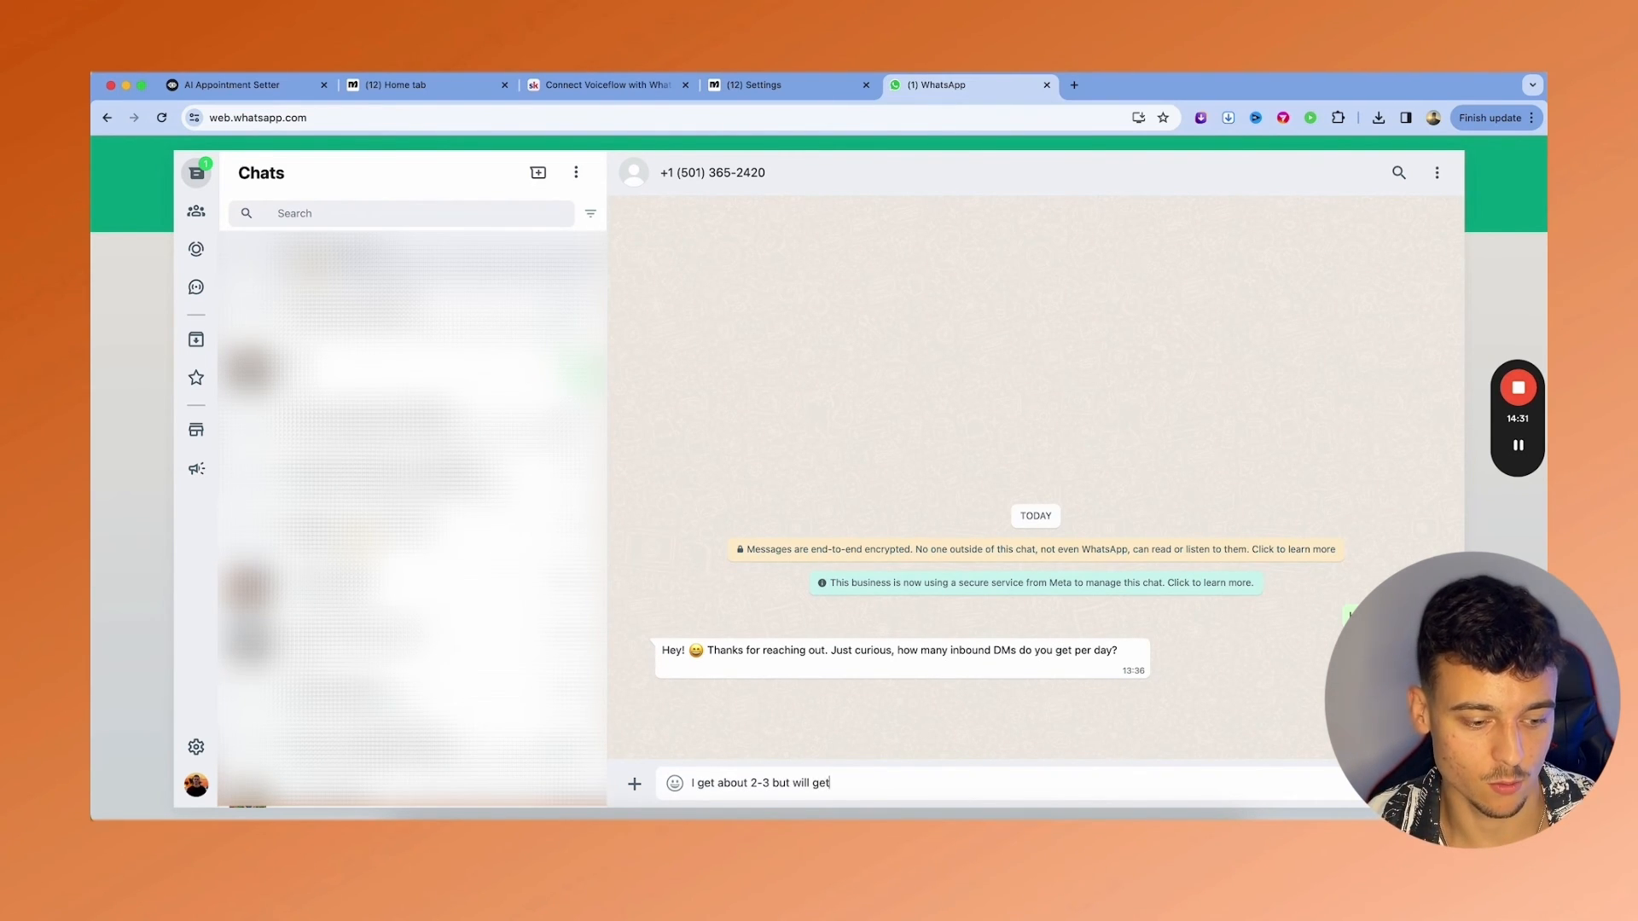
text(100+ soon o)
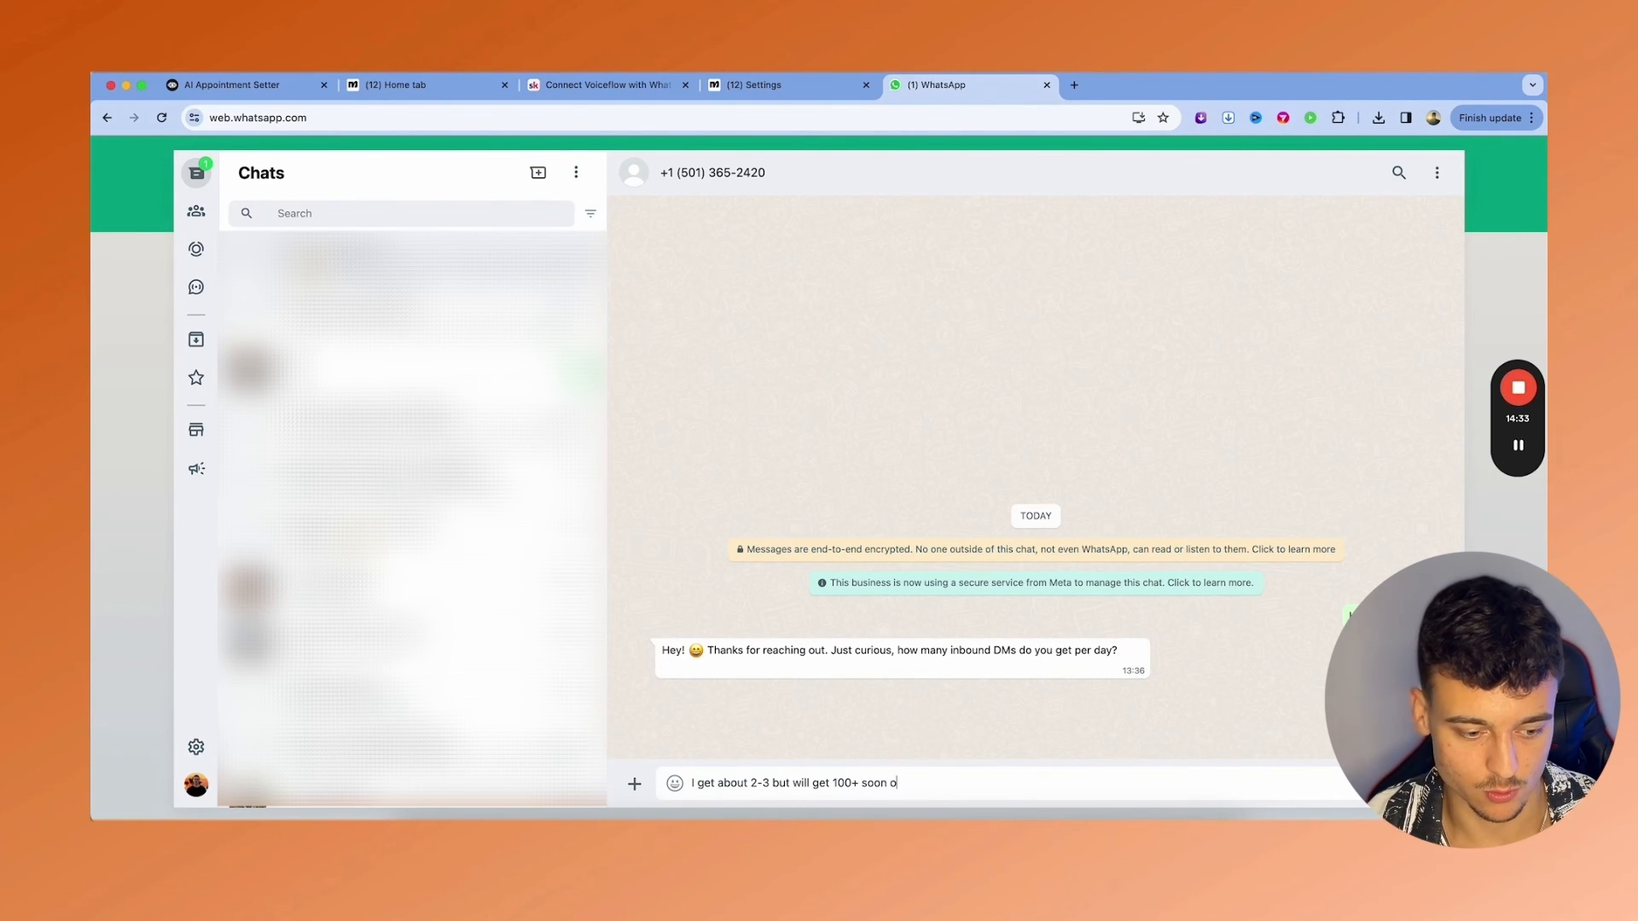
text(nce I start my ads)
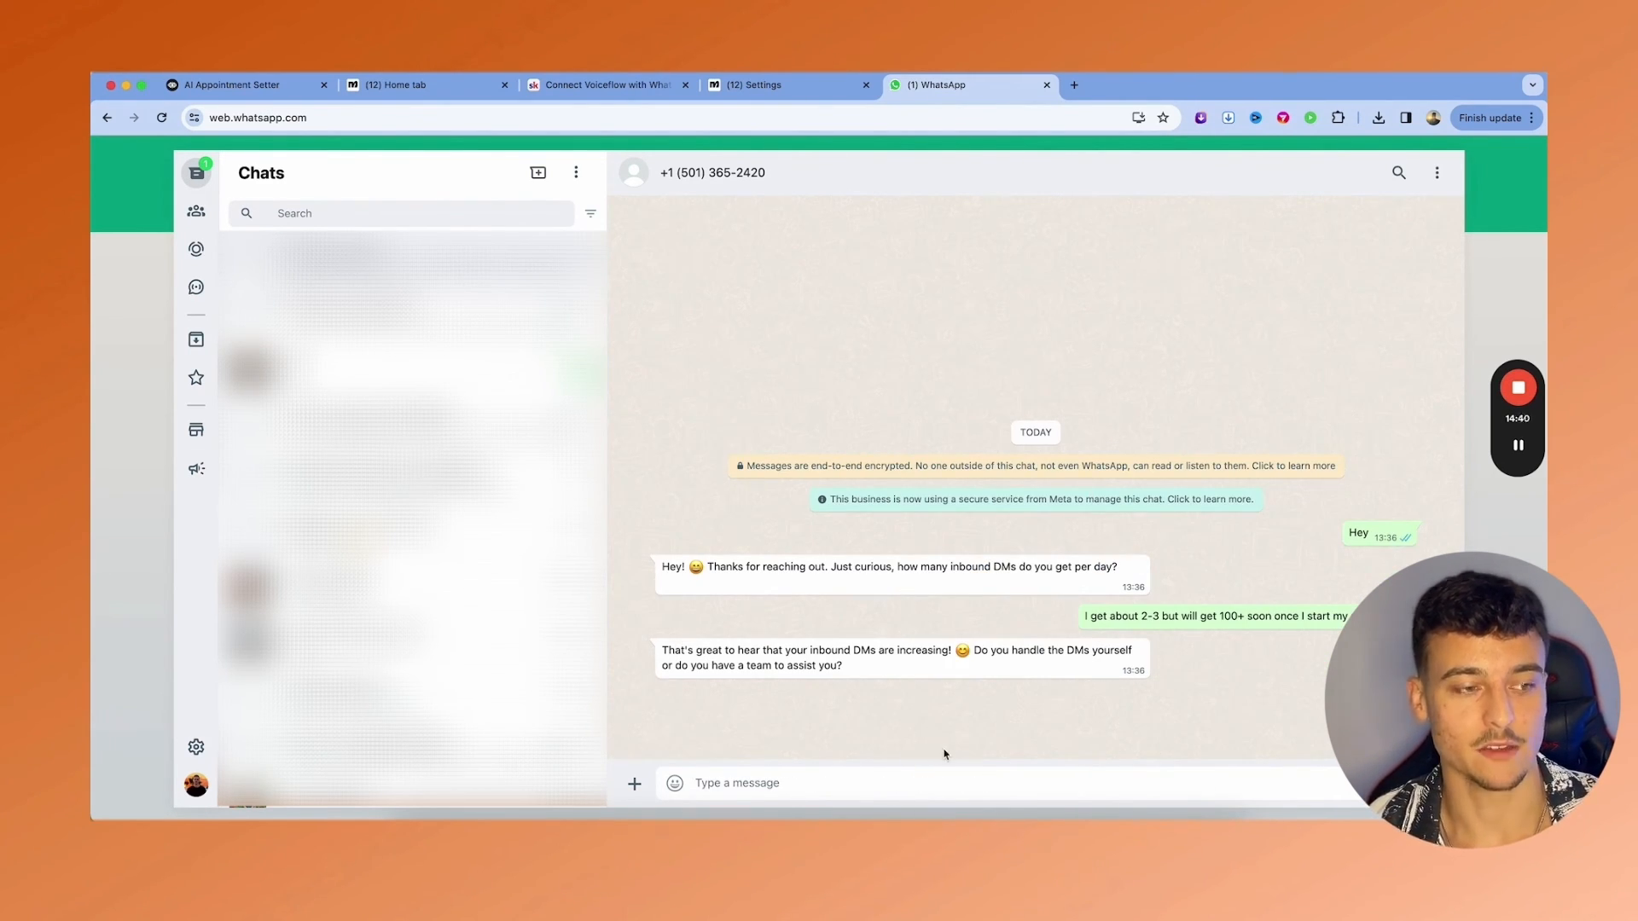
mouse_move(759, 322)
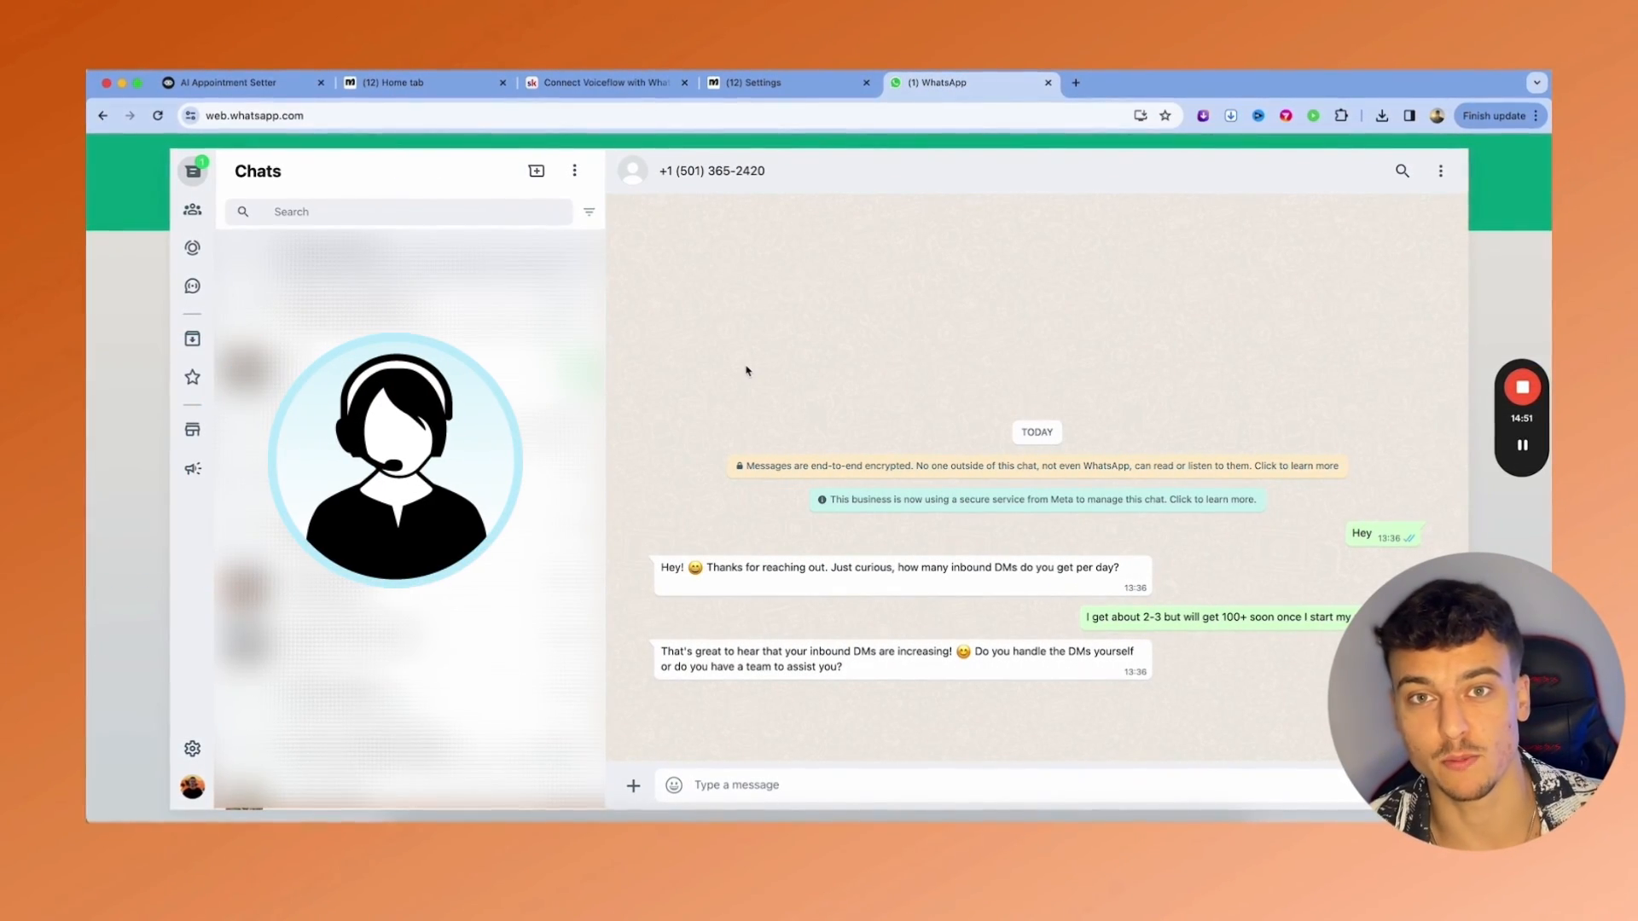
- Browse the More Clients with AI Classroom courses and the Connect Voiceflow with WhatsApp lesson
click(604, 85)
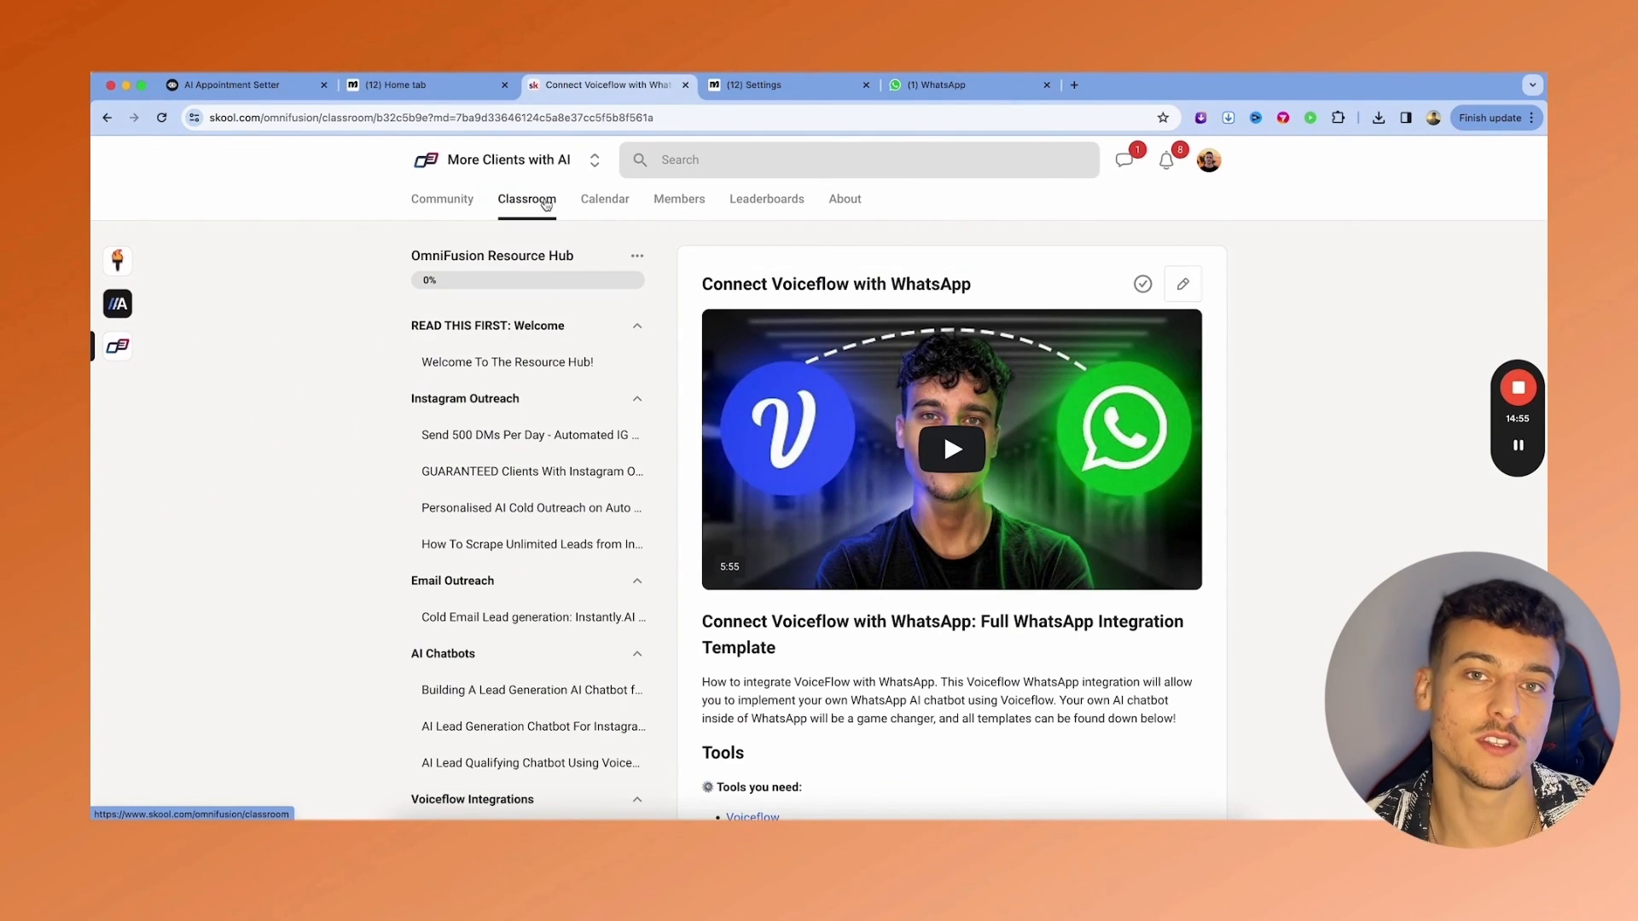
click(527, 199)
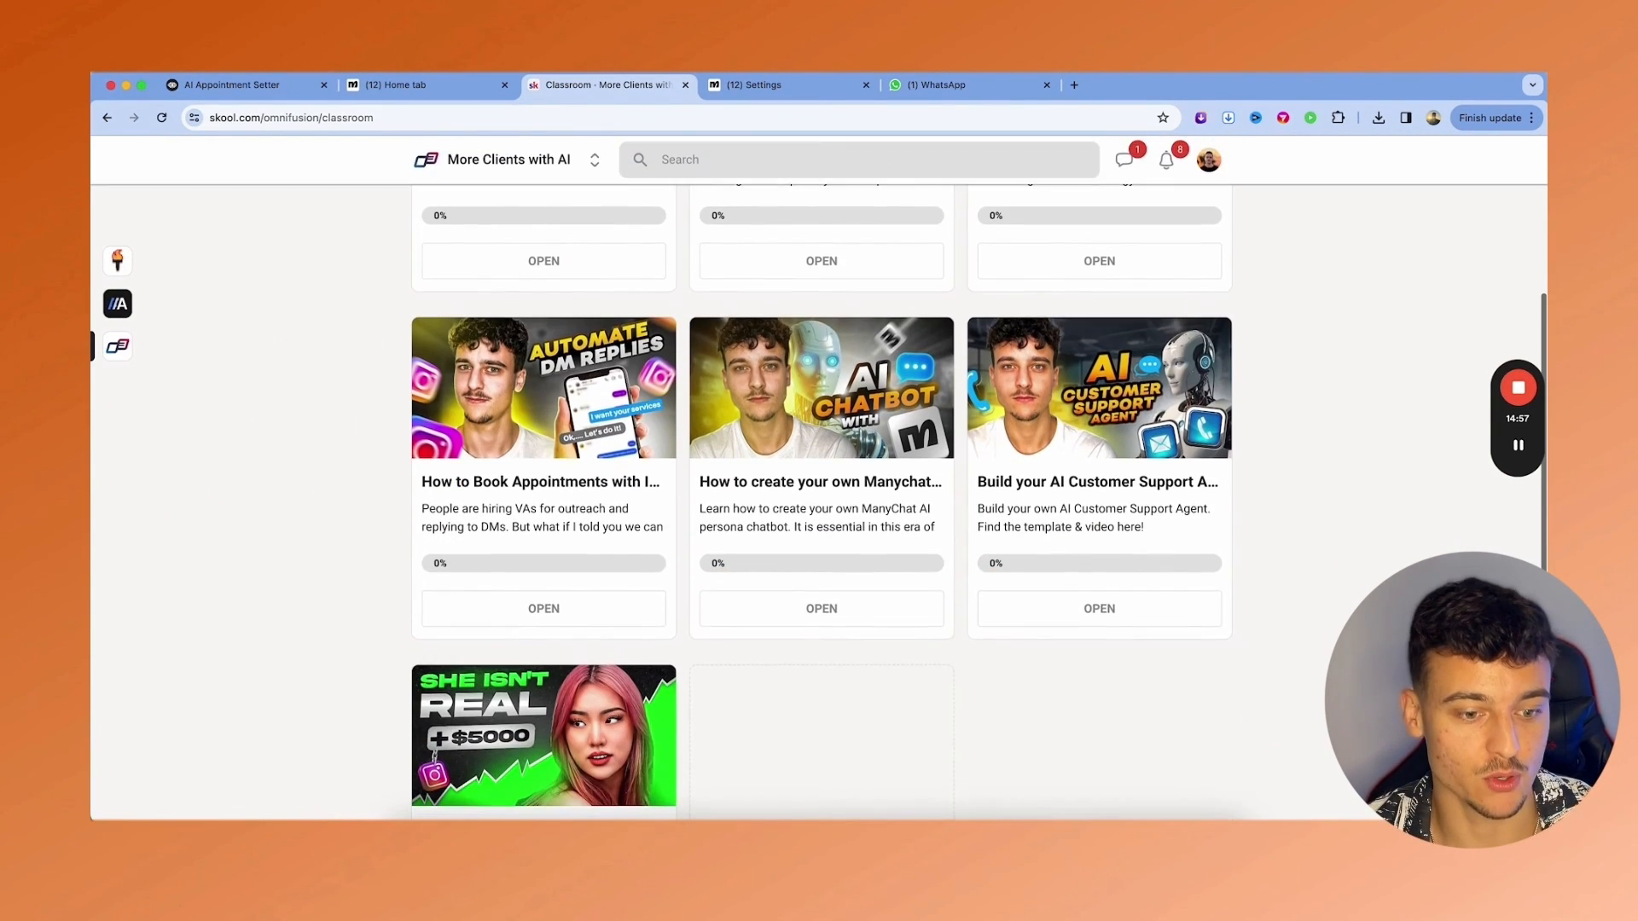
mouse_move(1131, 497)
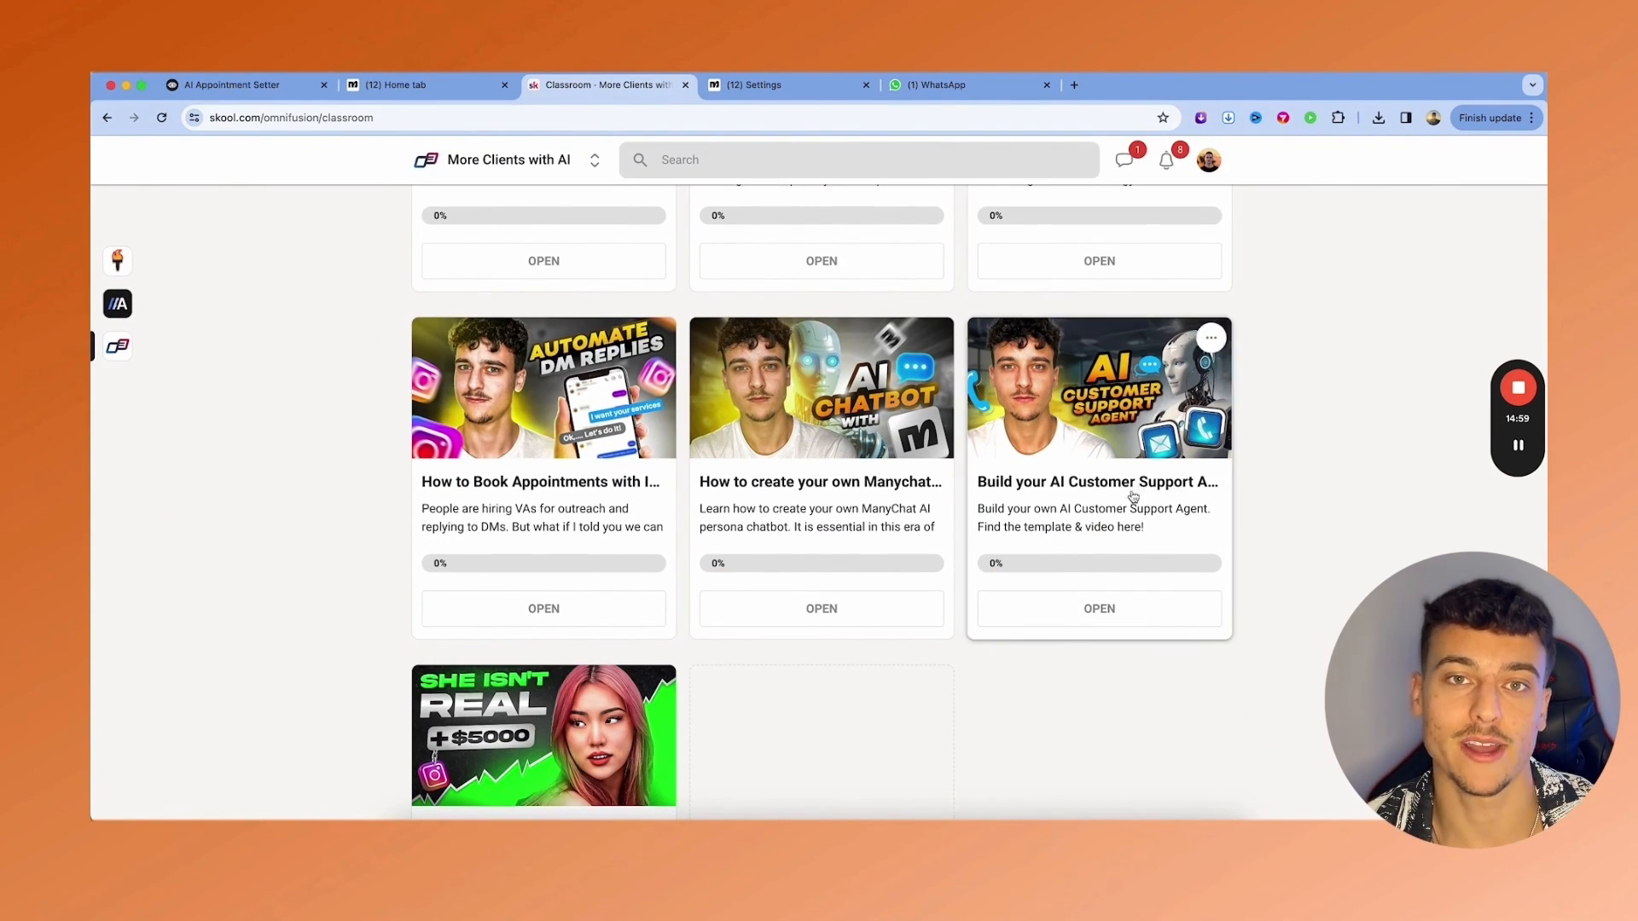
scroll(up, 3)
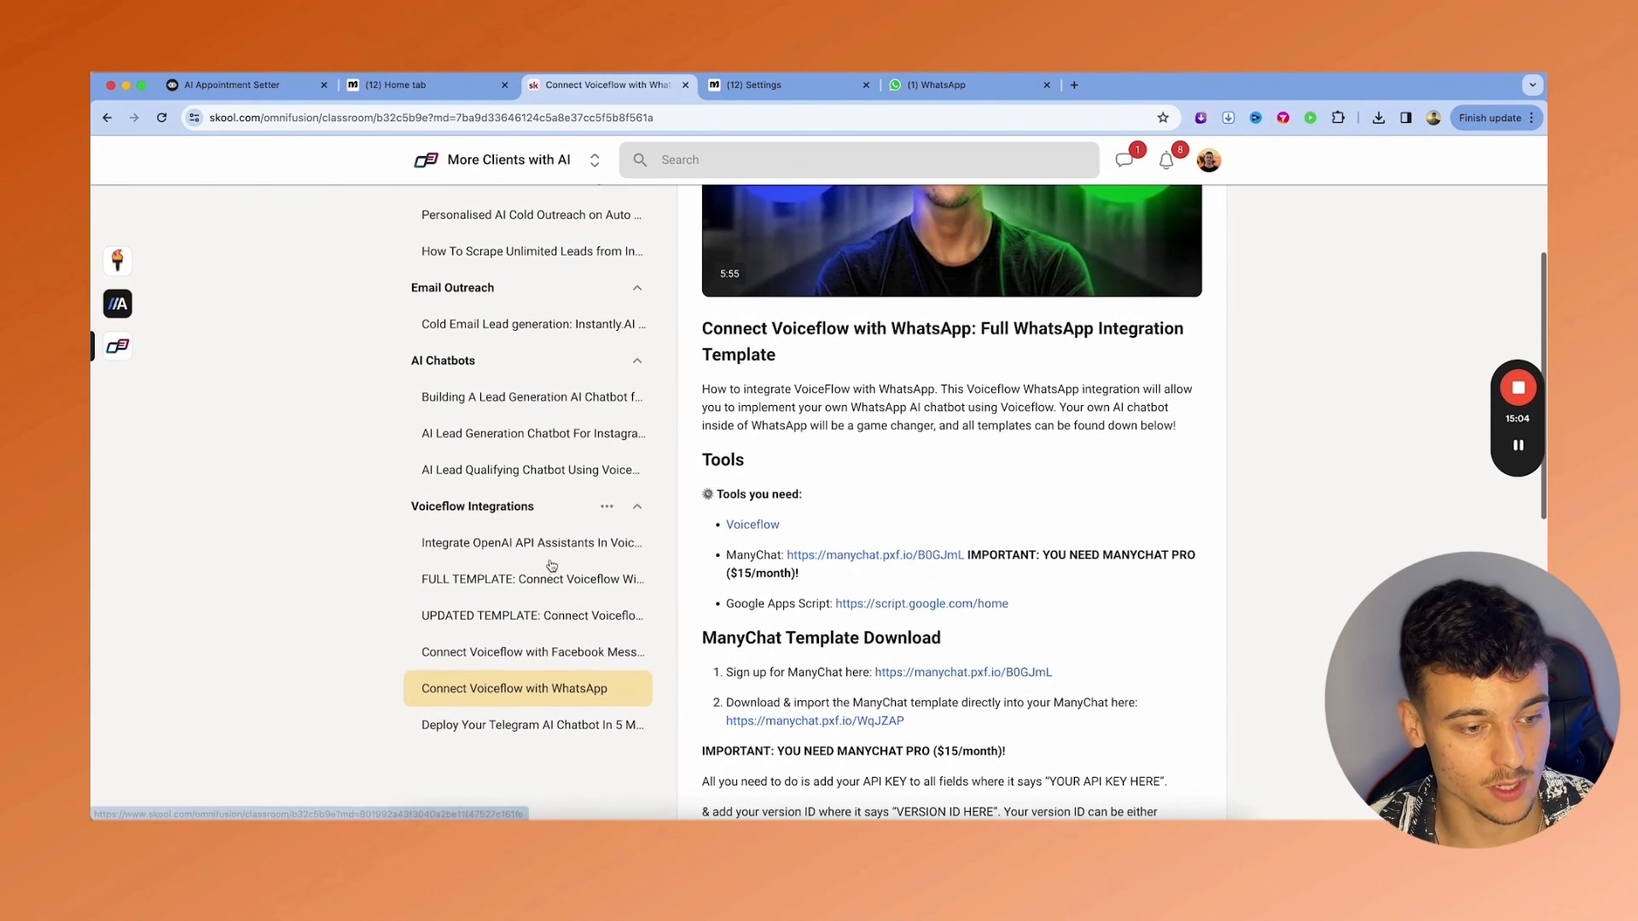
scroll(up, 3)
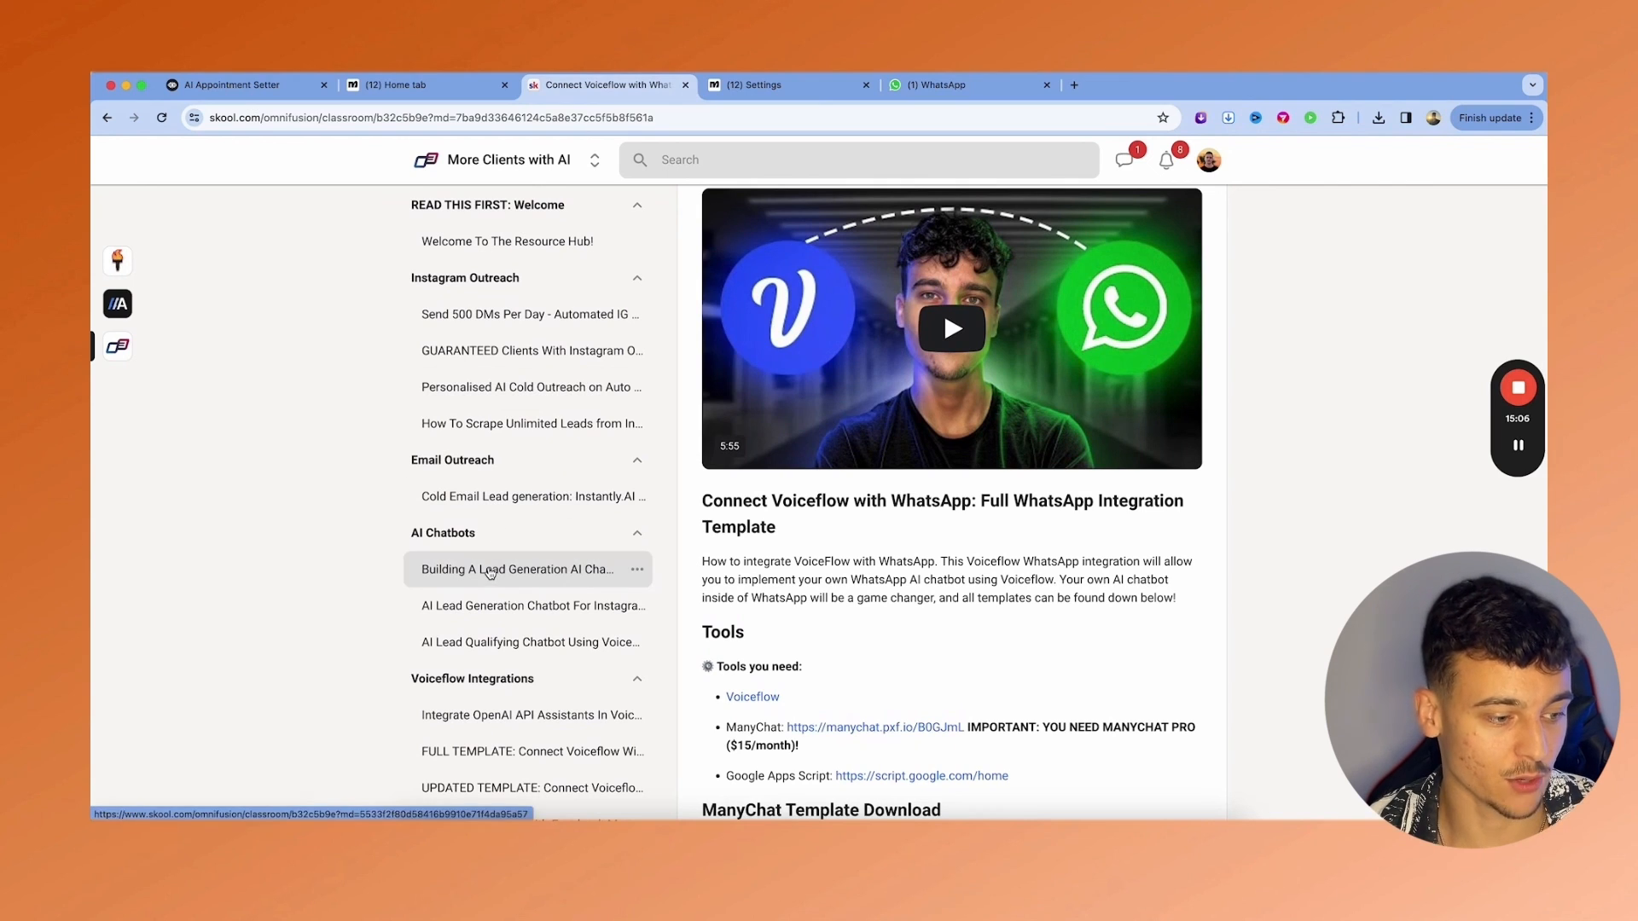
click(516, 568)
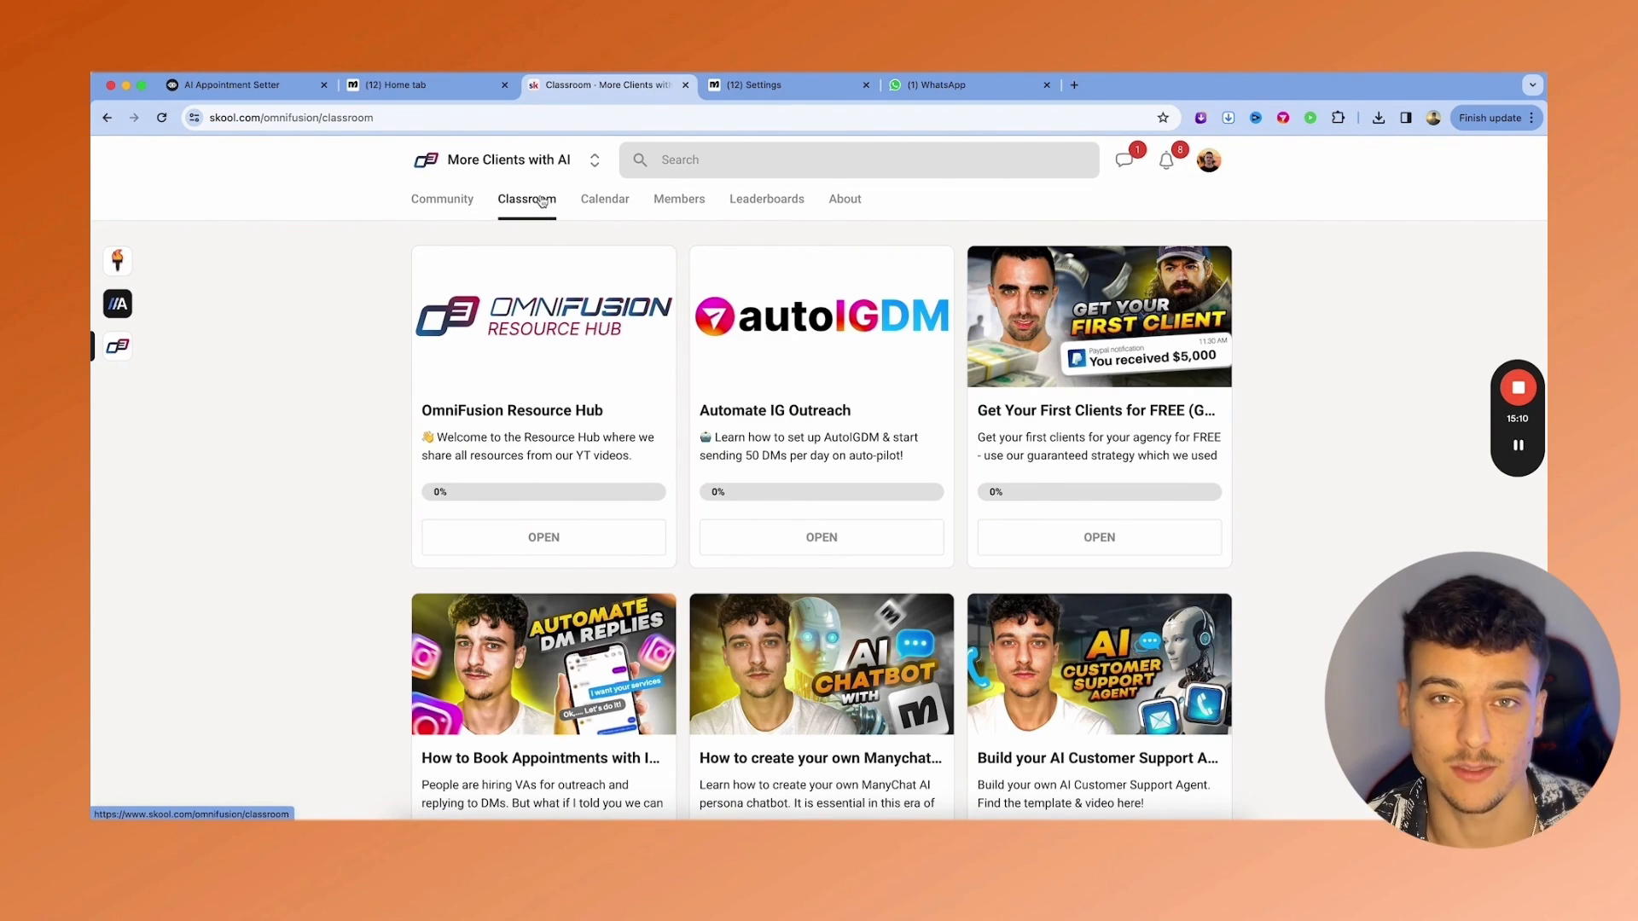
click(442, 198)
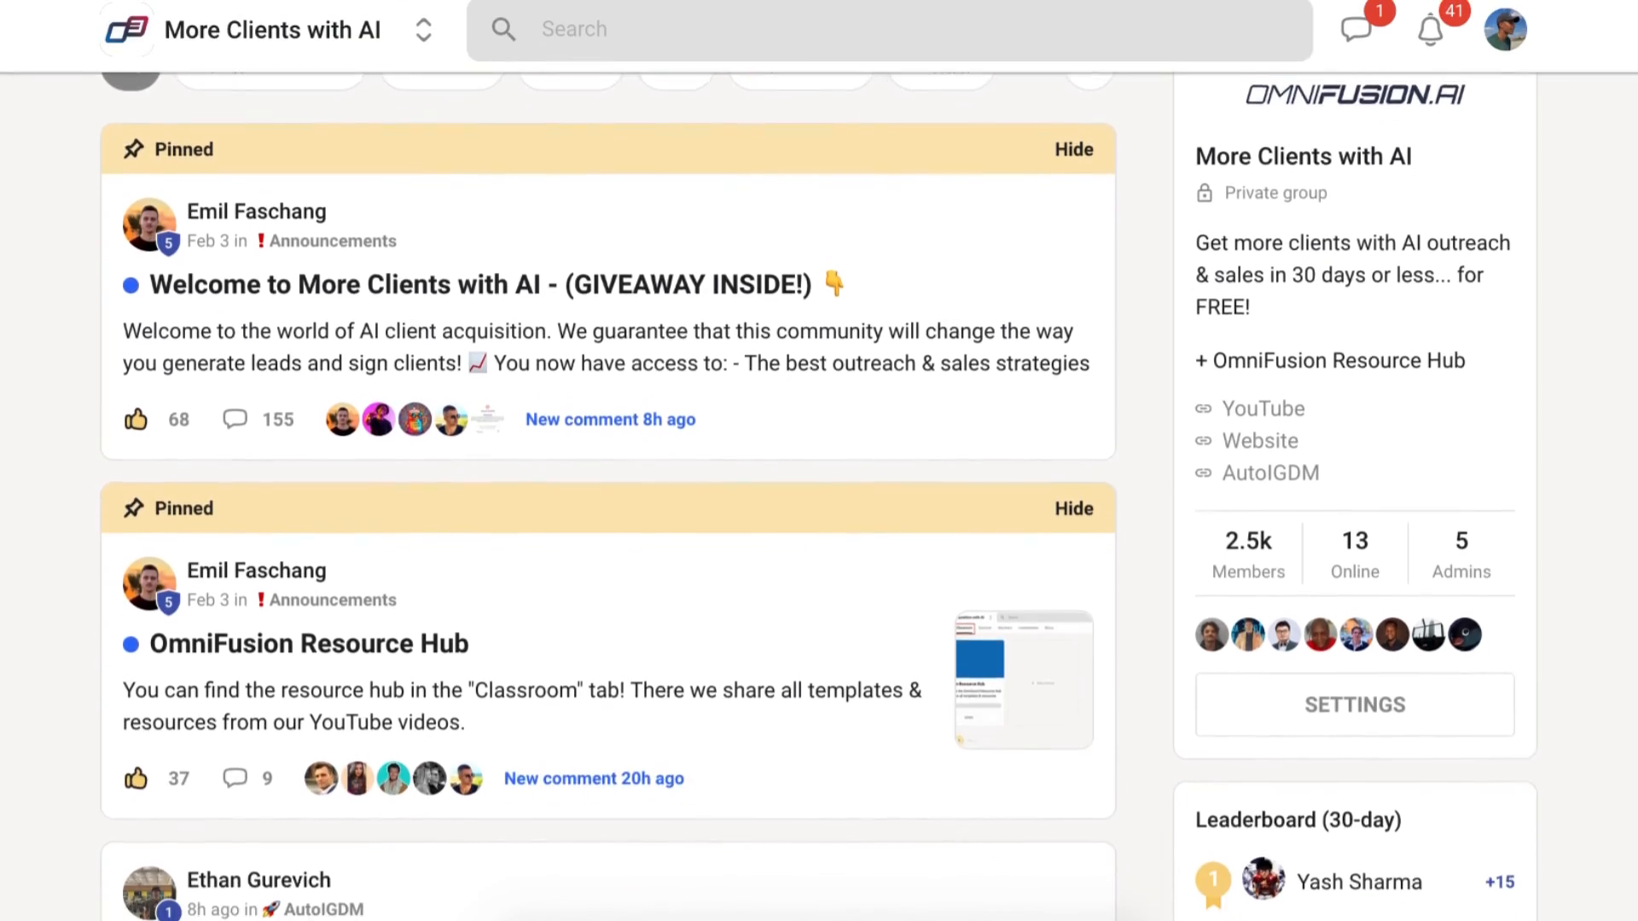